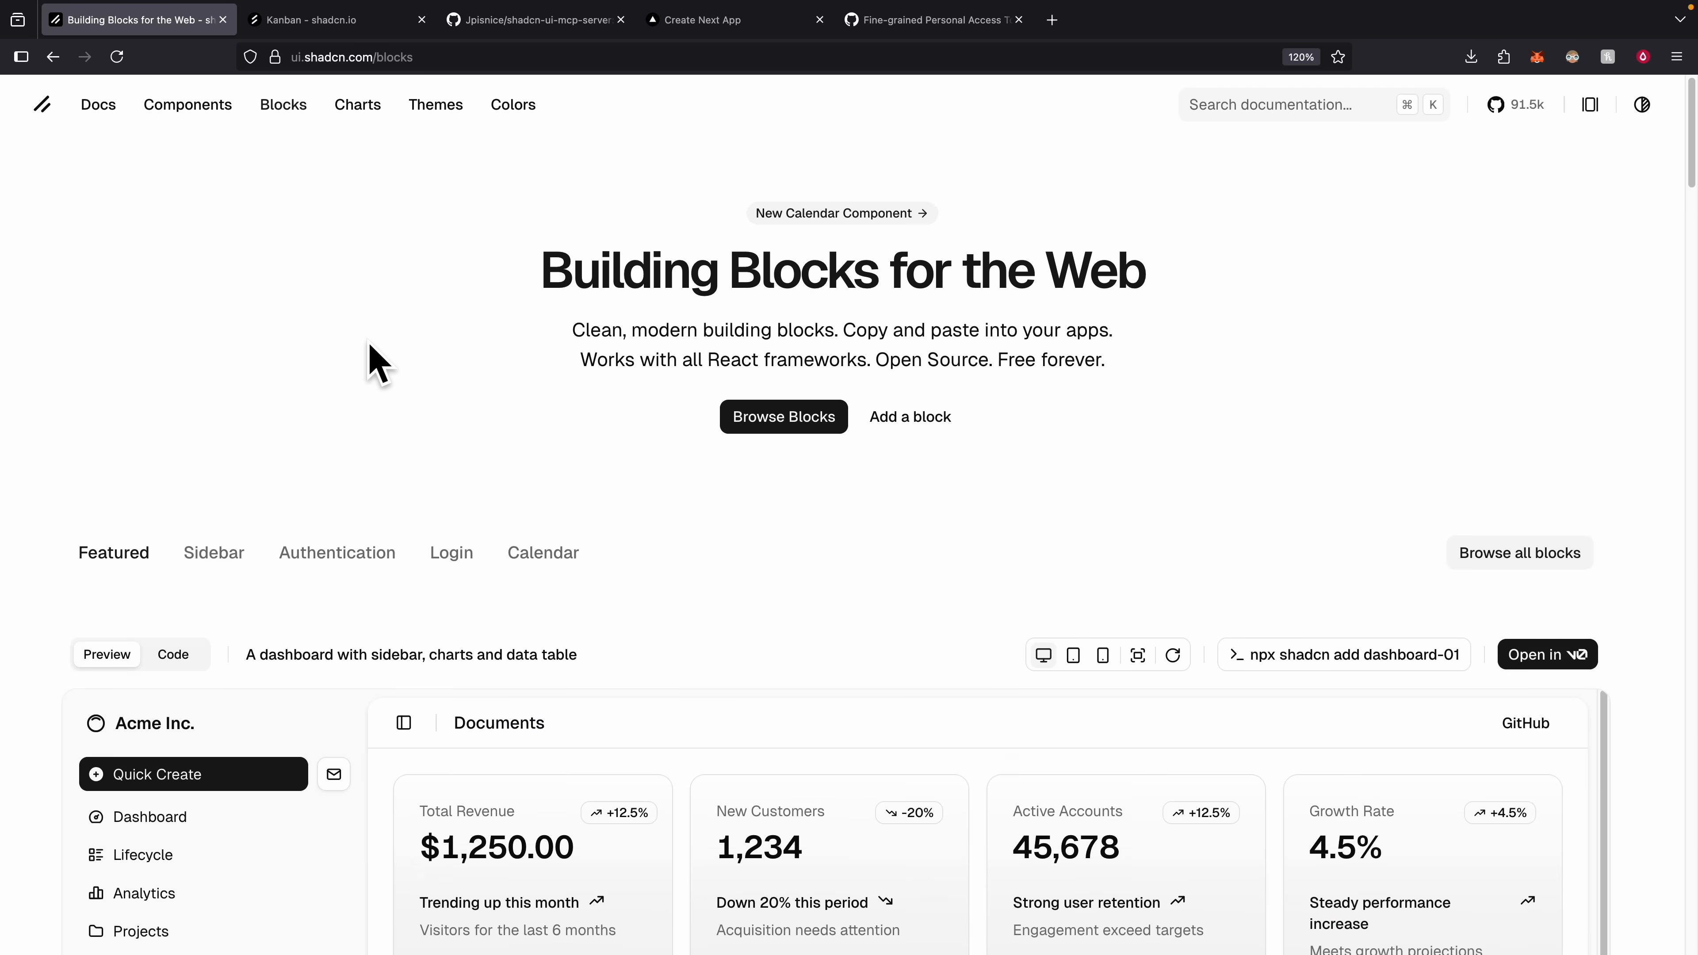
# - Browse shadcn/ui Blocks, try the SponsorFlow demo by dragging a Prospecting deal to another column, then reach the shadcn-ui-mcp-server GitHub page
pyautogui.scroll(-3)
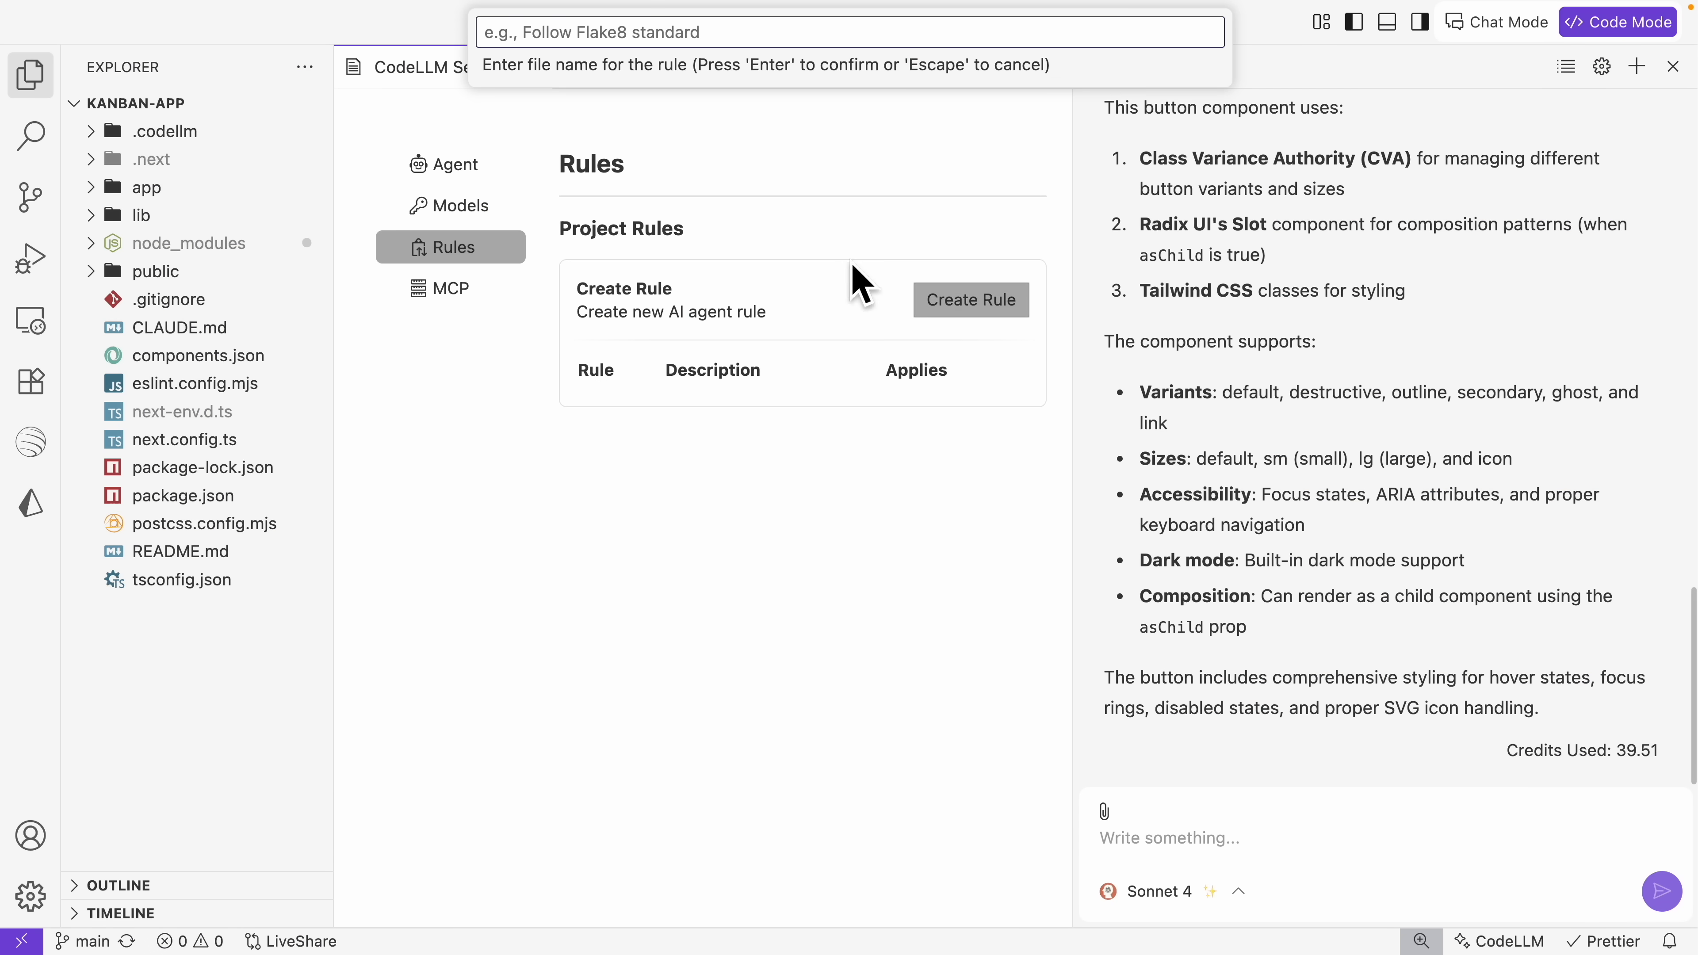
pyautogui.write('shadcn')
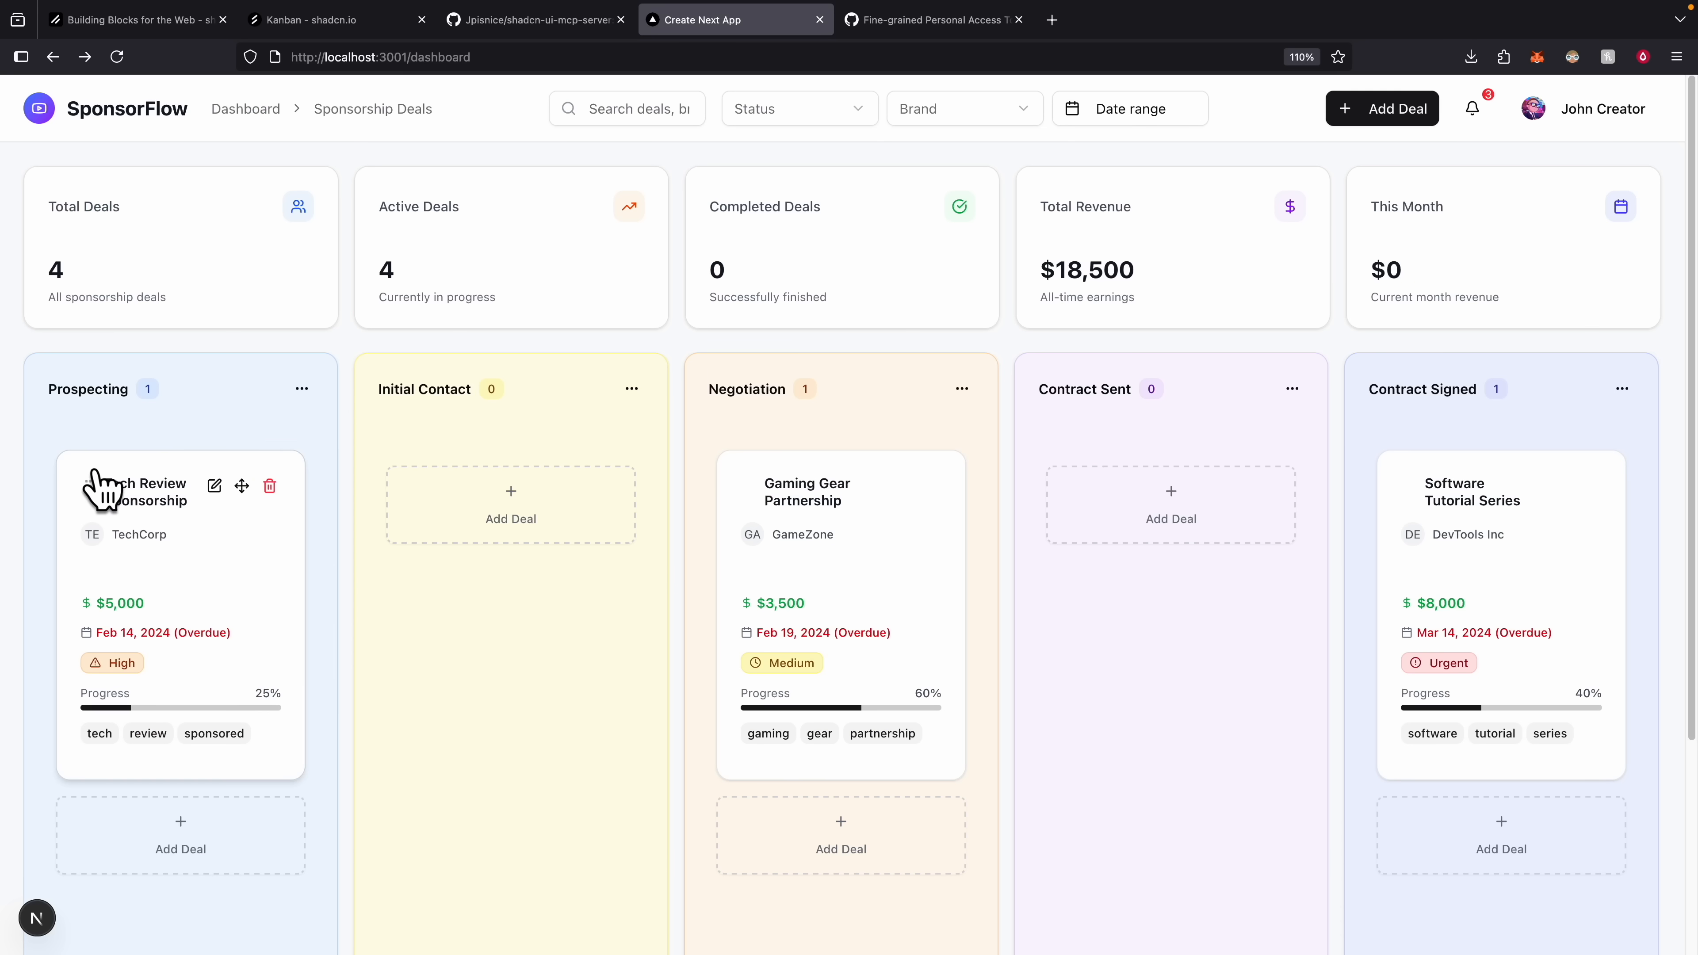
pyautogui.moveTo(180, 509); pyautogui.dragTo(510, 520)
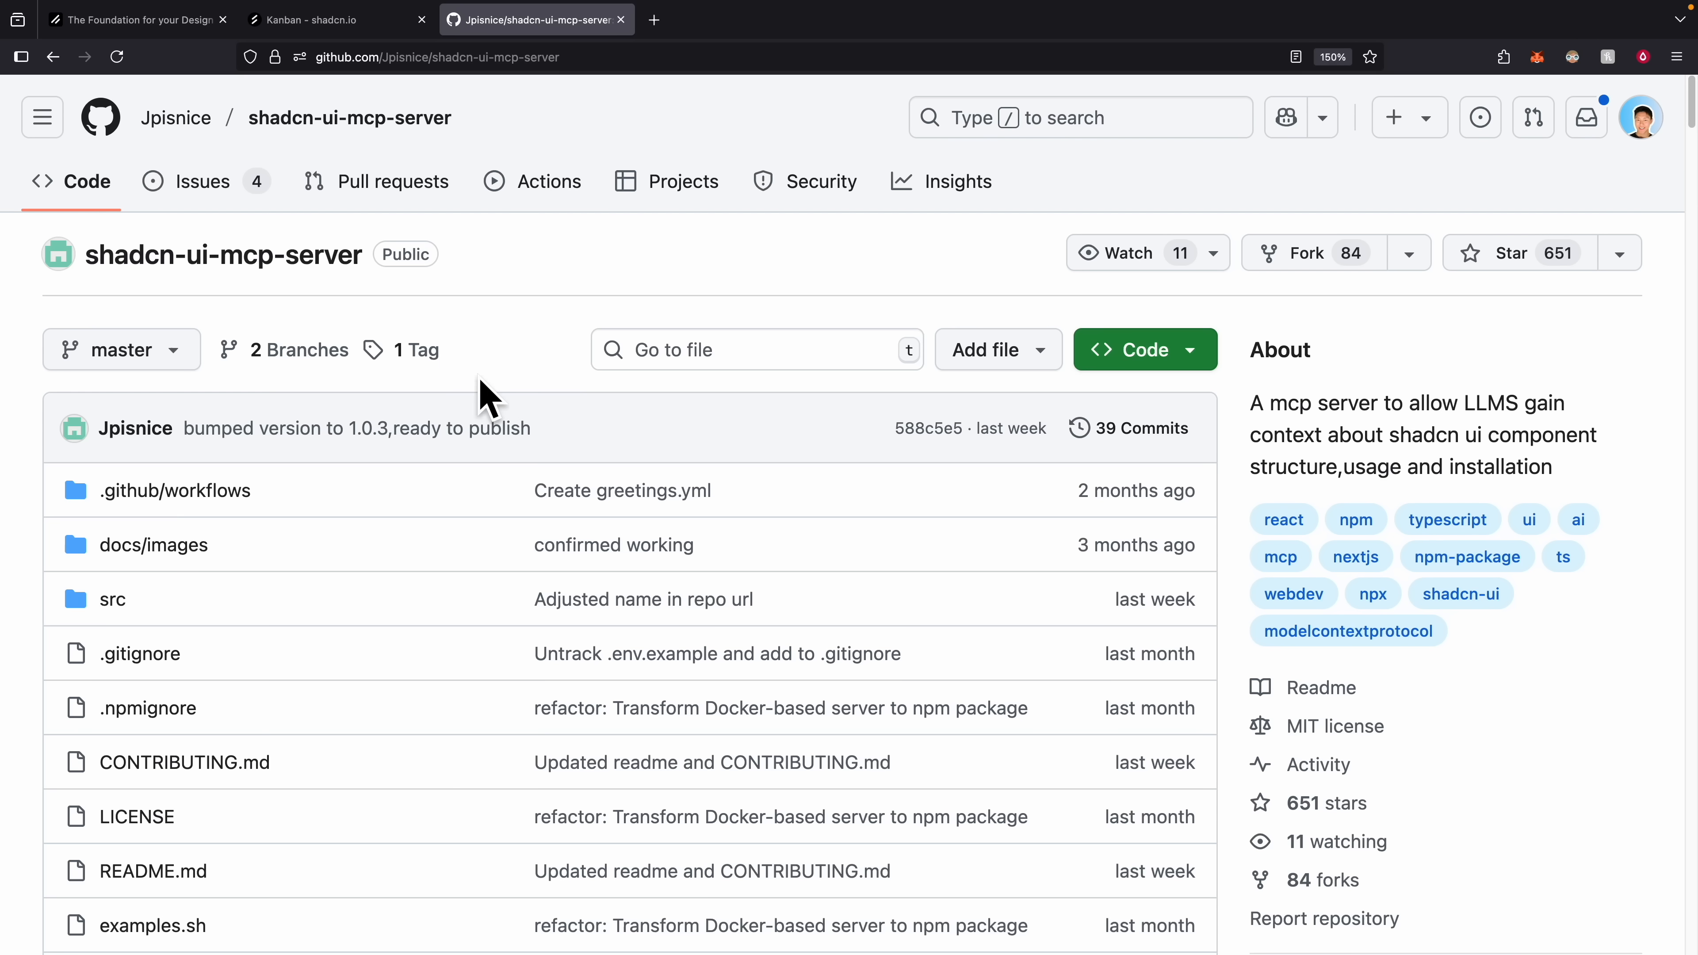
pyautogui.moveTo(265, 296)
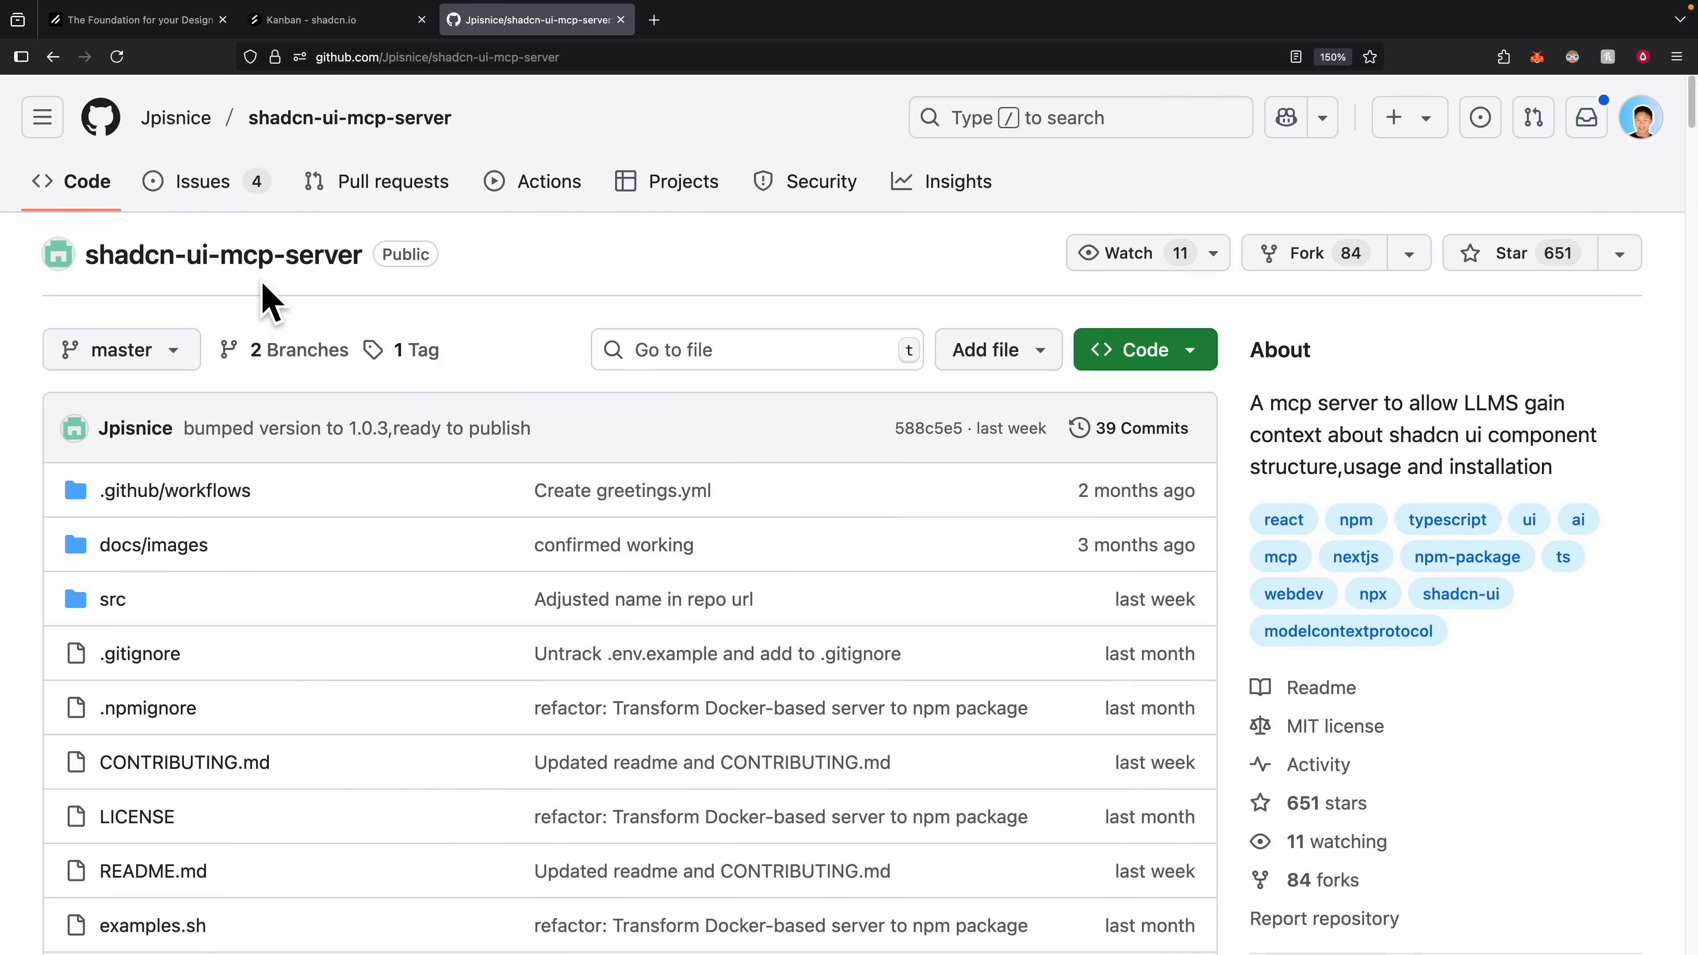
pyautogui.scroll(-3)
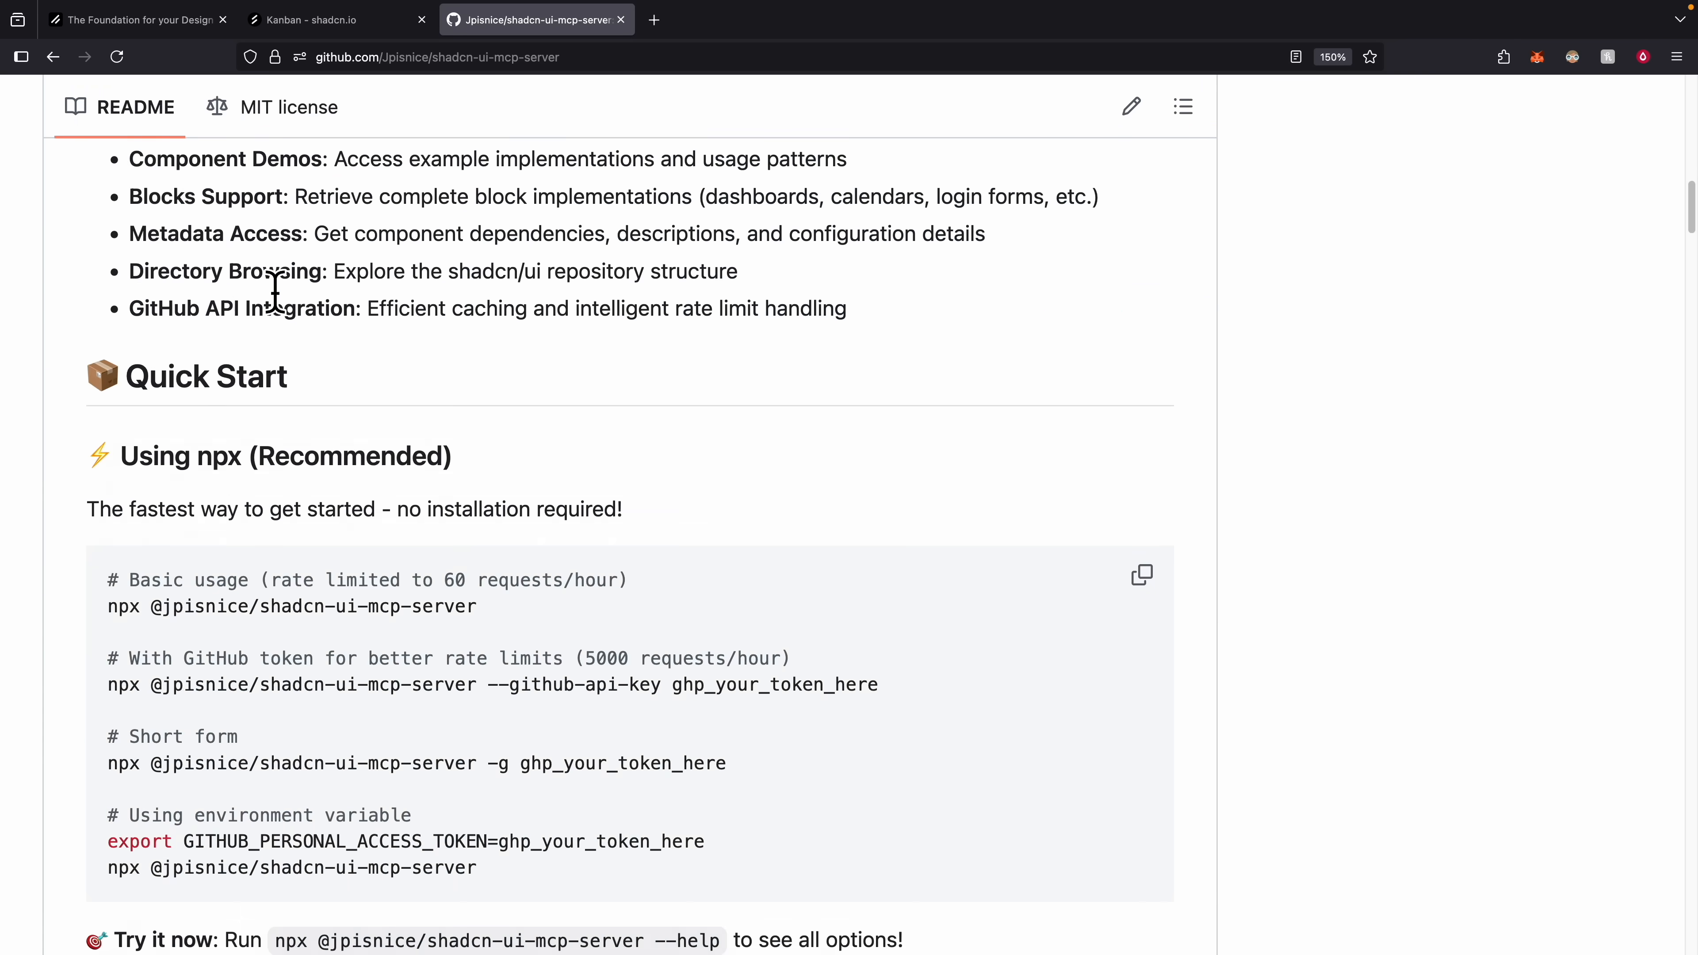
pyautogui.scroll(-3)
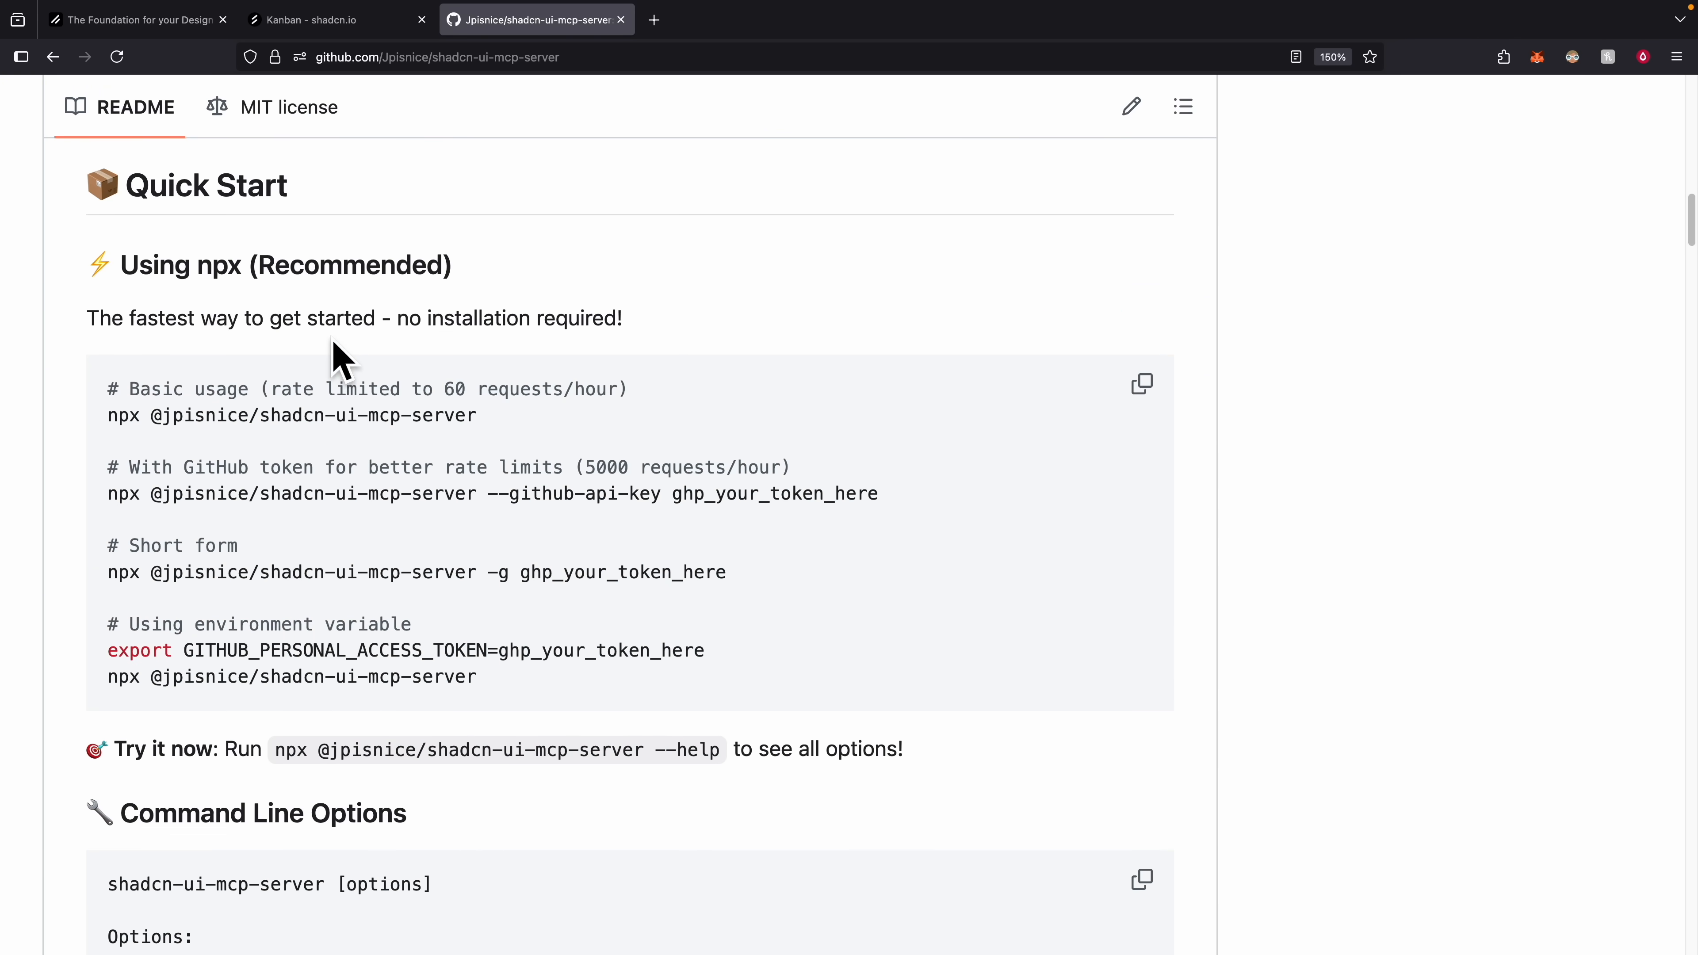
pyautogui.scroll(-3)
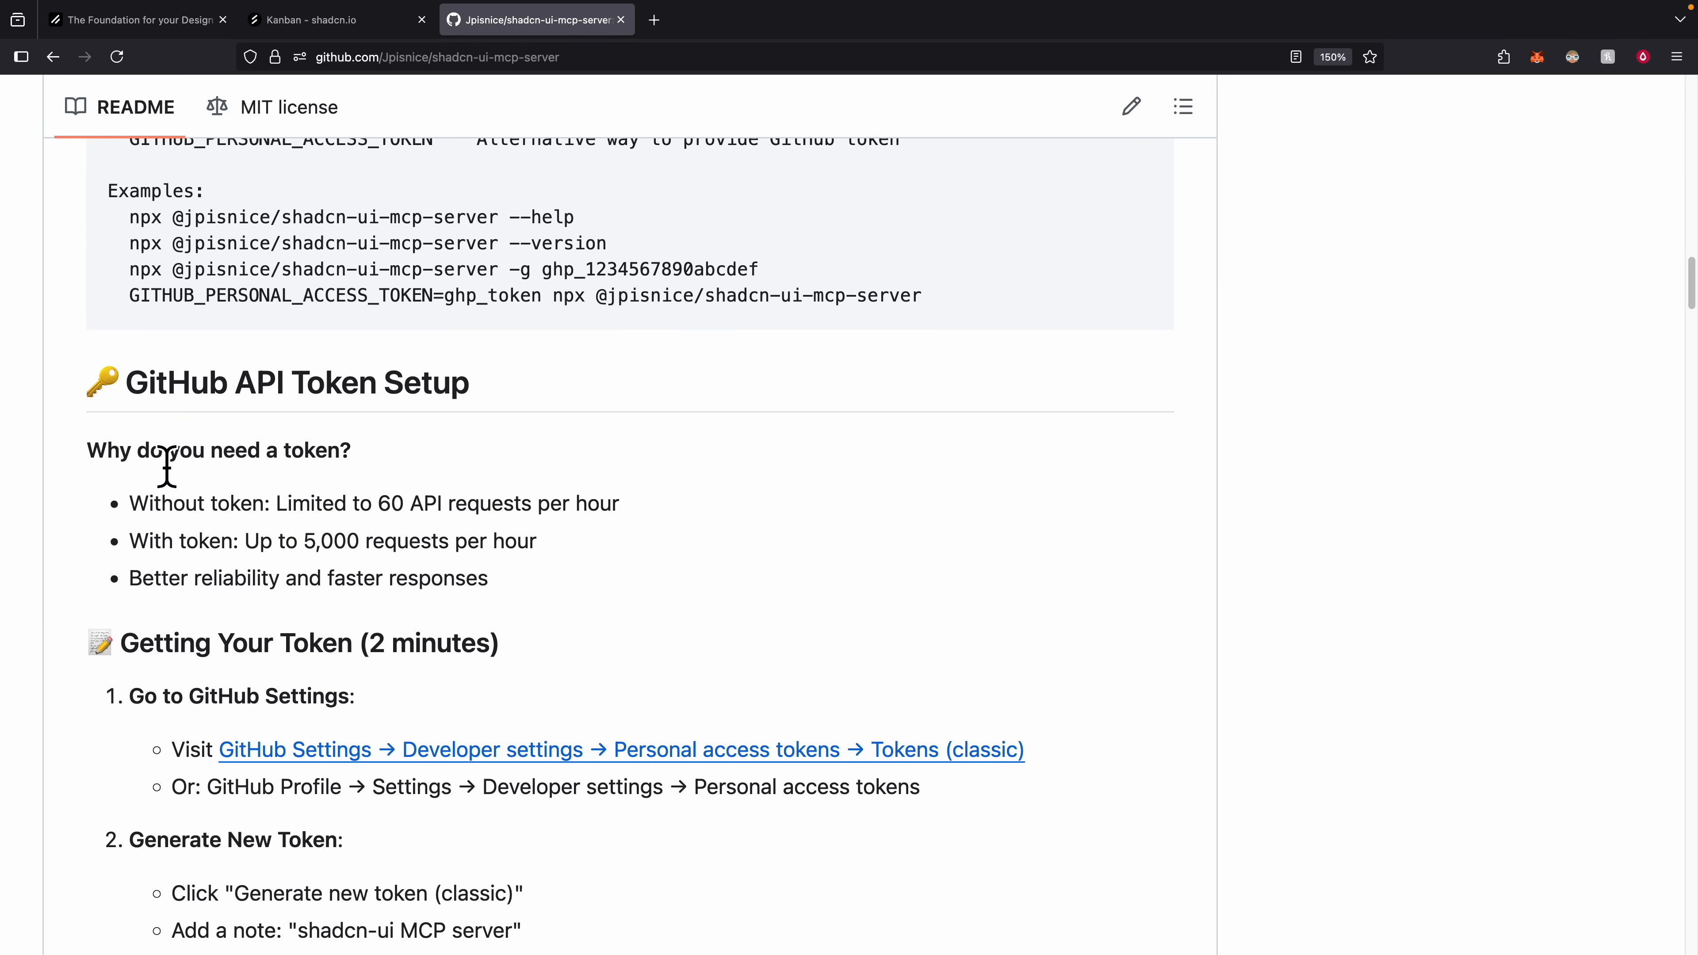
pyautogui.moveTo(321, 529)
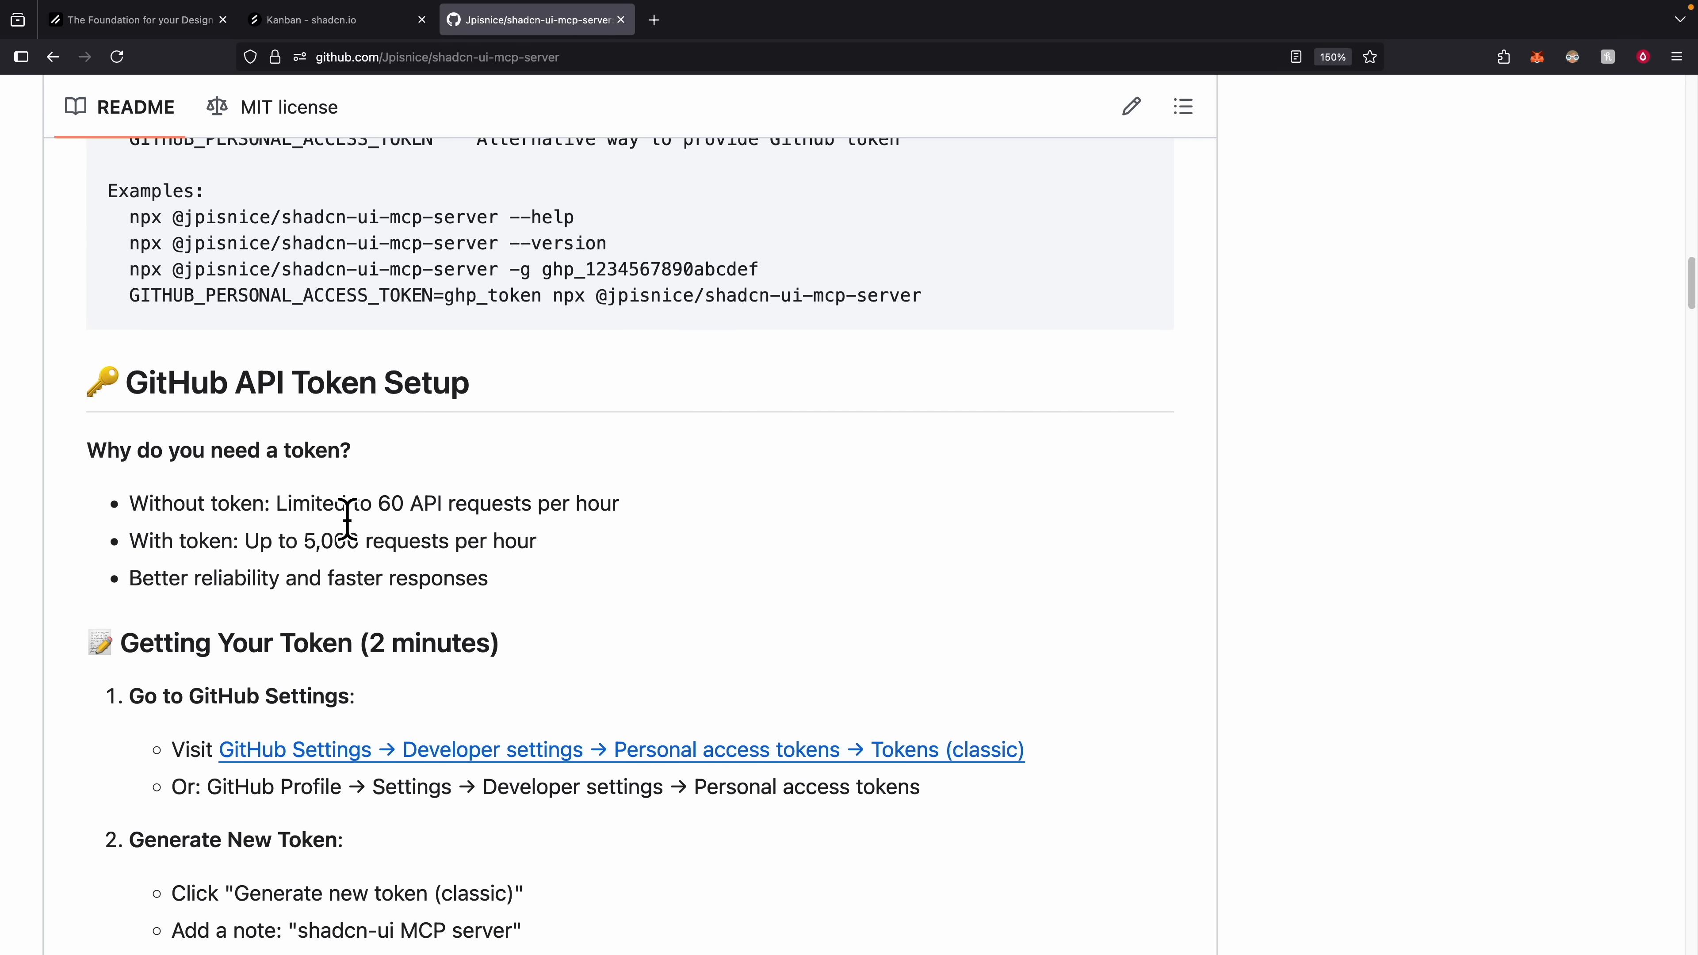
pyautogui.moveTo(364, 545)
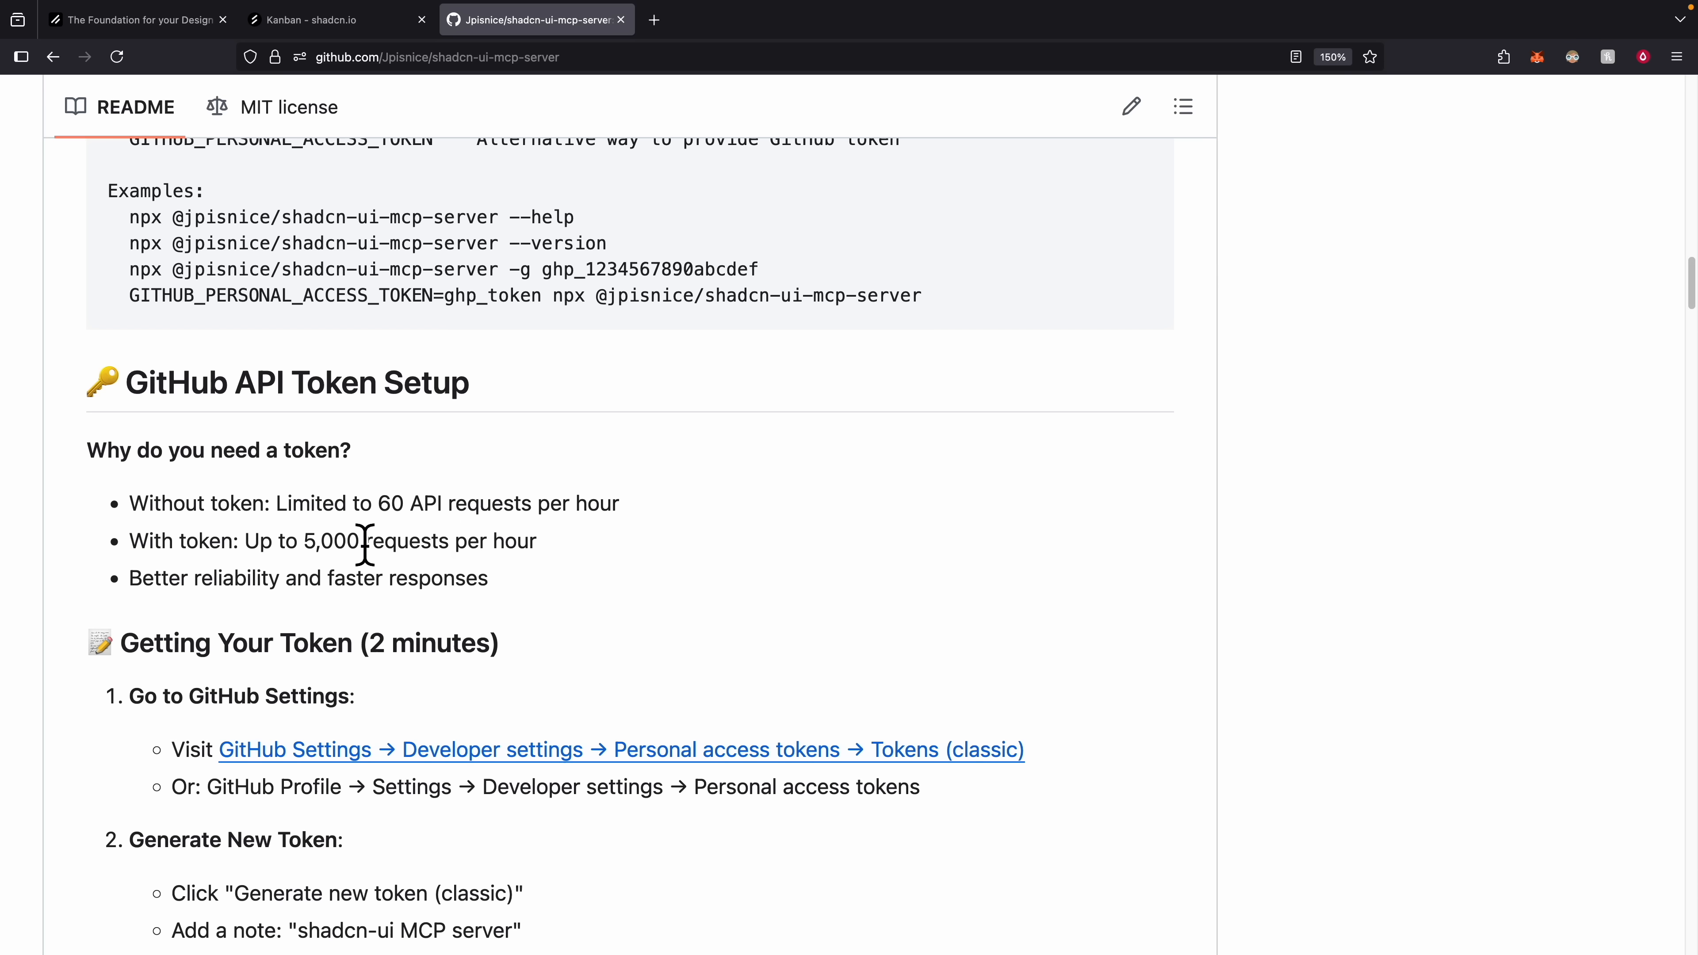
pyautogui.moveTo(279, 562)
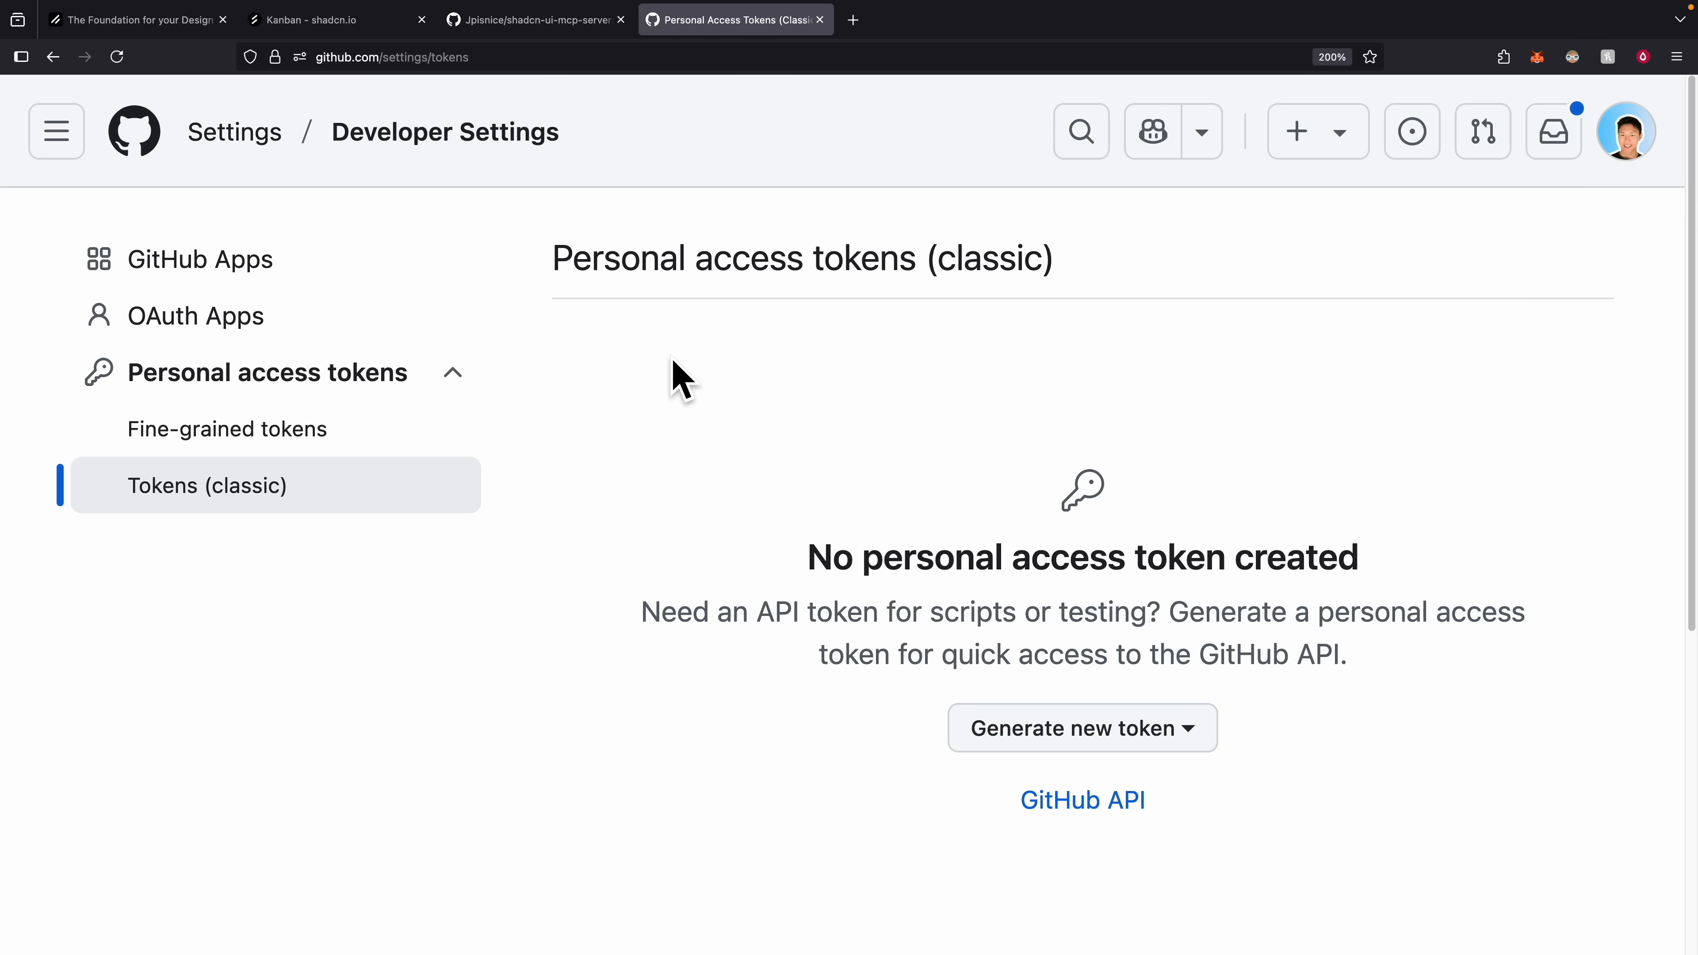
pyautogui.moveTo(374, 90)
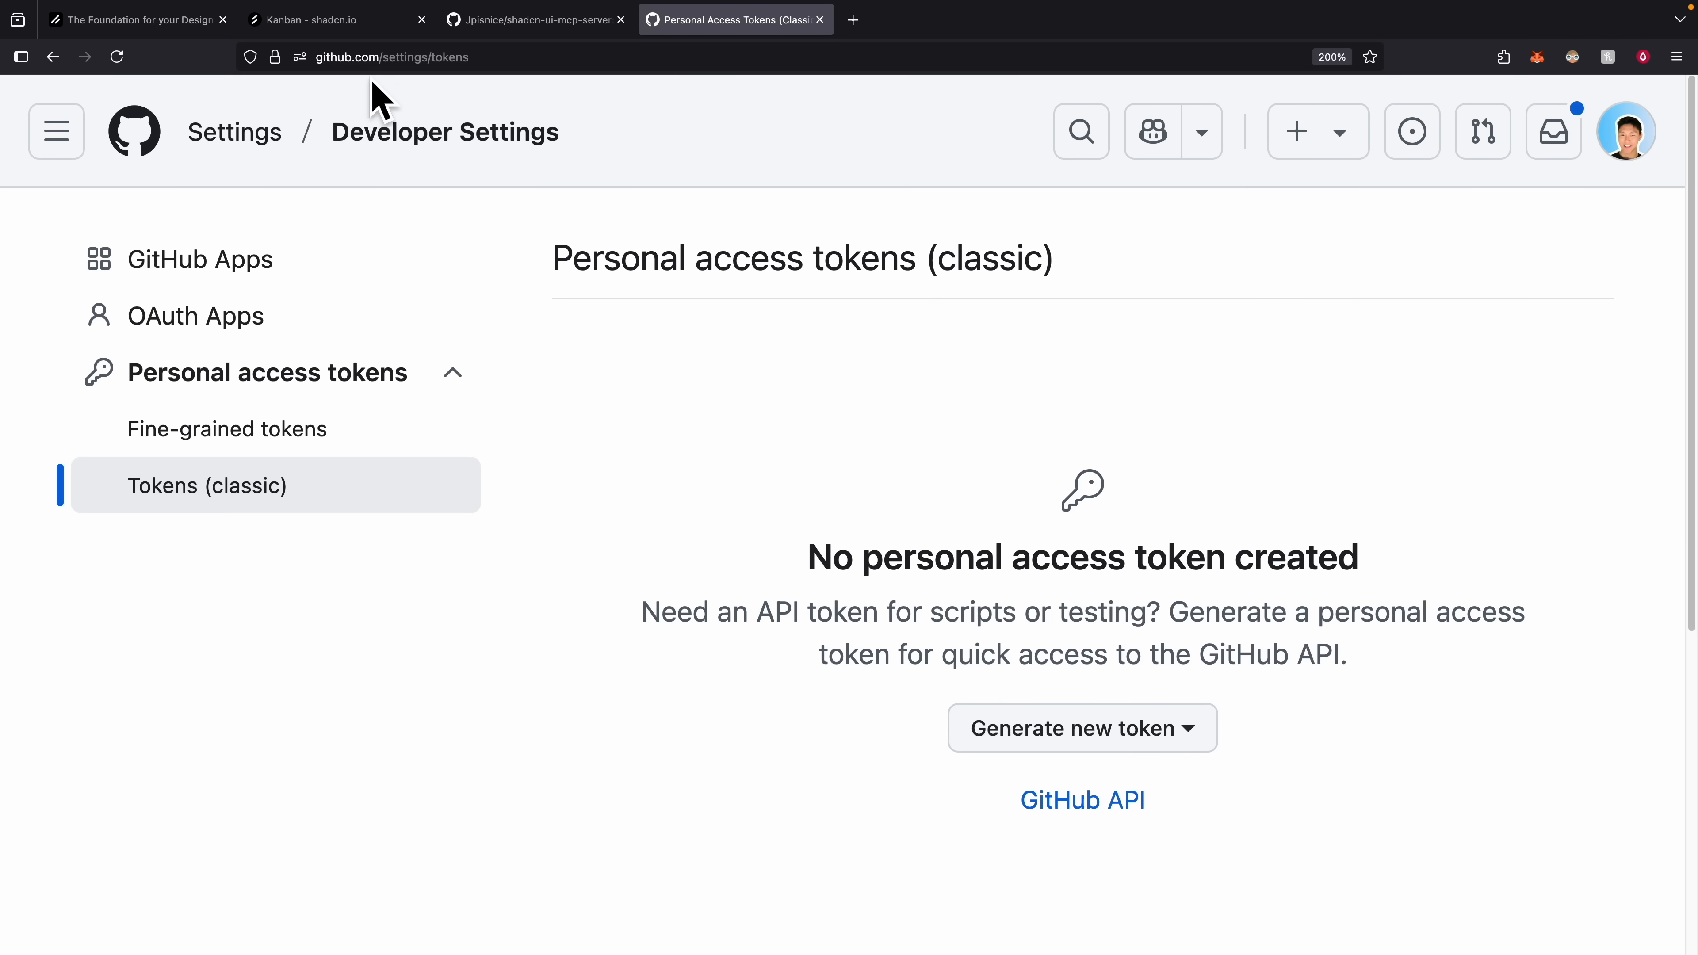
pyautogui.moveTo(890, 613)
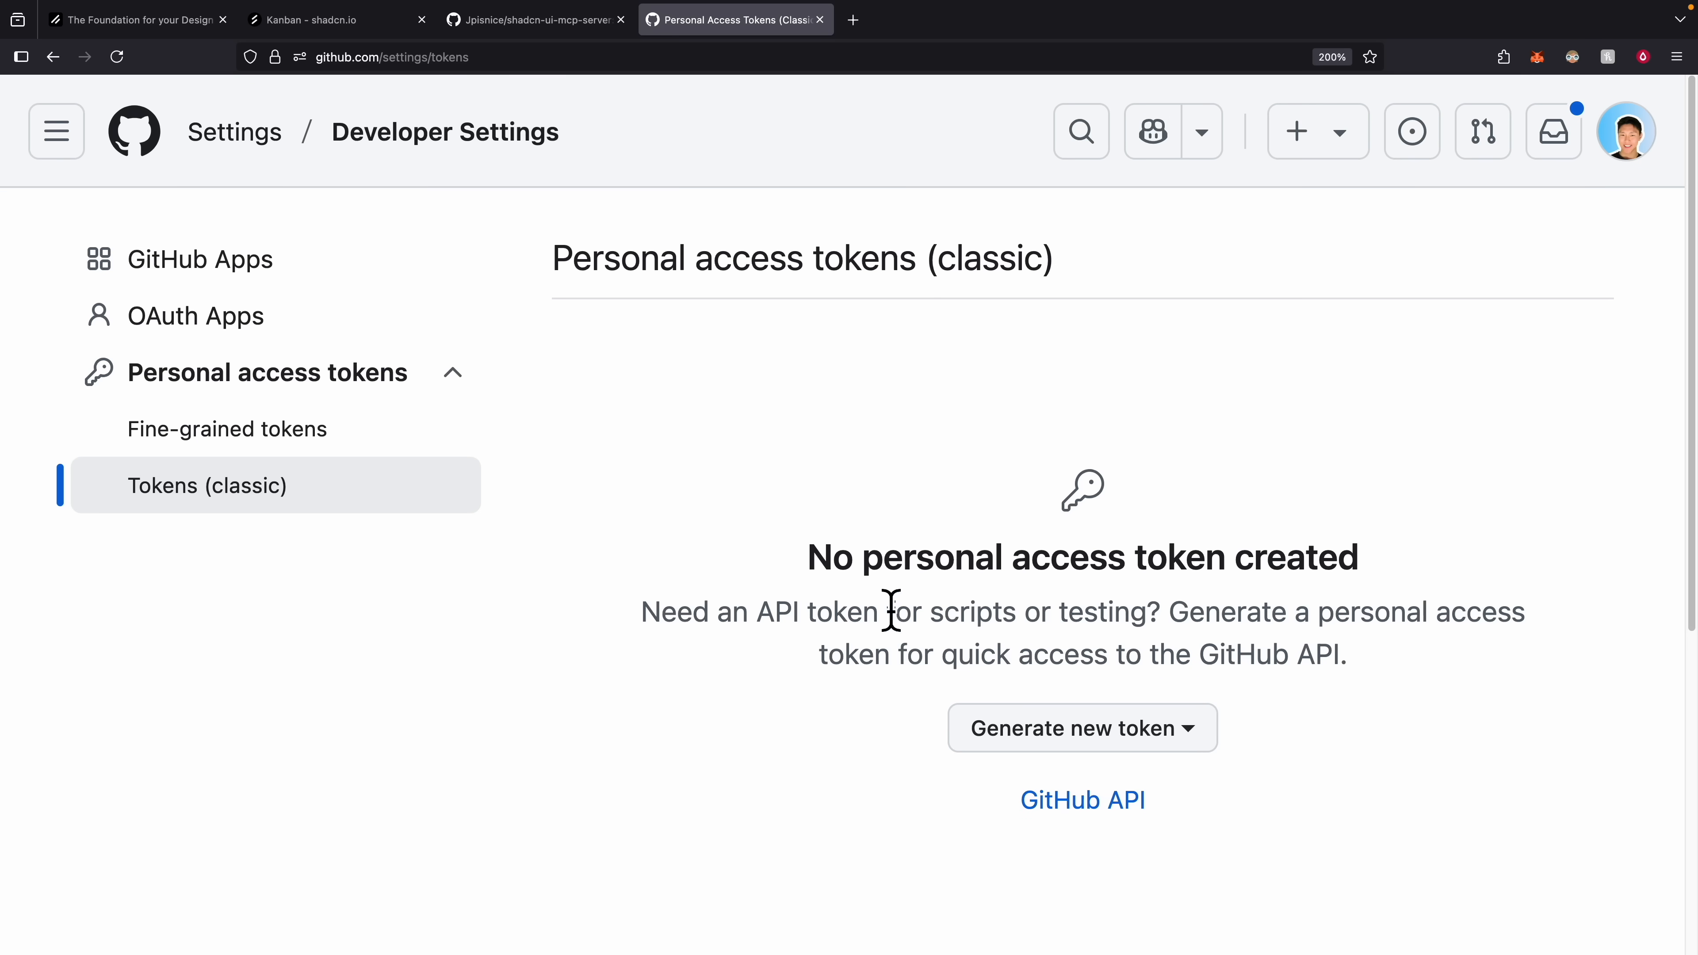
# - Generate a fine-grained GitHub personal access token named shadcn-ui-mcp-server
pyautogui.click(1082, 727)
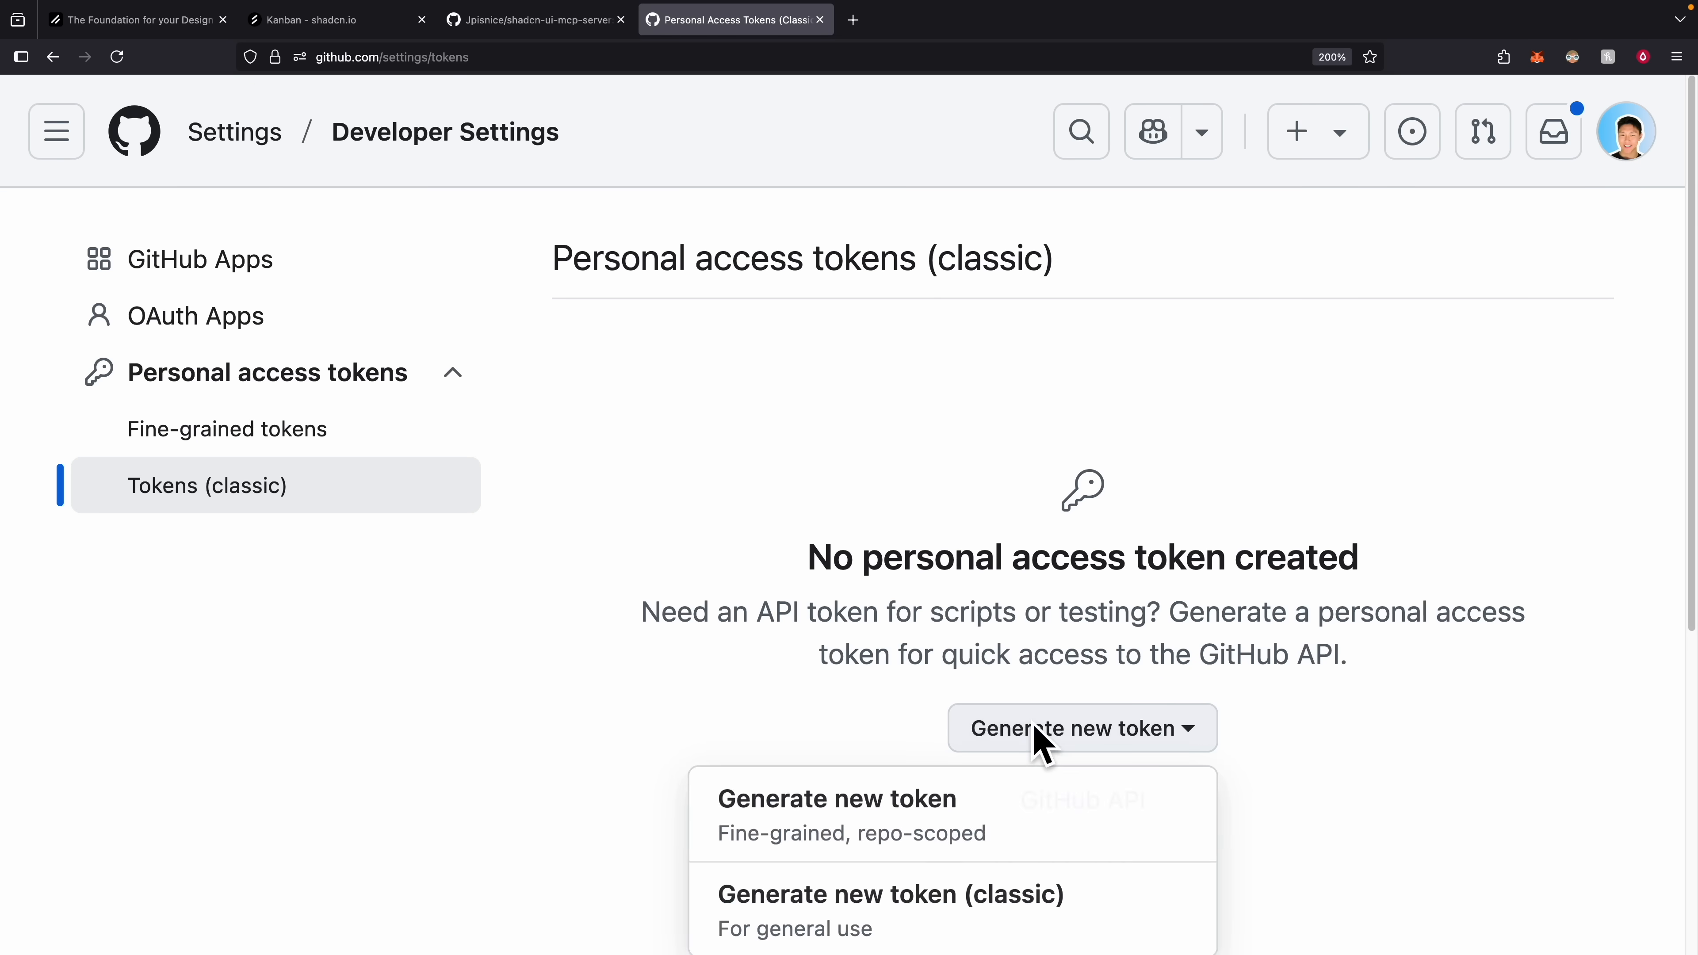
pyautogui.click(837, 799)
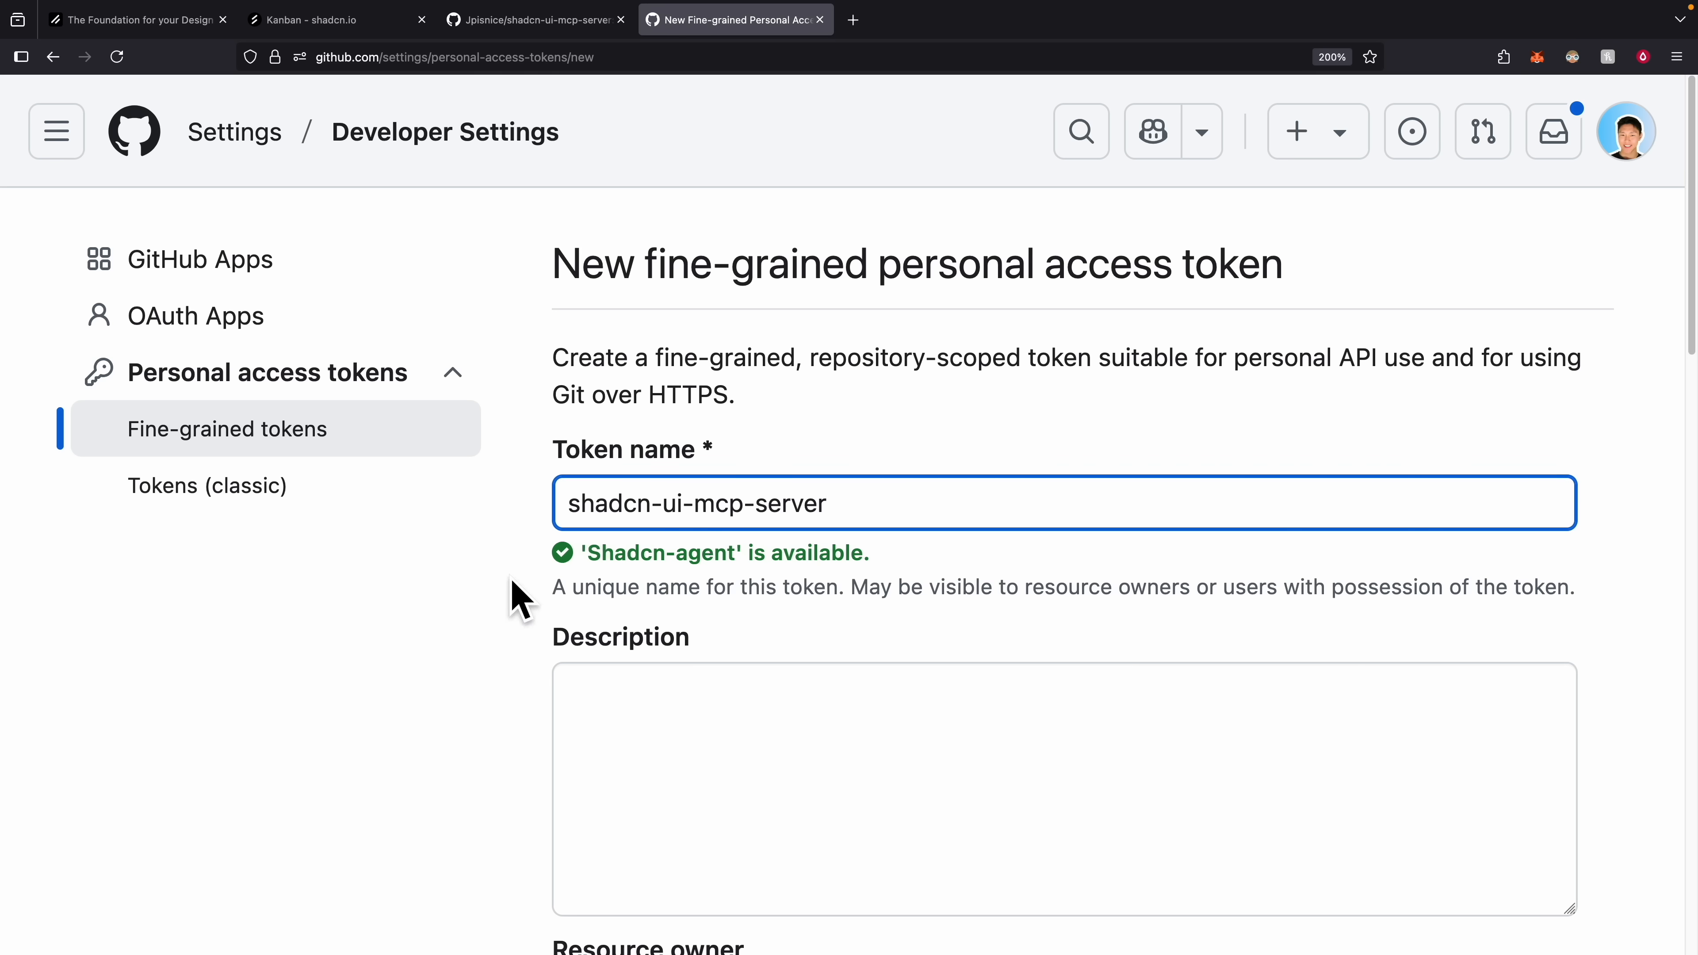
pyautogui.scroll(-3)
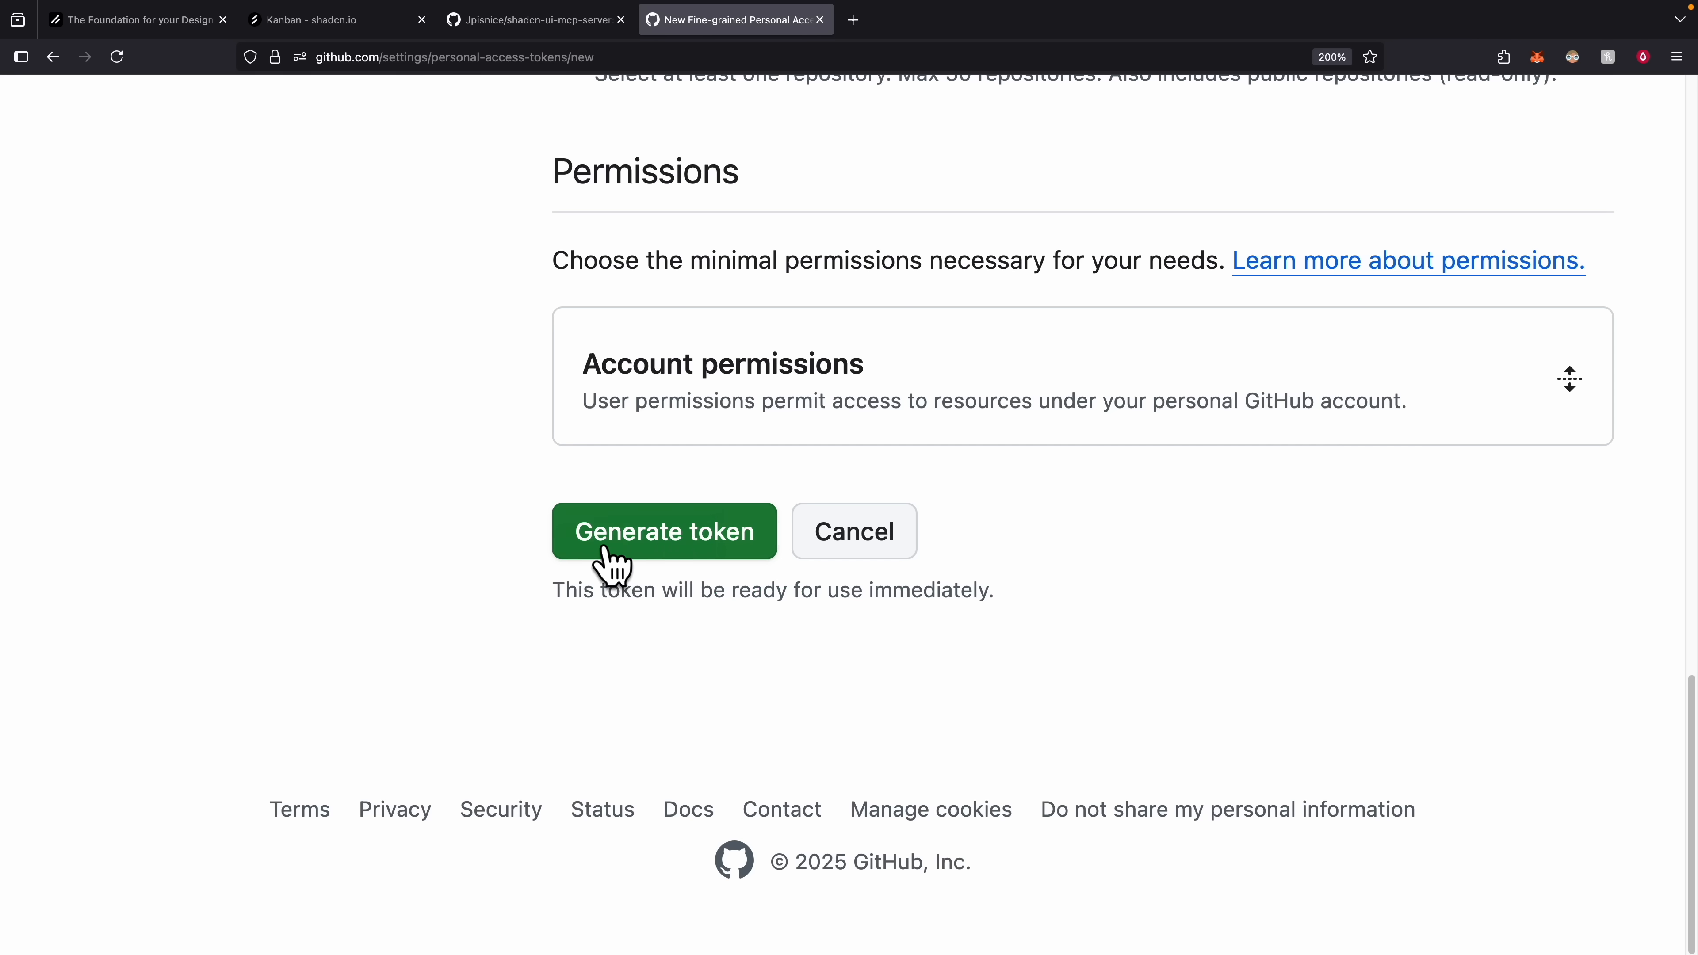
pyautogui.click(536, 20)
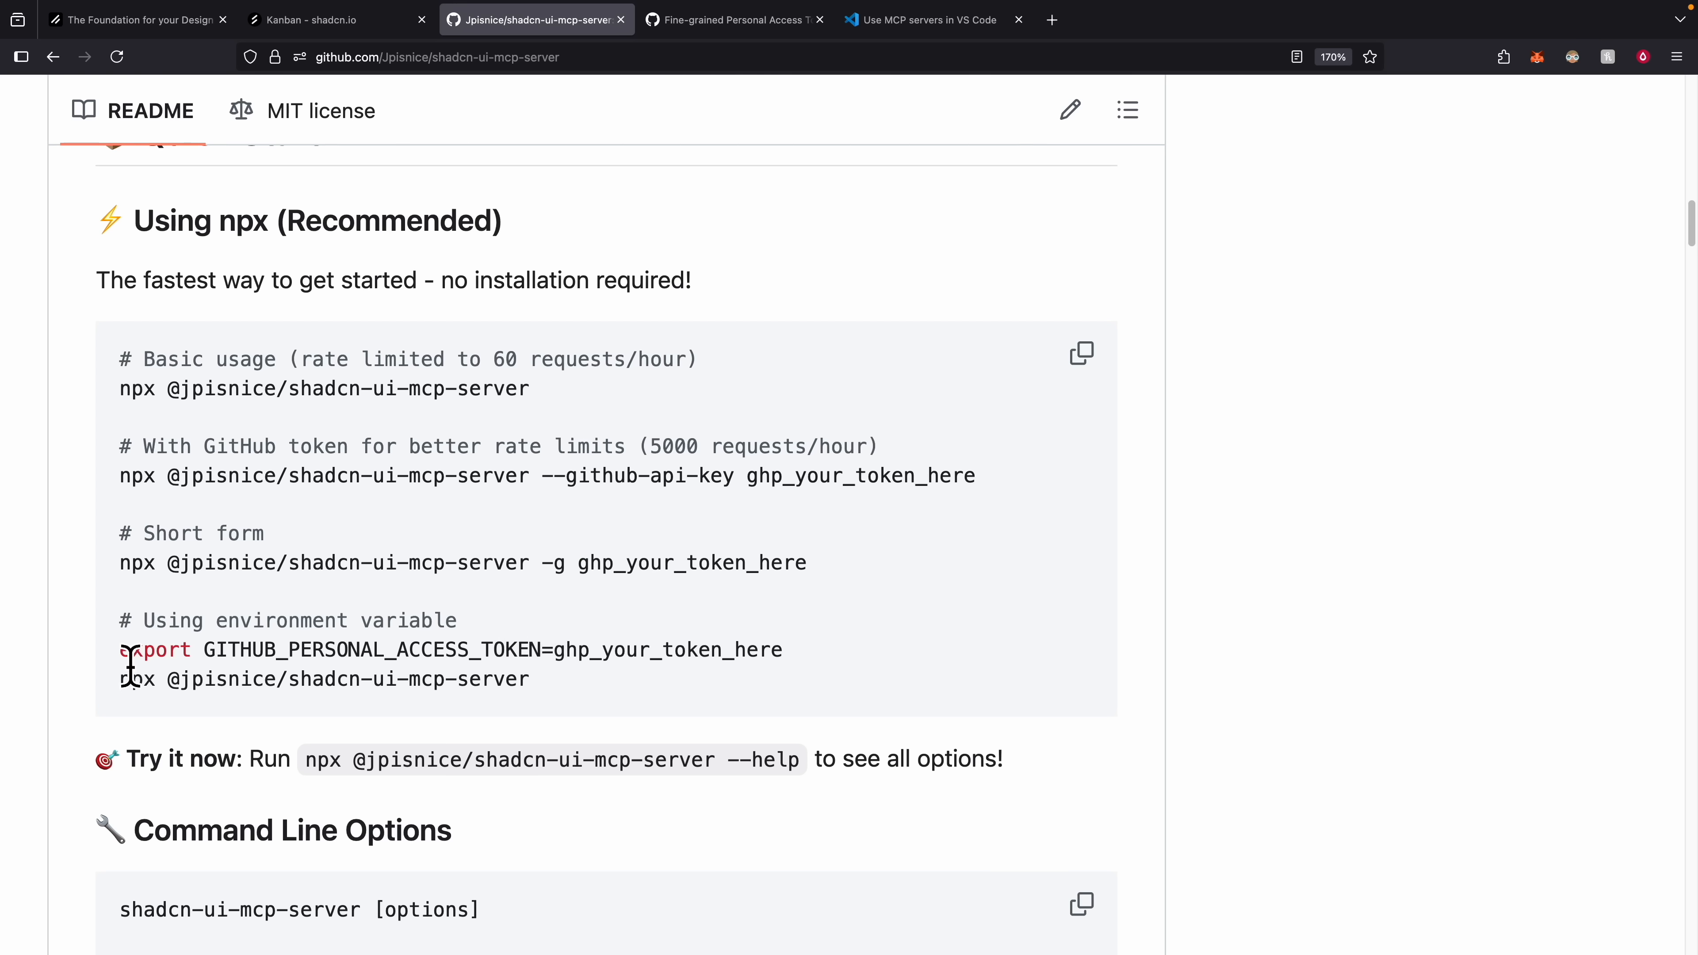
# - Select the README's environment variable commands and move down to the Editor Integration section
pyautogui.moveTo(119, 650); pyautogui.dragTo(547, 651)
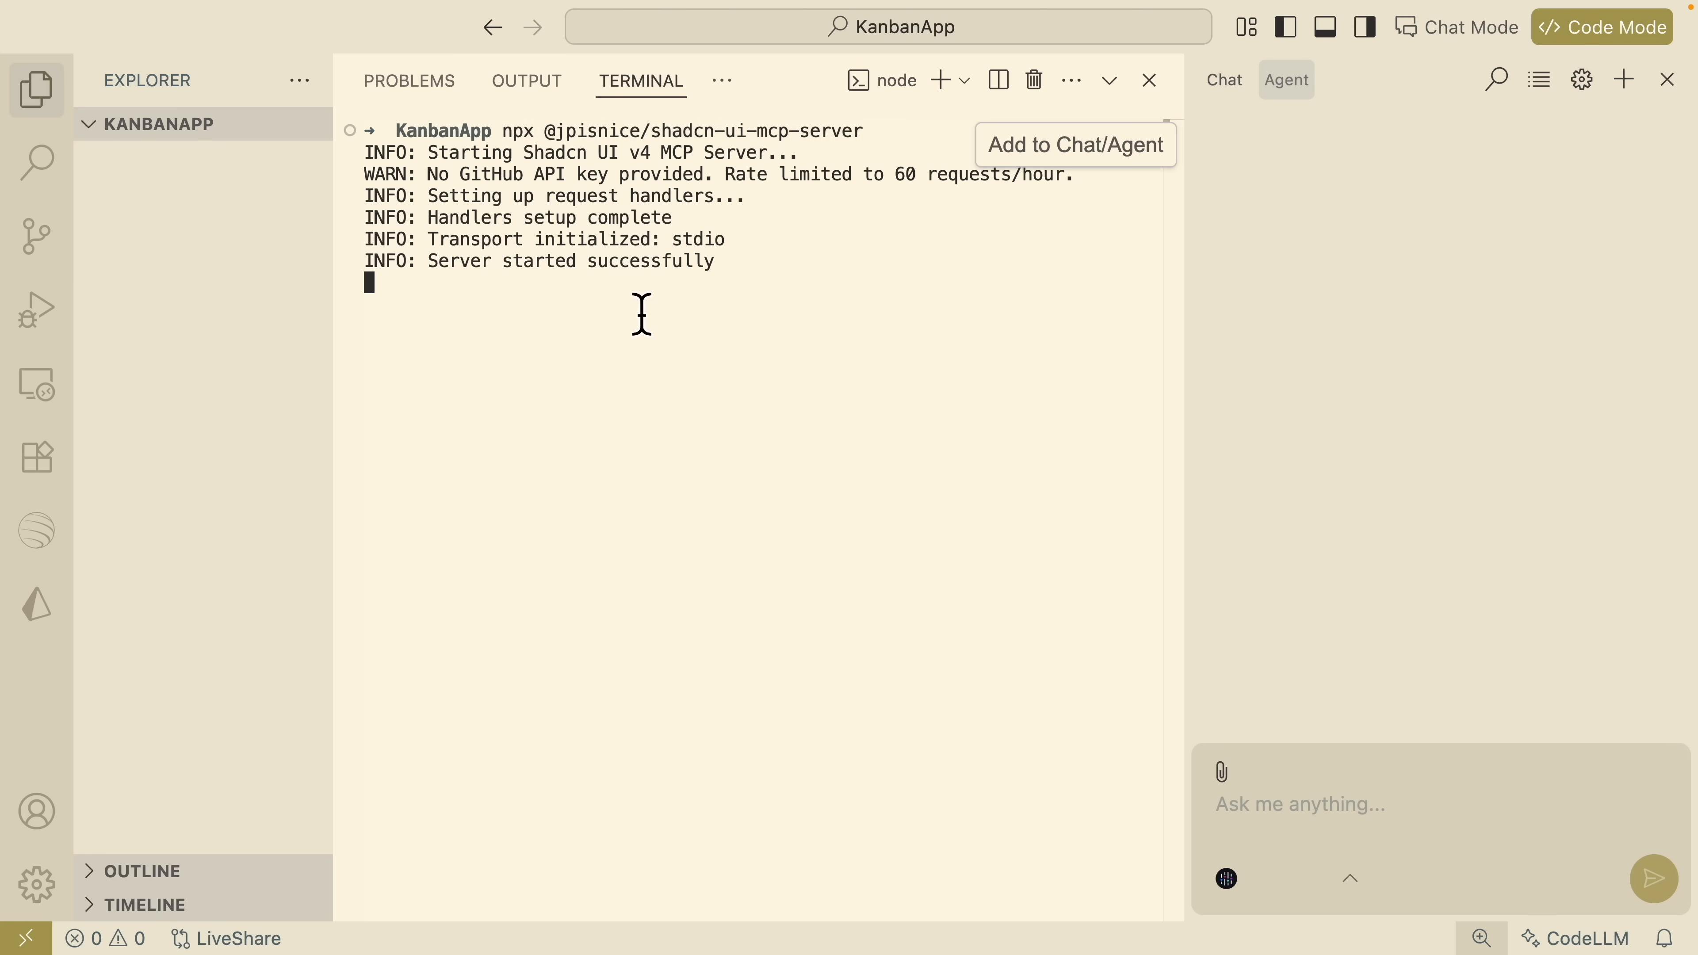
pyautogui.moveTo(790, 319)
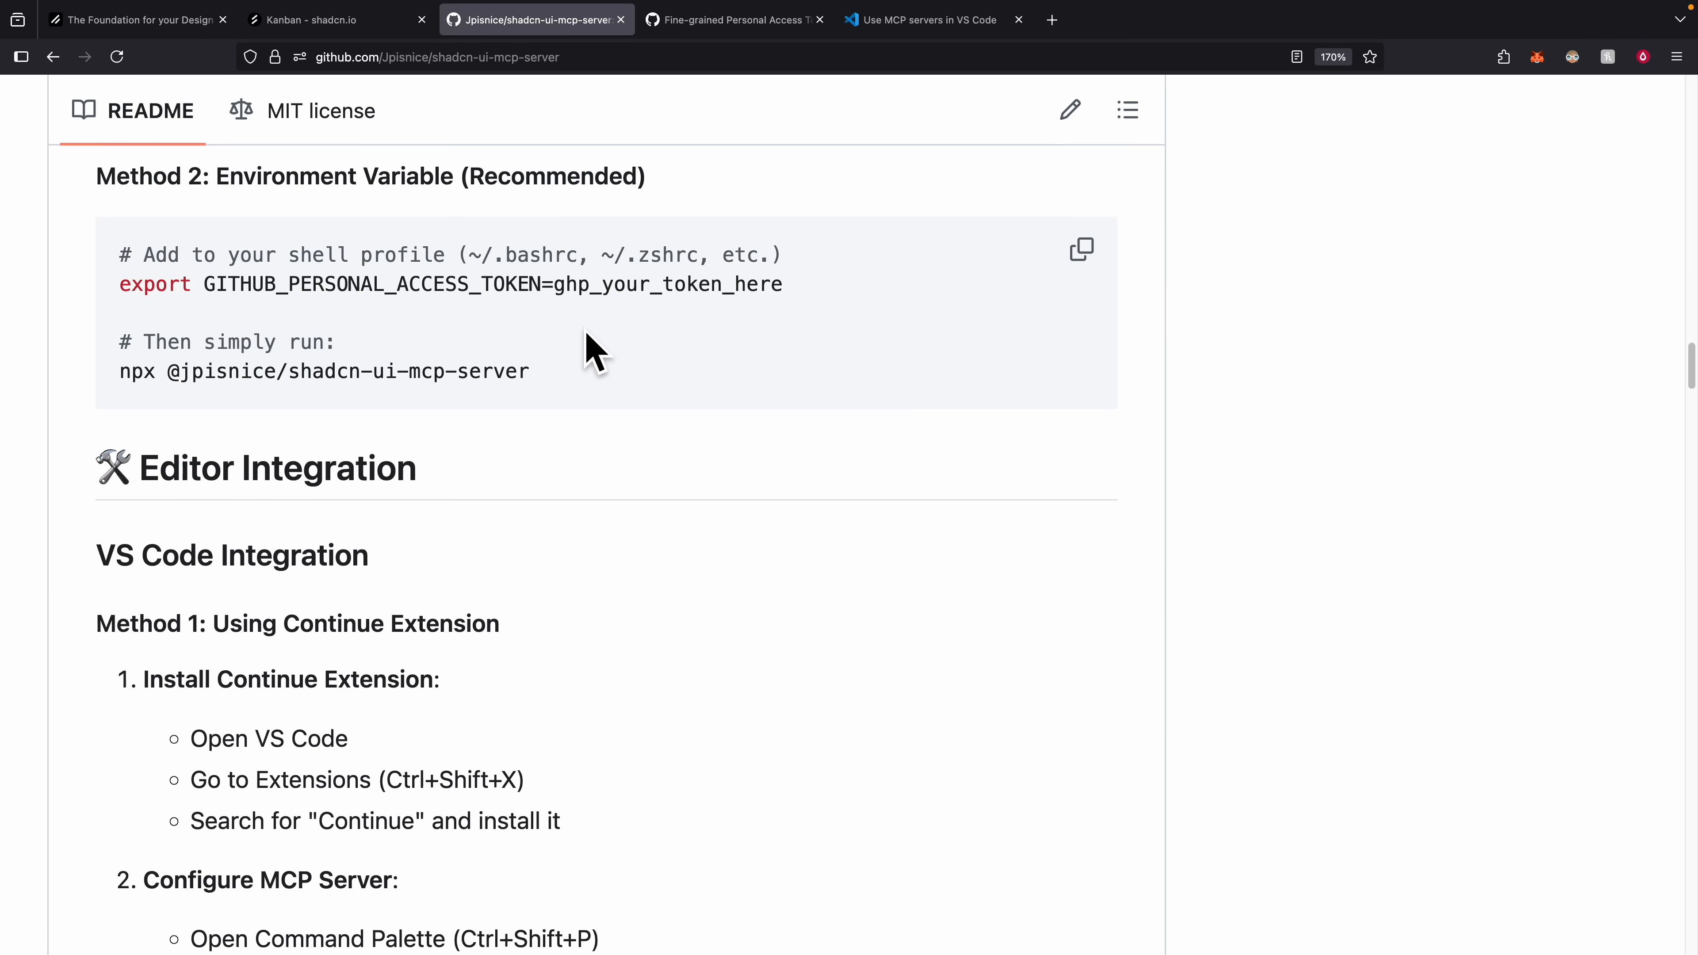
pyautogui.moveTo(457, 509)
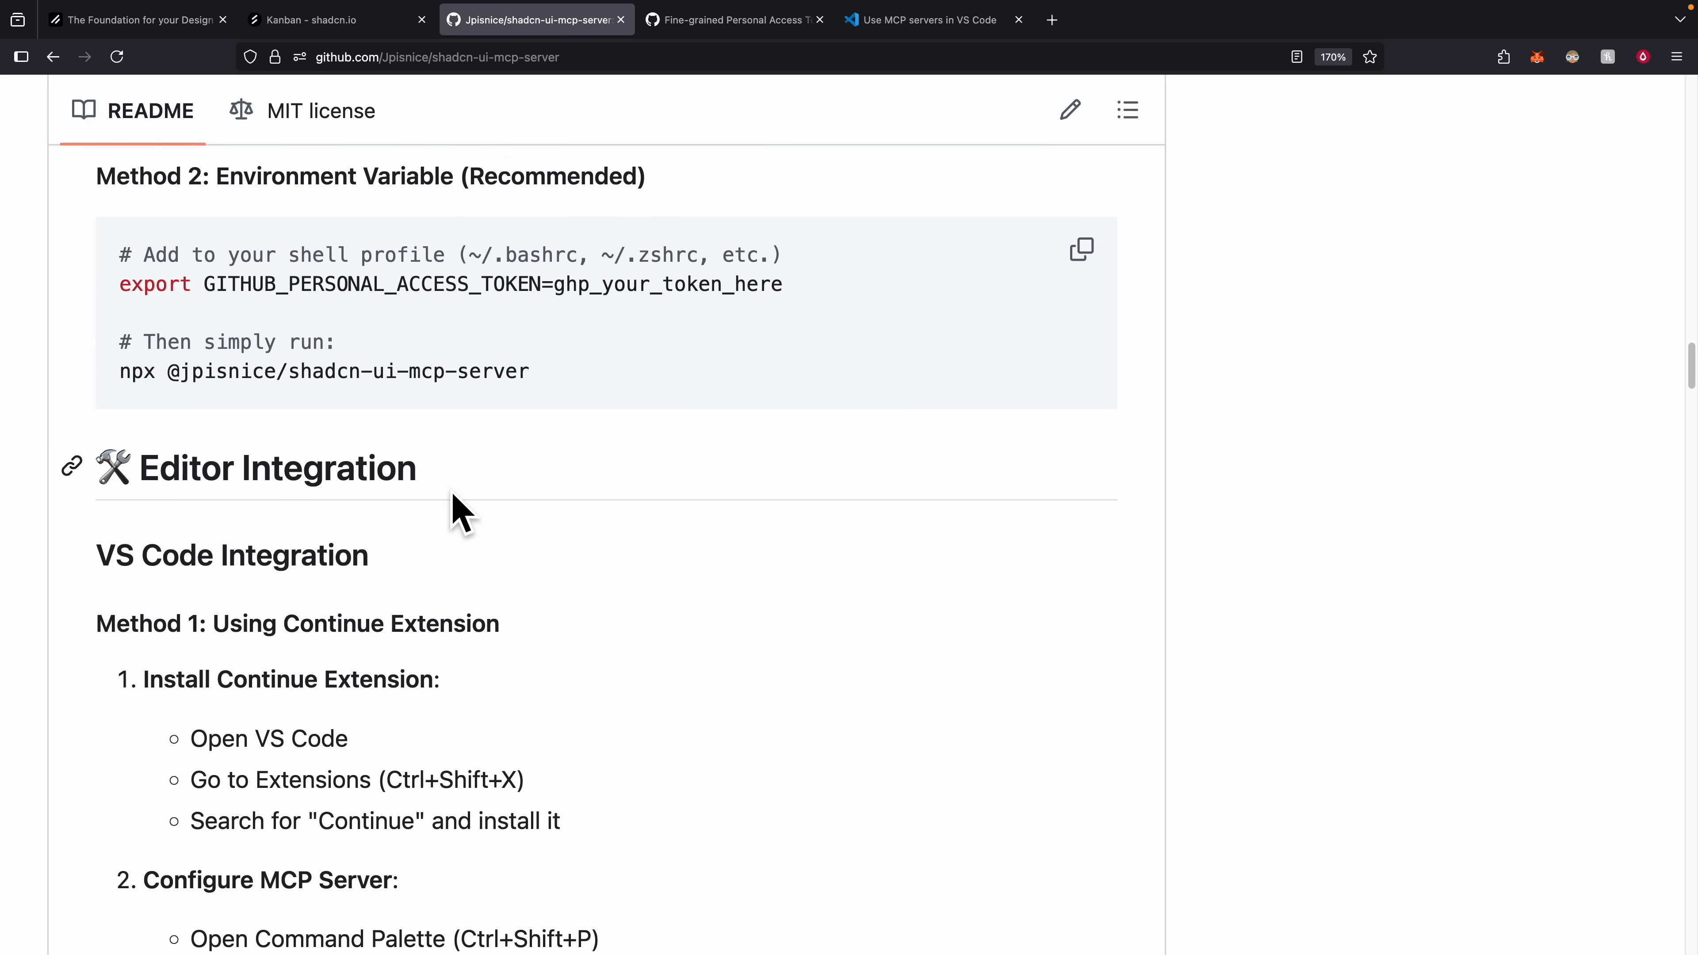
pyautogui.scroll(-3)
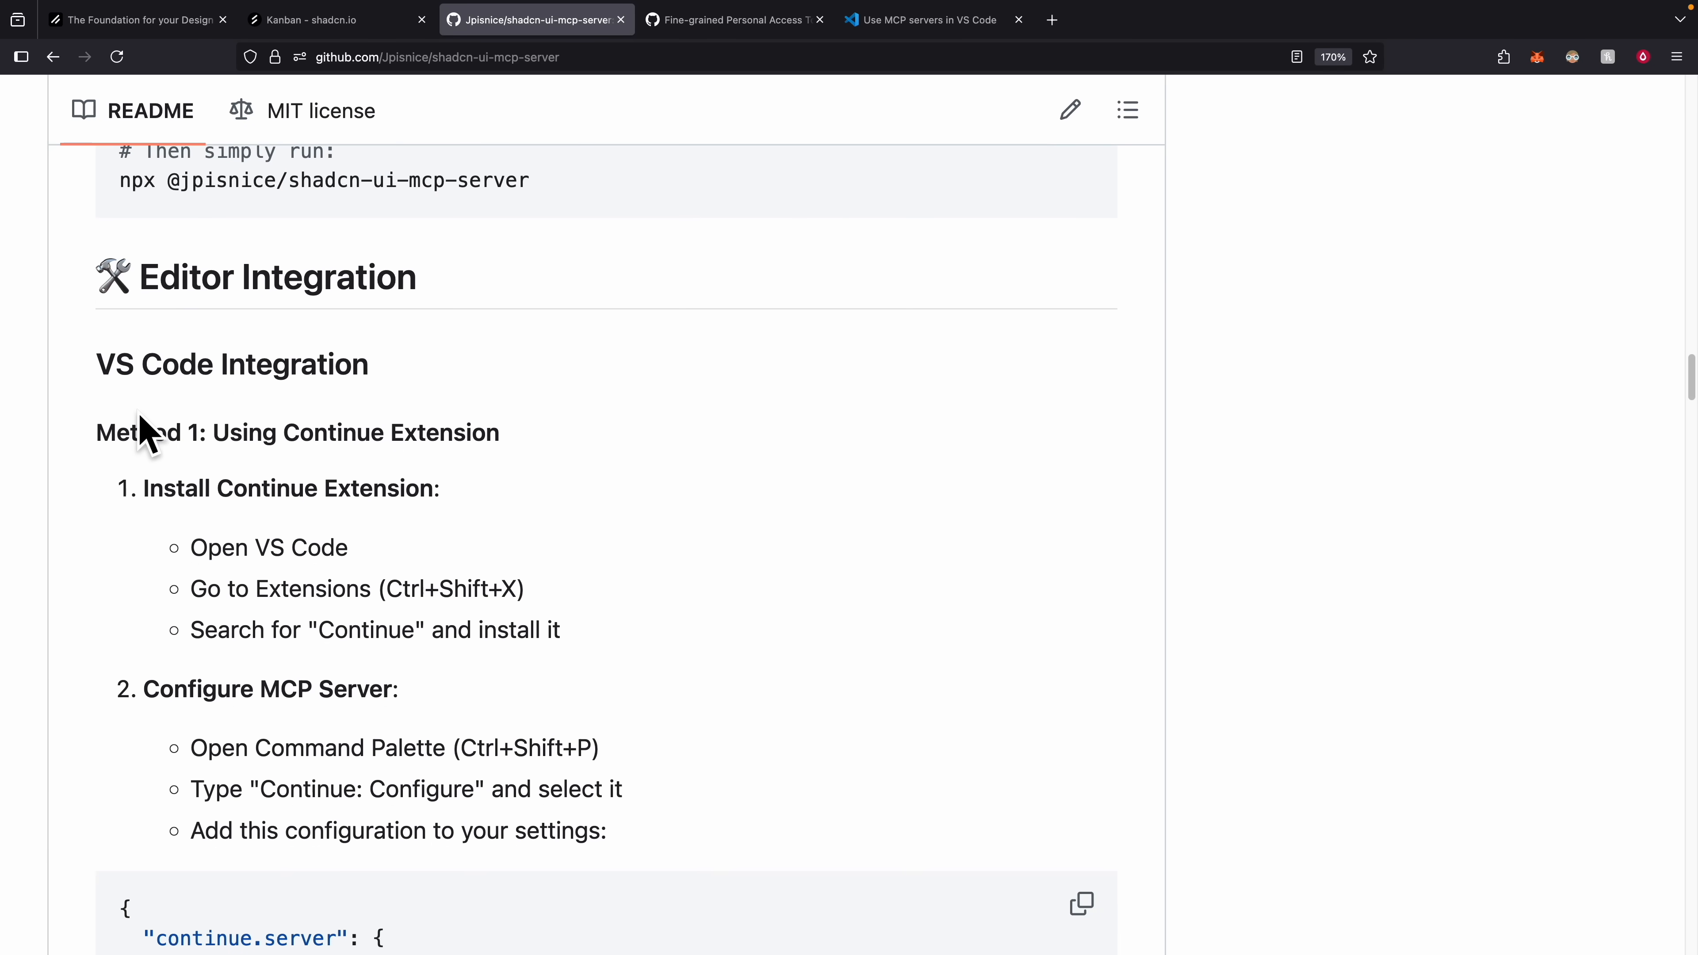
pyautogui.scroll(-3)
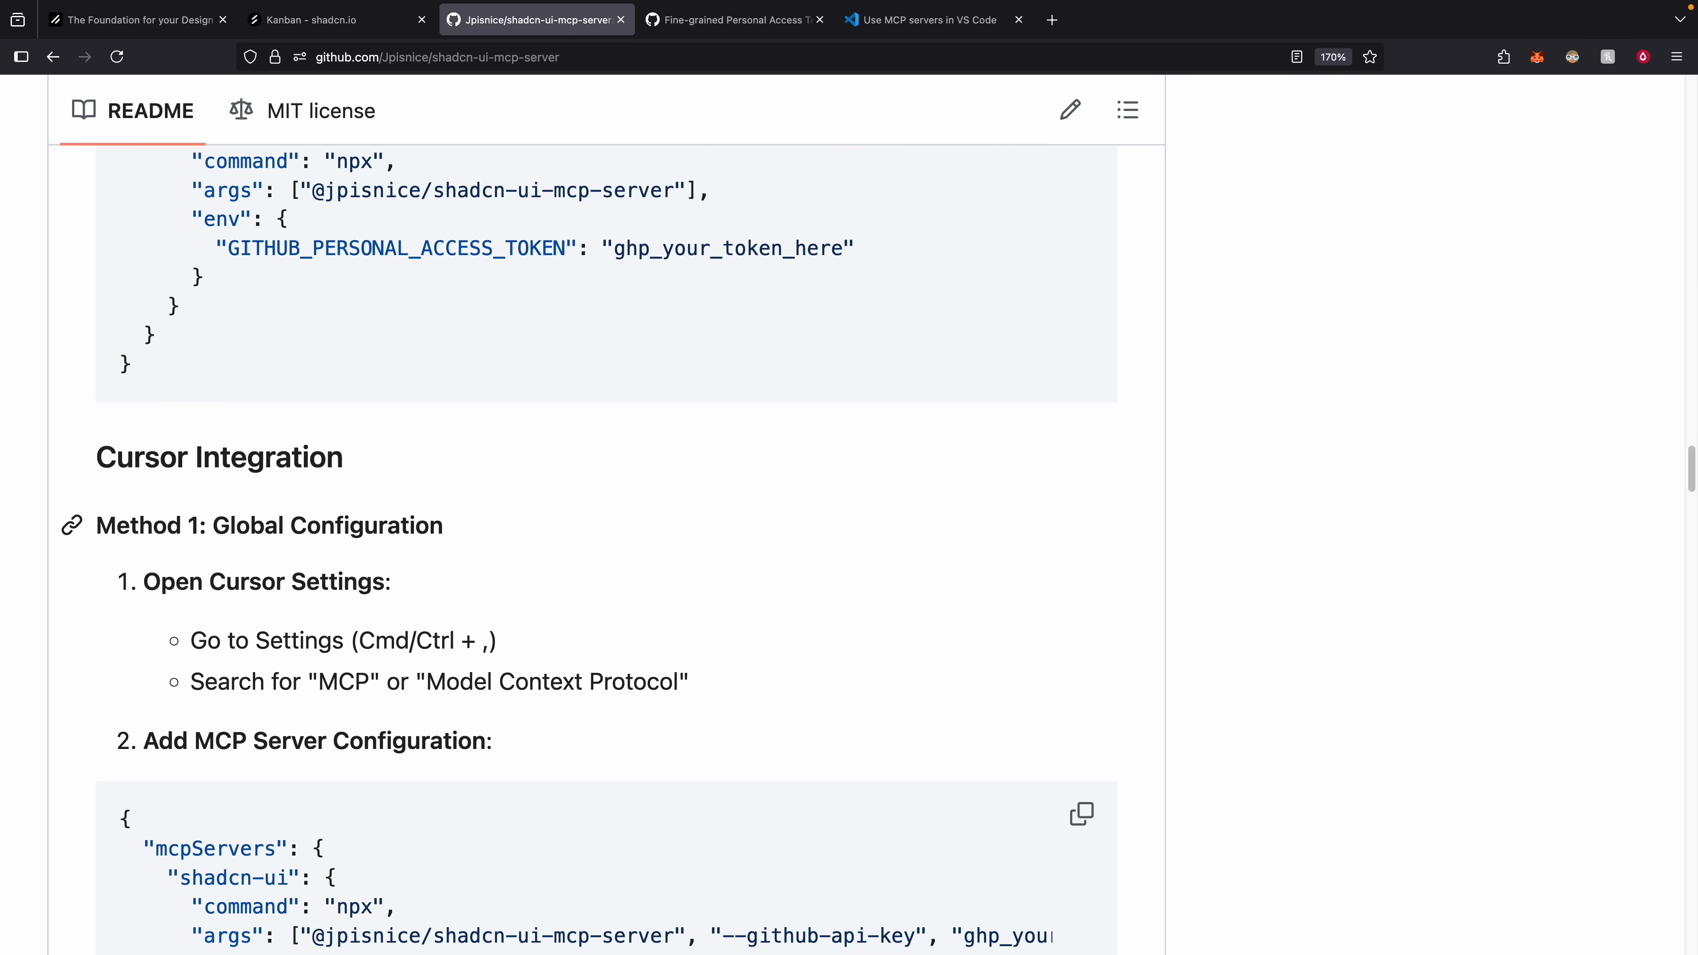
pyautogui.scroll(-3)
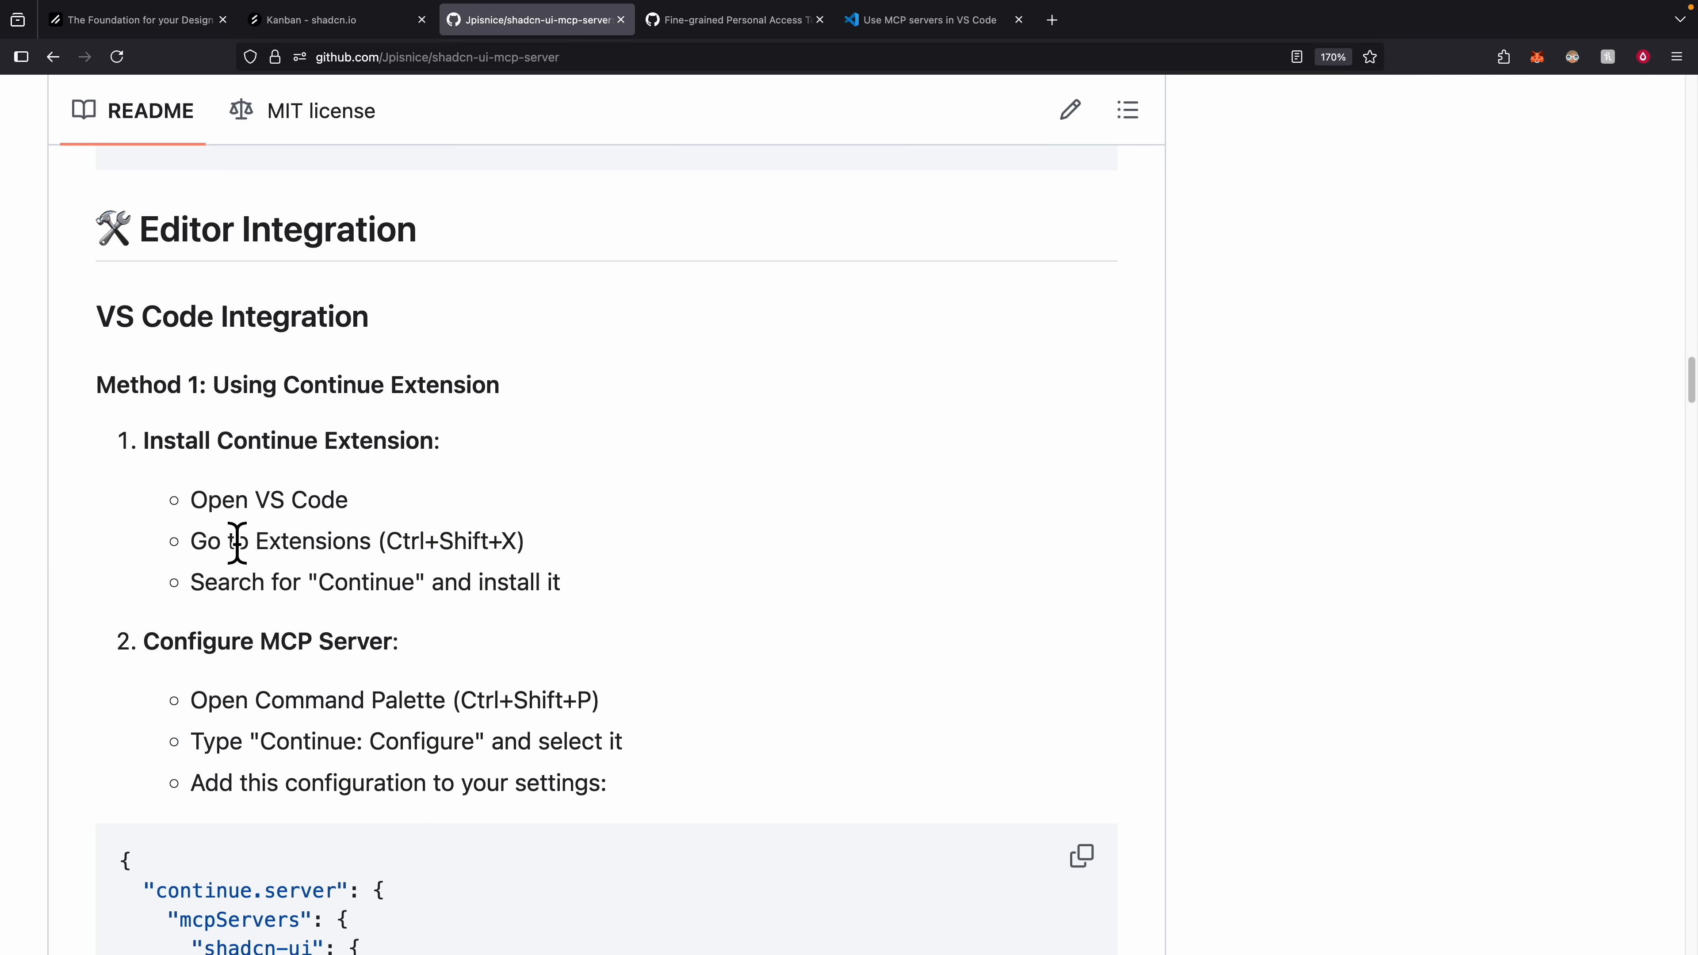
pyautogui.scroll(-3)
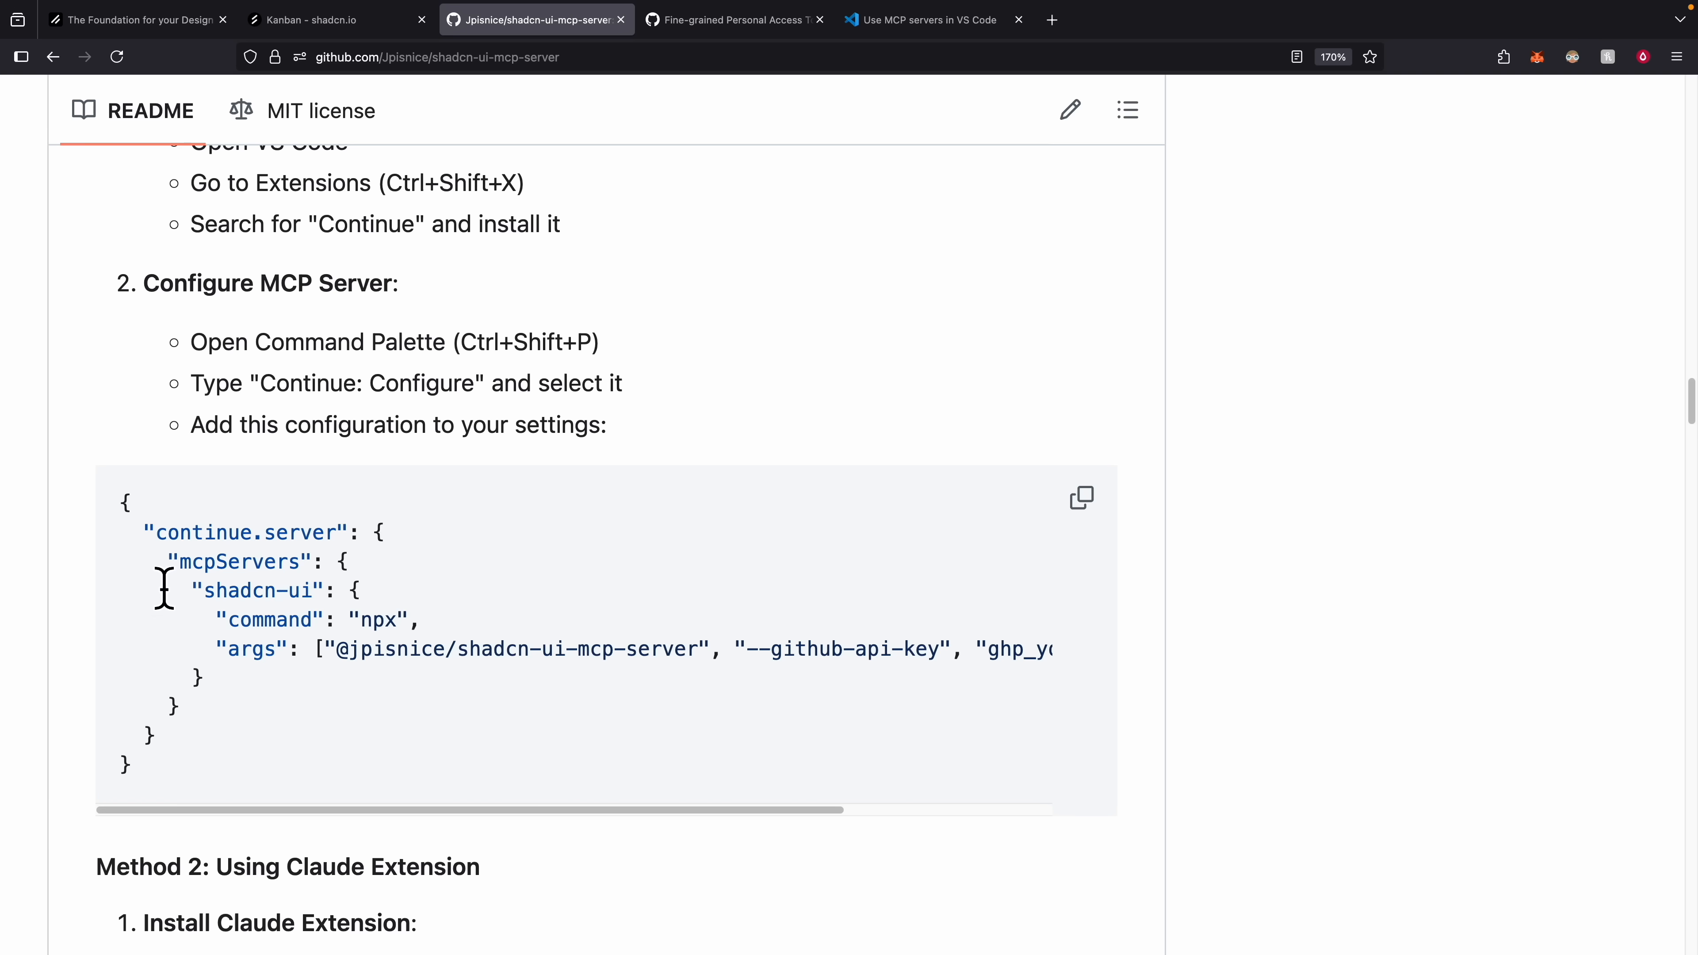
# - Select the mcpServers JSON block under VS Code Integration for the shadcn-ui server
pyautogui.moveTo(165, 560); pyautogui.dragTo(179, 706)
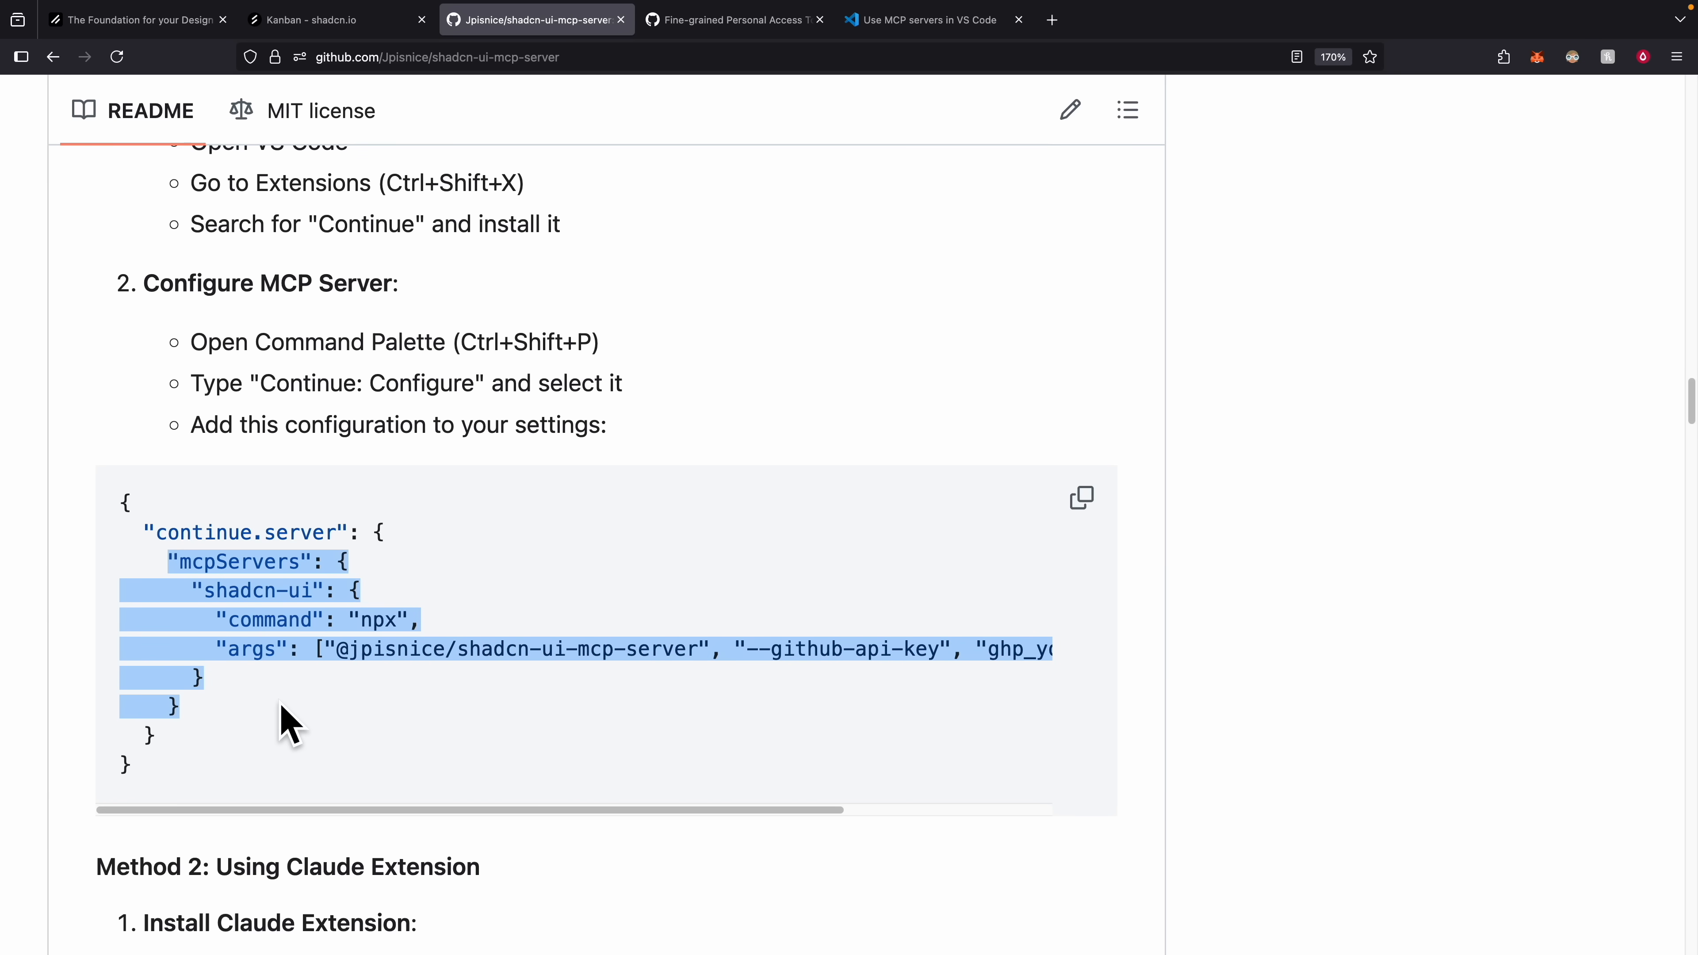
pyautogui.hscroll(3)
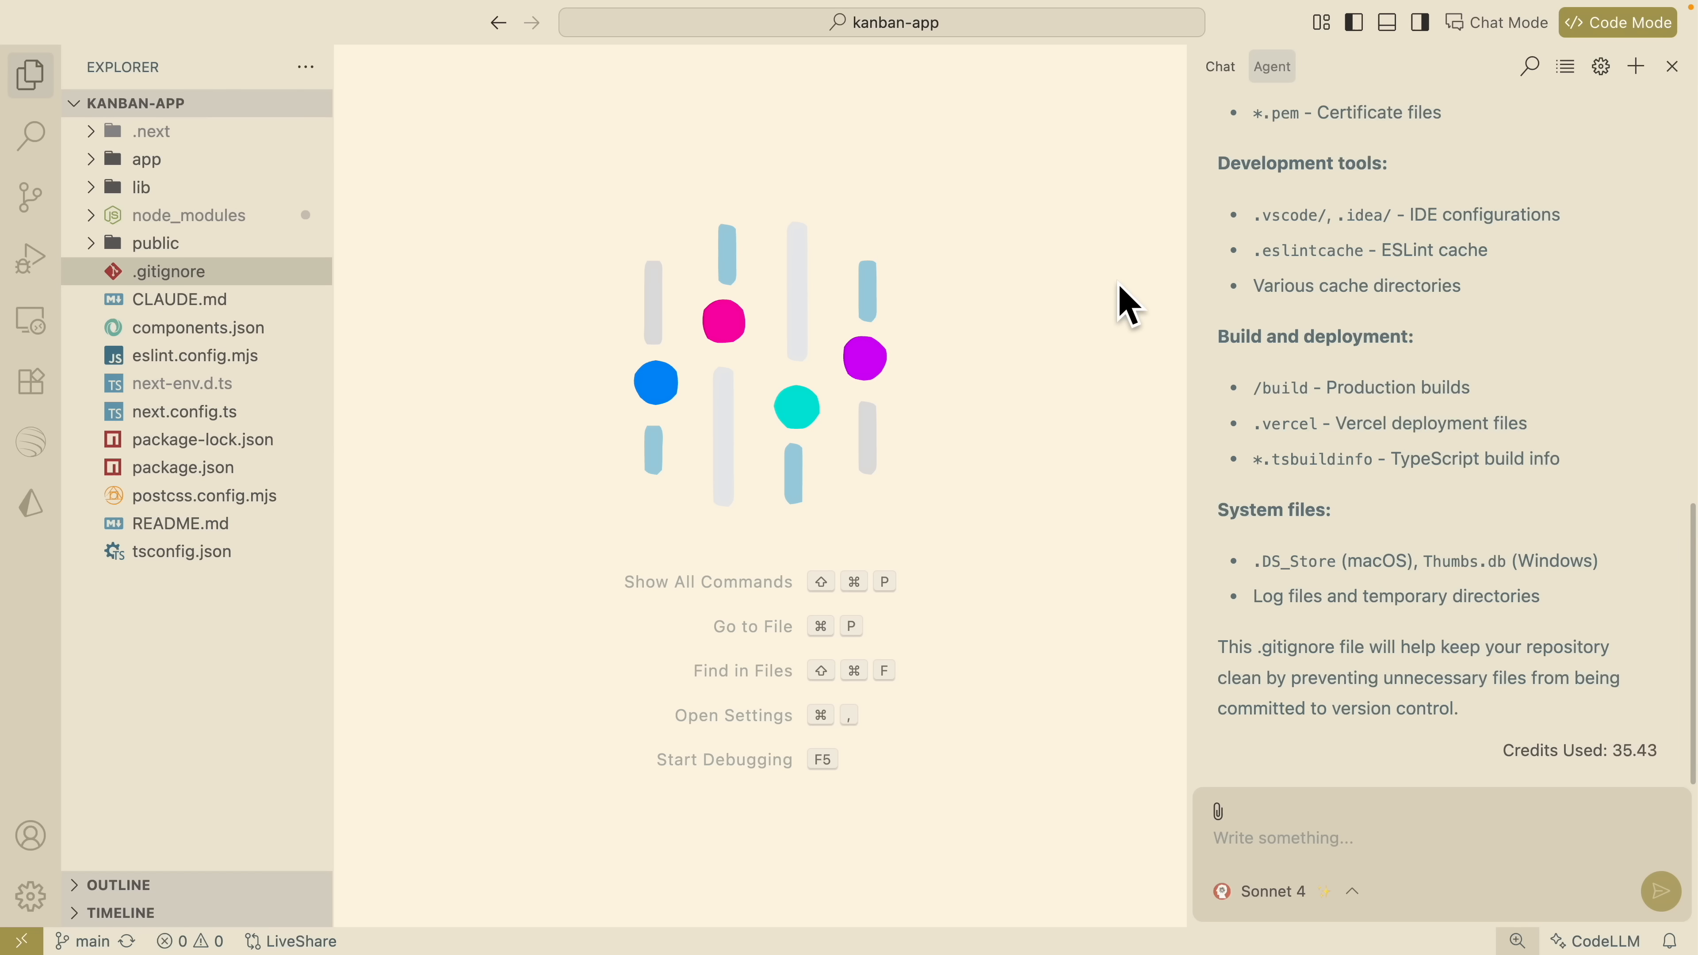
pyautogui.moveTo(1585, 108)
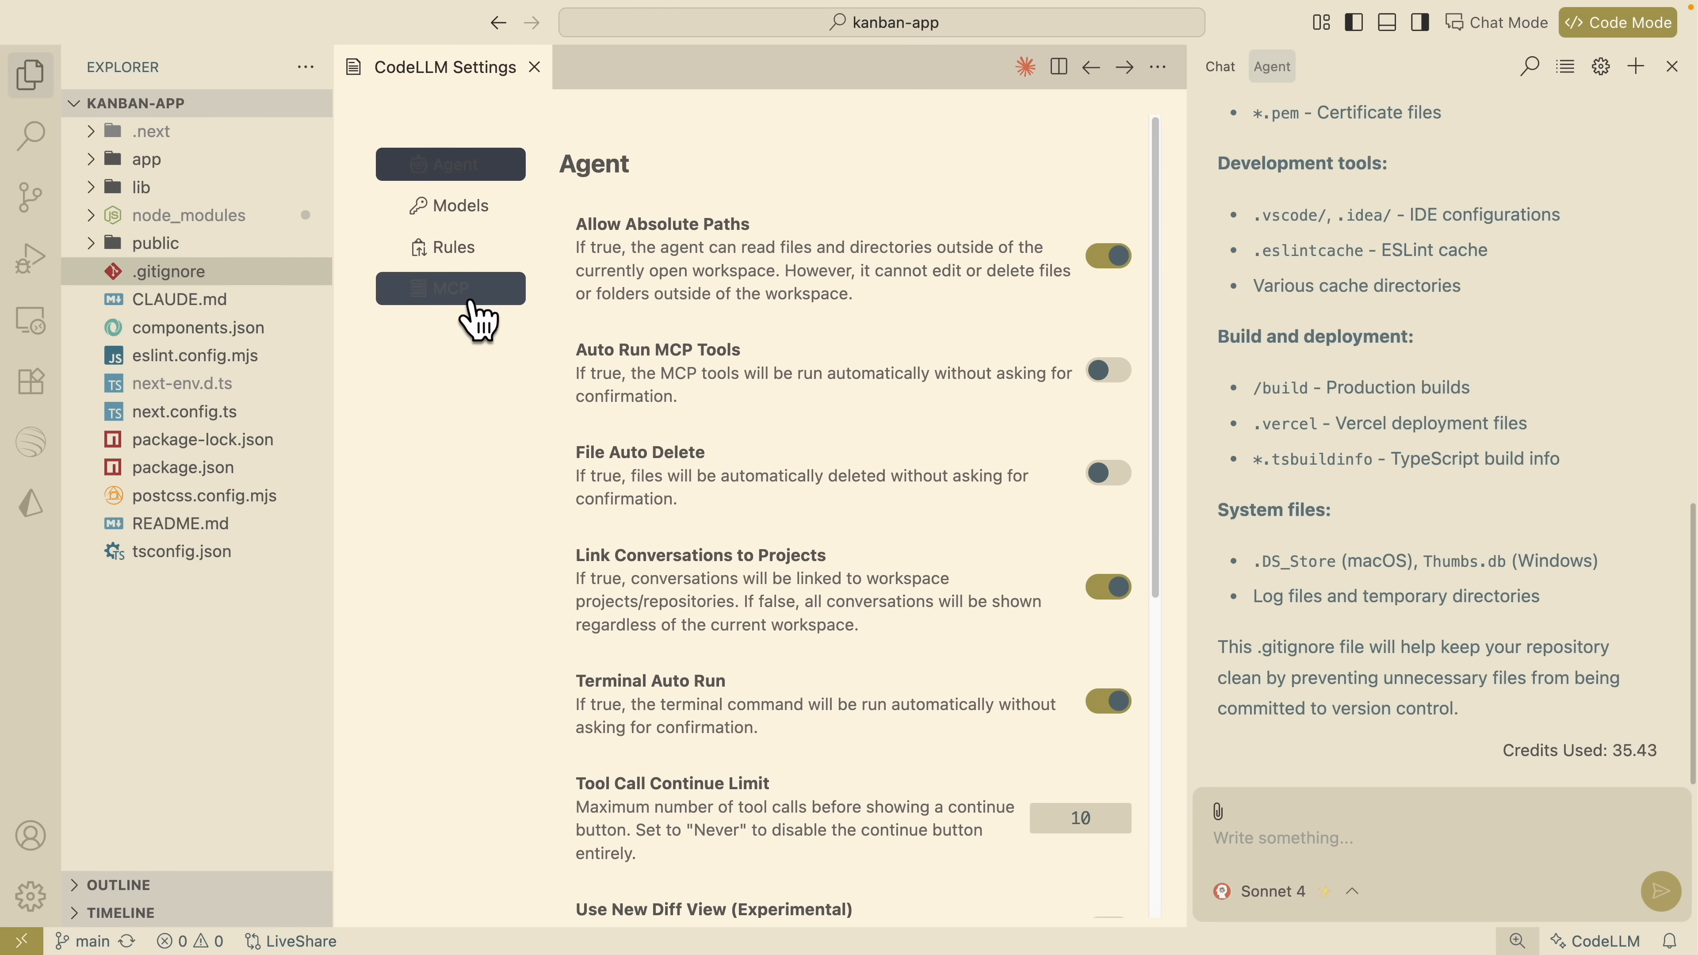
# - From CodeLLM's MCP settings, open claude_desktop_config.json with the n8n-mcp and shadcn-ui entries
pyautogui.click(450, 289)
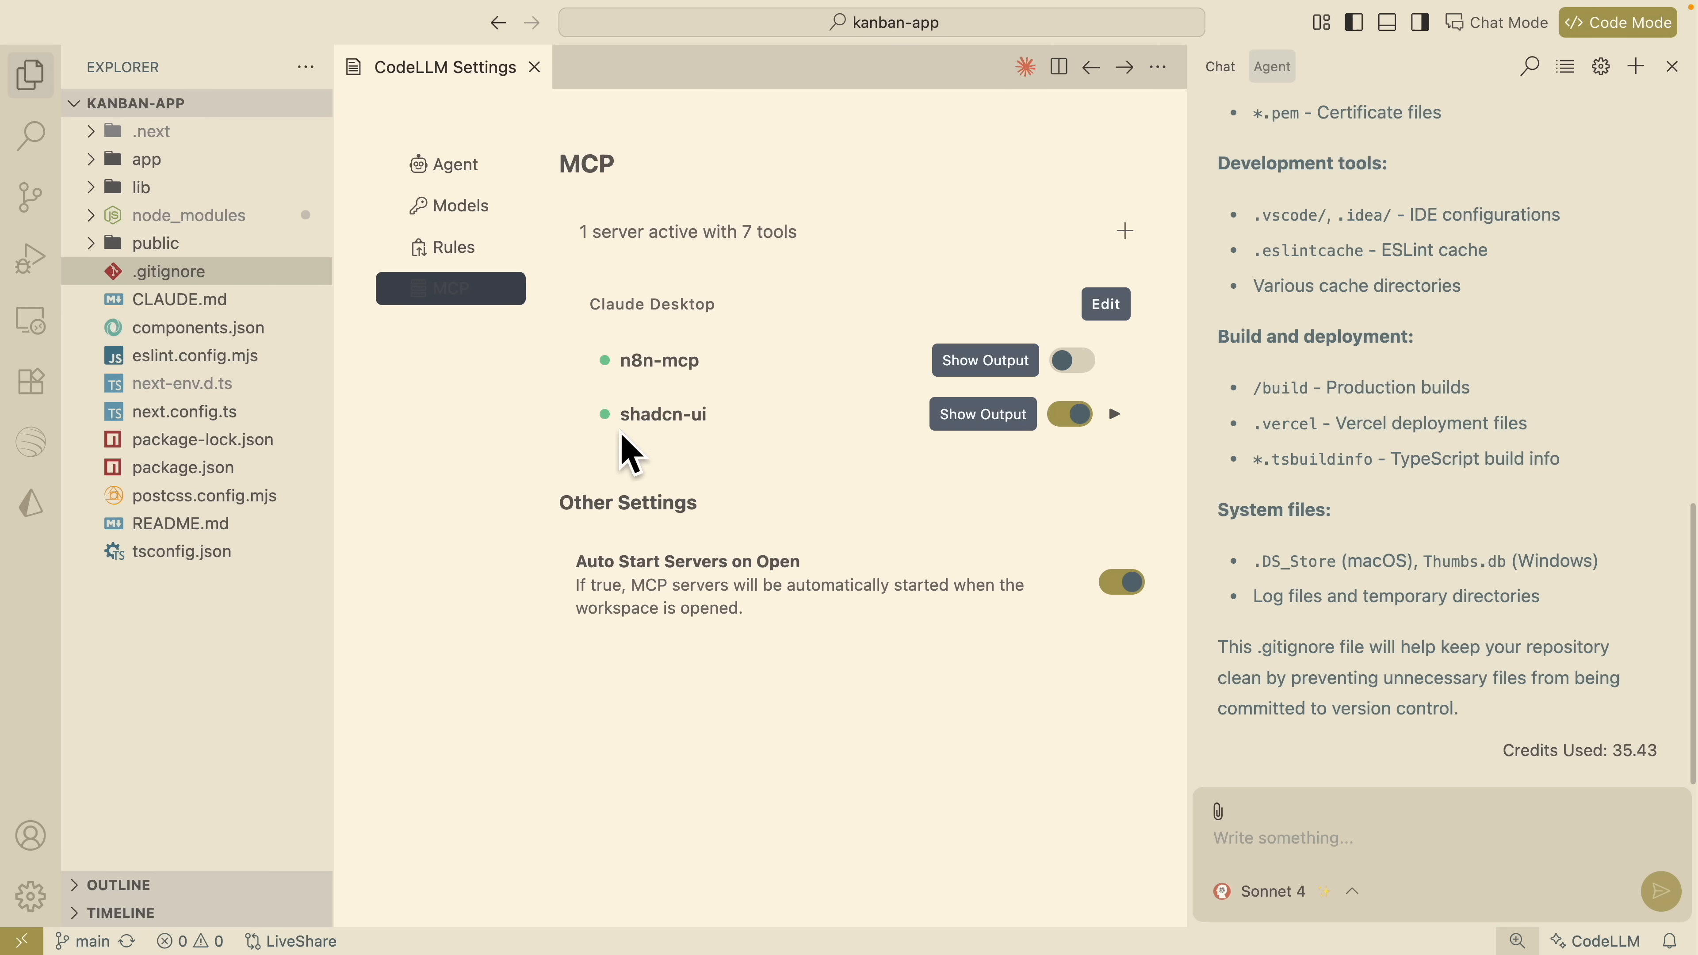
pyautogui.moveTo(710, 444)
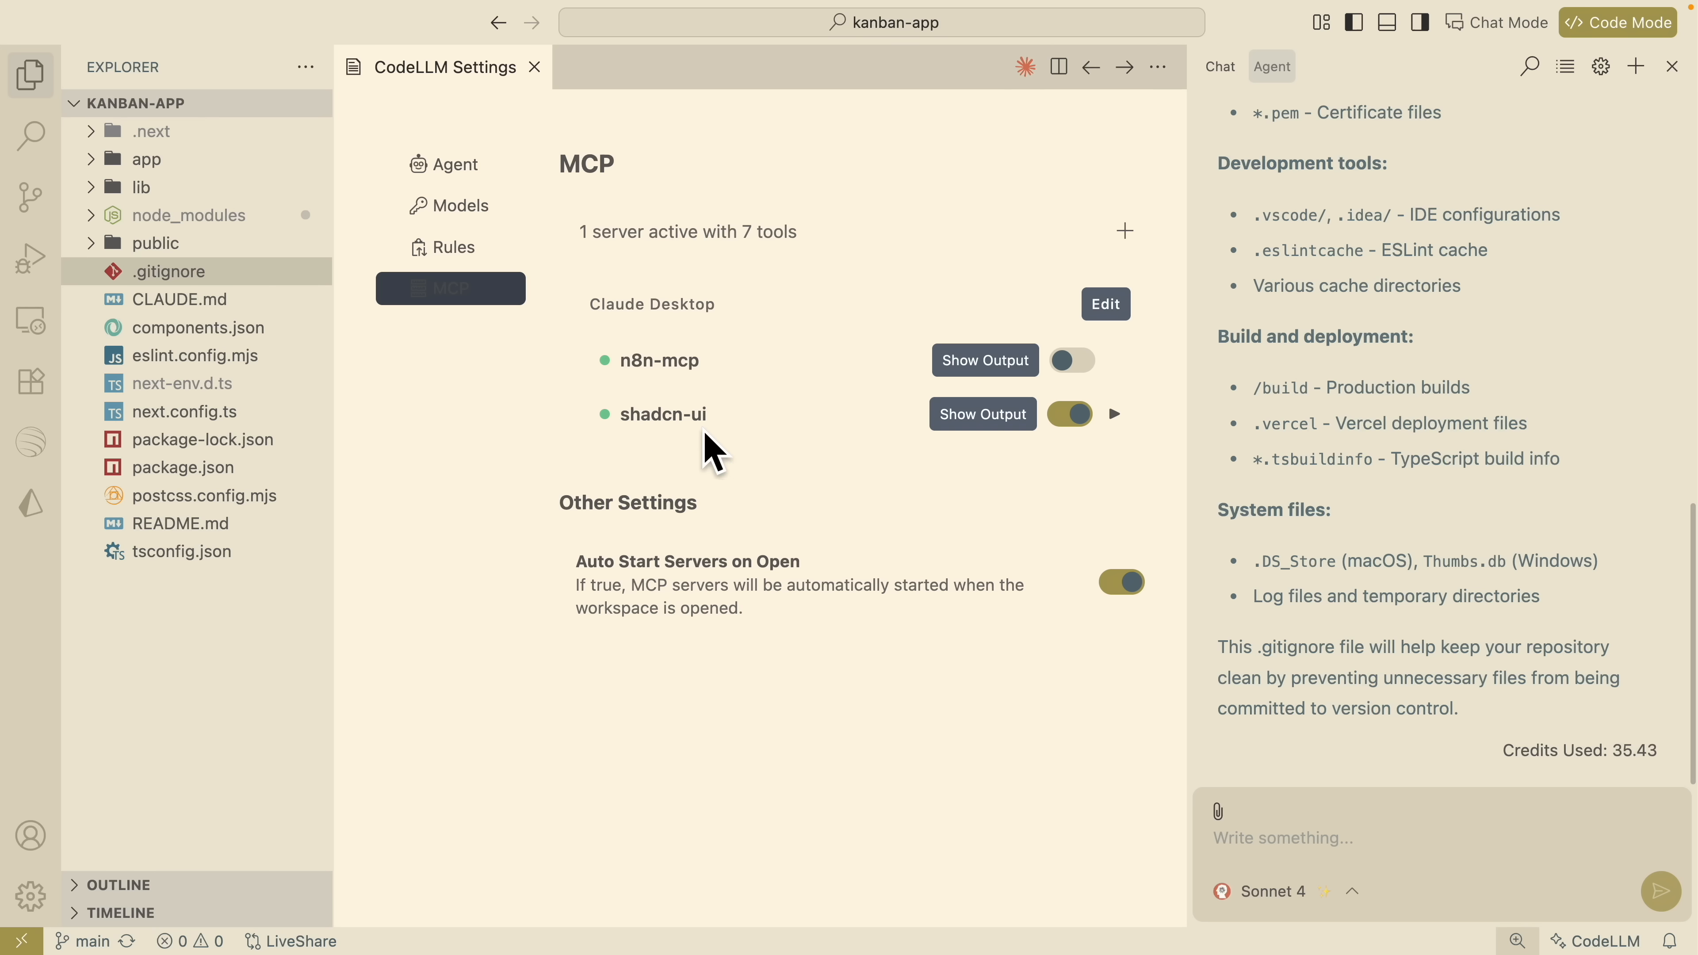
pyautogui.moveTo(1110, 309)
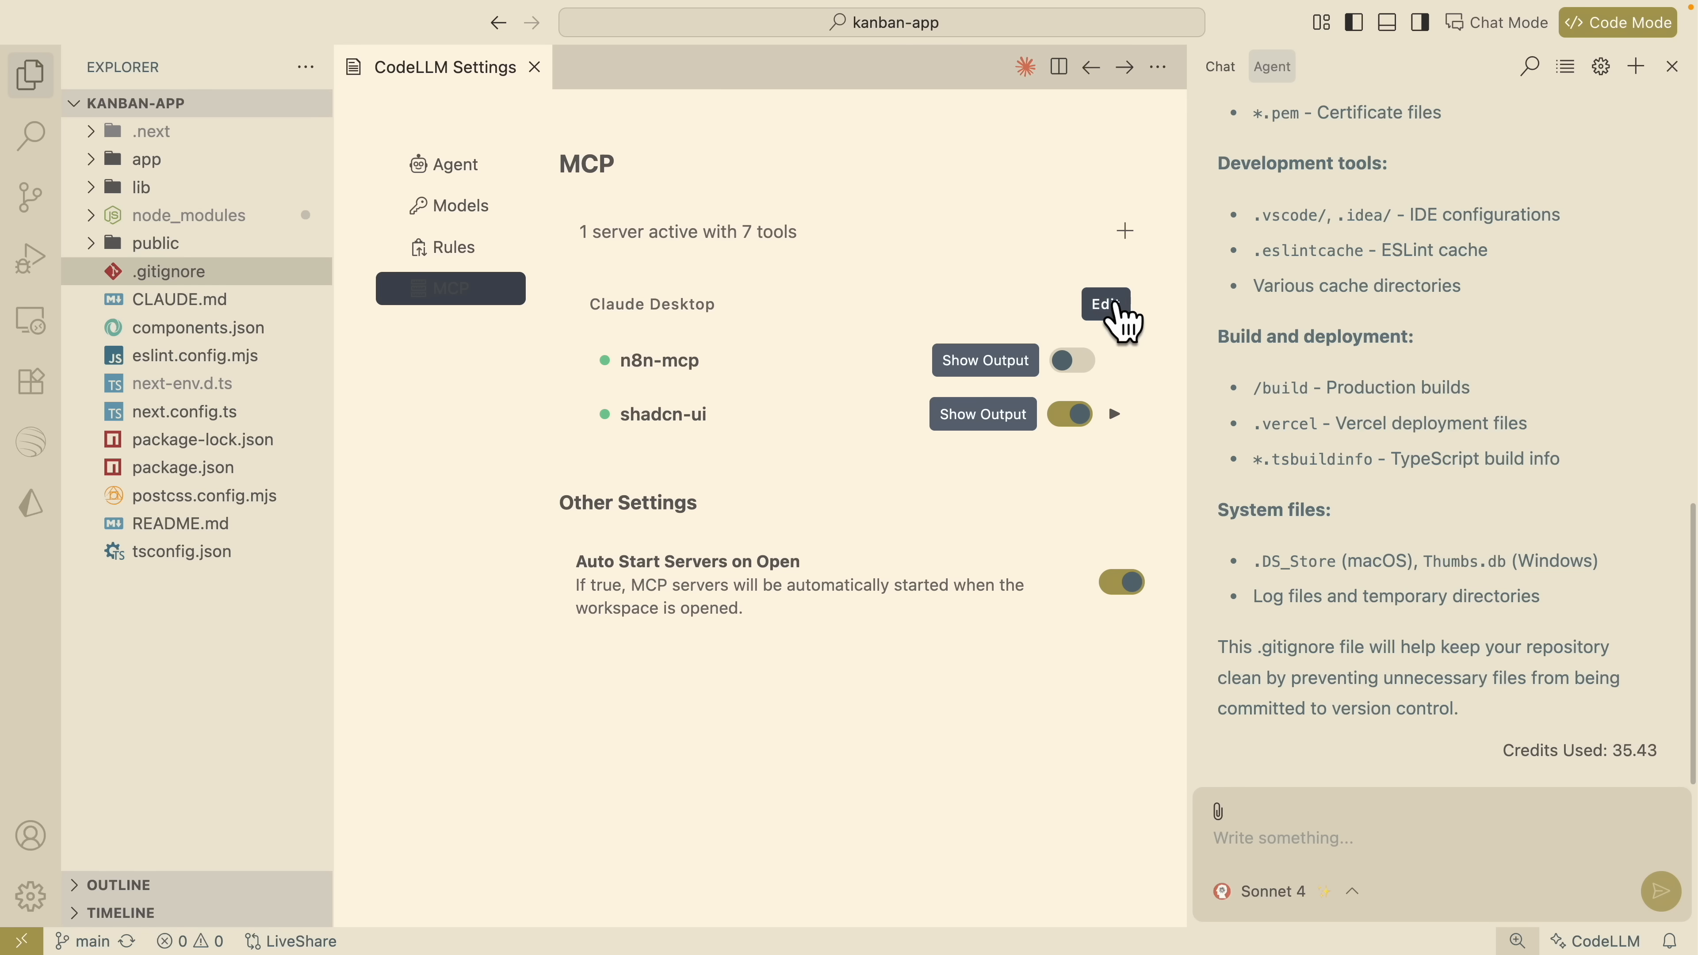
pyautogui.click(1106, 304)
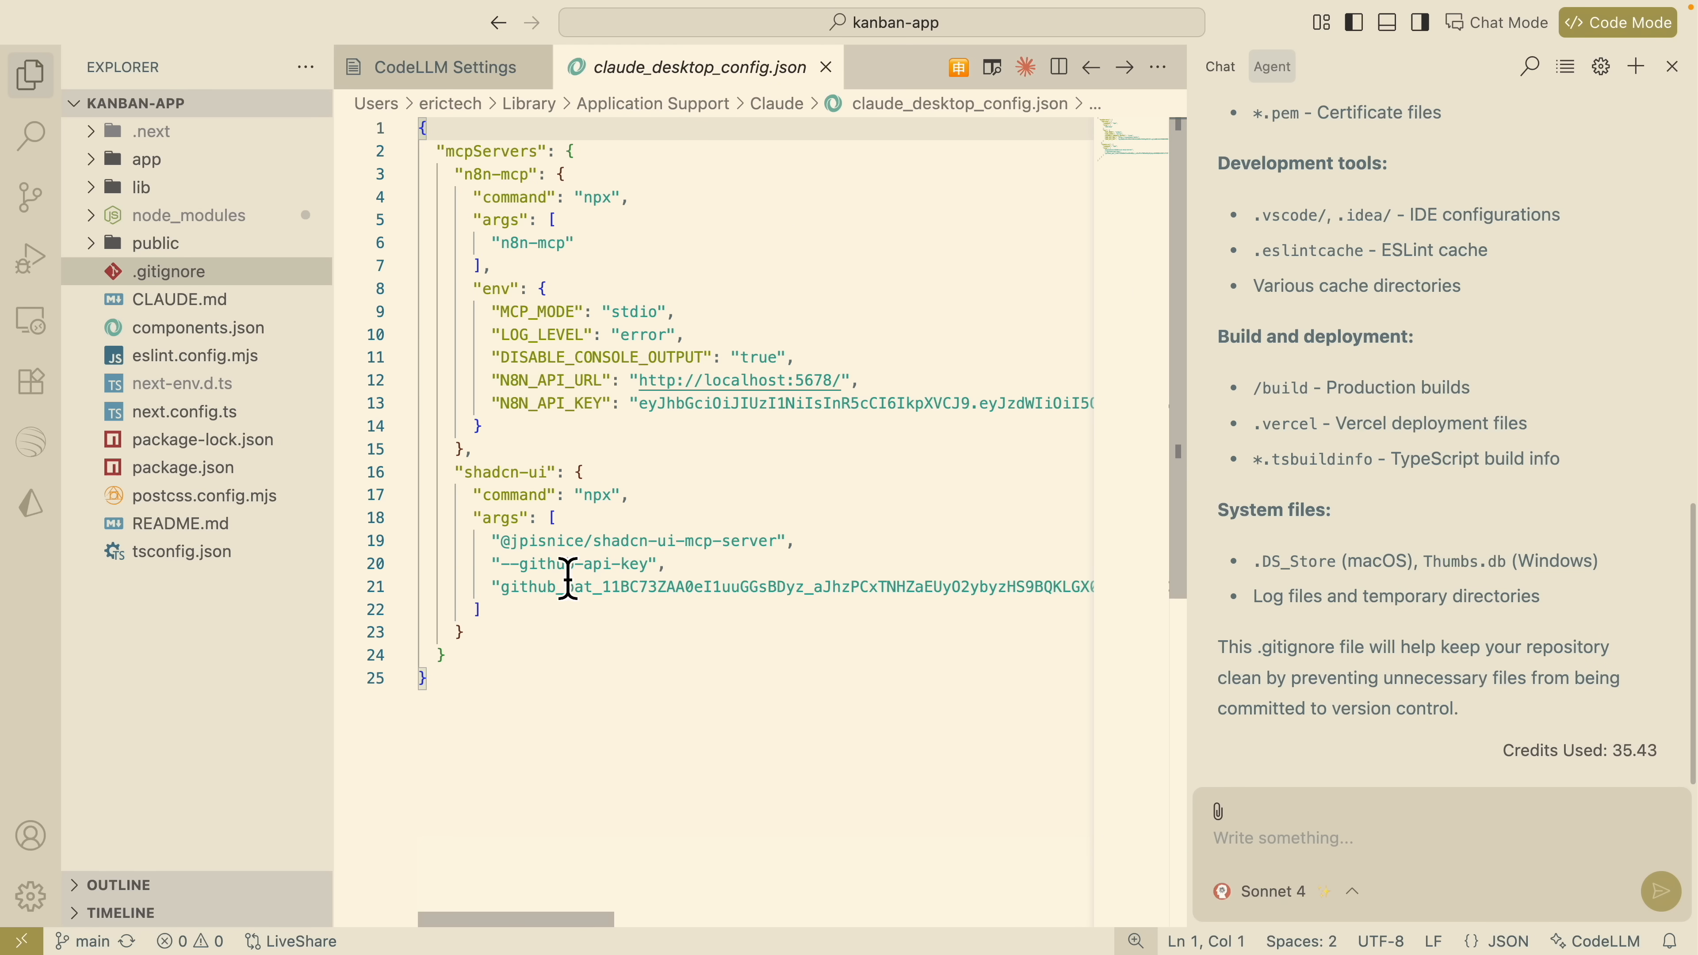
pyautogui.moveTo(536, 629)
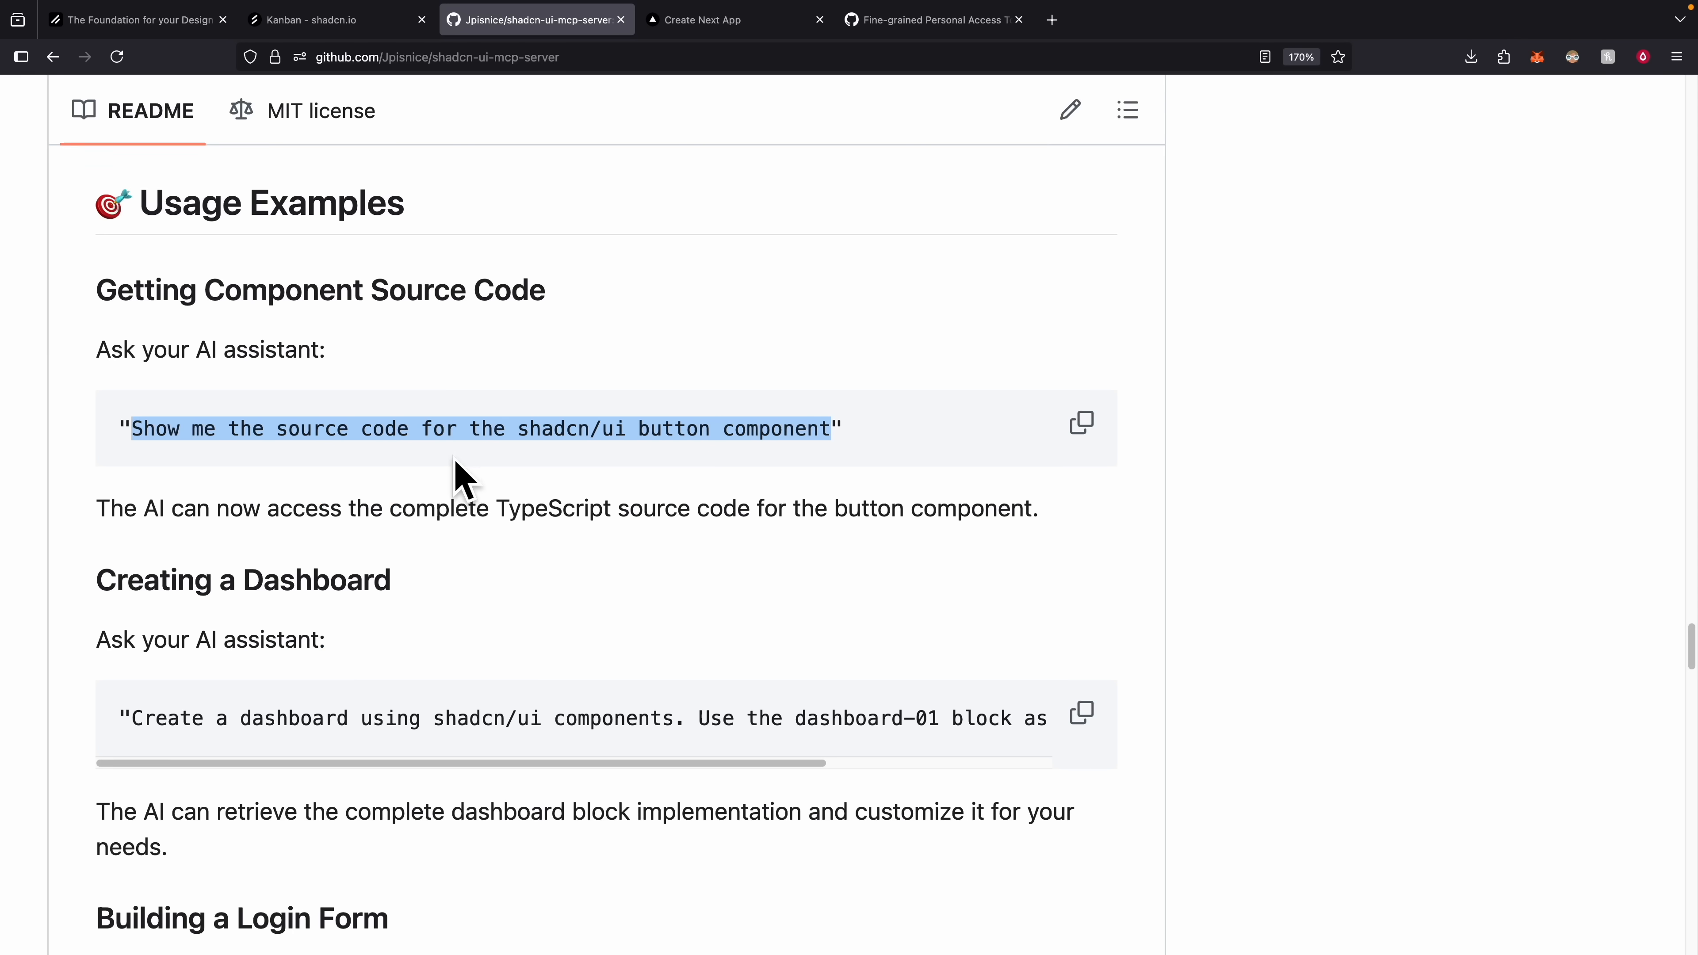
# - Ask the chat 'Show me the source code for the shadcn/ui button component' and approve the get_component tool to get the code
pyautogui.scroll(-3)
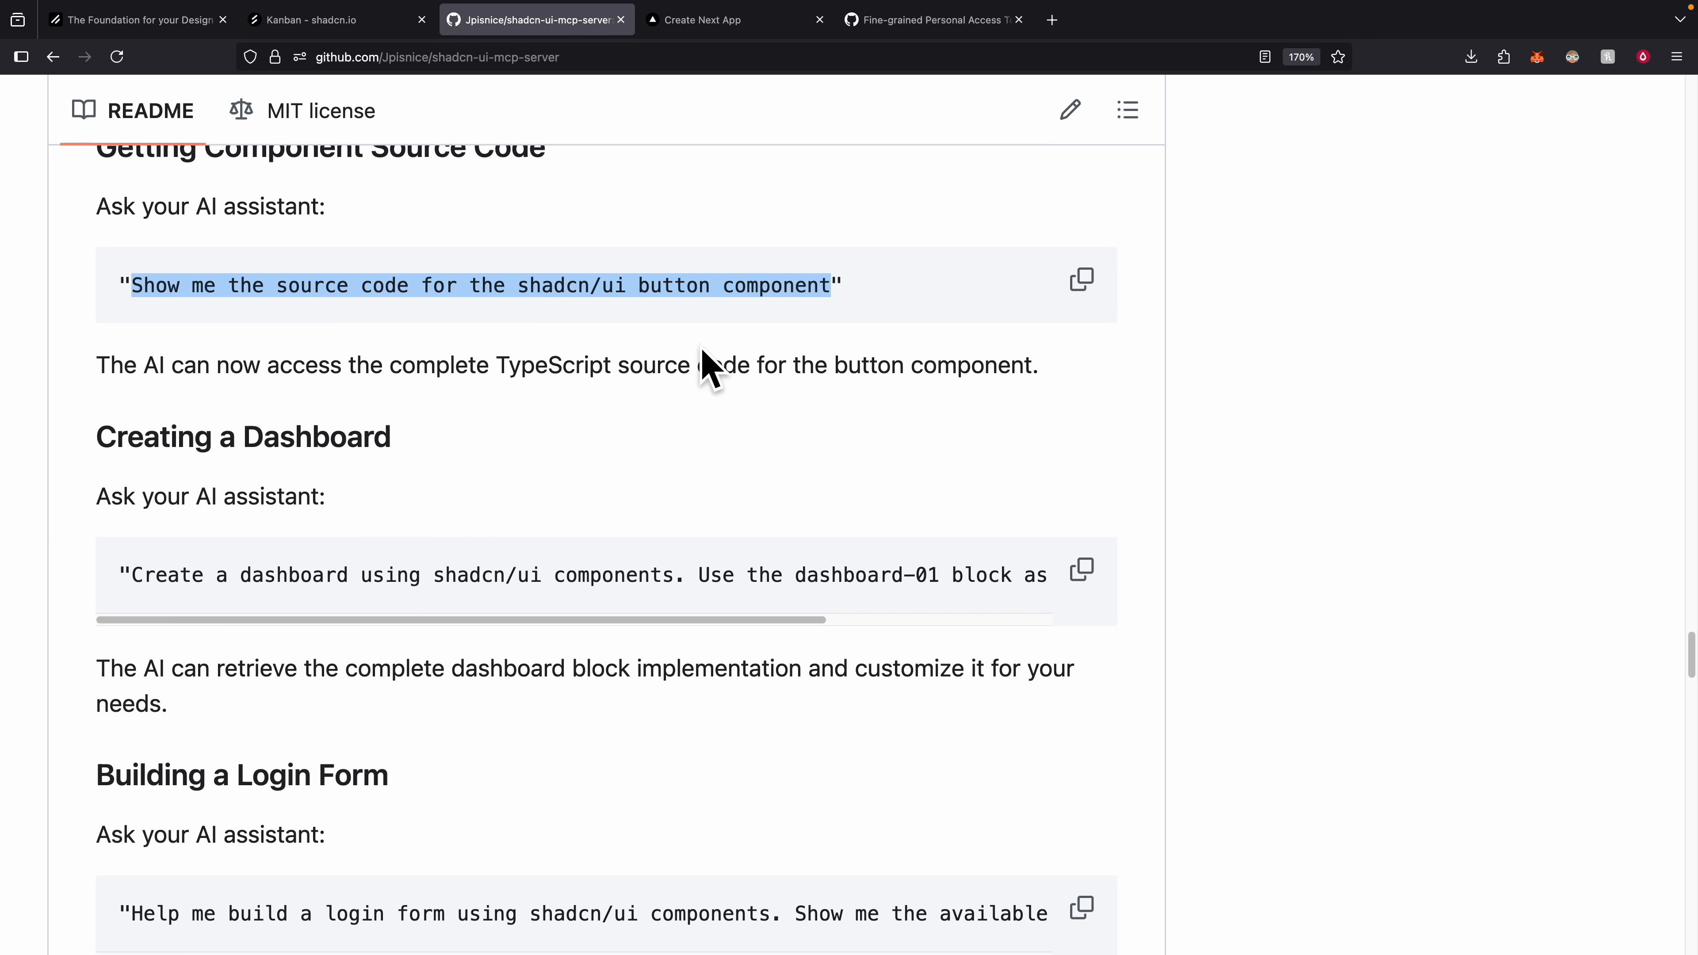
pyautogui.moveTo(702, 312)
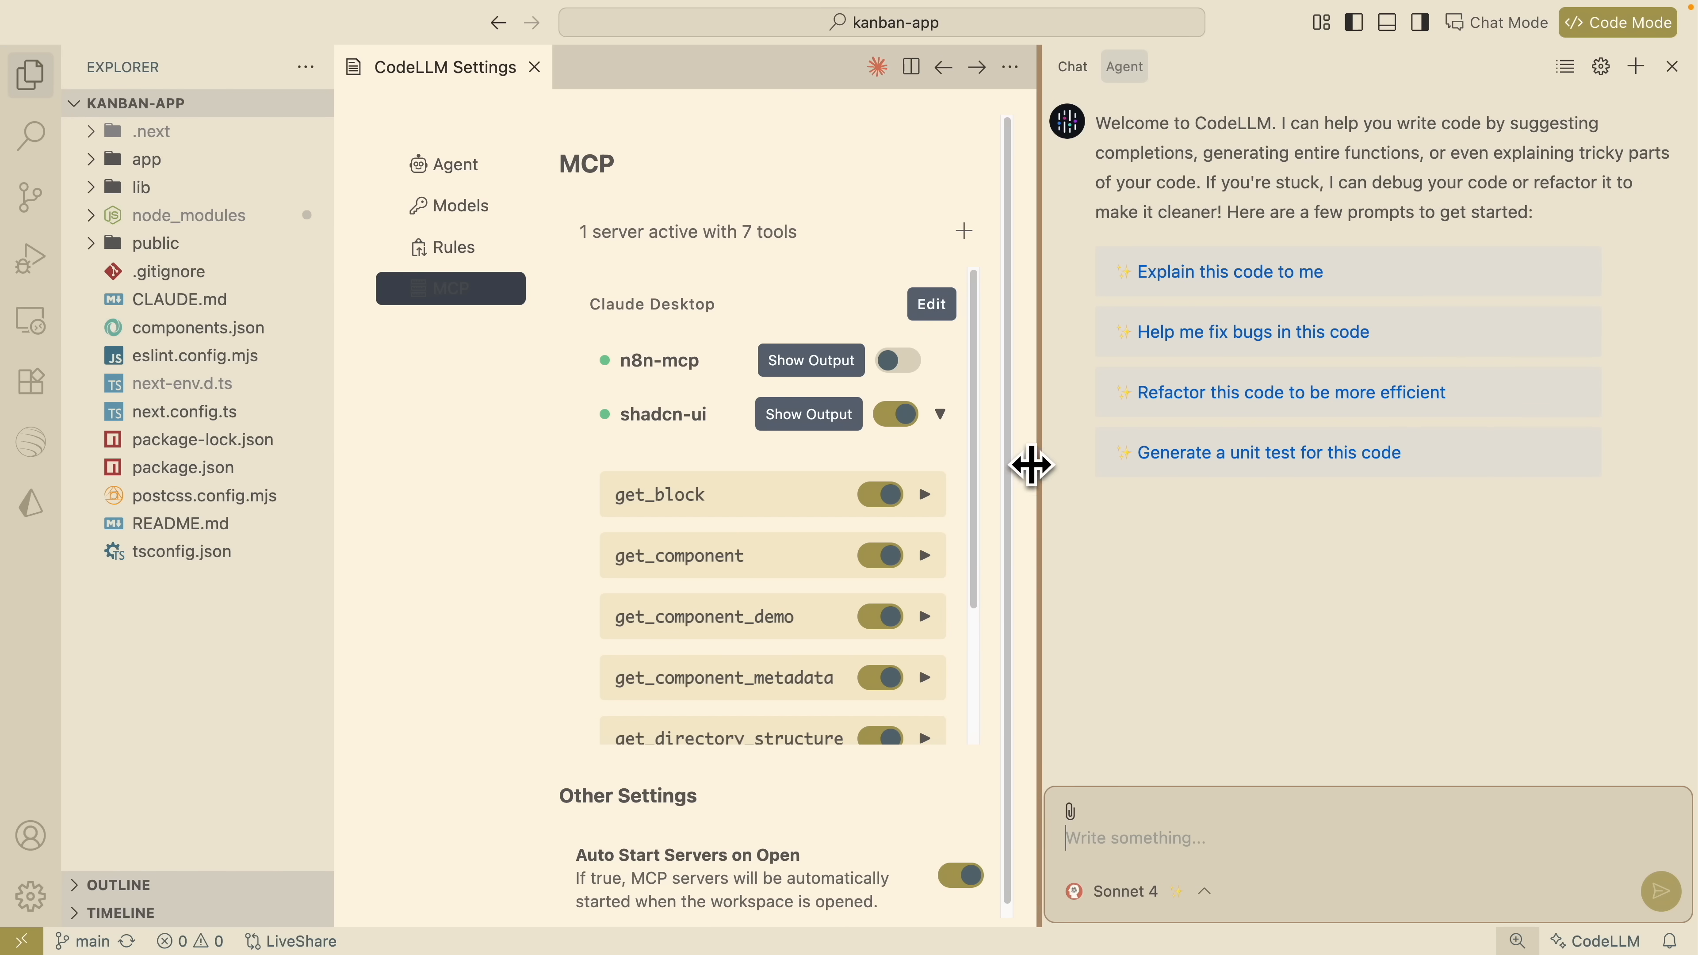
pyautogui.write('Show me the source code for the shadcn/ui button component')
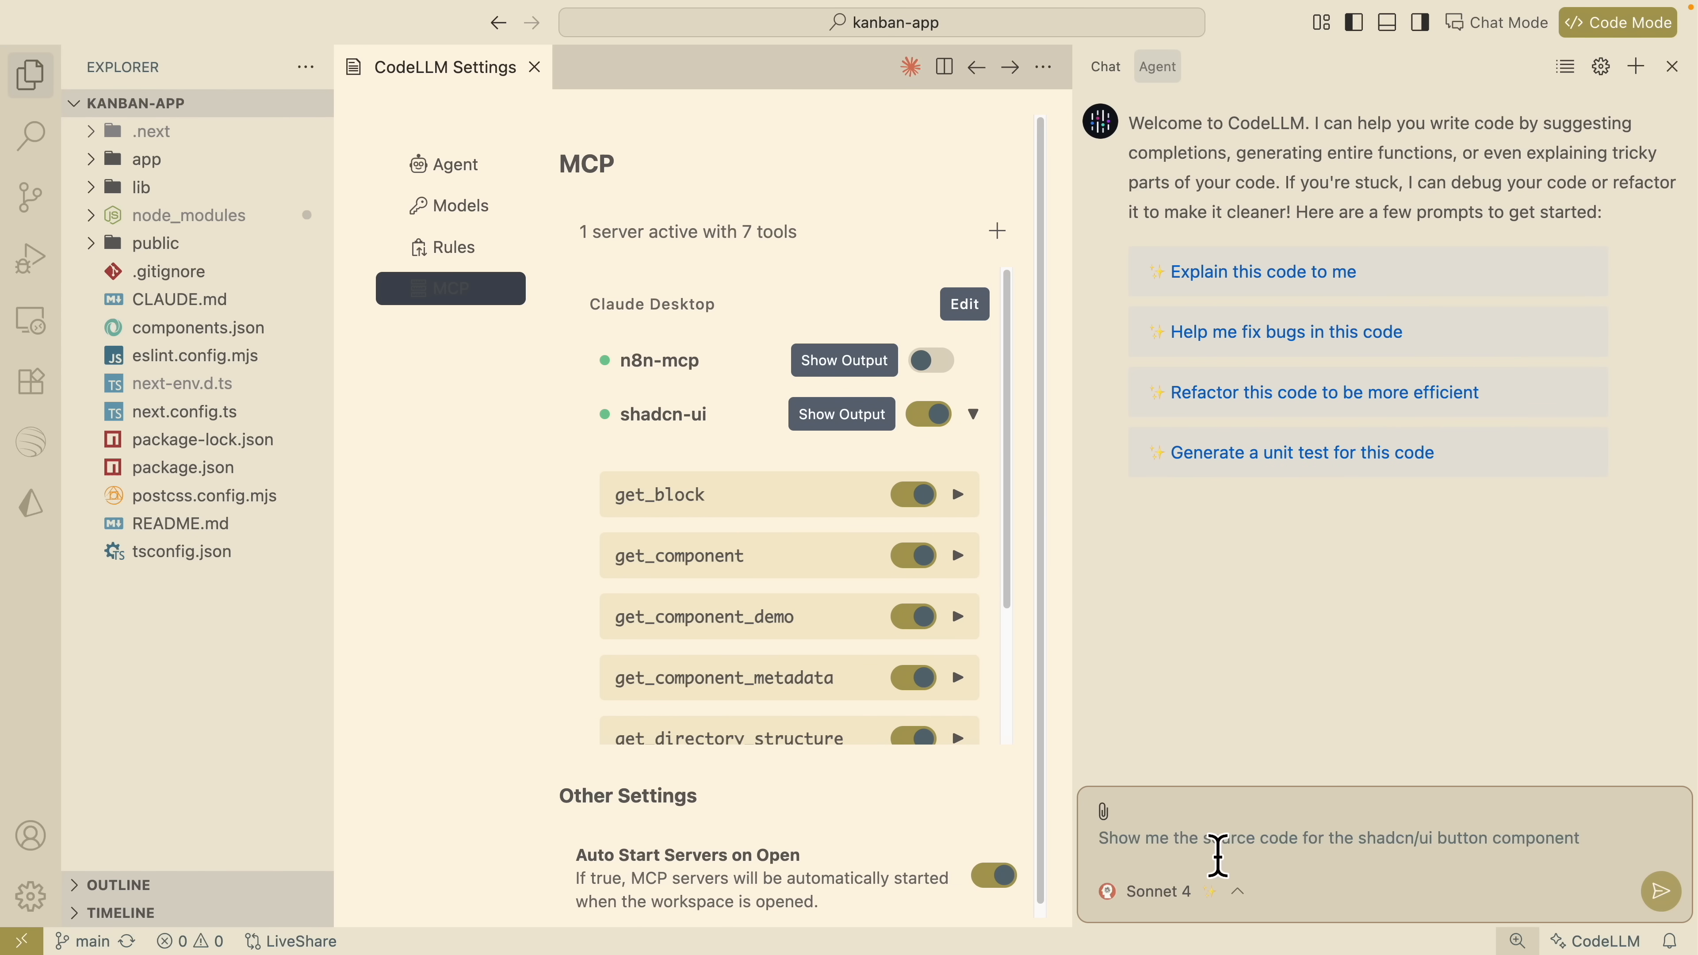
pyautogui.click(1661, 892)
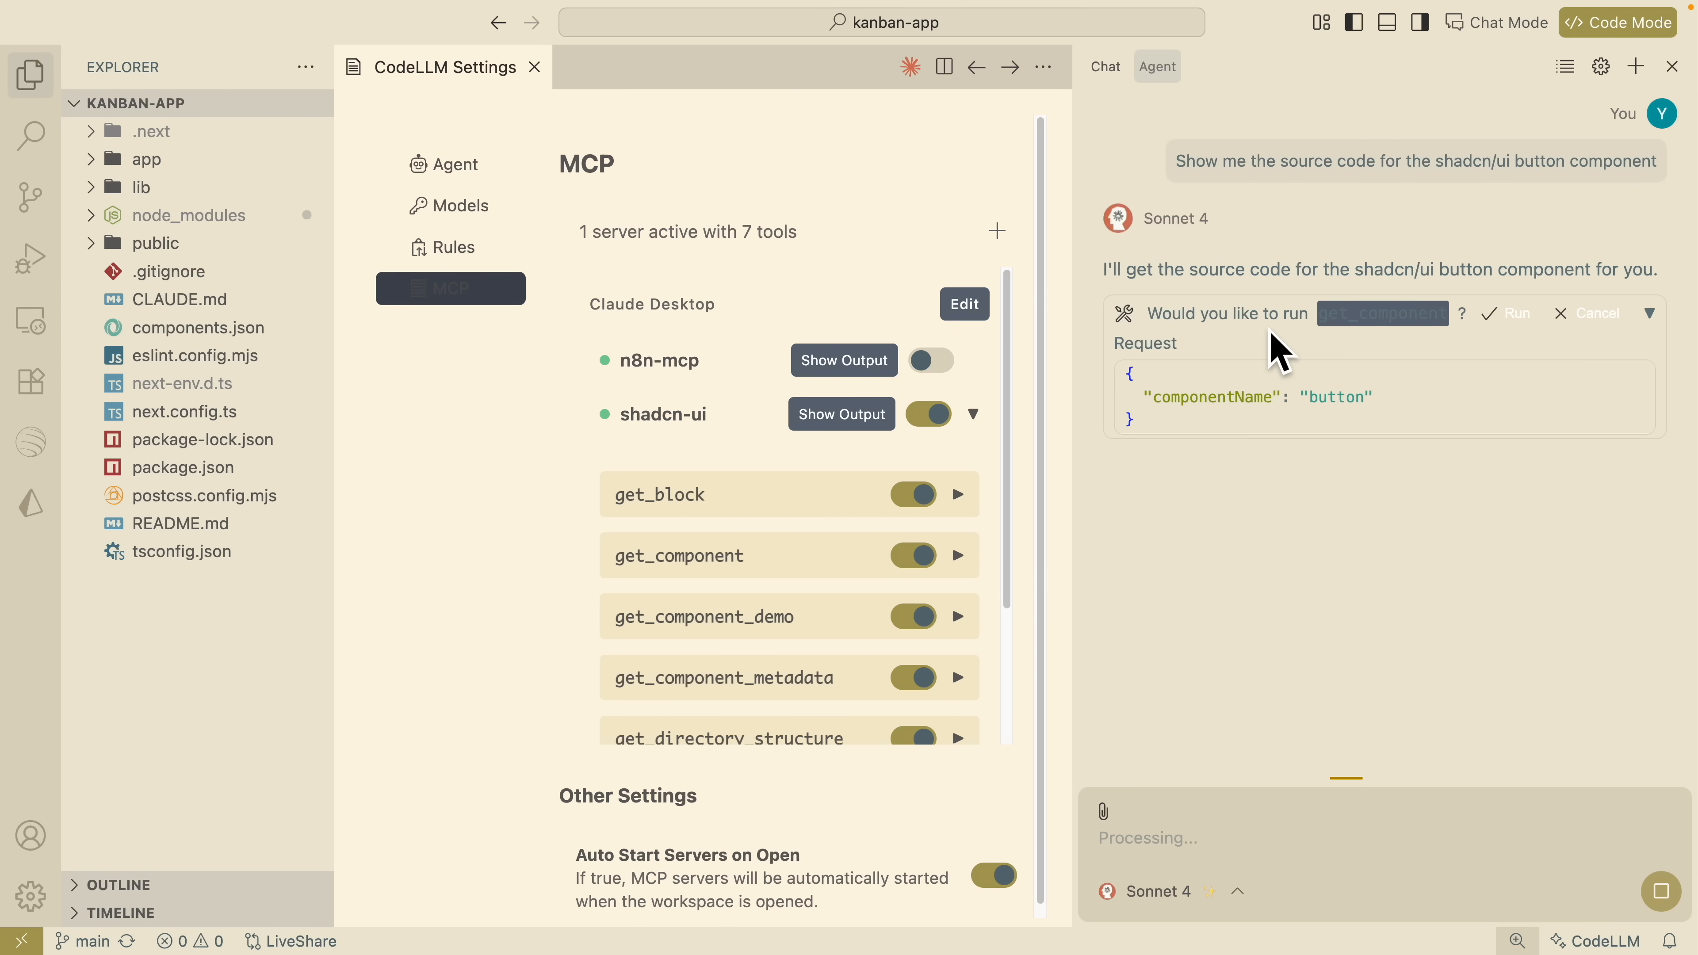
pyautogui.moveTo(734, 585)
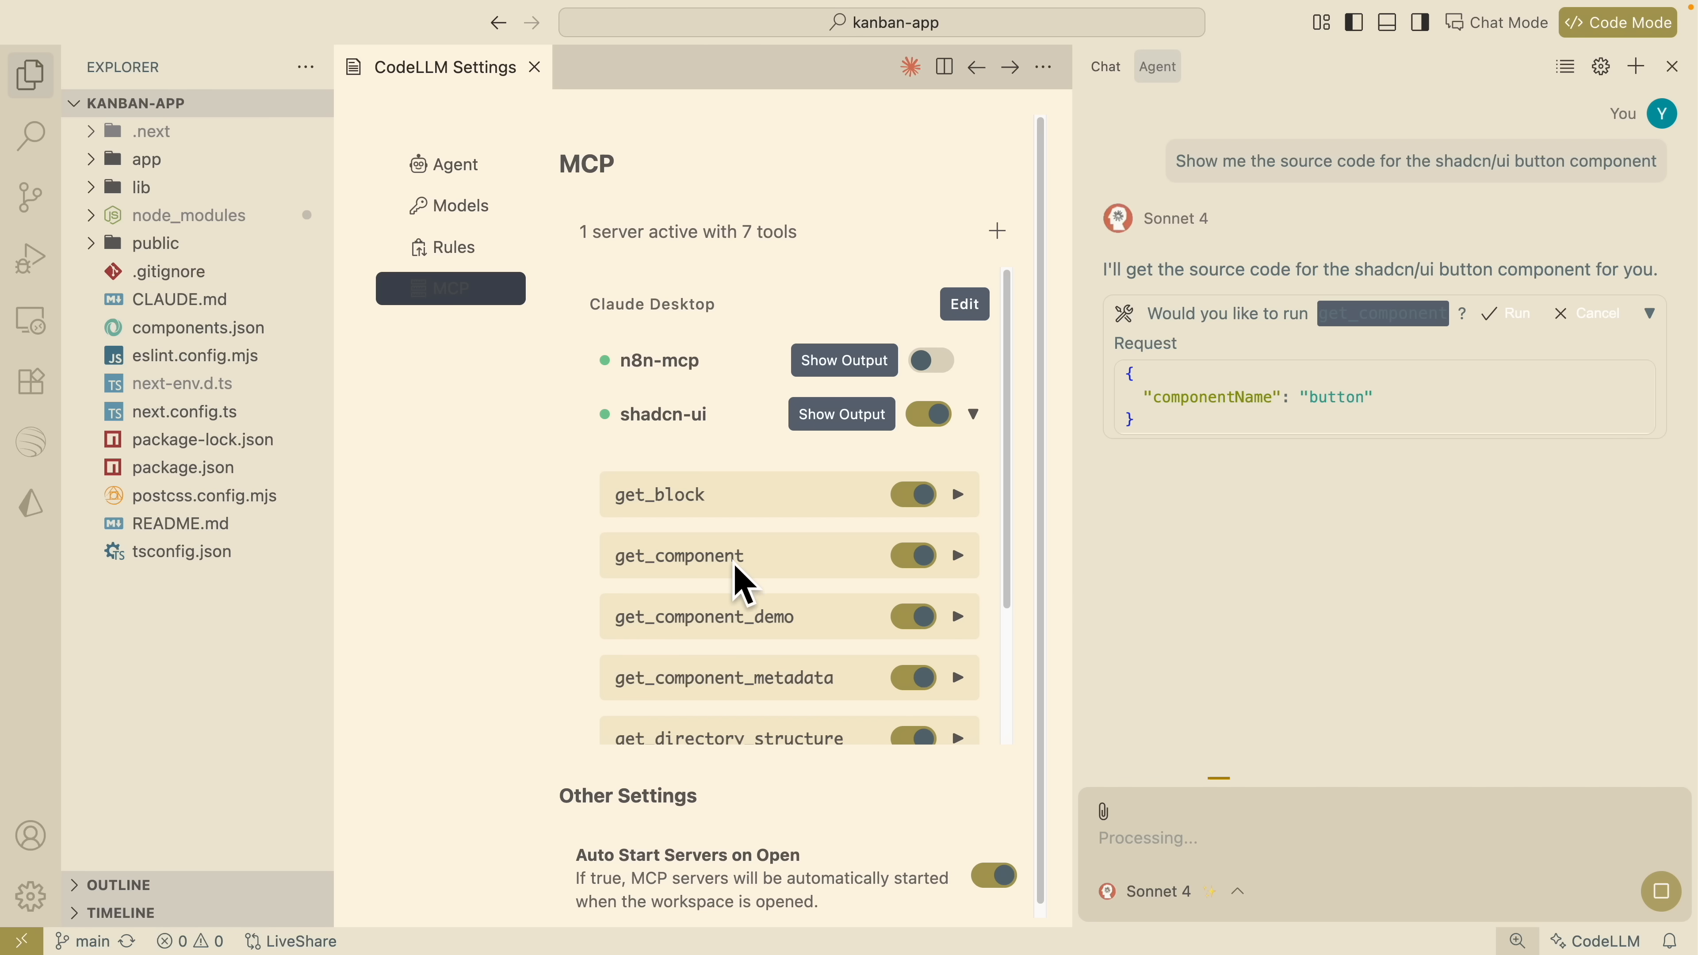
pyautogui.click(1517, 313)
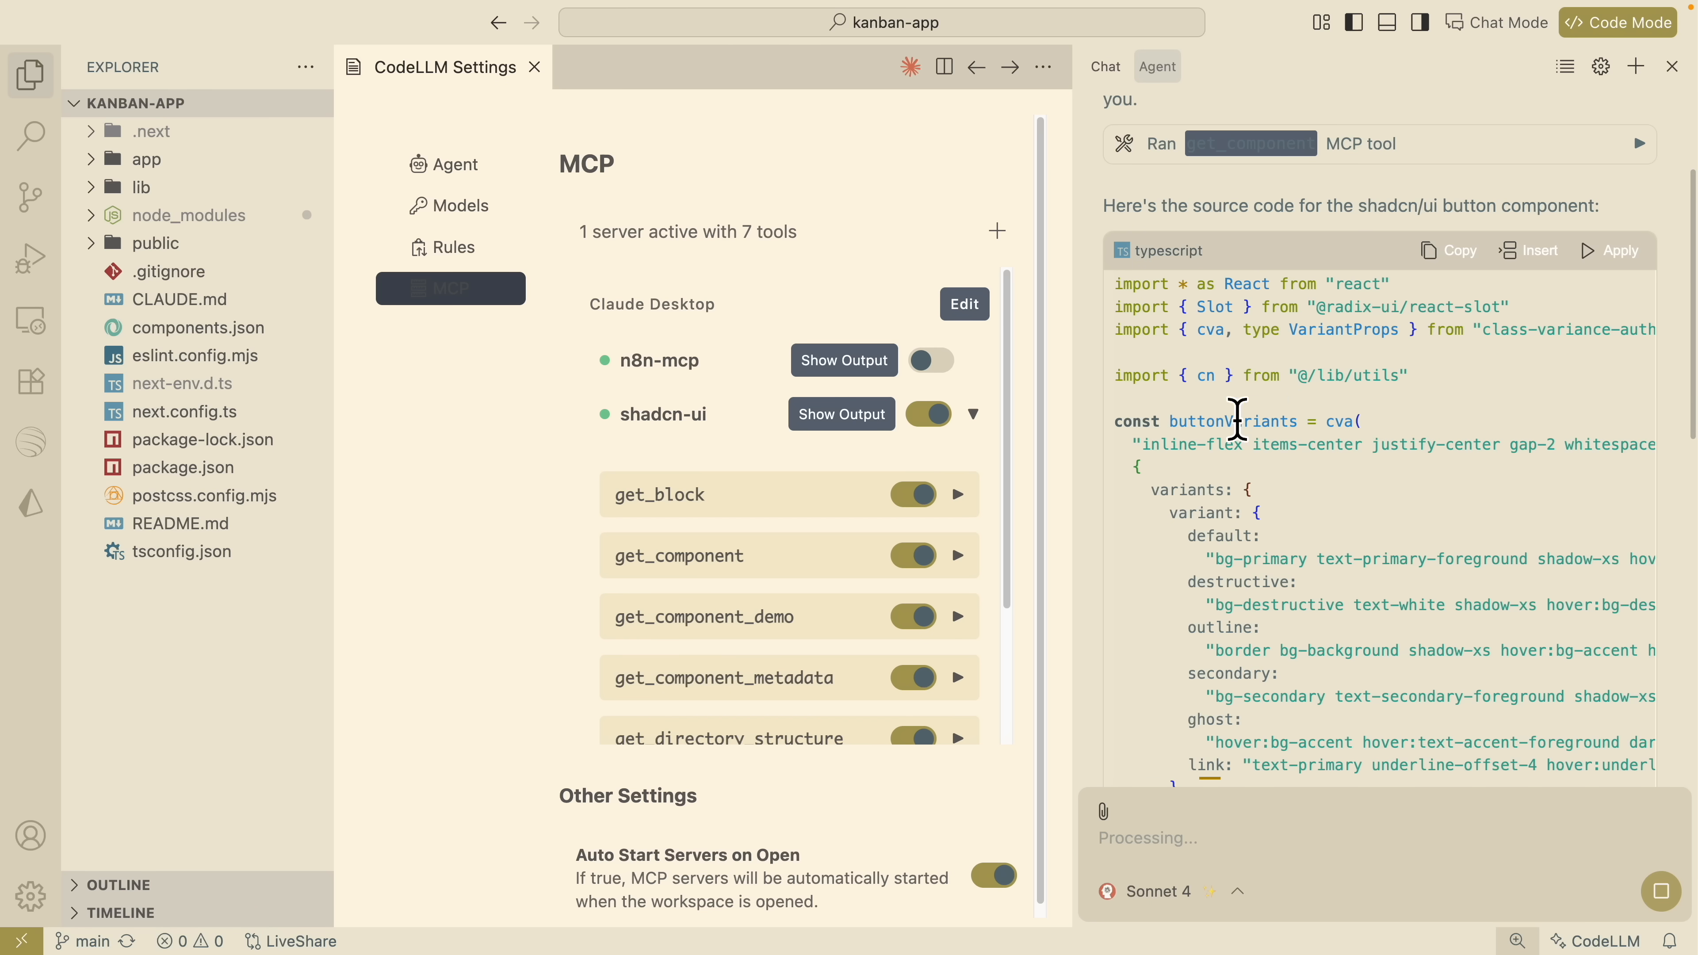
pyautogui.moveTo(1461, 240)
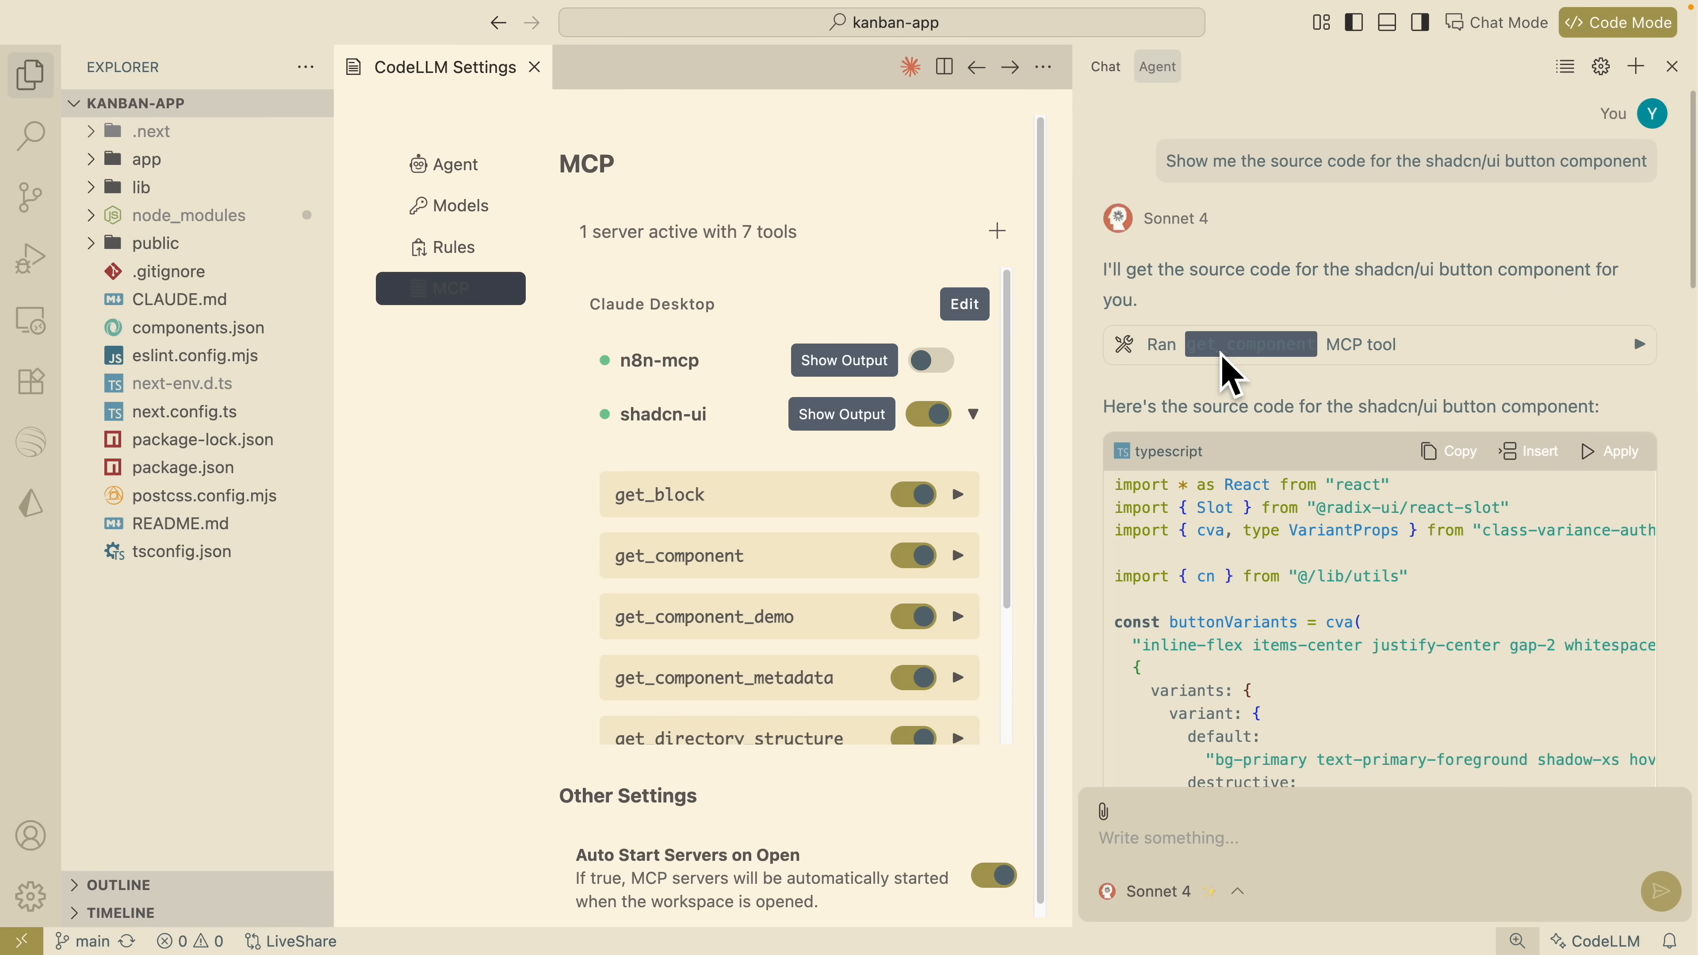
pyautogui.moveTo(1252, 370)
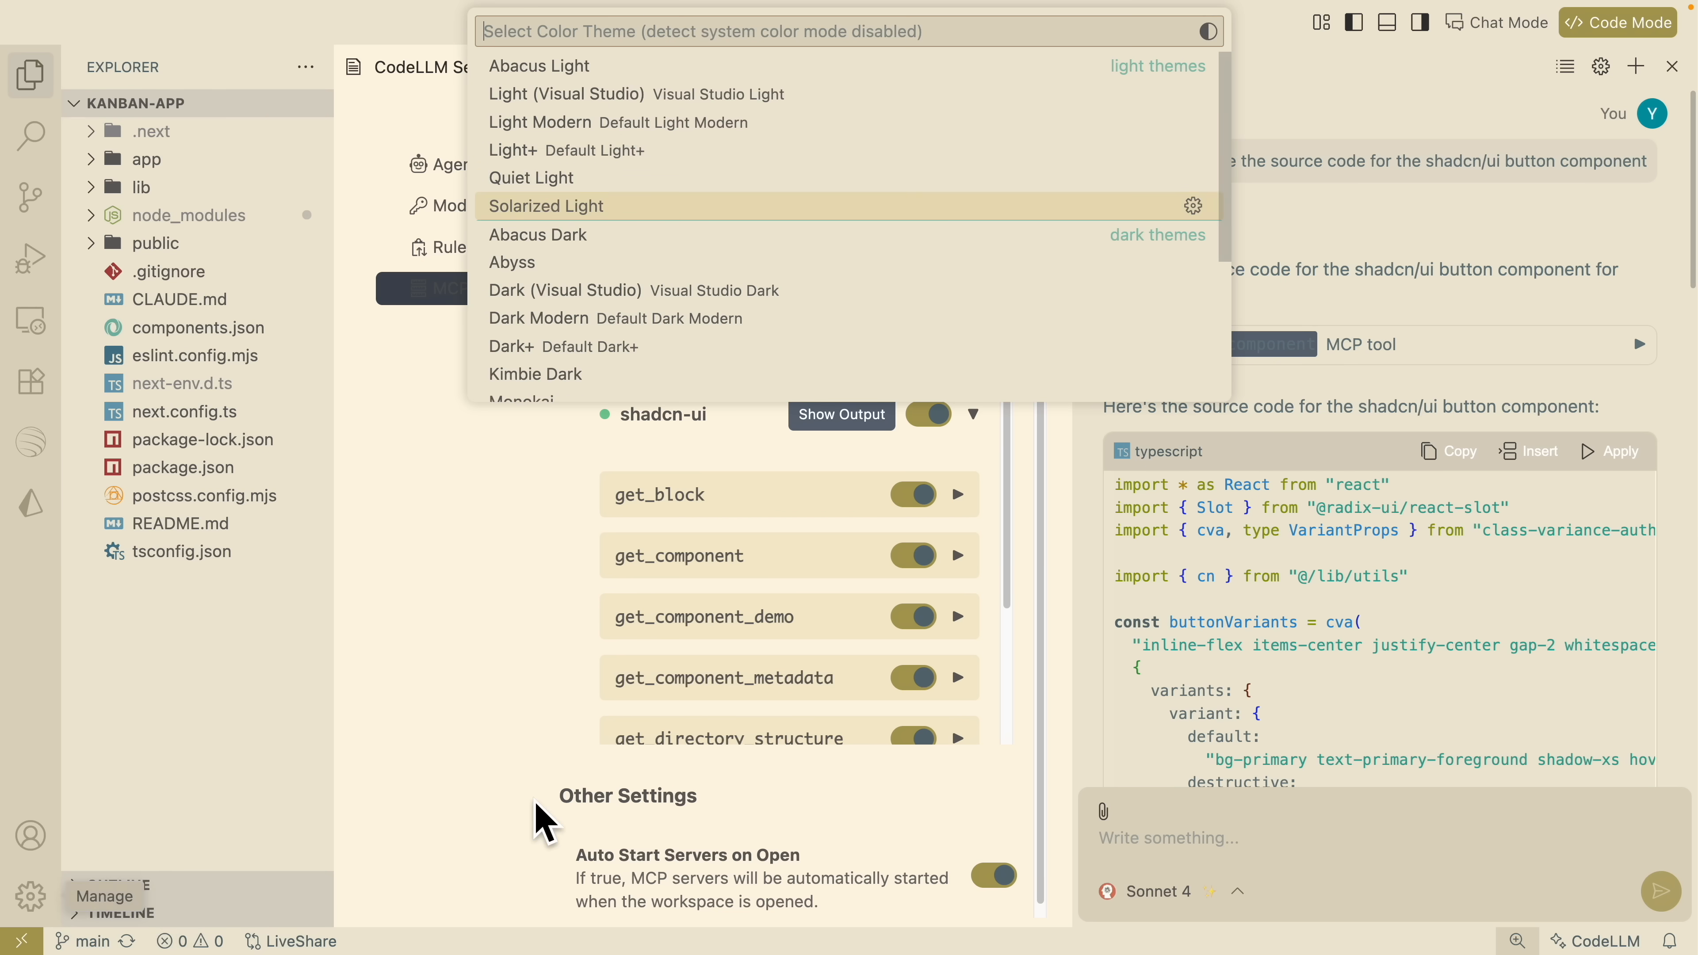
pyautogui.moveTo(534, 73)
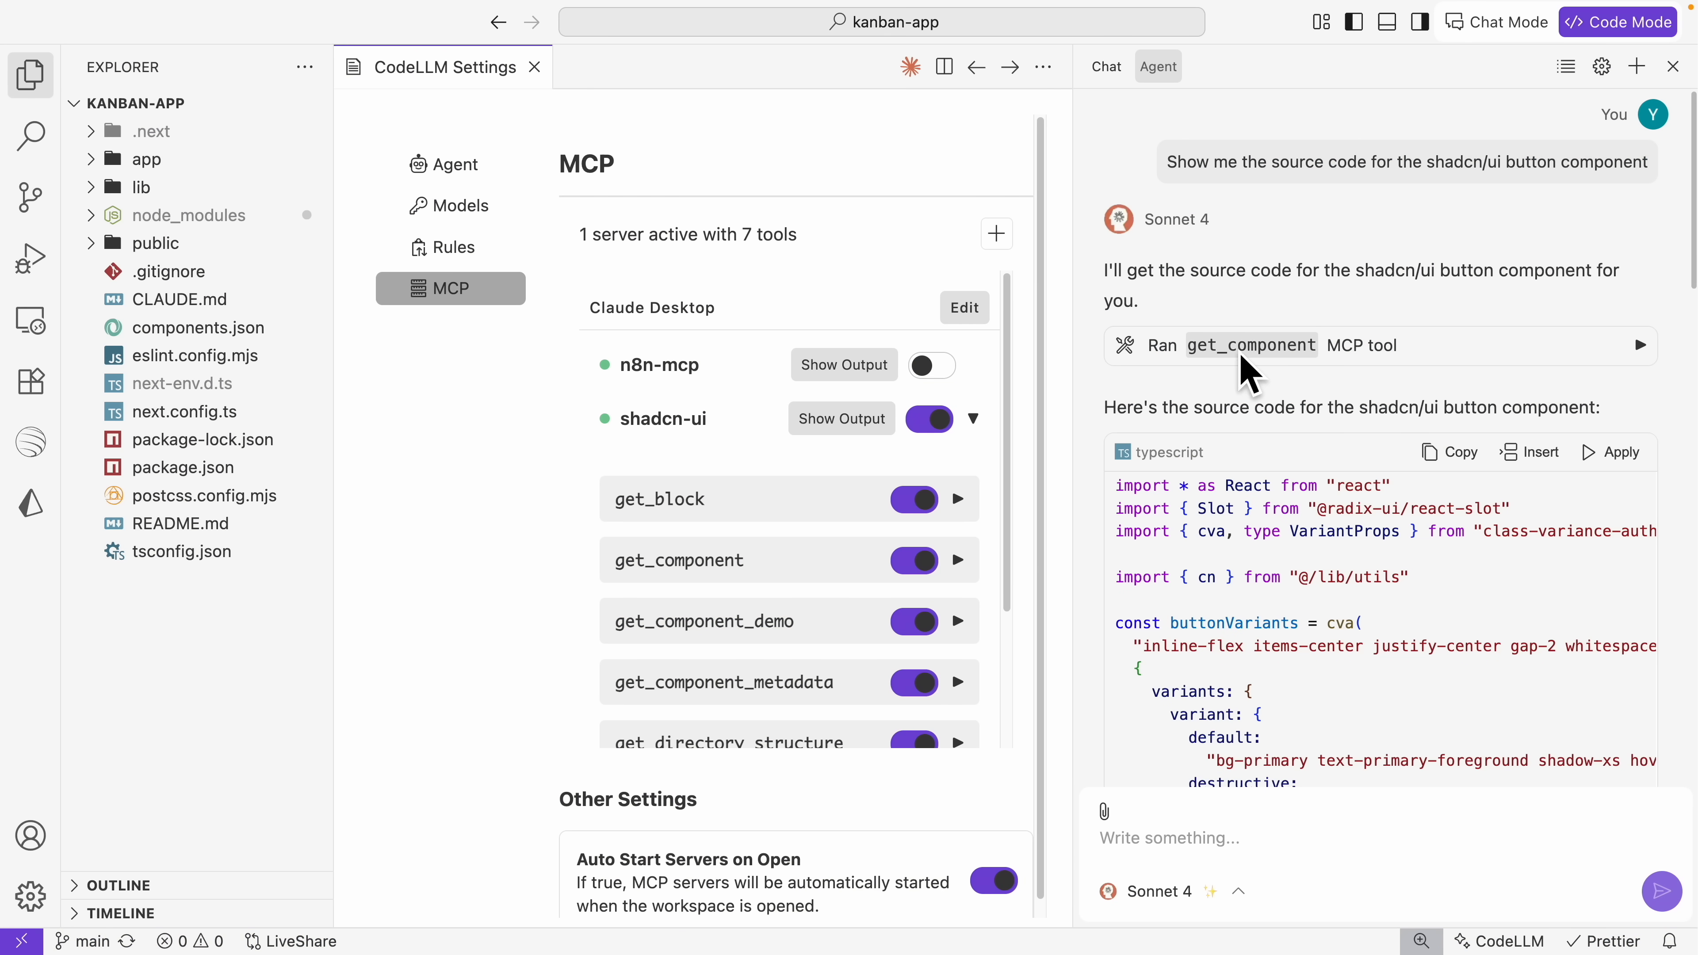
pyautogui.scroll(-3)
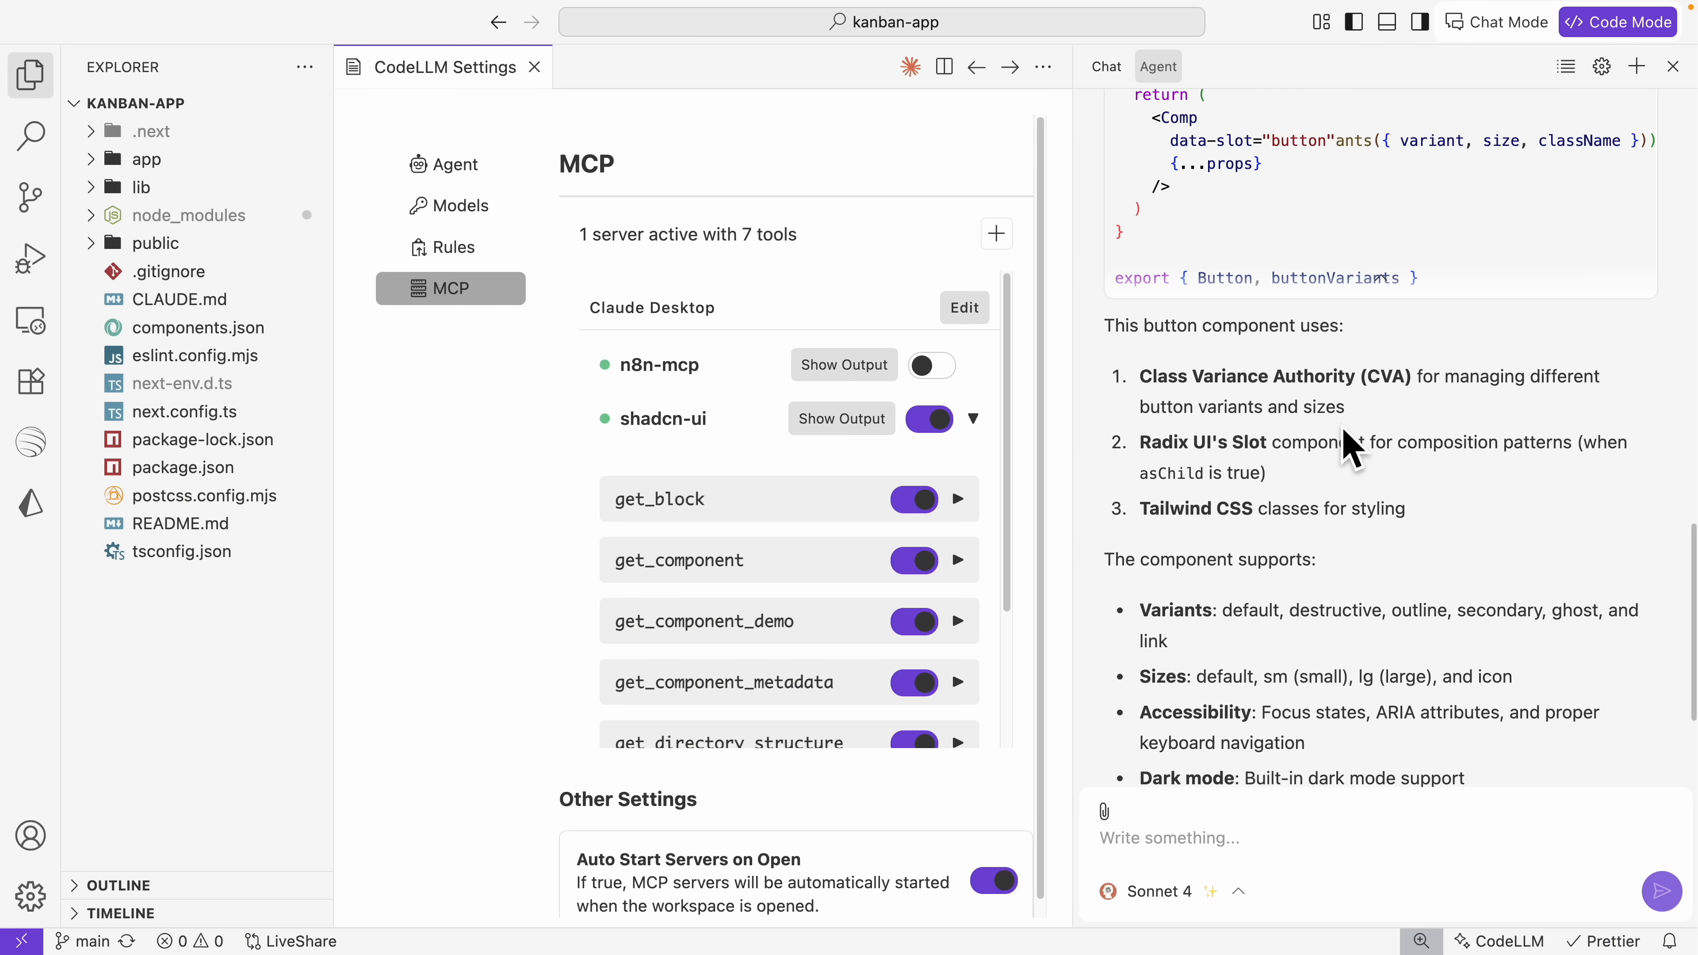
pyautogui.moveTo(545, 470)
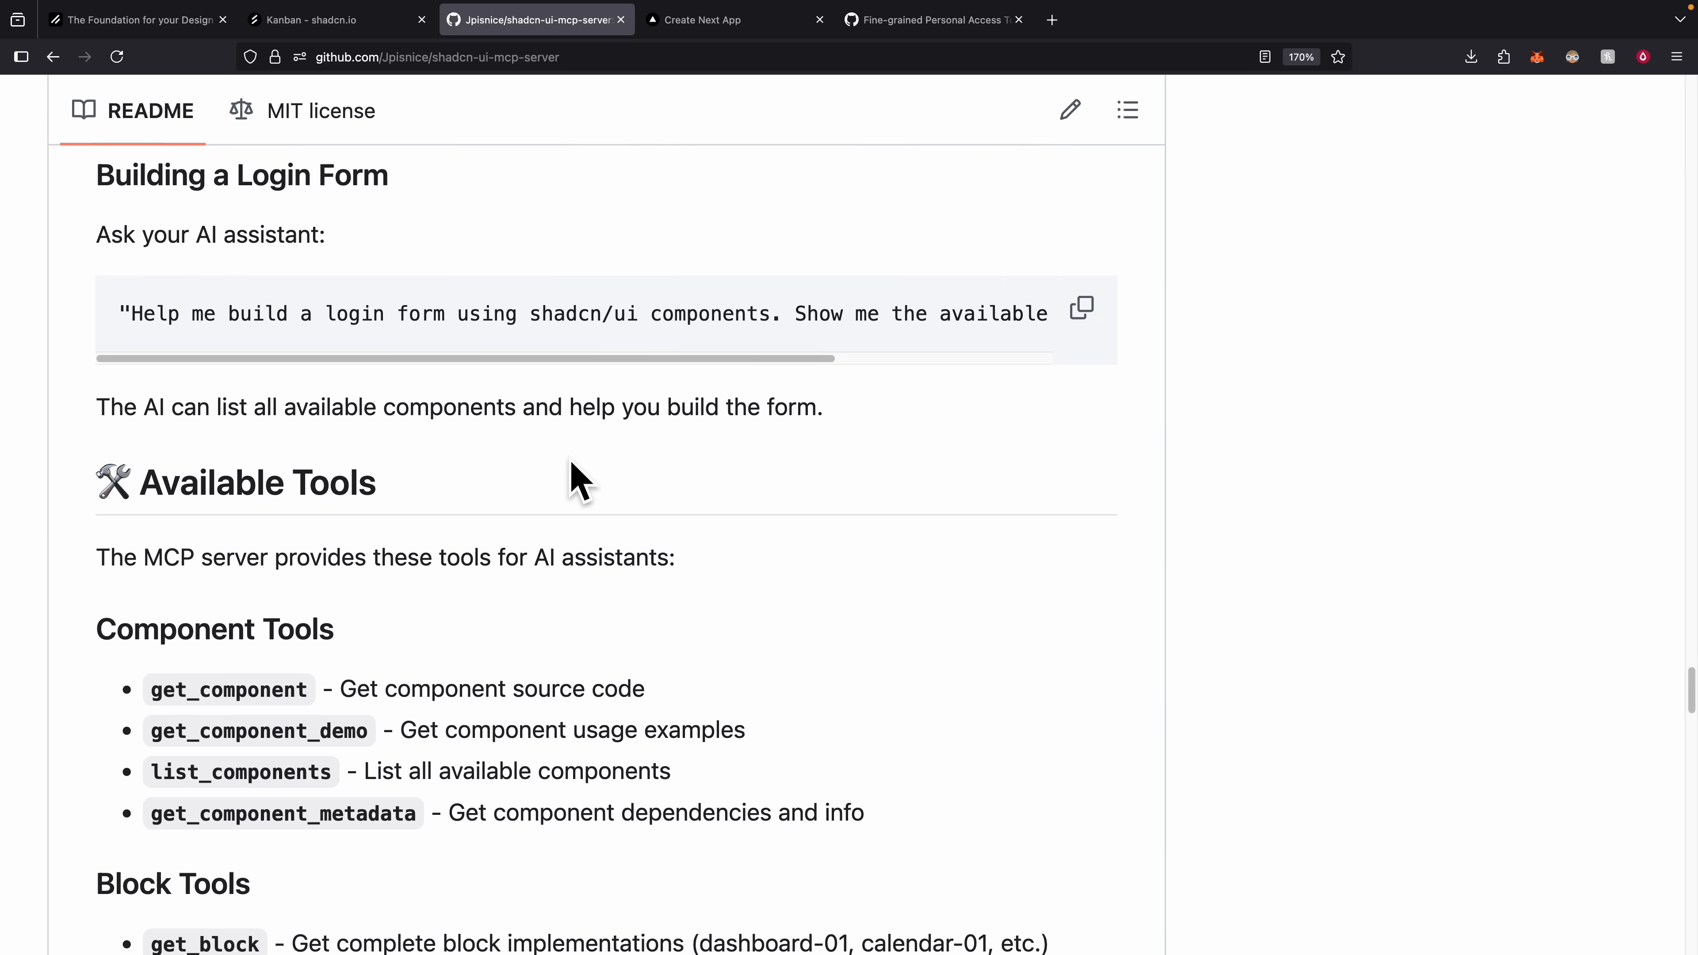
# - Scroll the shadcn-ui-mcp-server README down to its Available Tools list
pyautogui.scroll(-3)
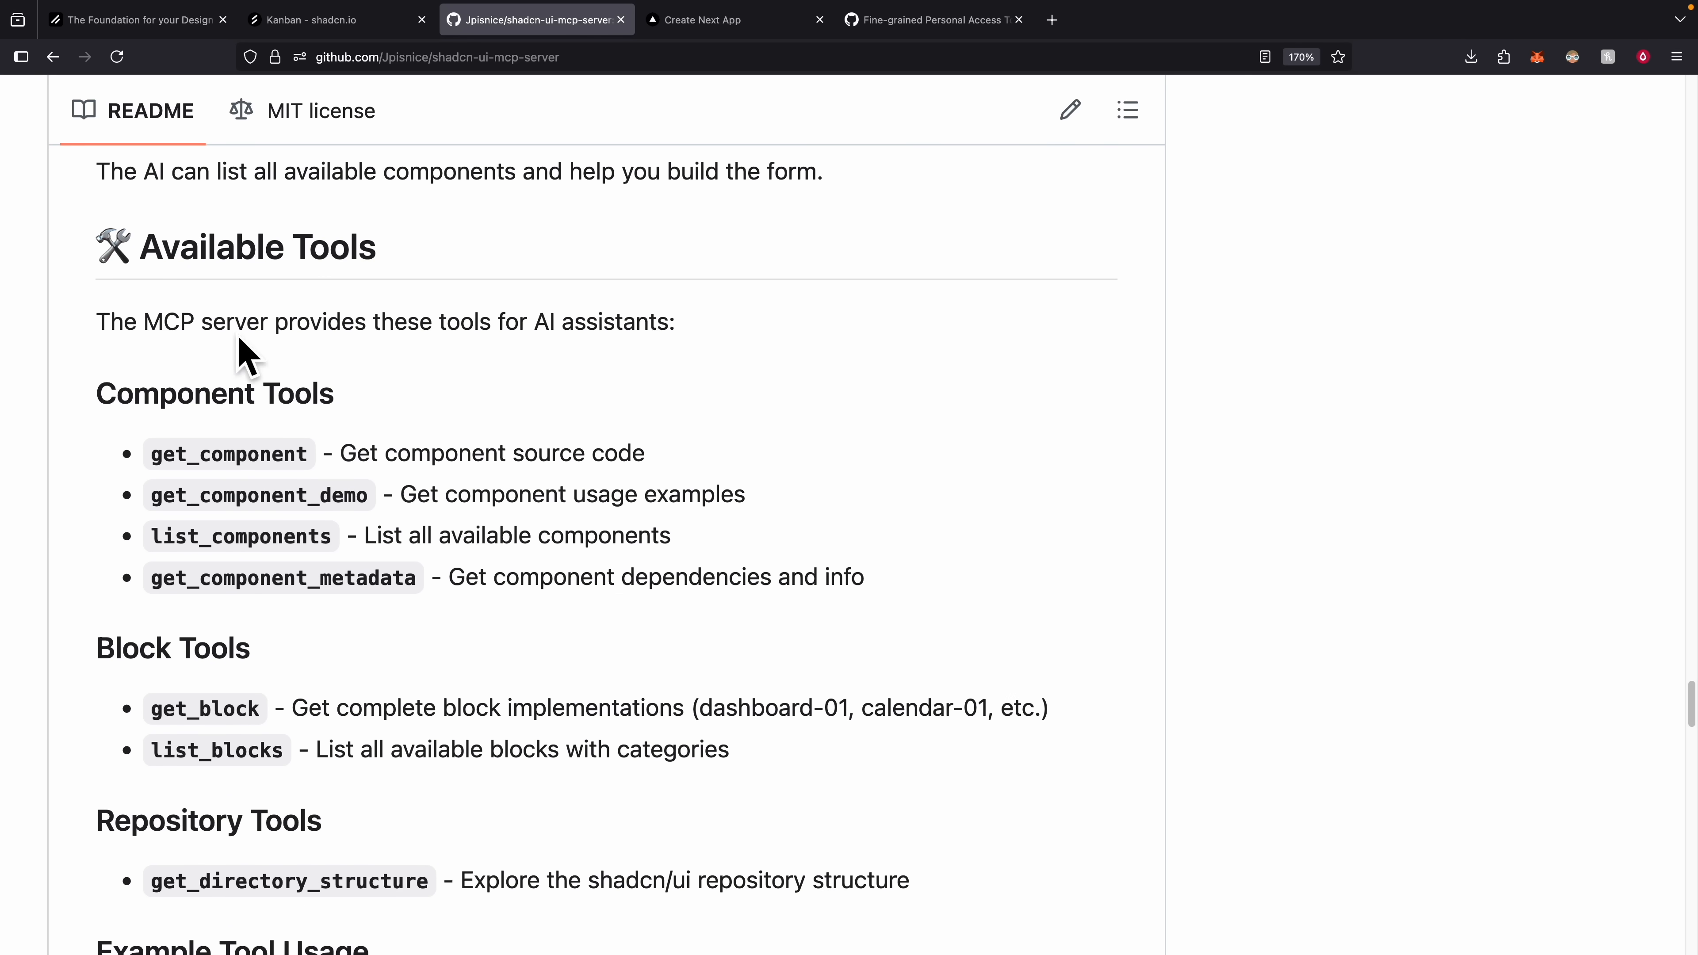
pyautogui.moveTo(176, 460)
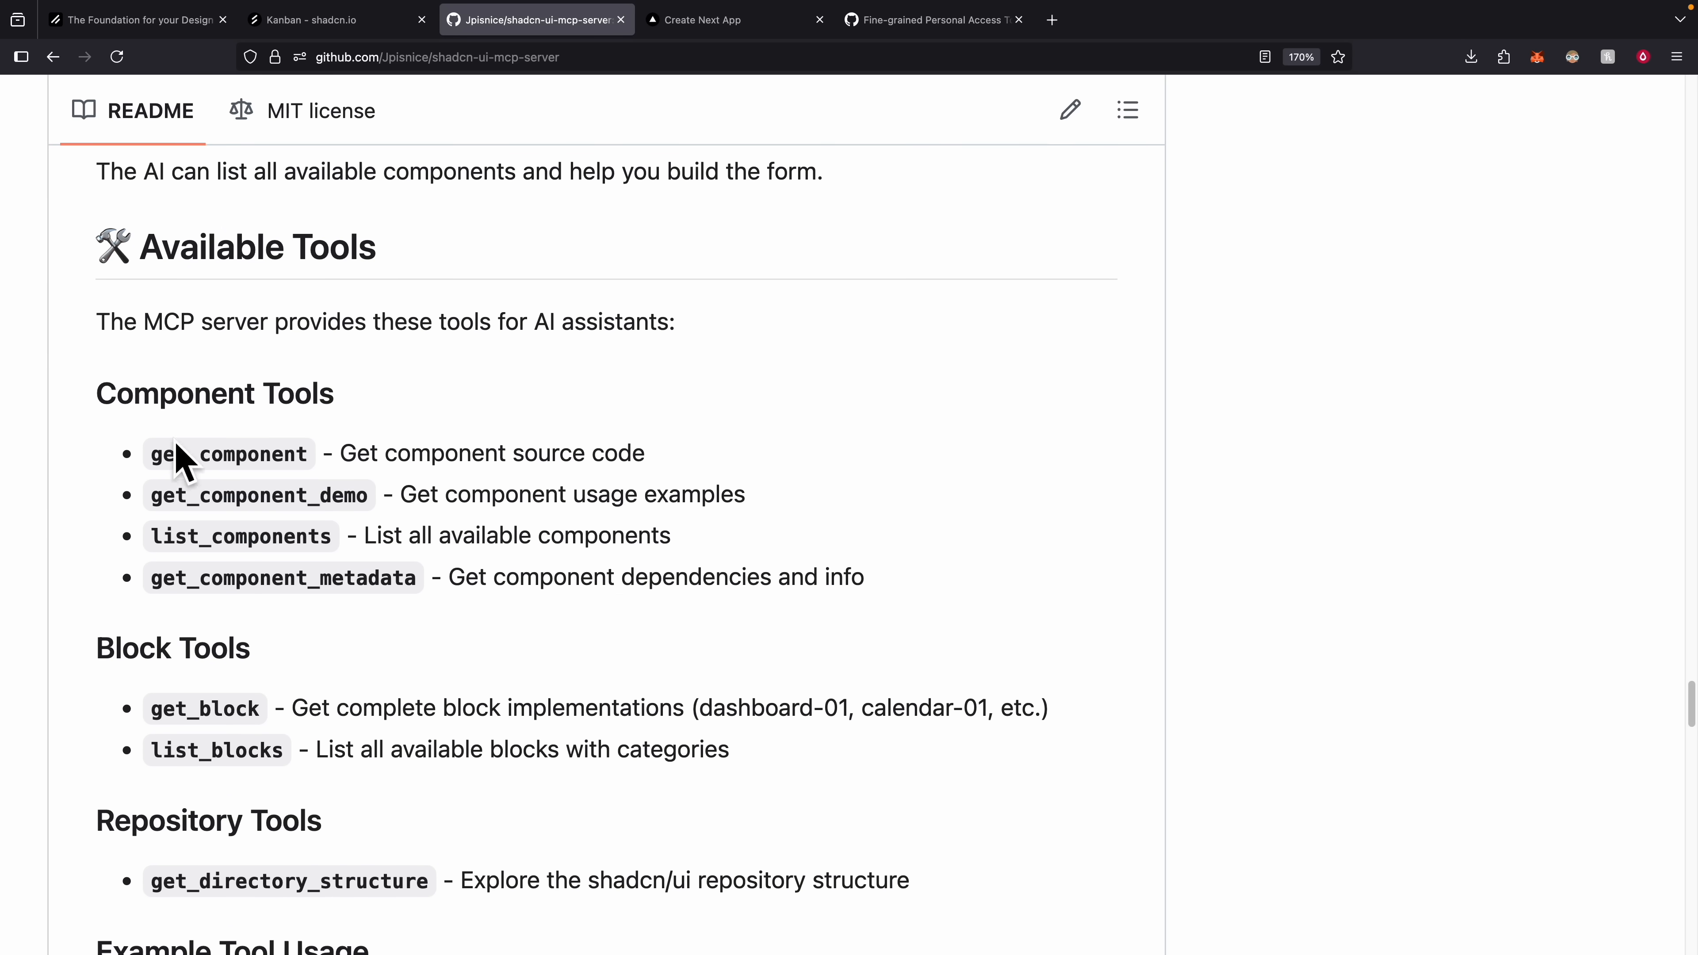
pyautogui.moveTo(269, 514)
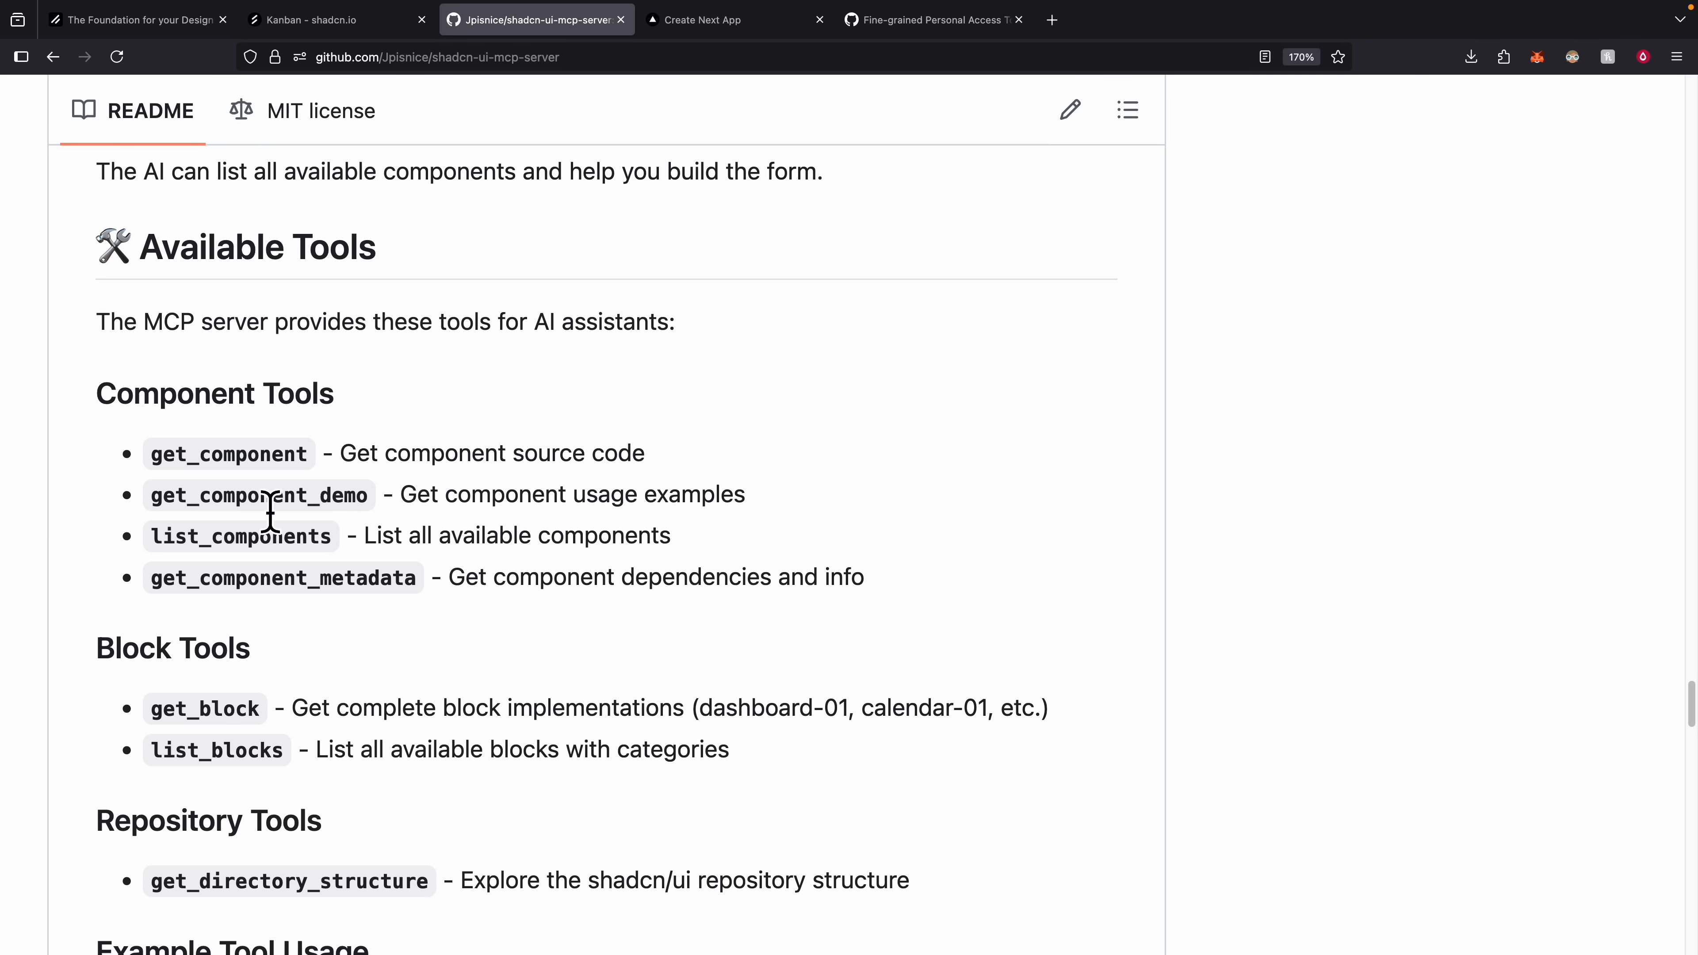
pyautogui.moveTo(324, 545)
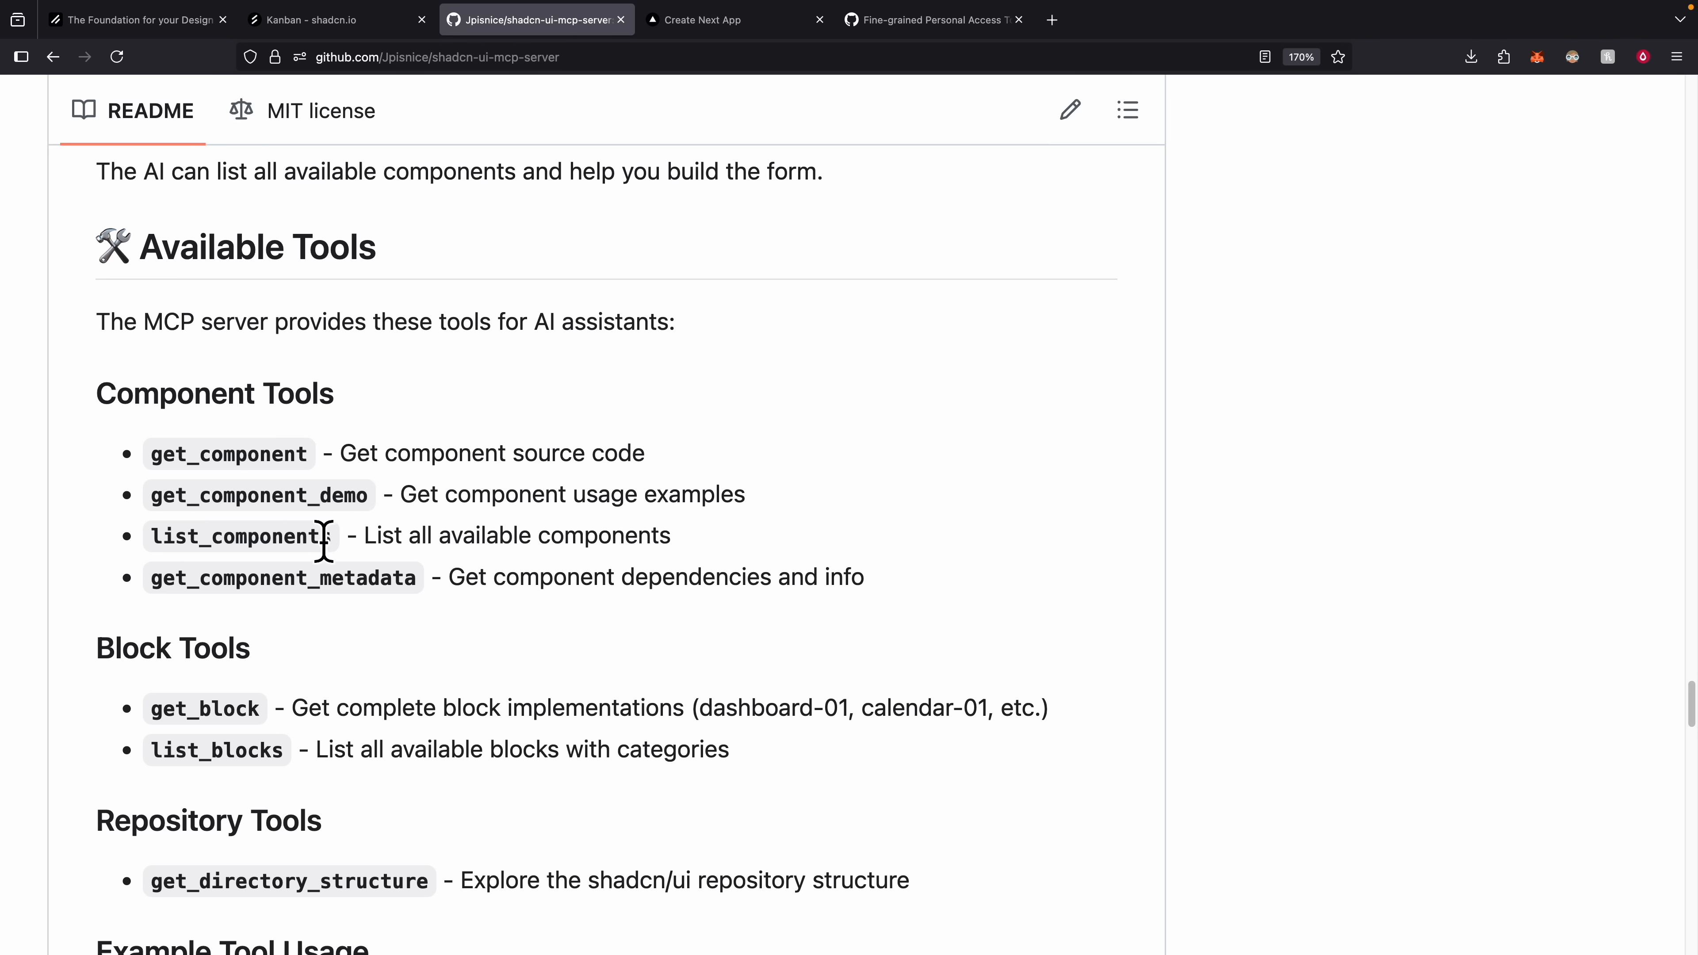
pyautogui.moveTo(432, 603)
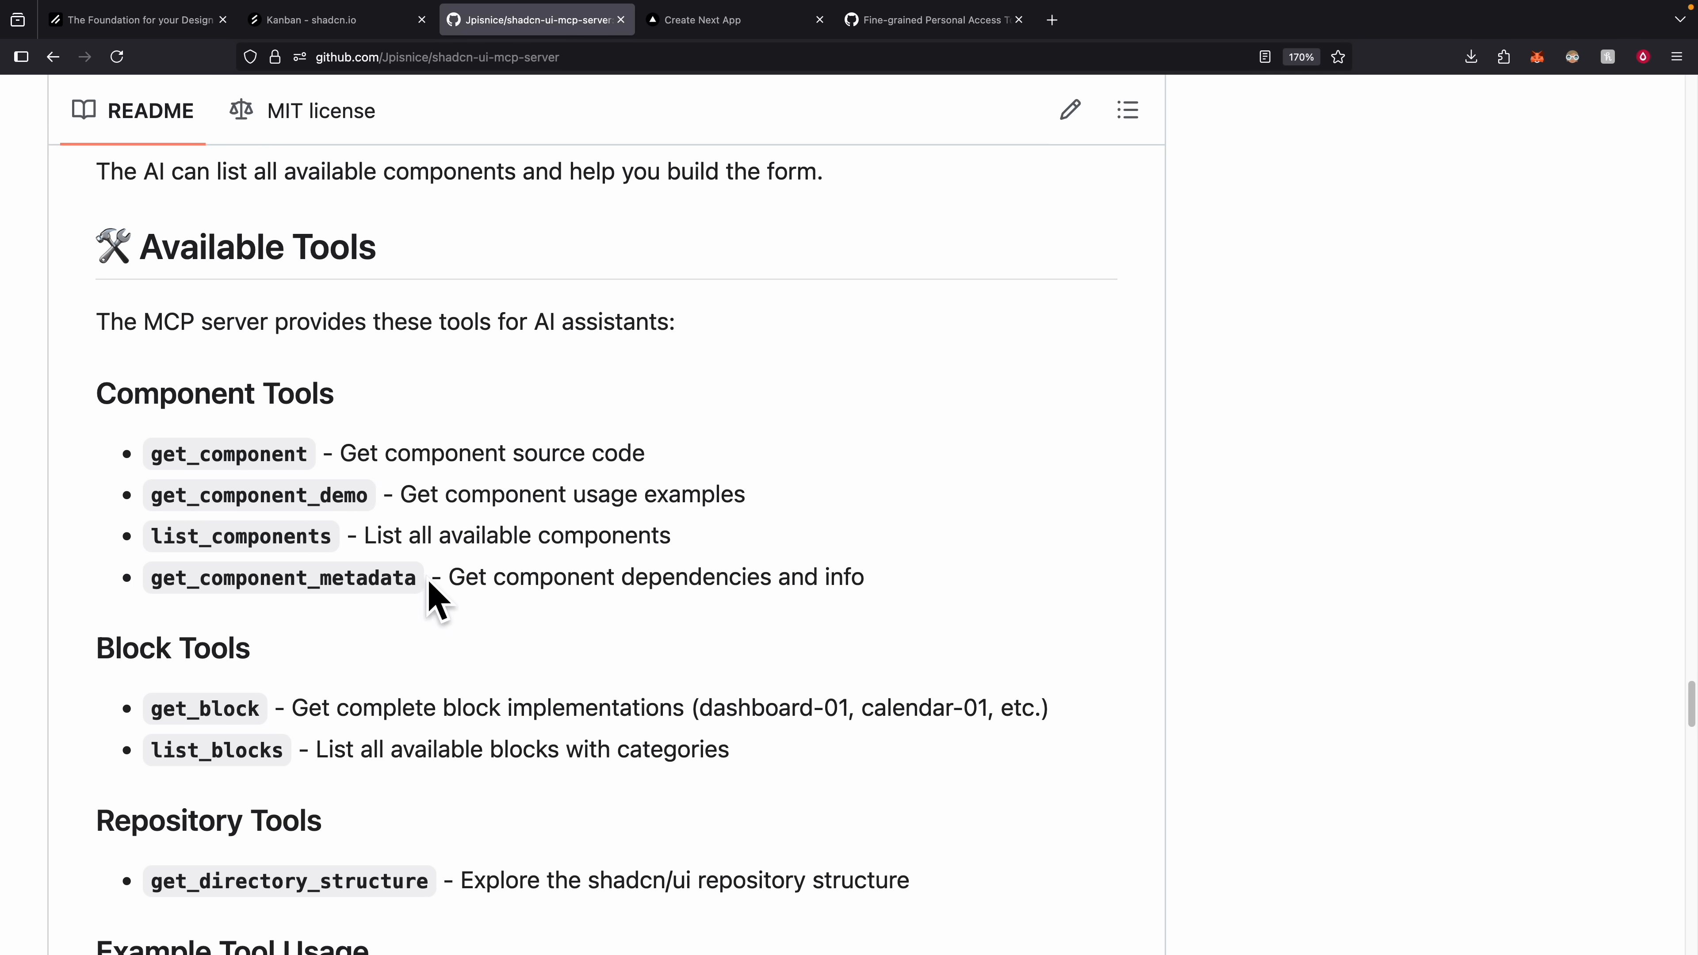
pyautogui.scroll(-3)
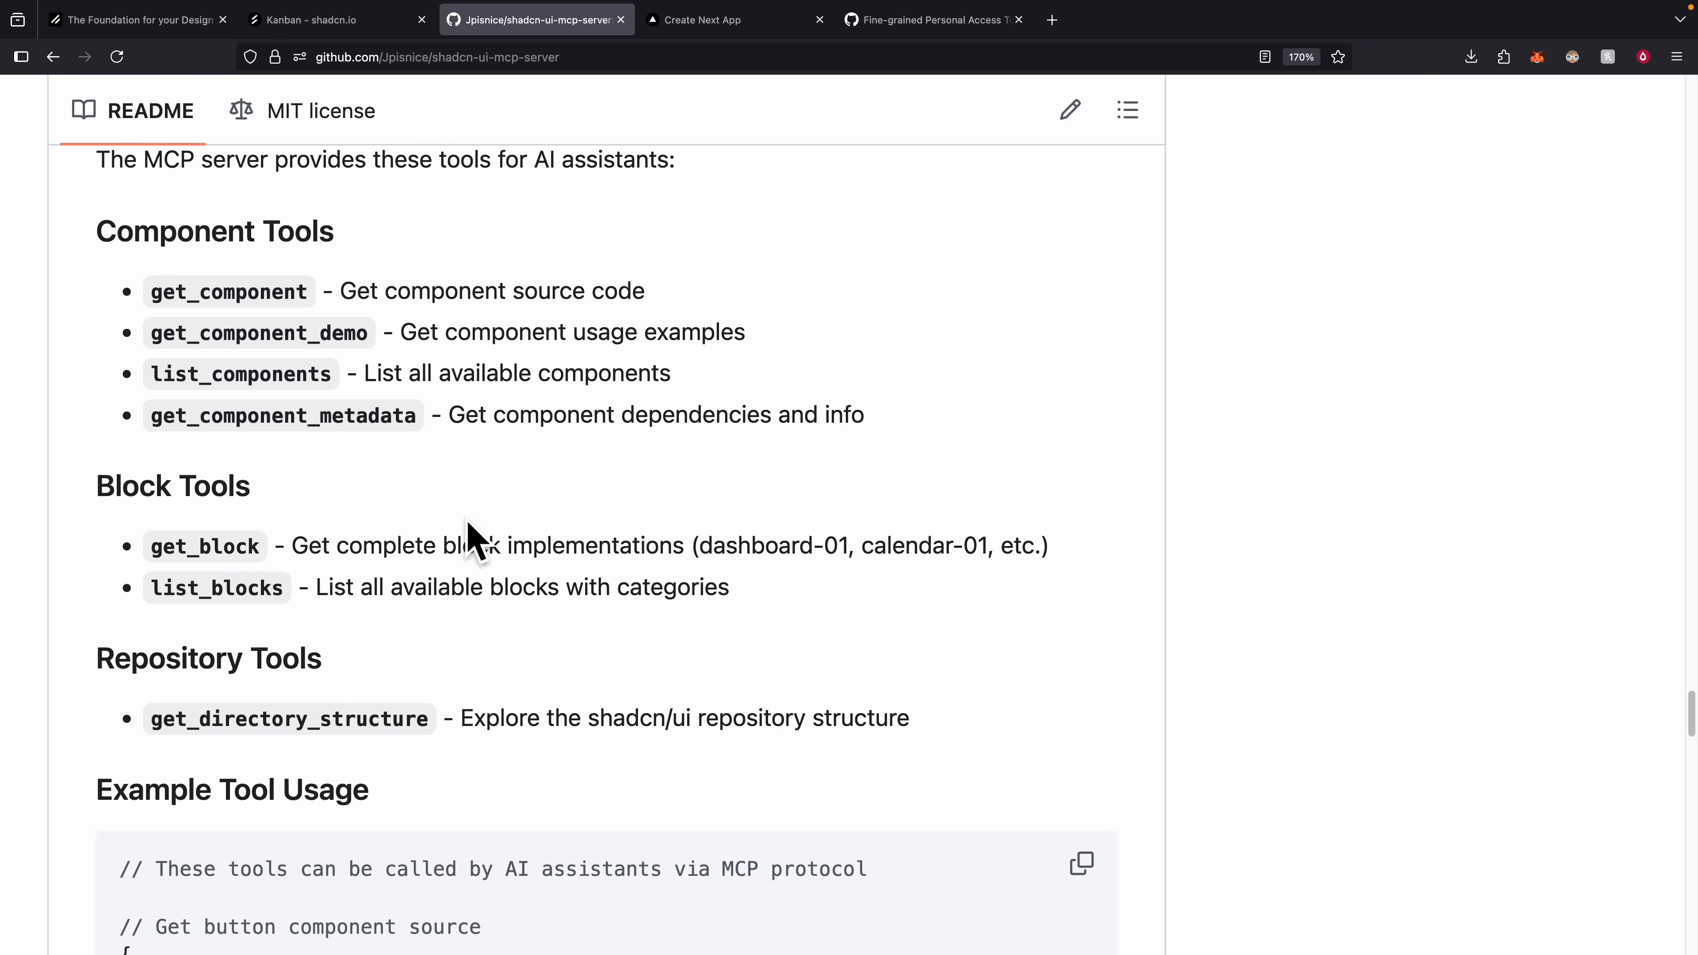
pyautogui.scroll(-3)
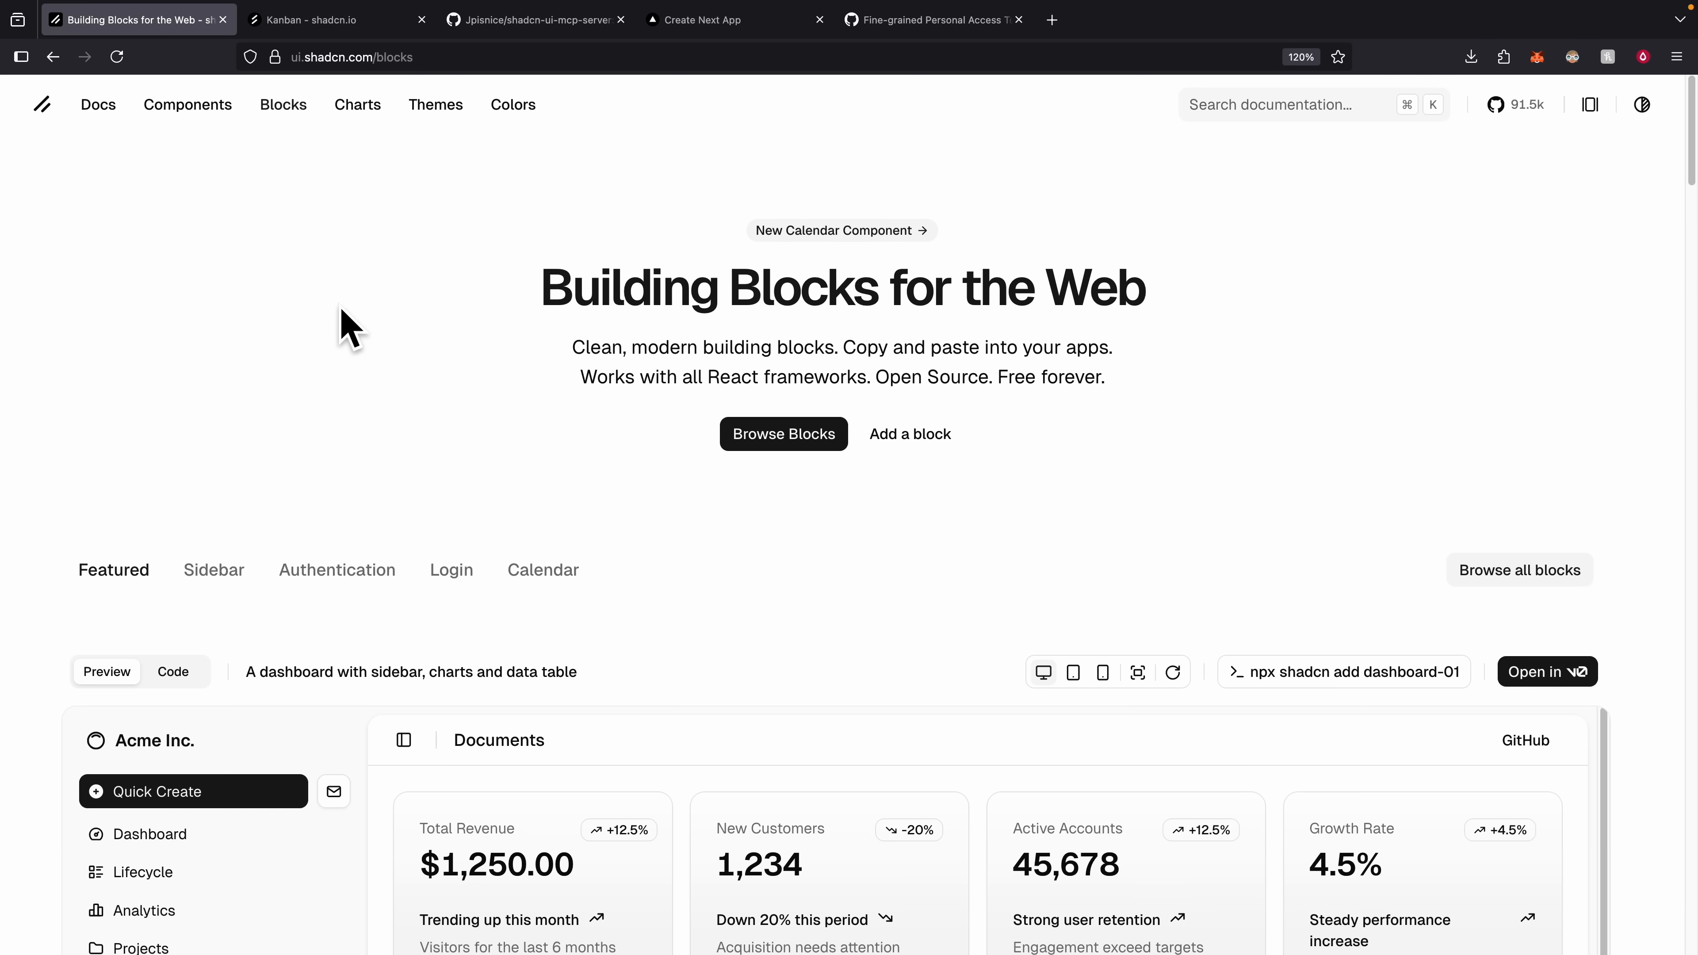
# - Scroll the shadcn/ui Blocks page to the dashboard-01 preview with sidebar, charts and data table
pyautogui.scroll(-3)
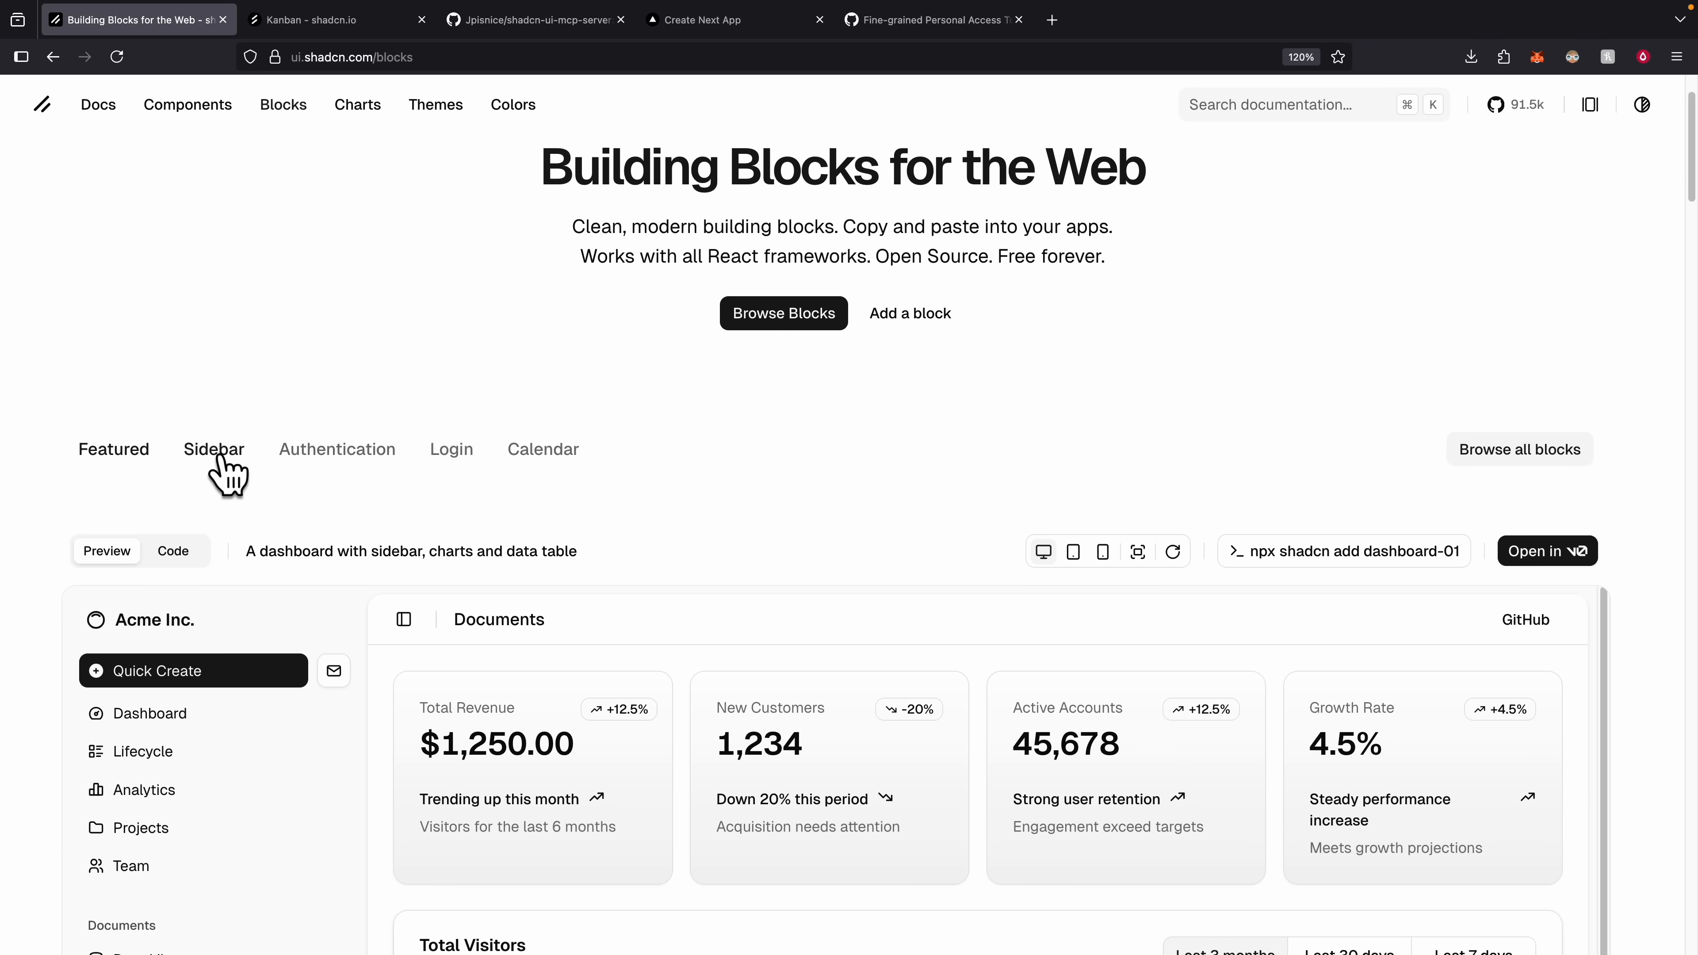
pyautogui.scroll(-3)
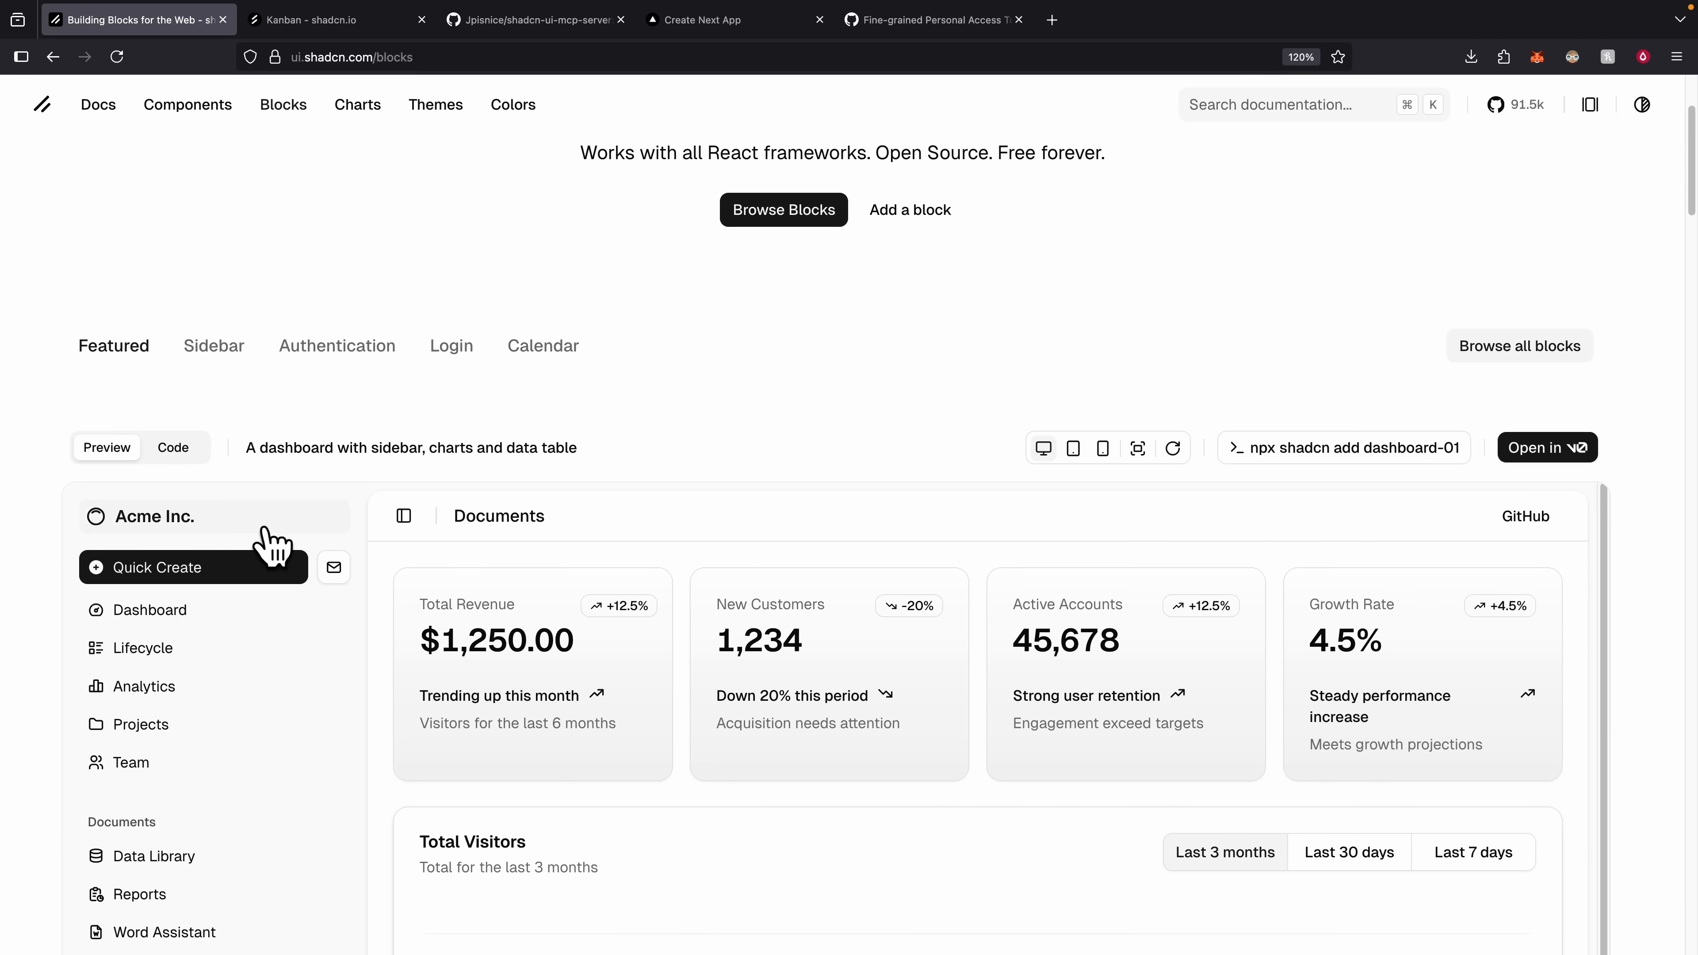
pyautogui.moveTo(226, 722)
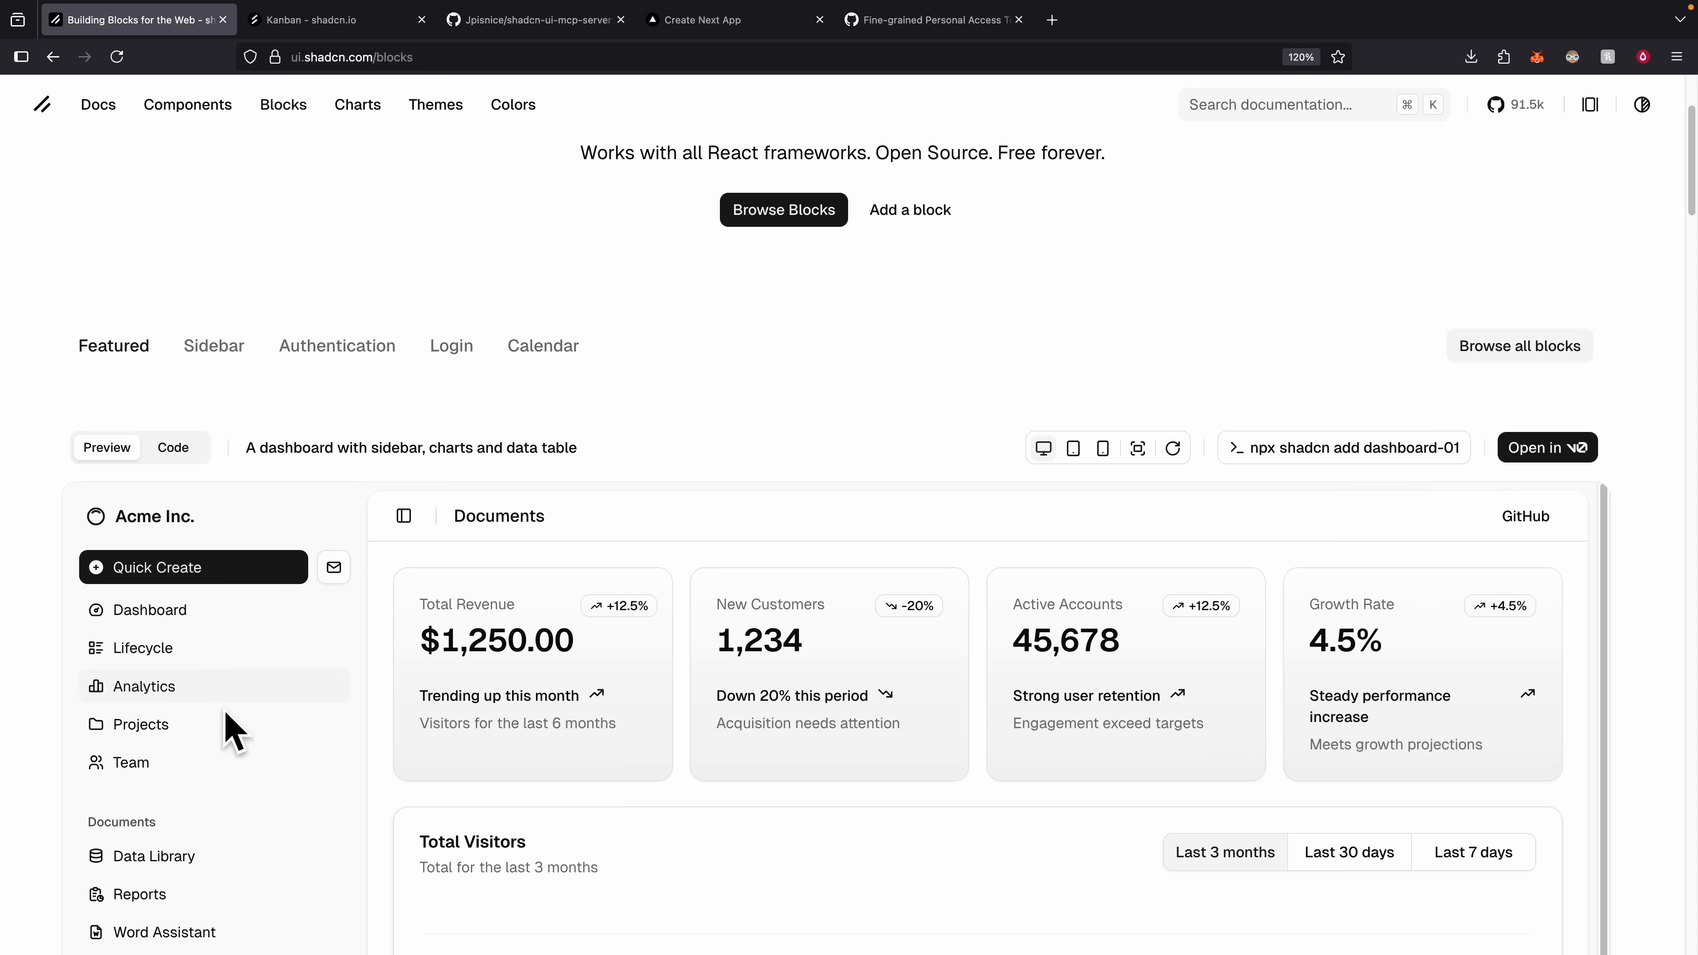
pyautogui.moveTo(727, 597)
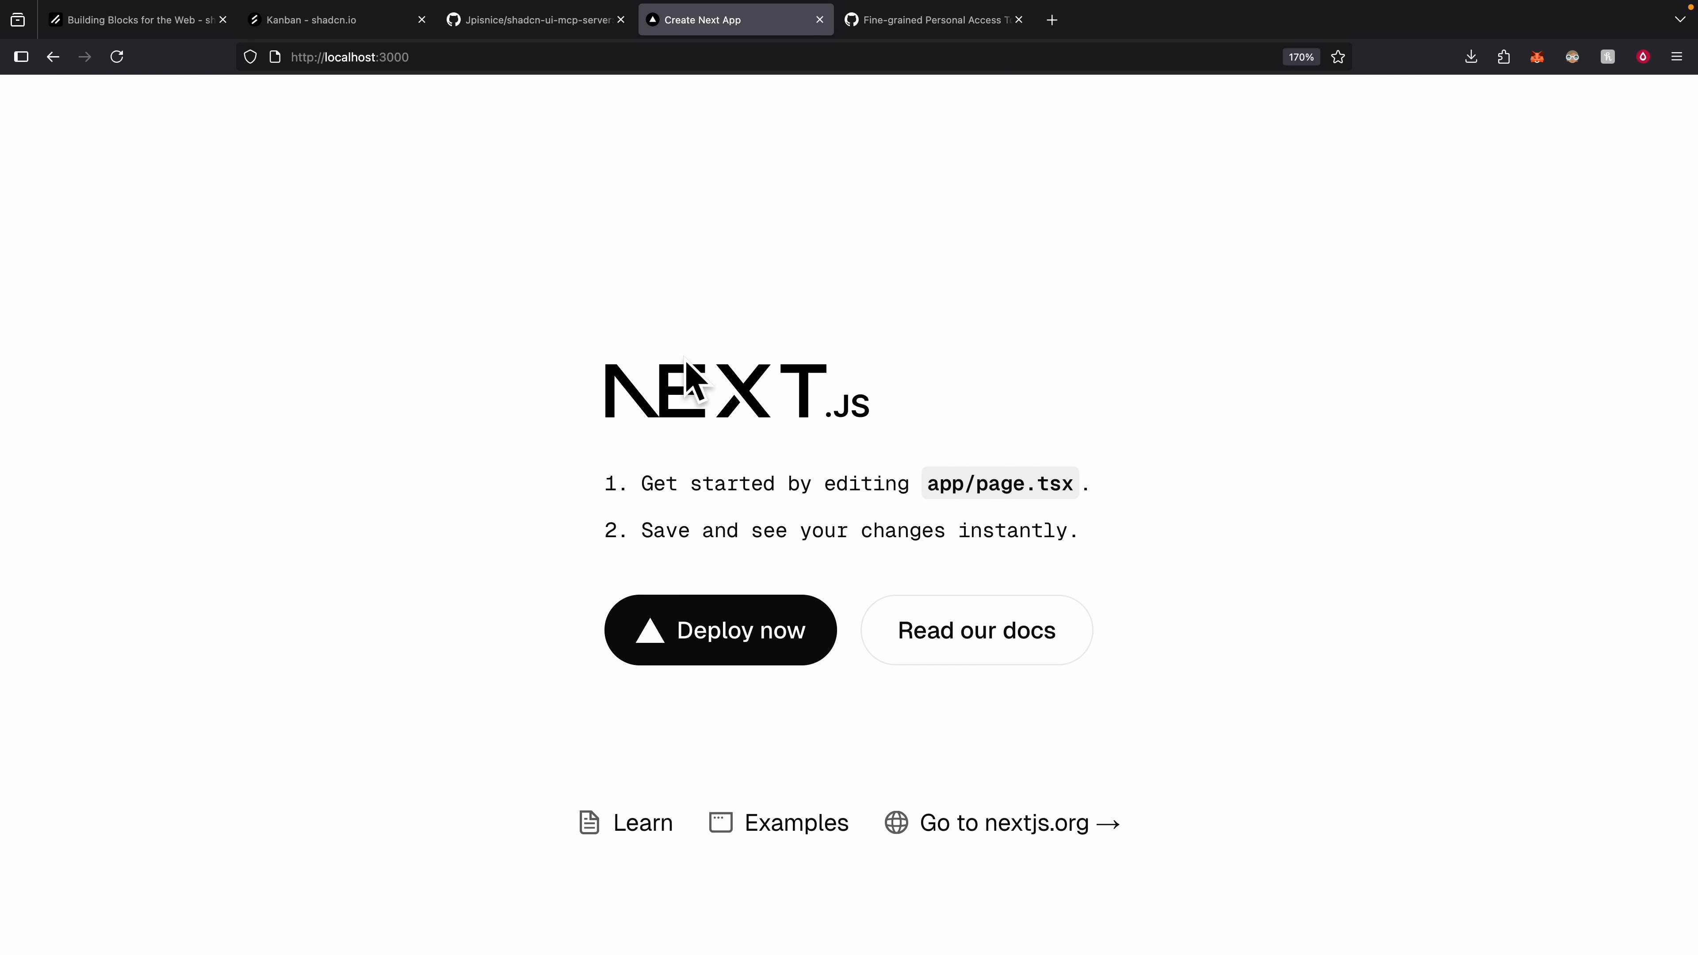
pyautogui.click(313, 19)
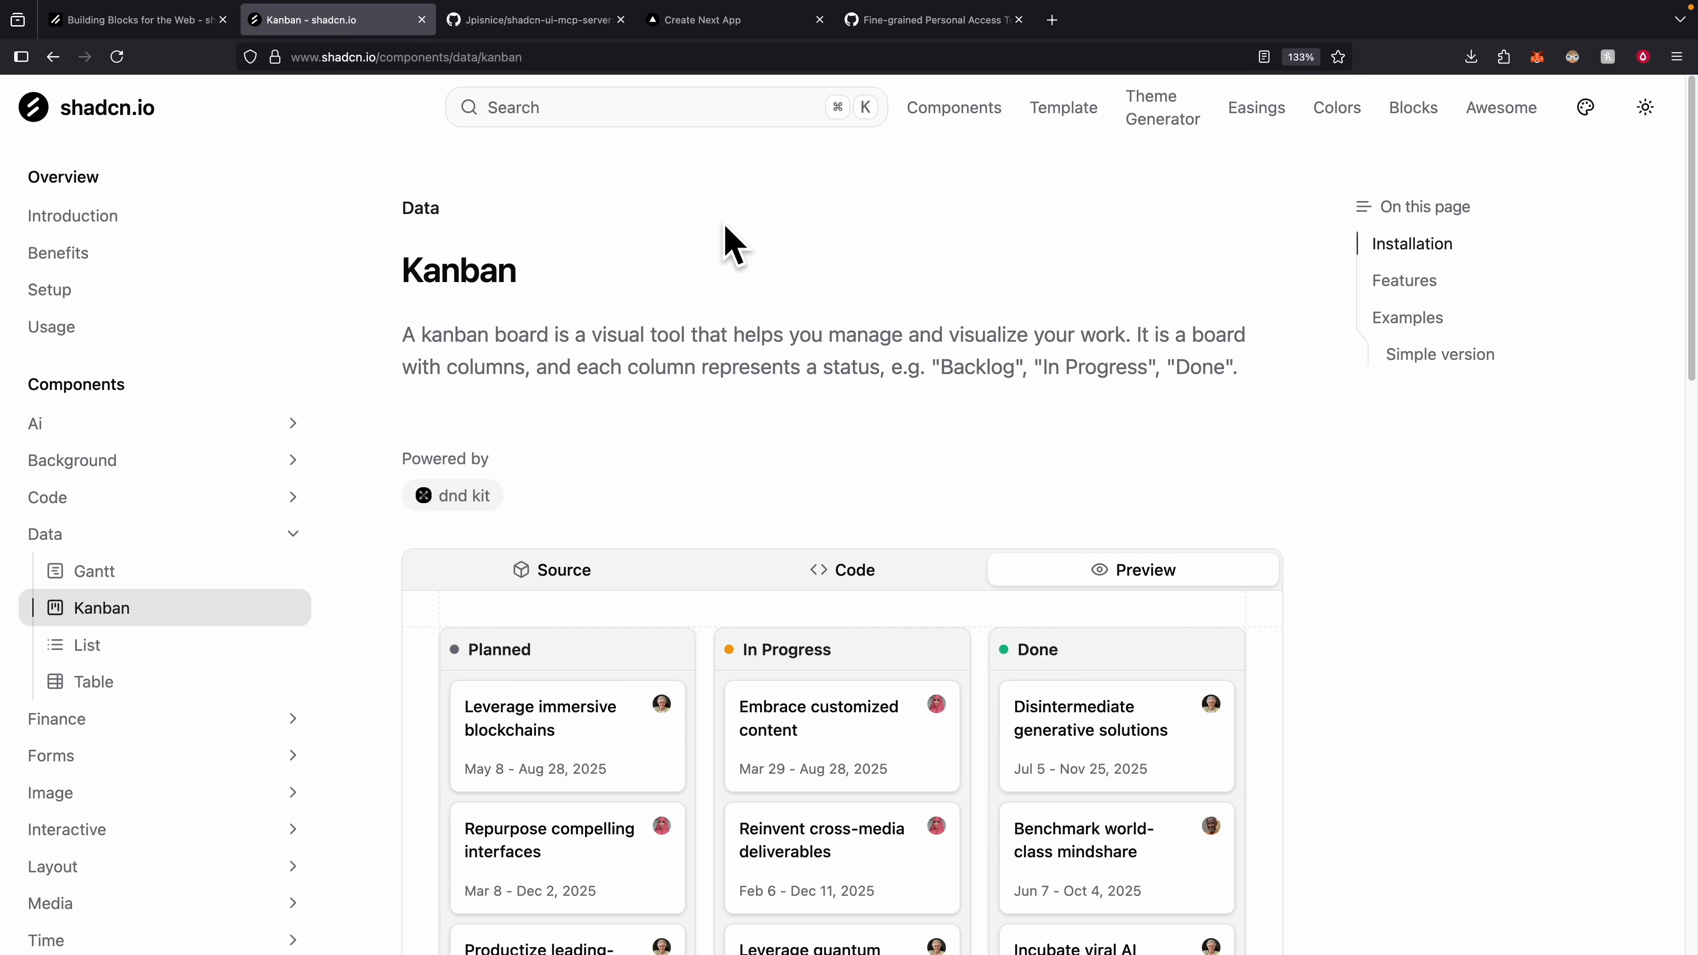
pyautogui.moveTo(700, 452)
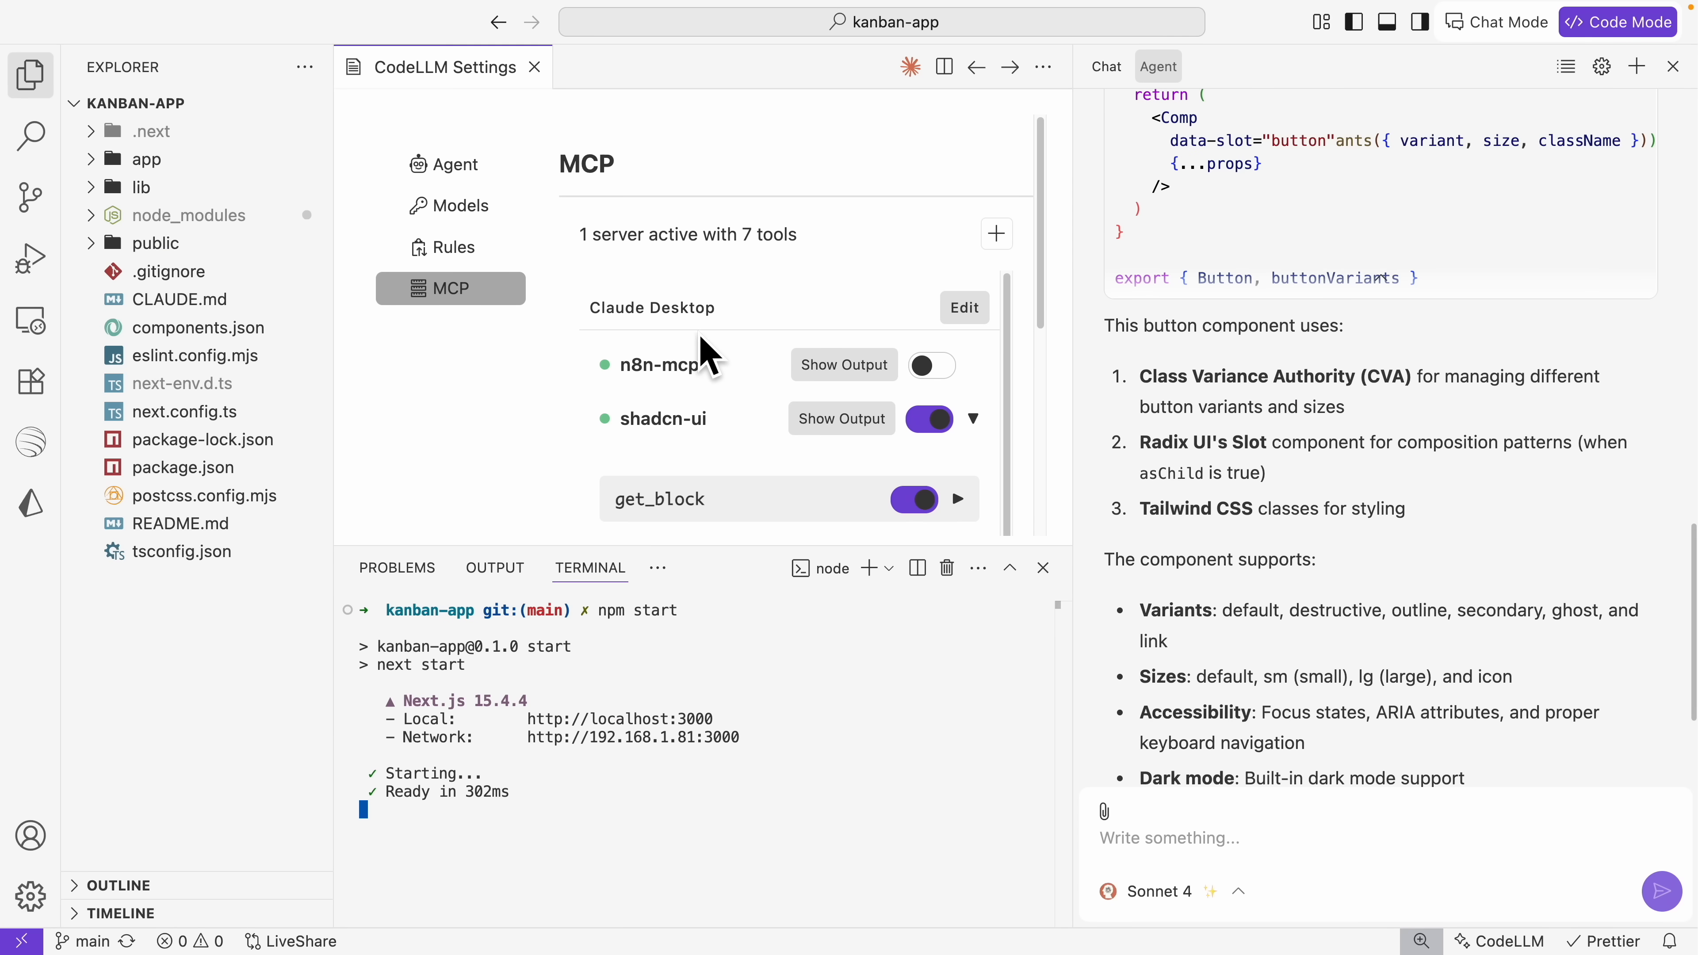
pyautogui.moveTo(1602, 67)
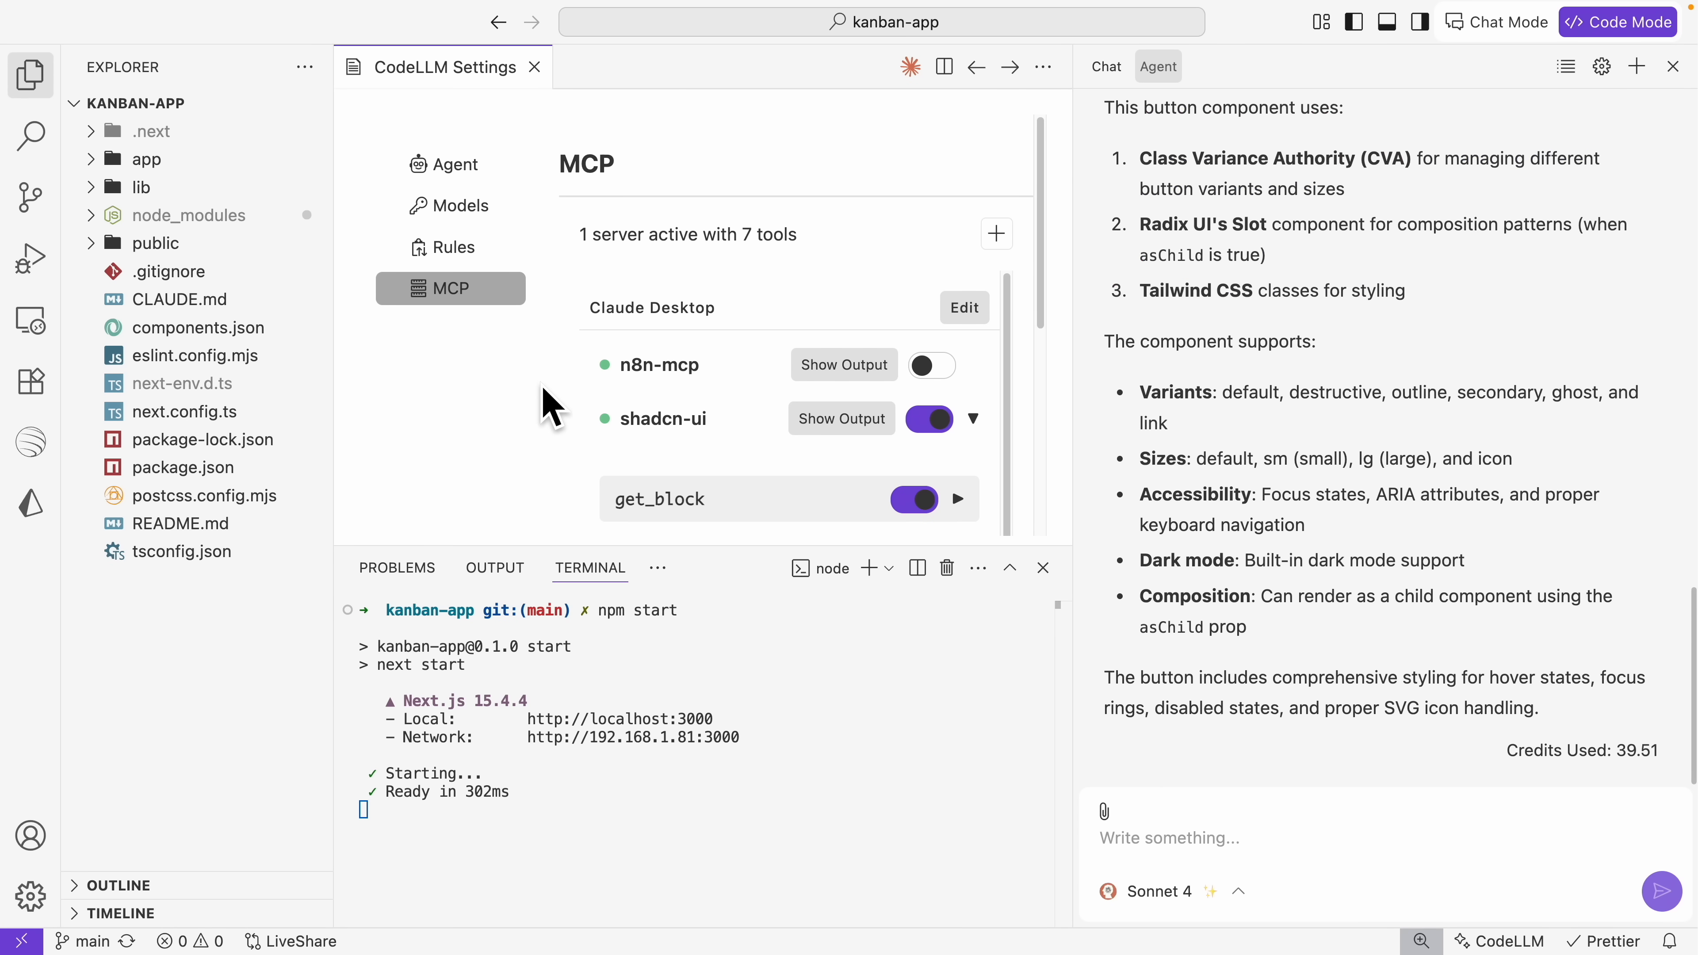
# - Switch CodeLLM Settings to Rules and start creating a new project rule
pyautogui.click(450, 248)
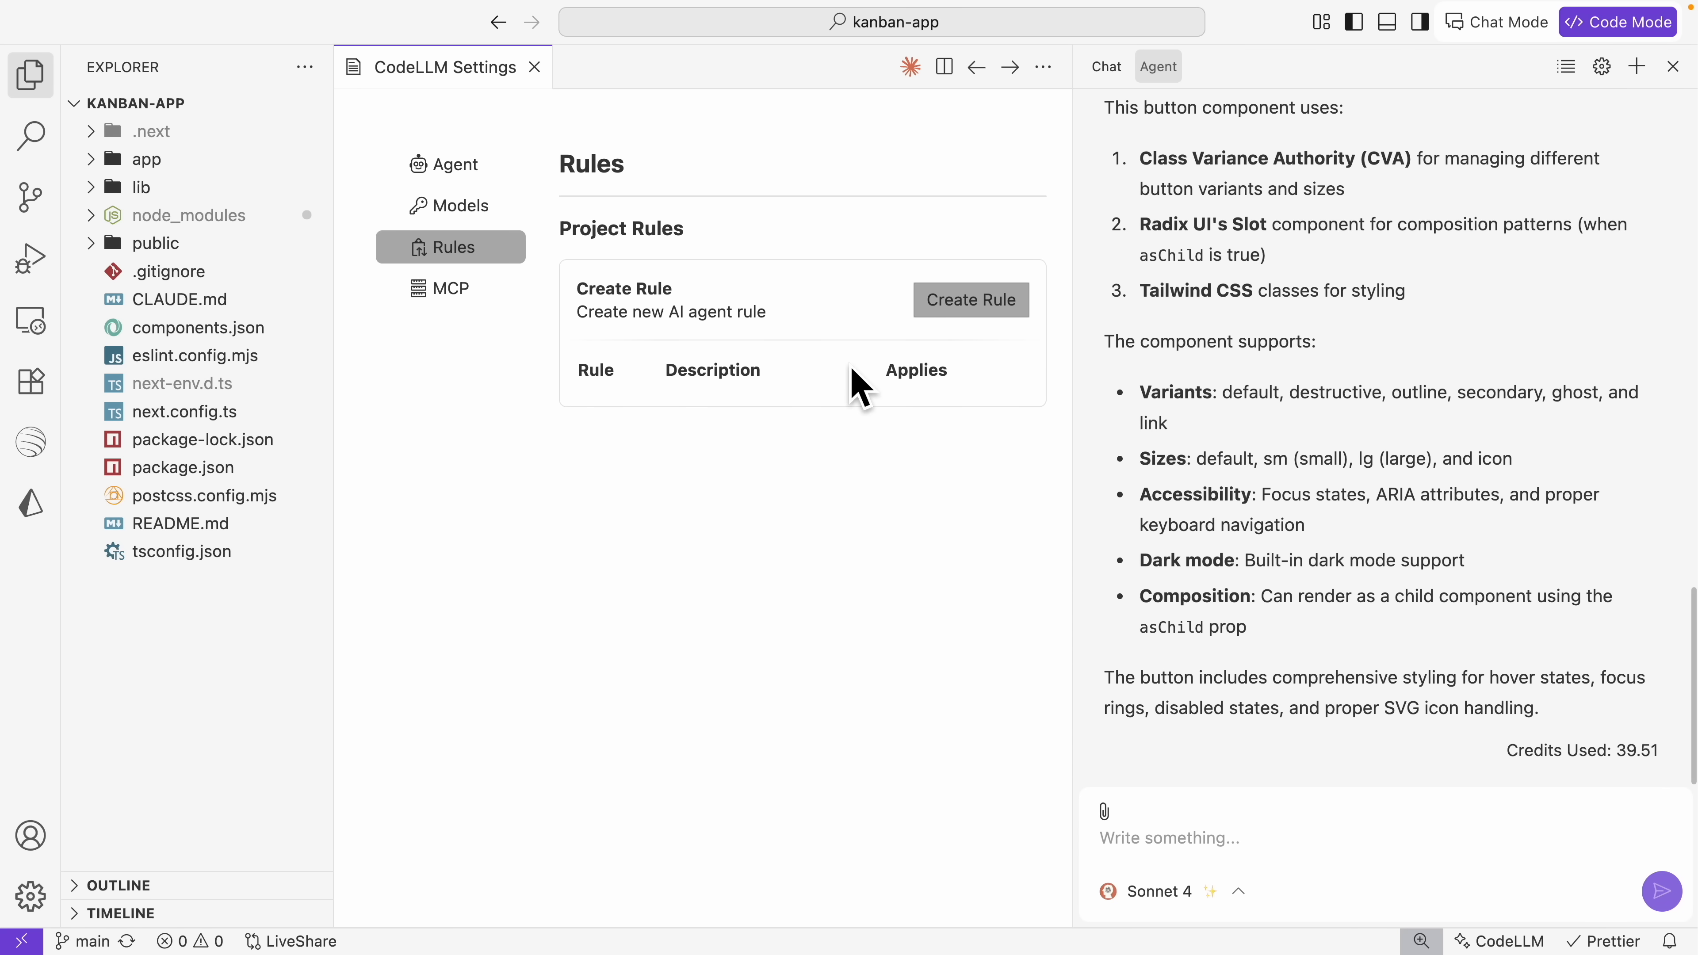
pyautogui.moveTo(824, 457)
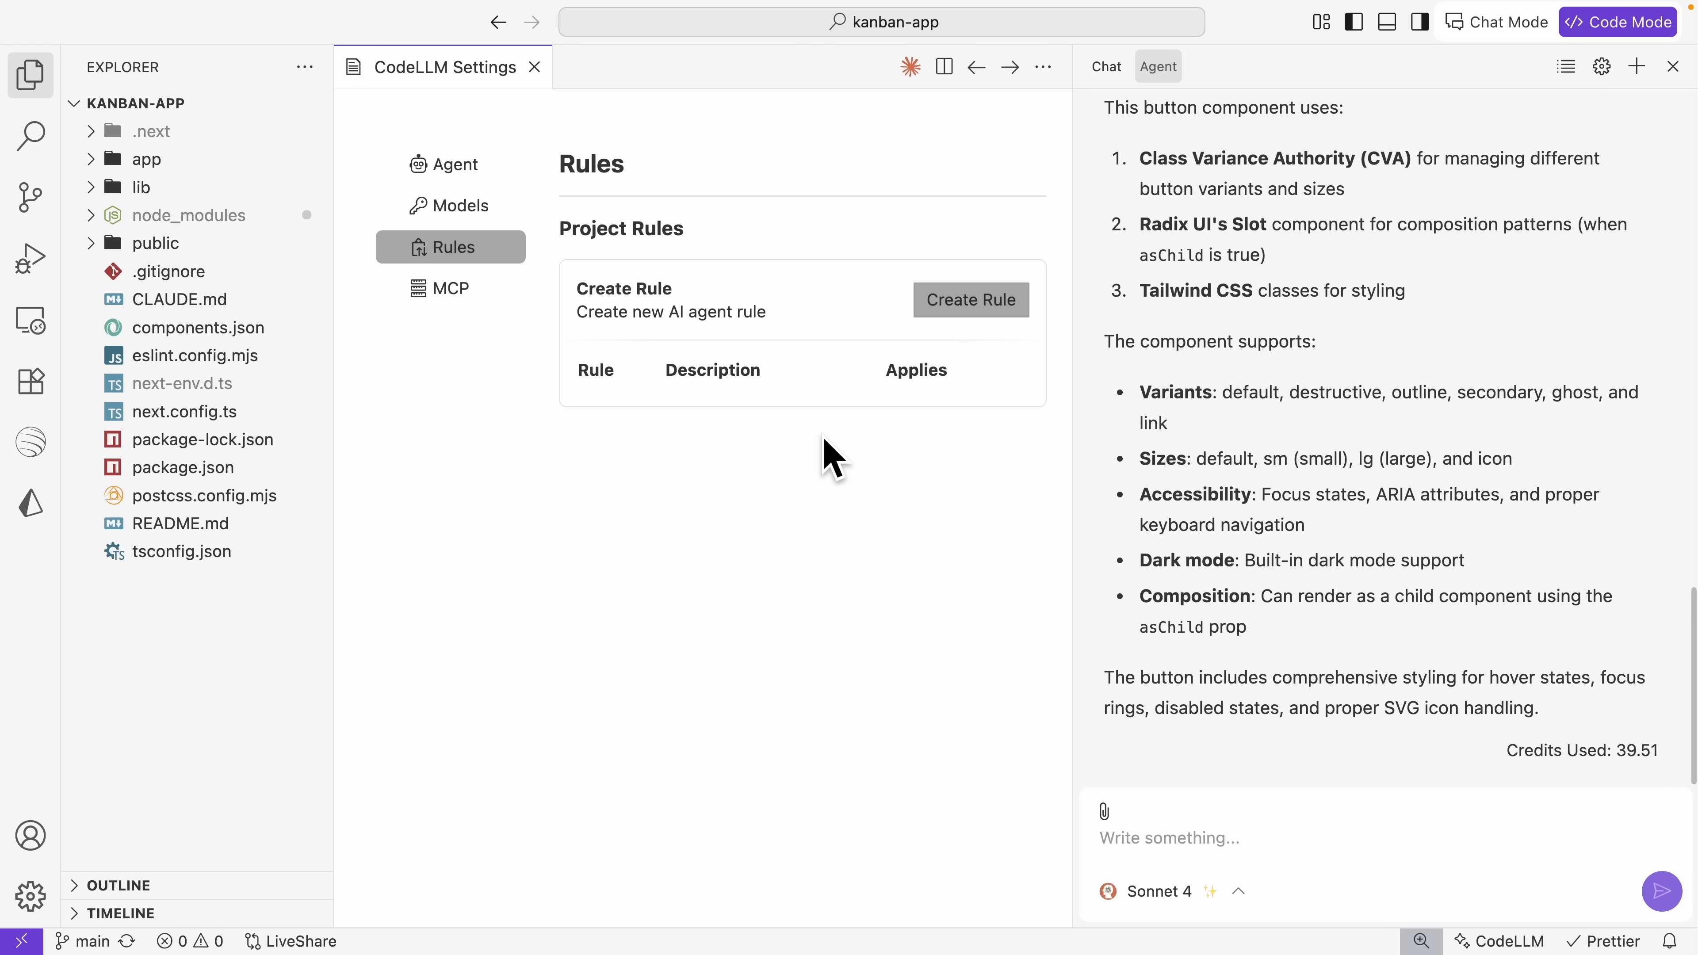
pyautogui.click(971, 300)
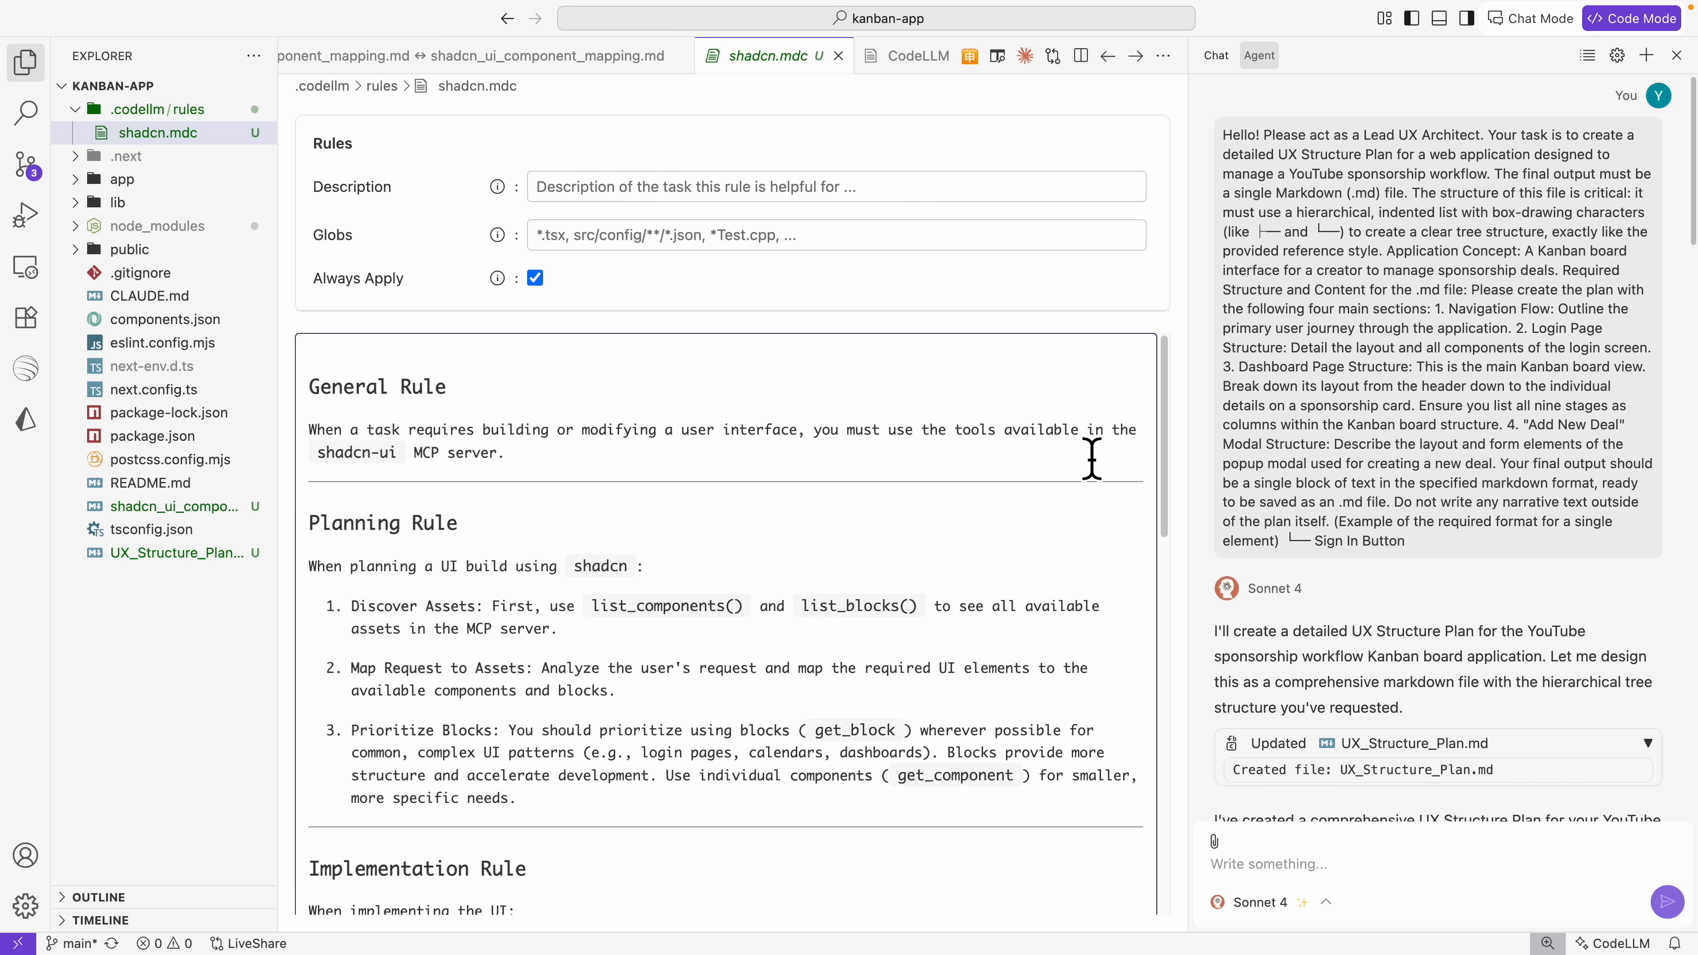
pyautogui.moveTo(549, 482)
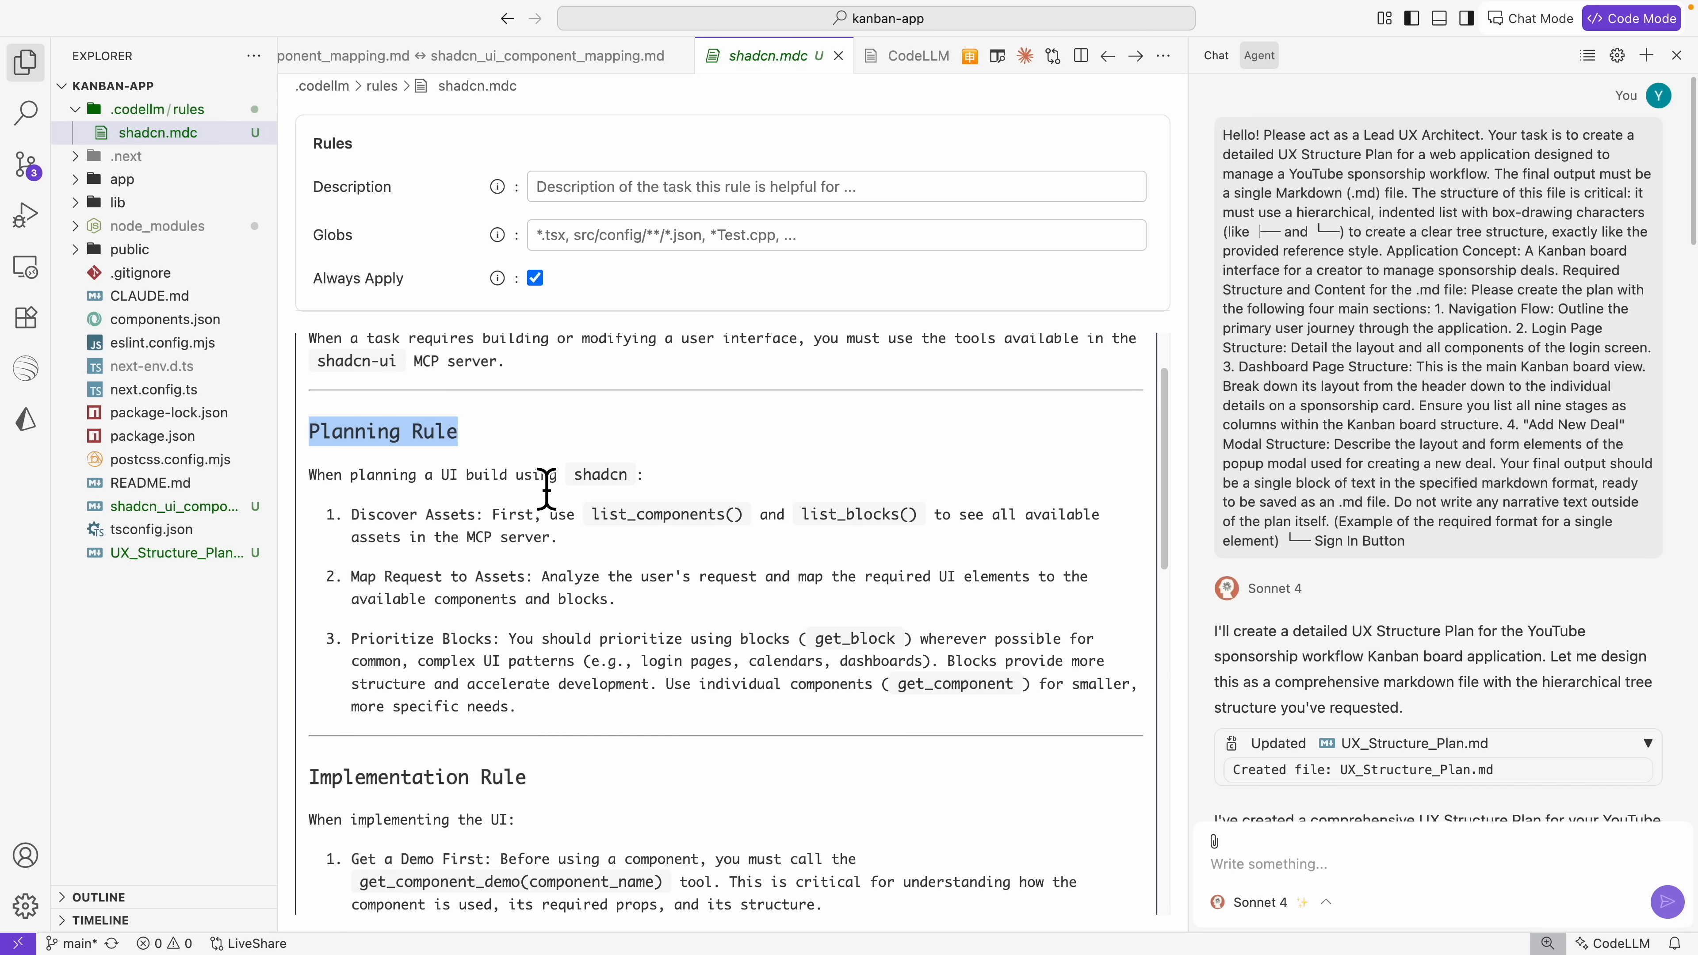
# - Review the shadcn.mdc rule's General, Planning and Implementation sections requiring shadcn-ui MCP tools
pyautogui.scroll(-3)
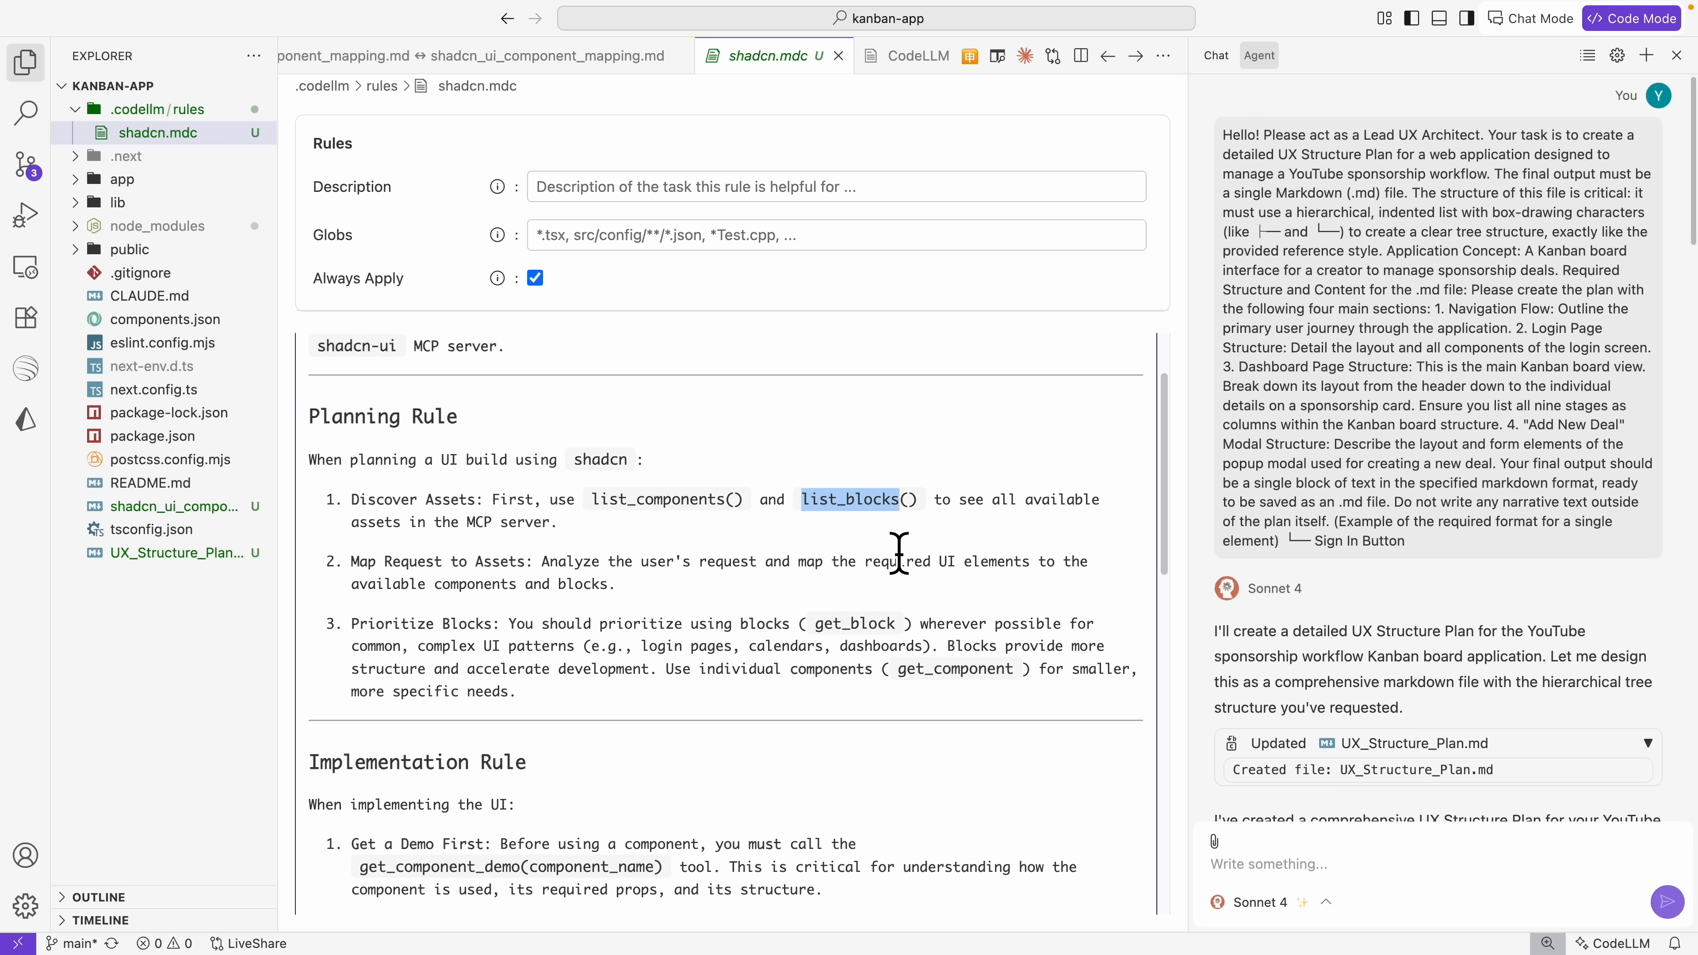
pyautogui.moveTo(436, 577)
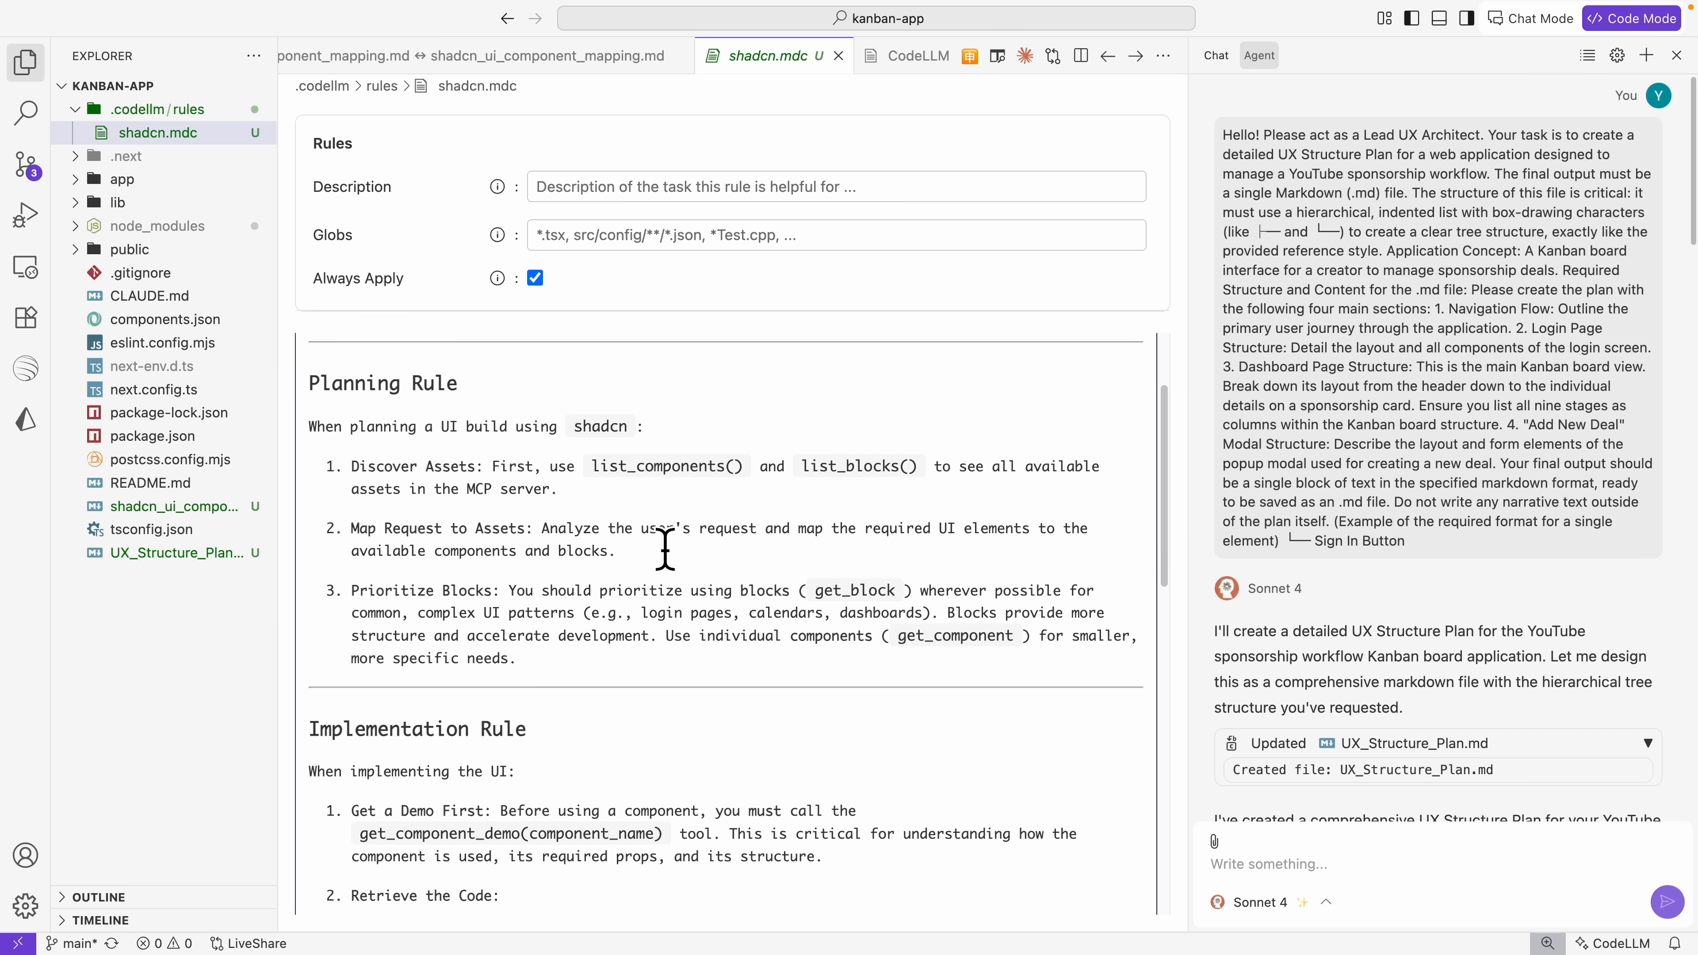
pyautogui.moveTo(937, 553)
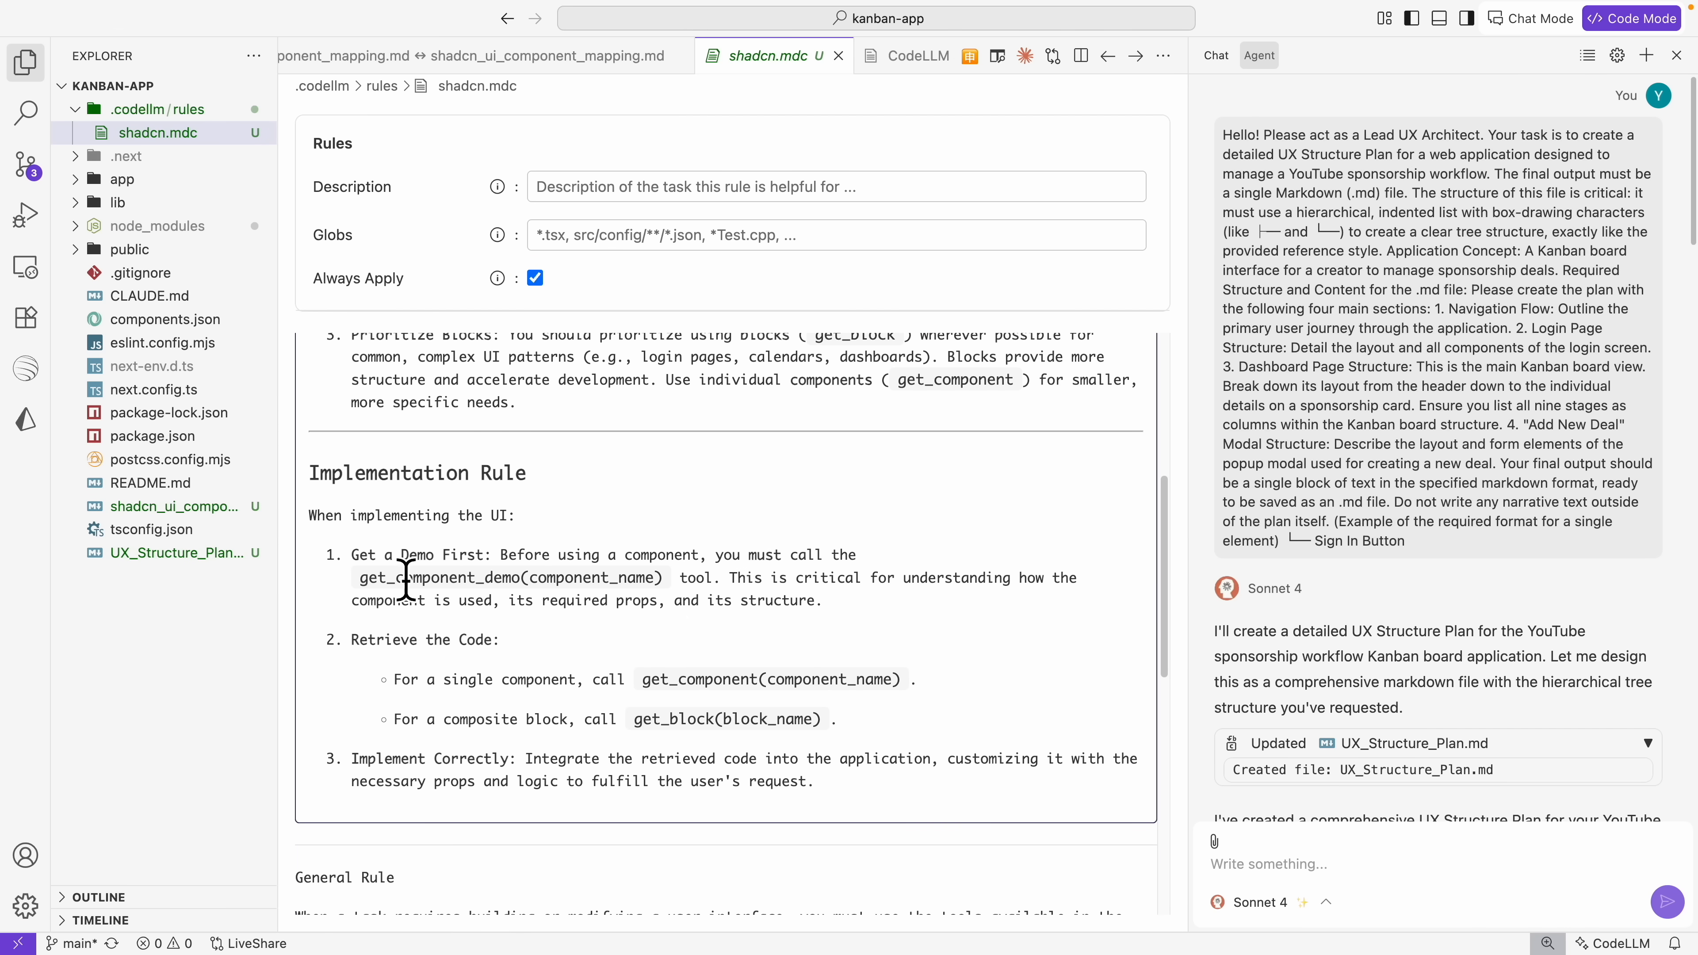
pyautogui.moveTo(508, 592)
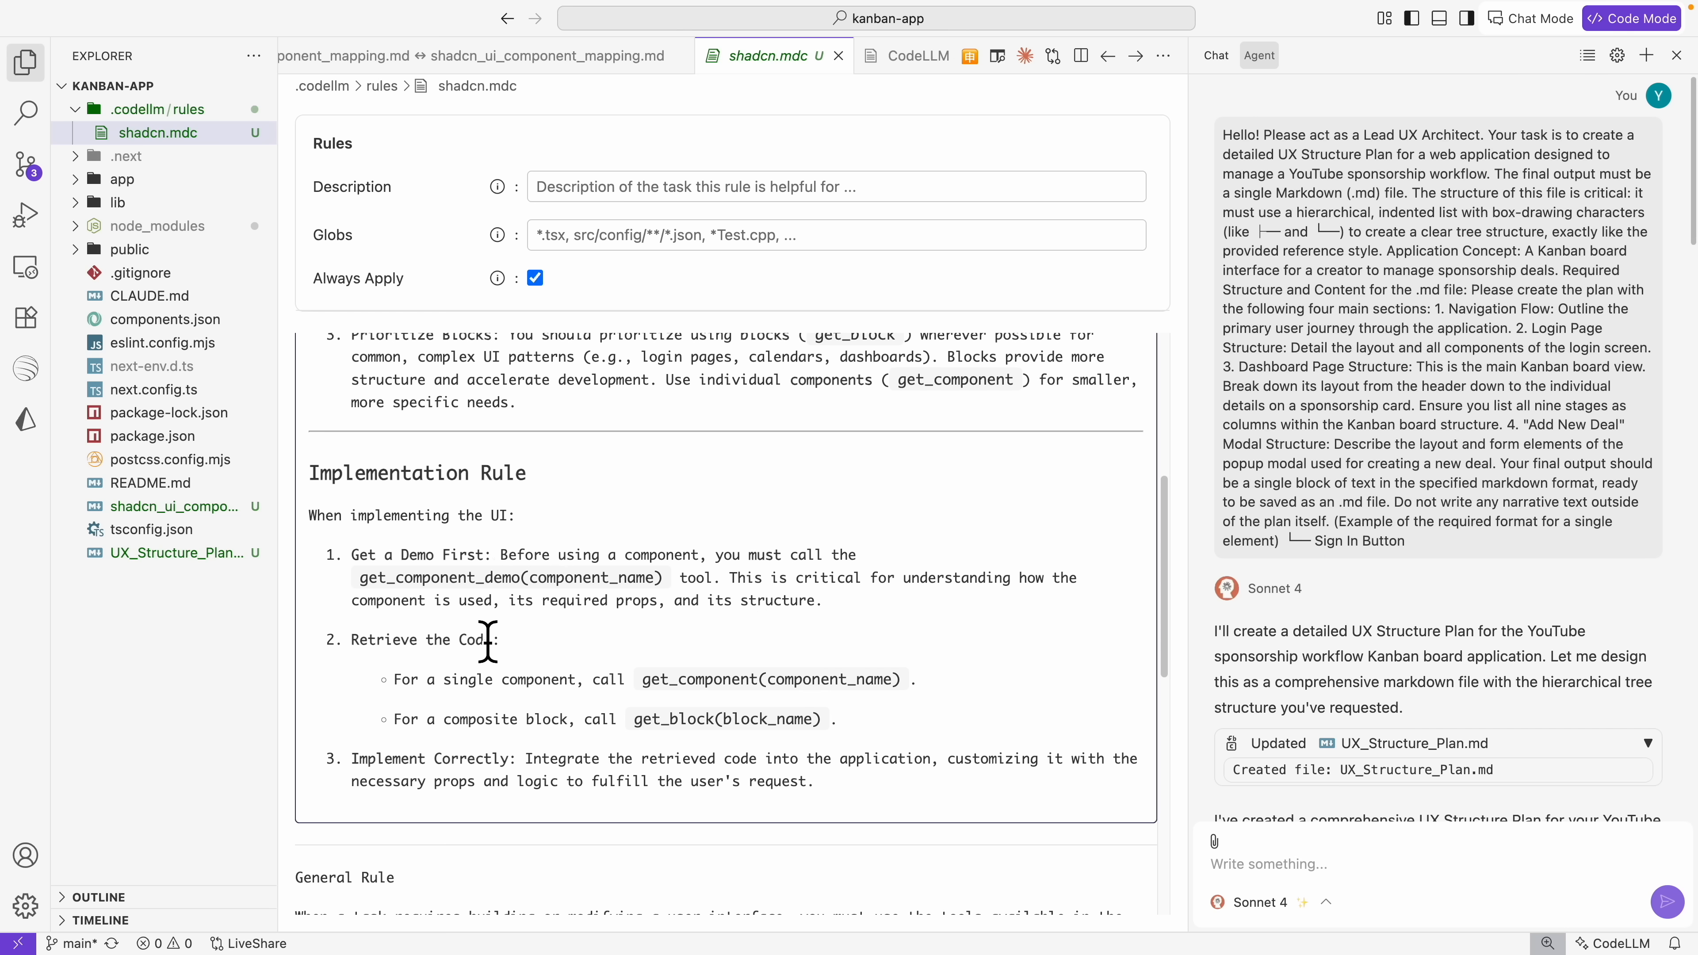
pyautogui.moveTo(415, 680)
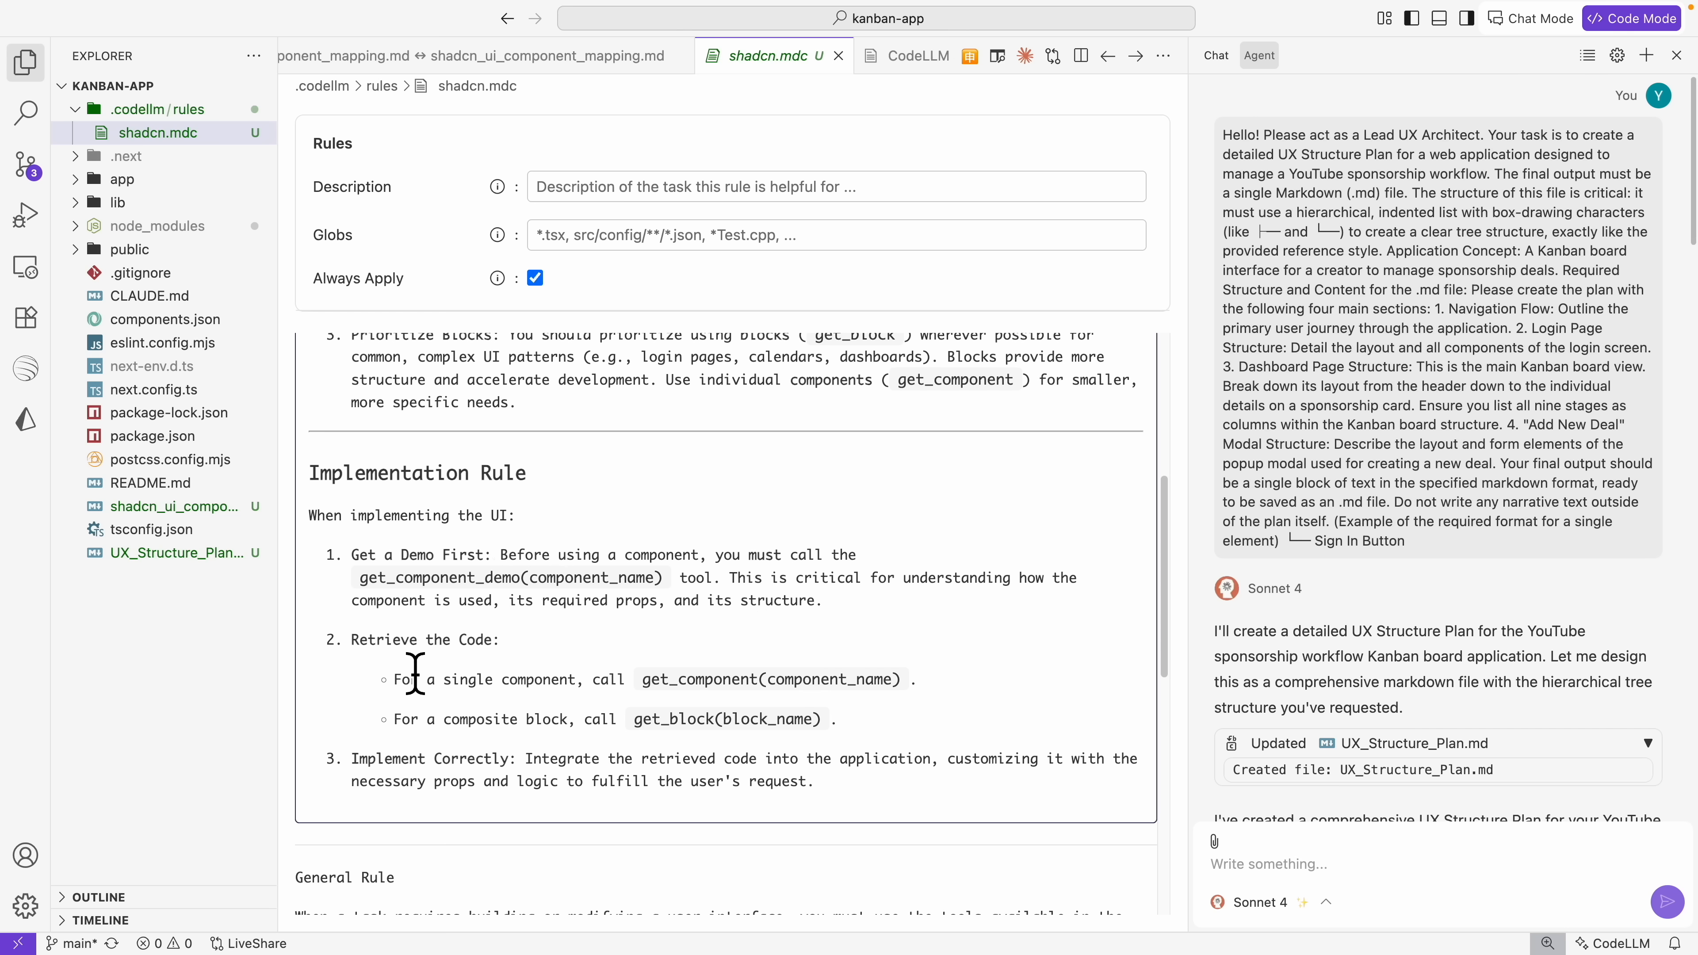
pyautogui.moveTo(545, 719)
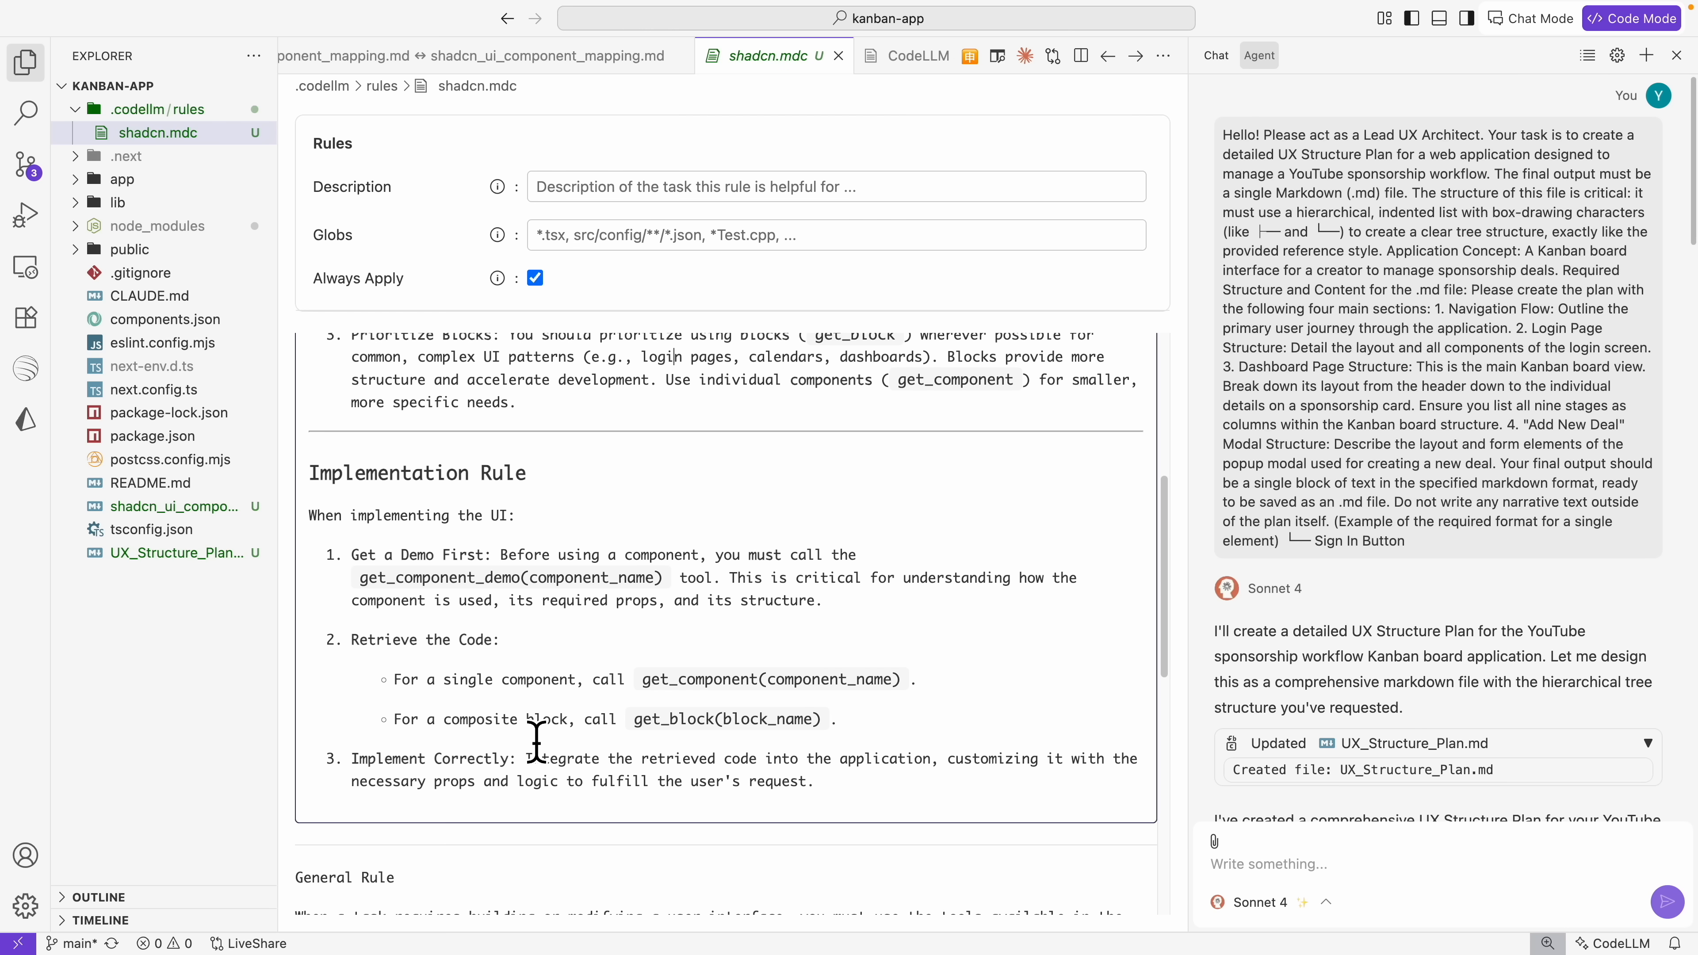
pyautogui.scroll(-3)
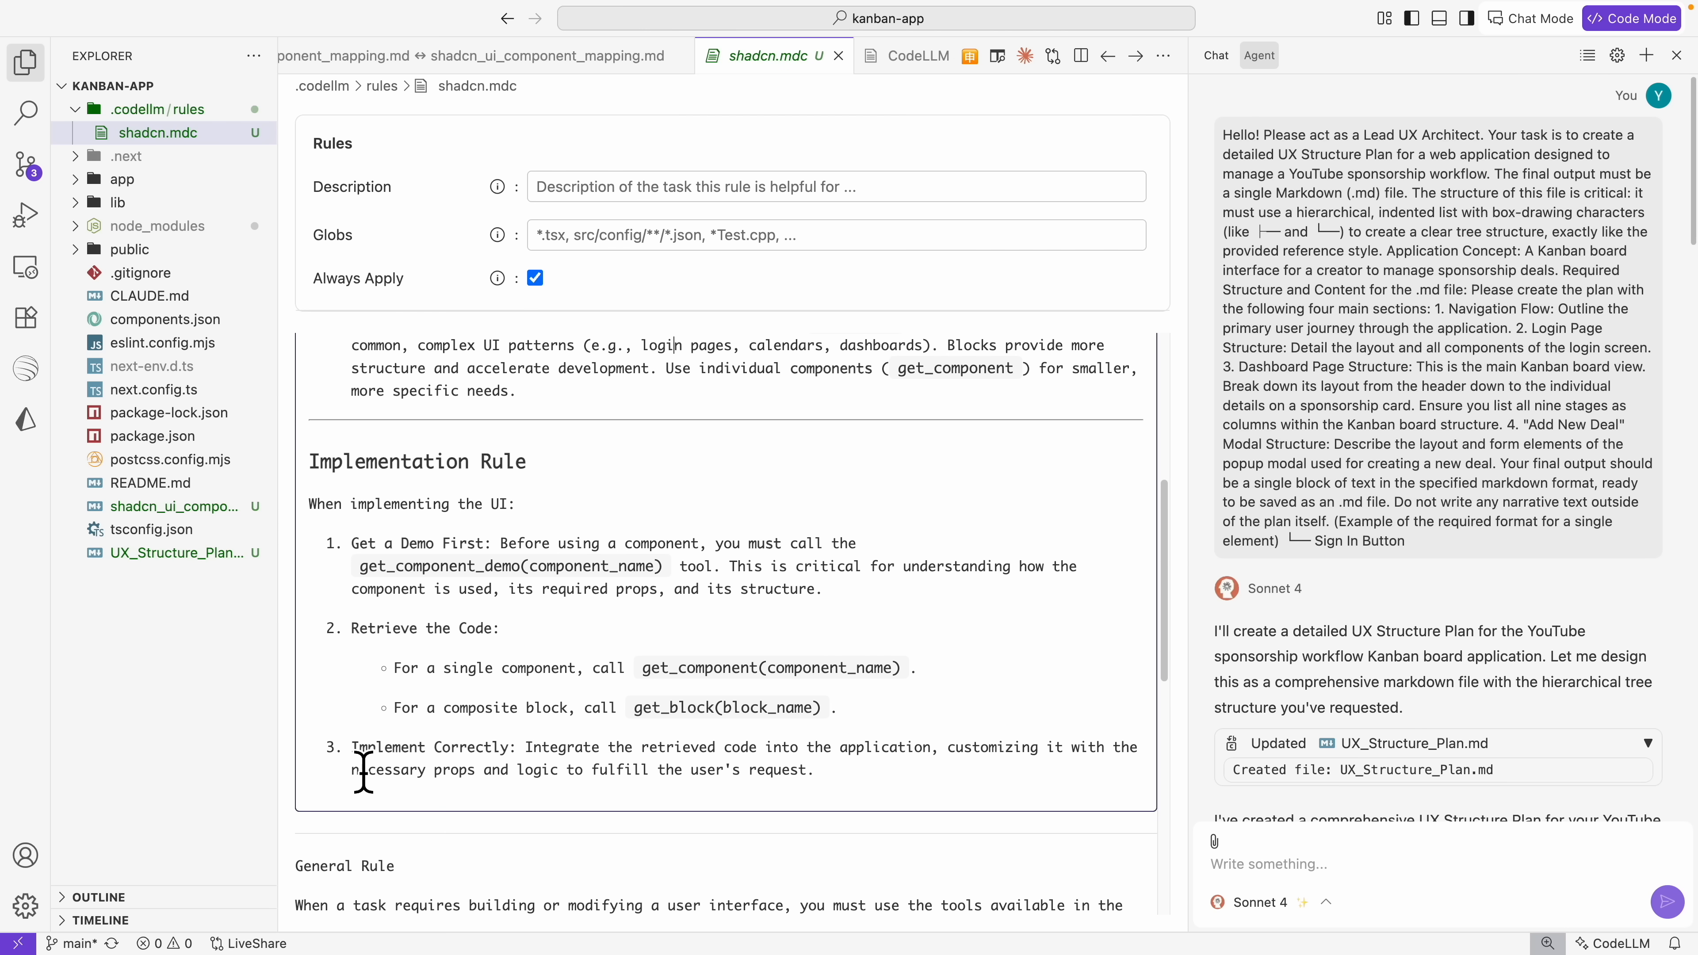
pyautogui.scroll(-3)
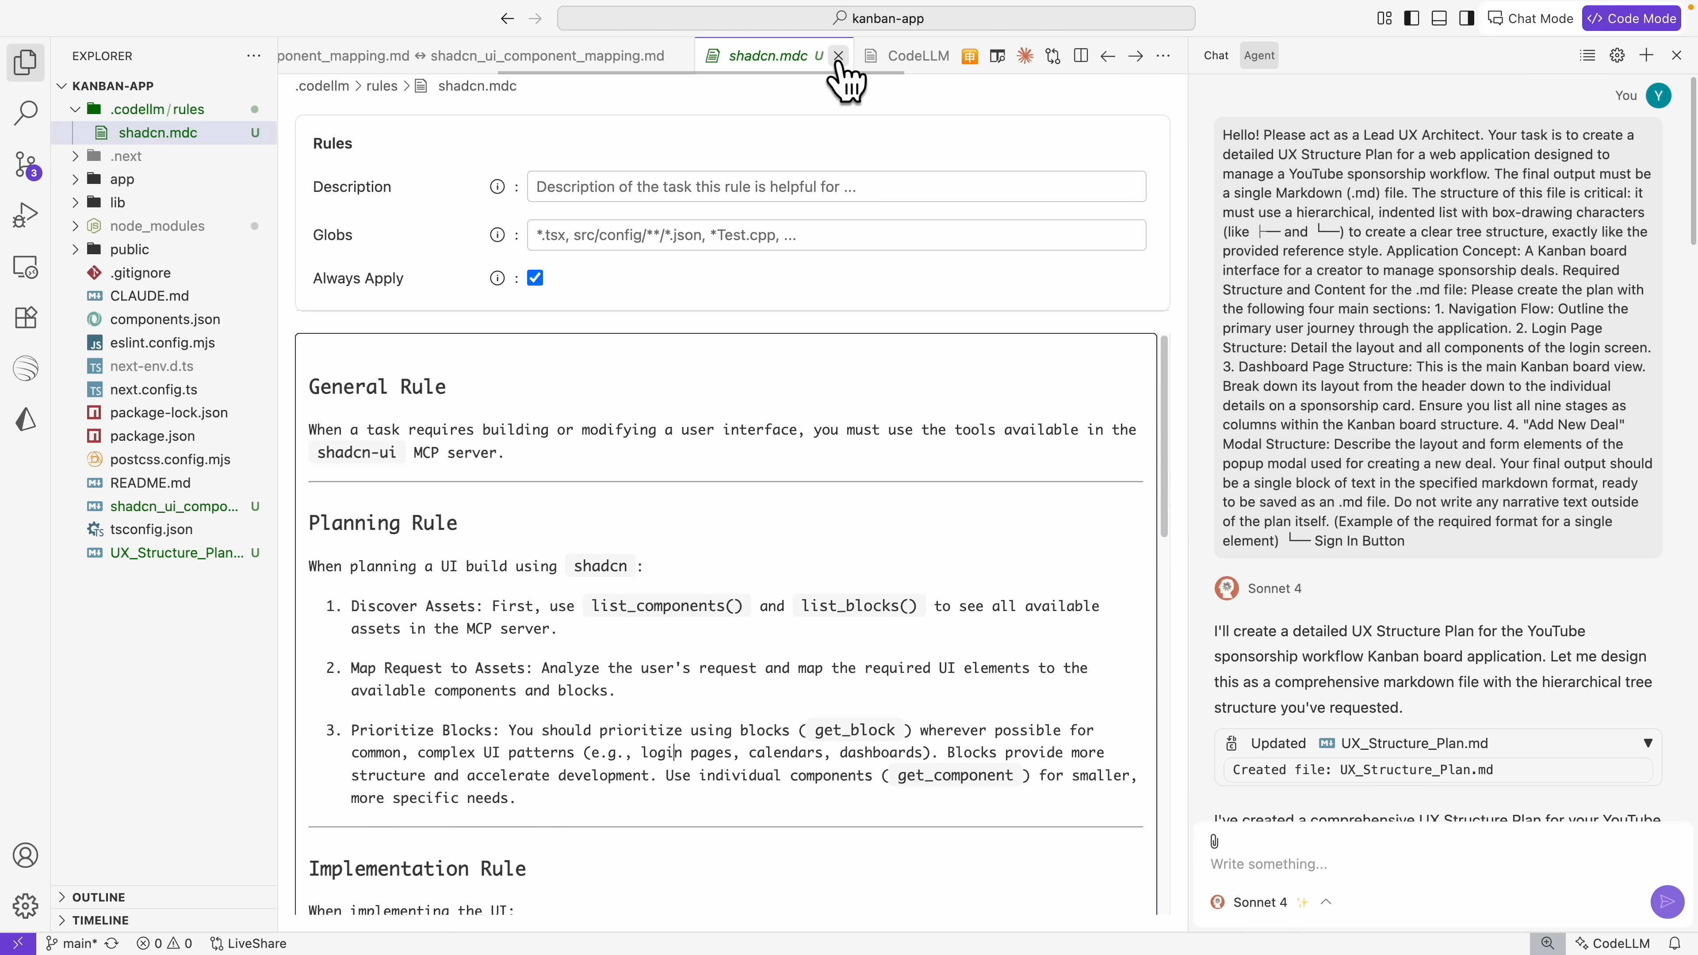
# - Close the shadcn.mdc rule file and look through UX_Structure_Plan.md's Navigation Flow
pyautogui.click(841, 55)
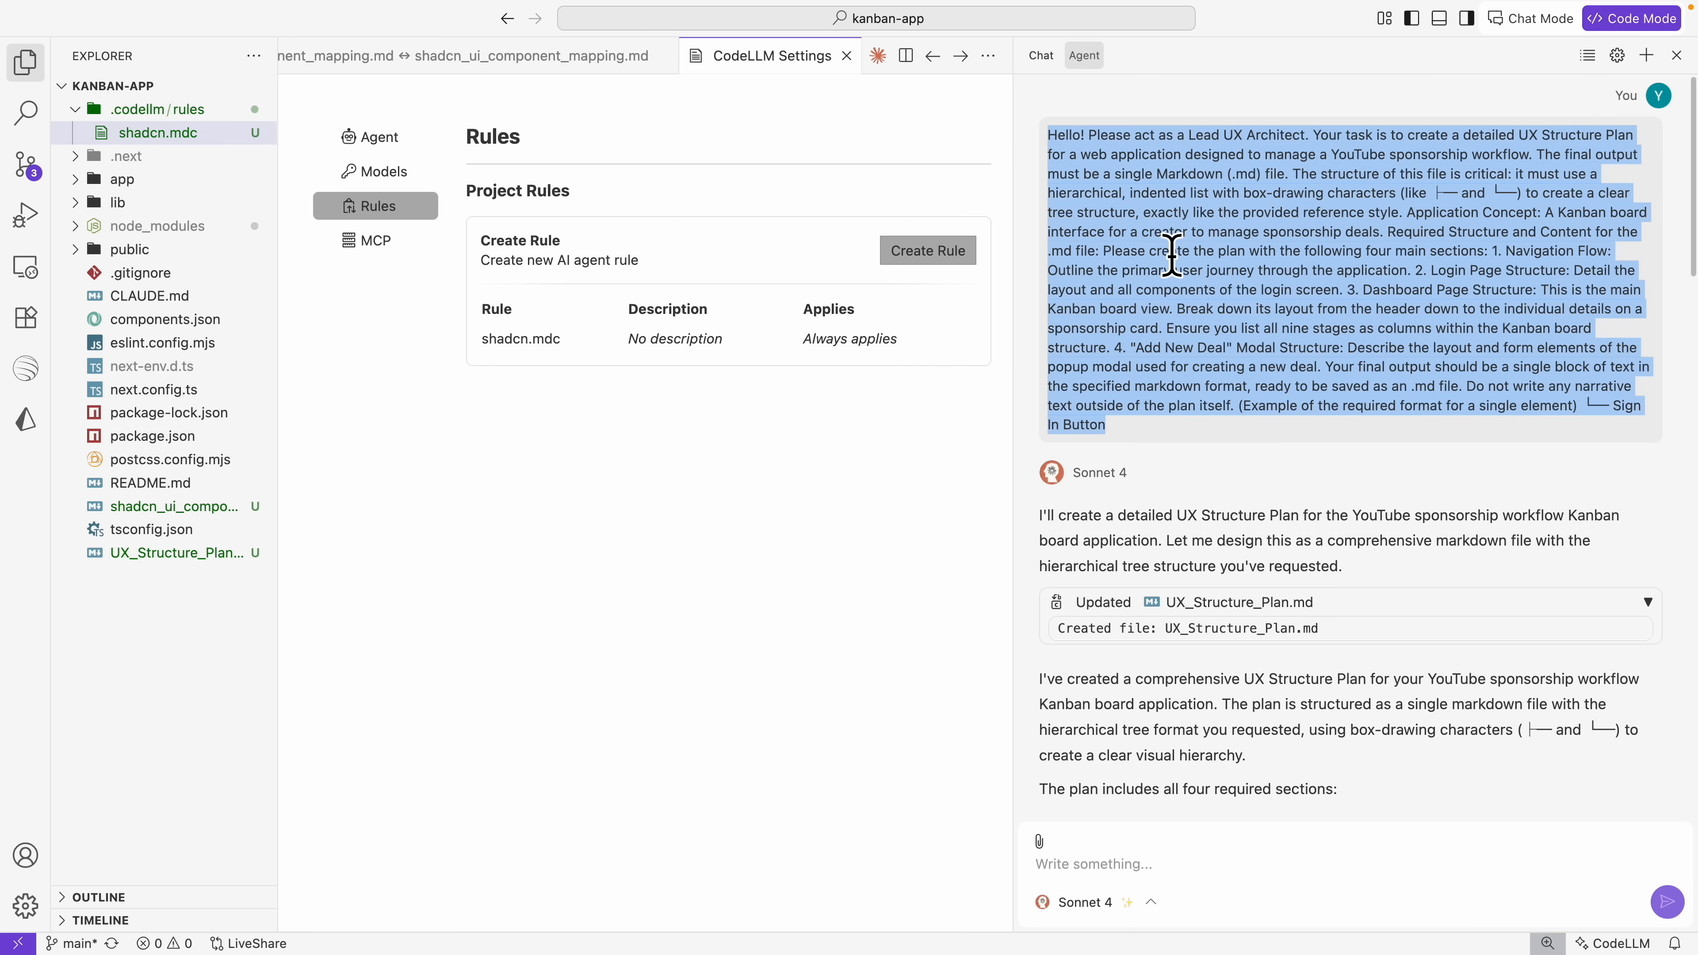
pyautogui.moveTo(1383, 207)
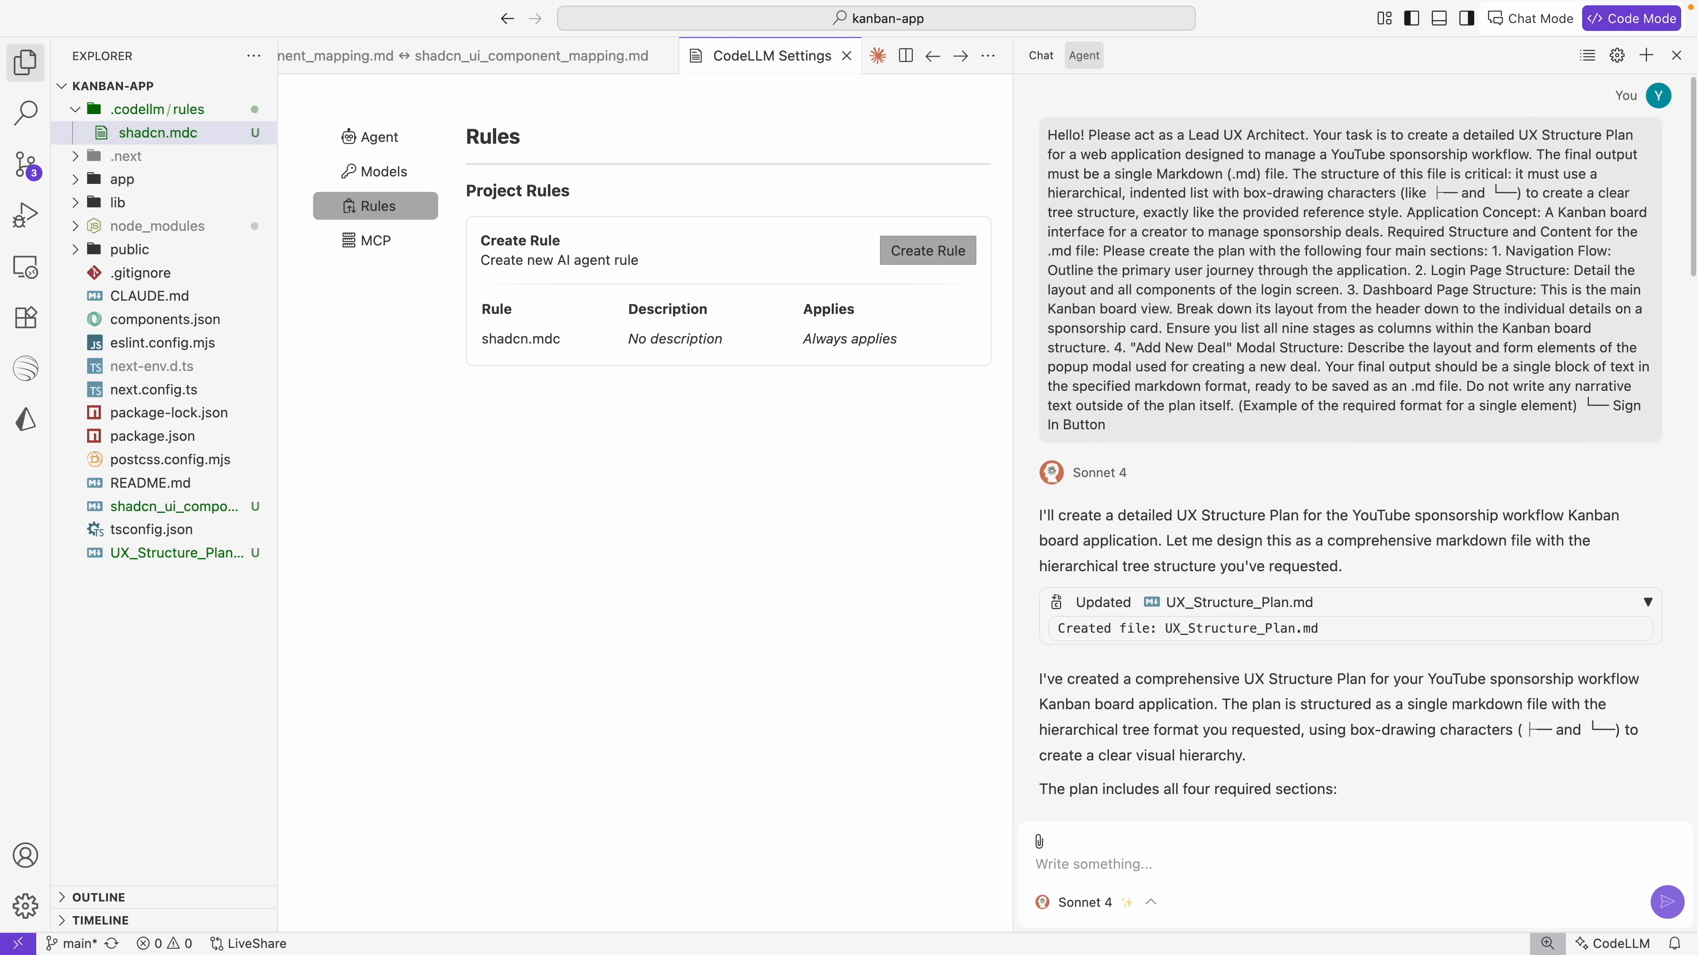
pyautogui.moveTo(1391, 329)
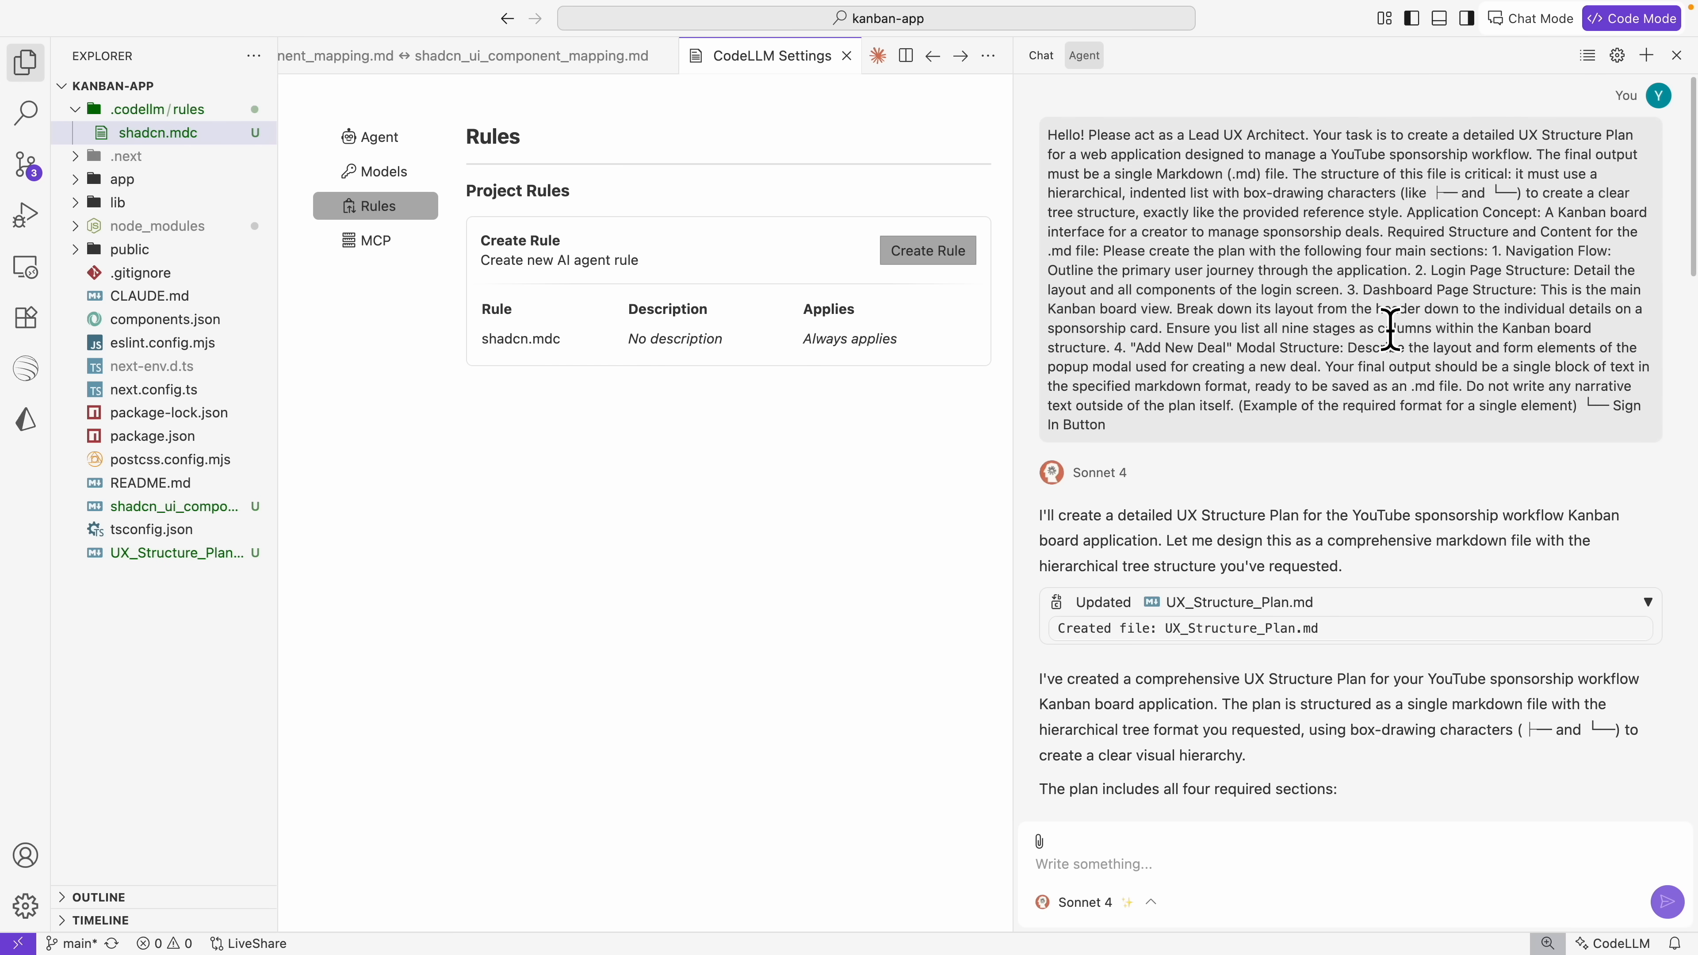
pyautogui.scroll(-3)
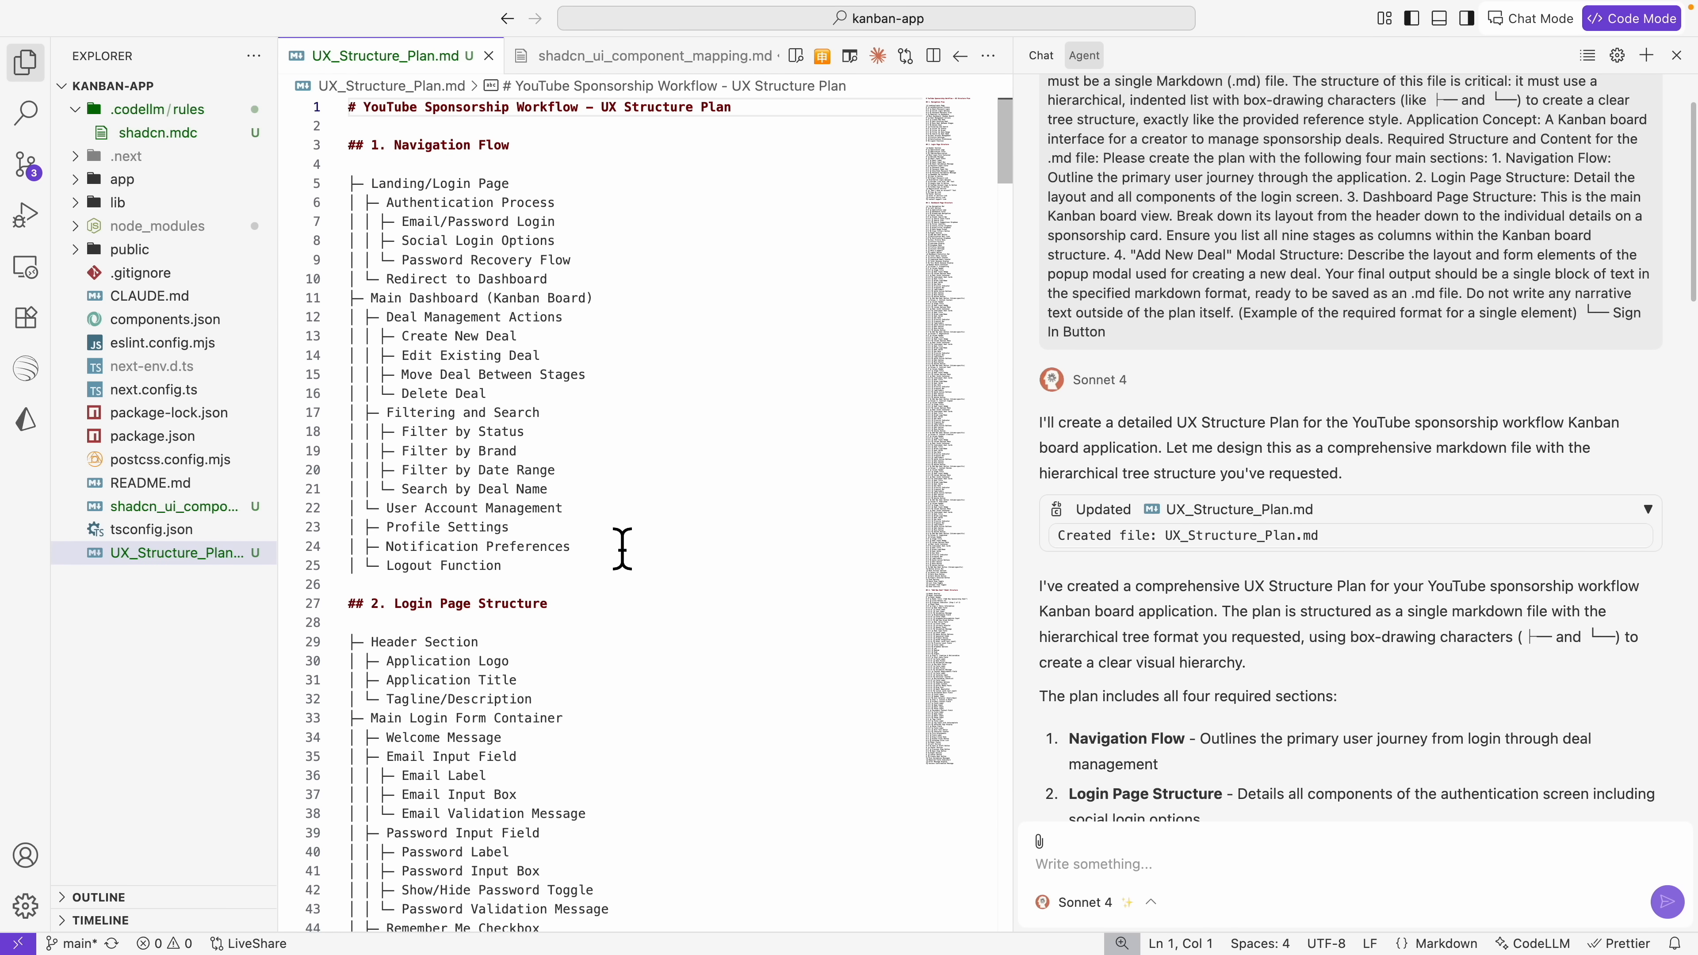
pyautogui.moveTo(537, 170)
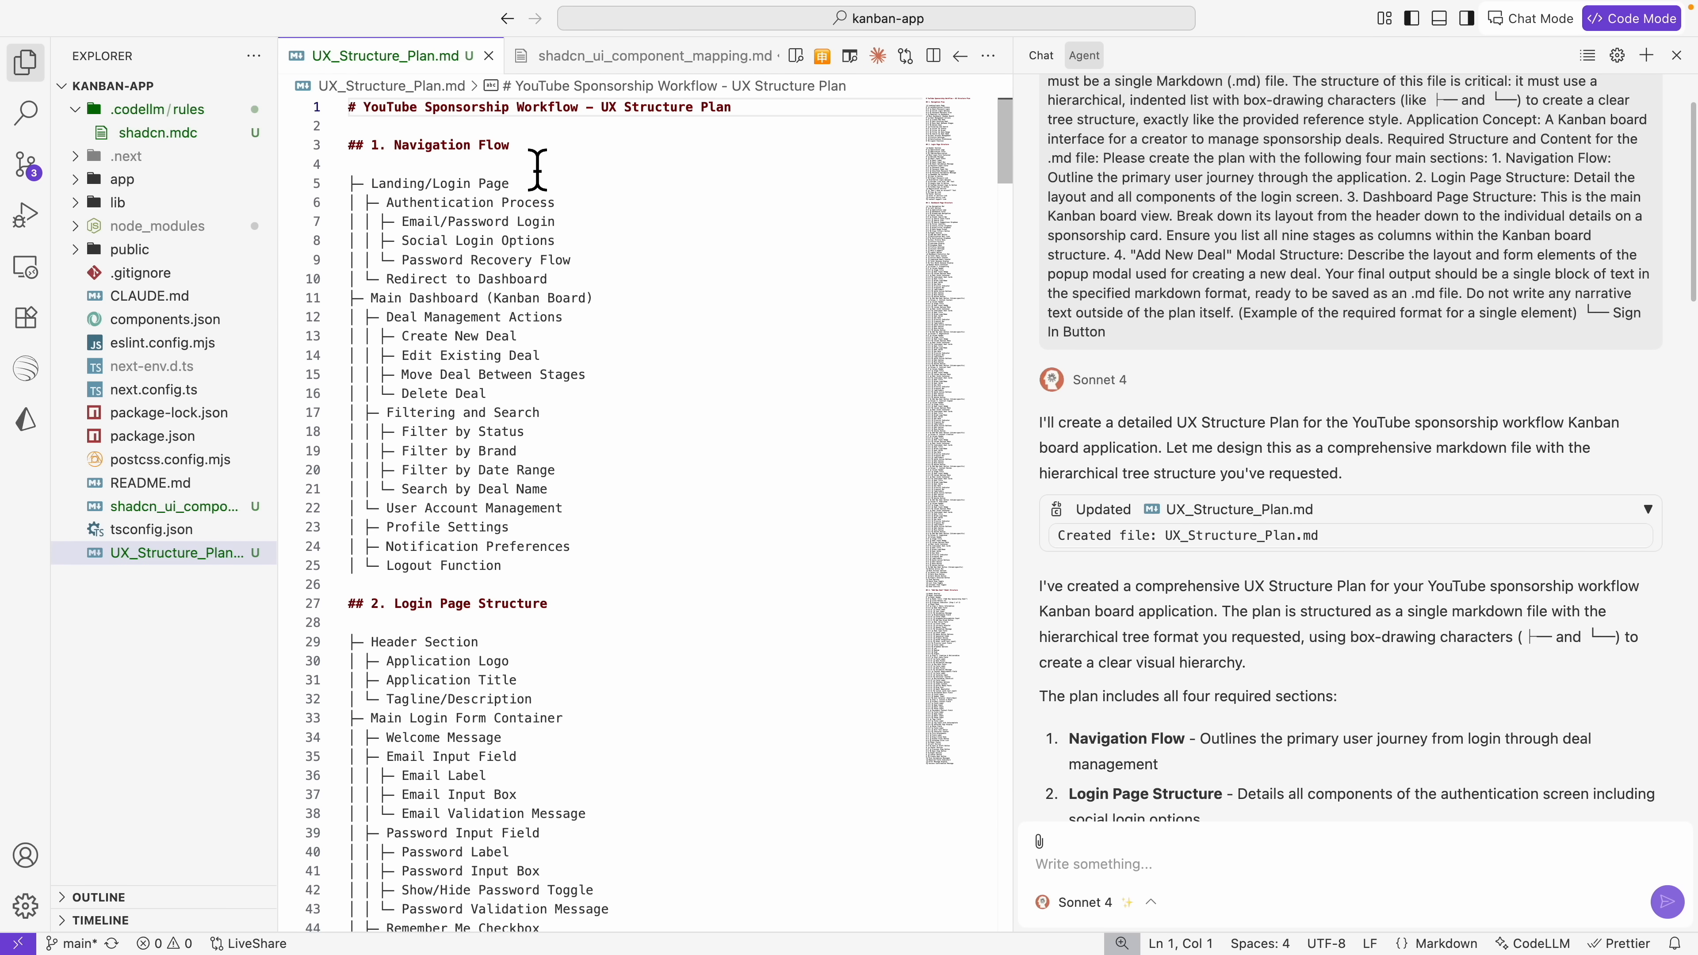
# - Scroll through UX_Structure_Plan.md past the navigation, login, dashboard and Add New Deal modal sections
pyautogui.scroll(-3)
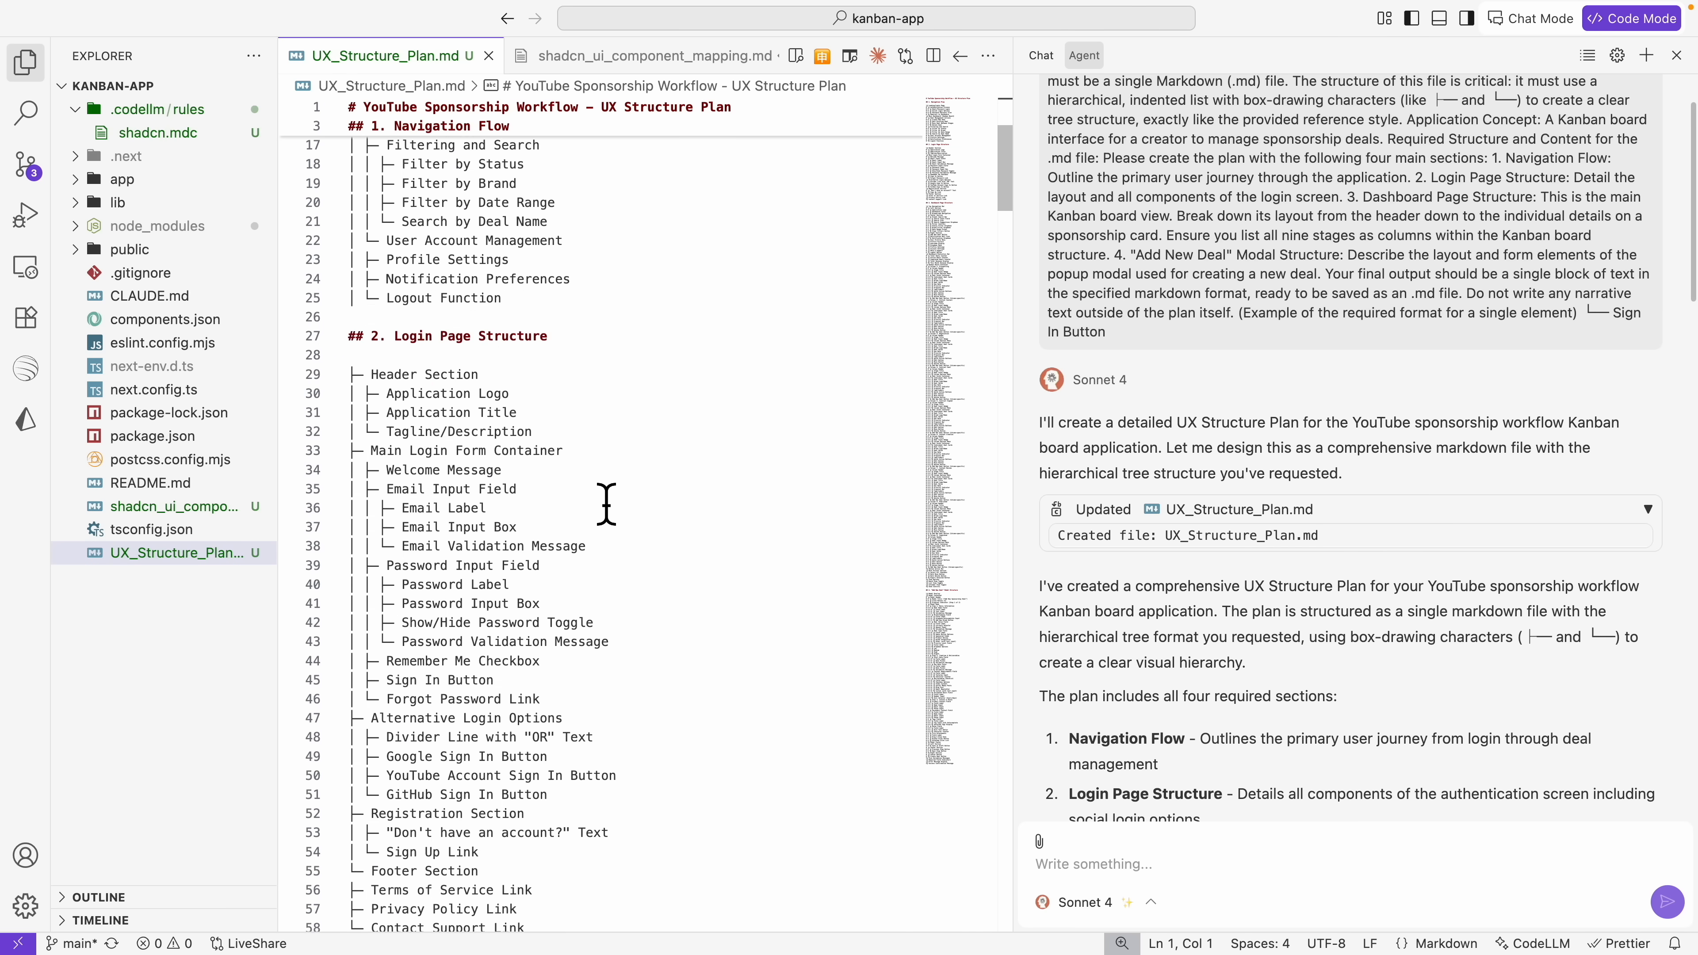
pyautogui.scroll(-3)
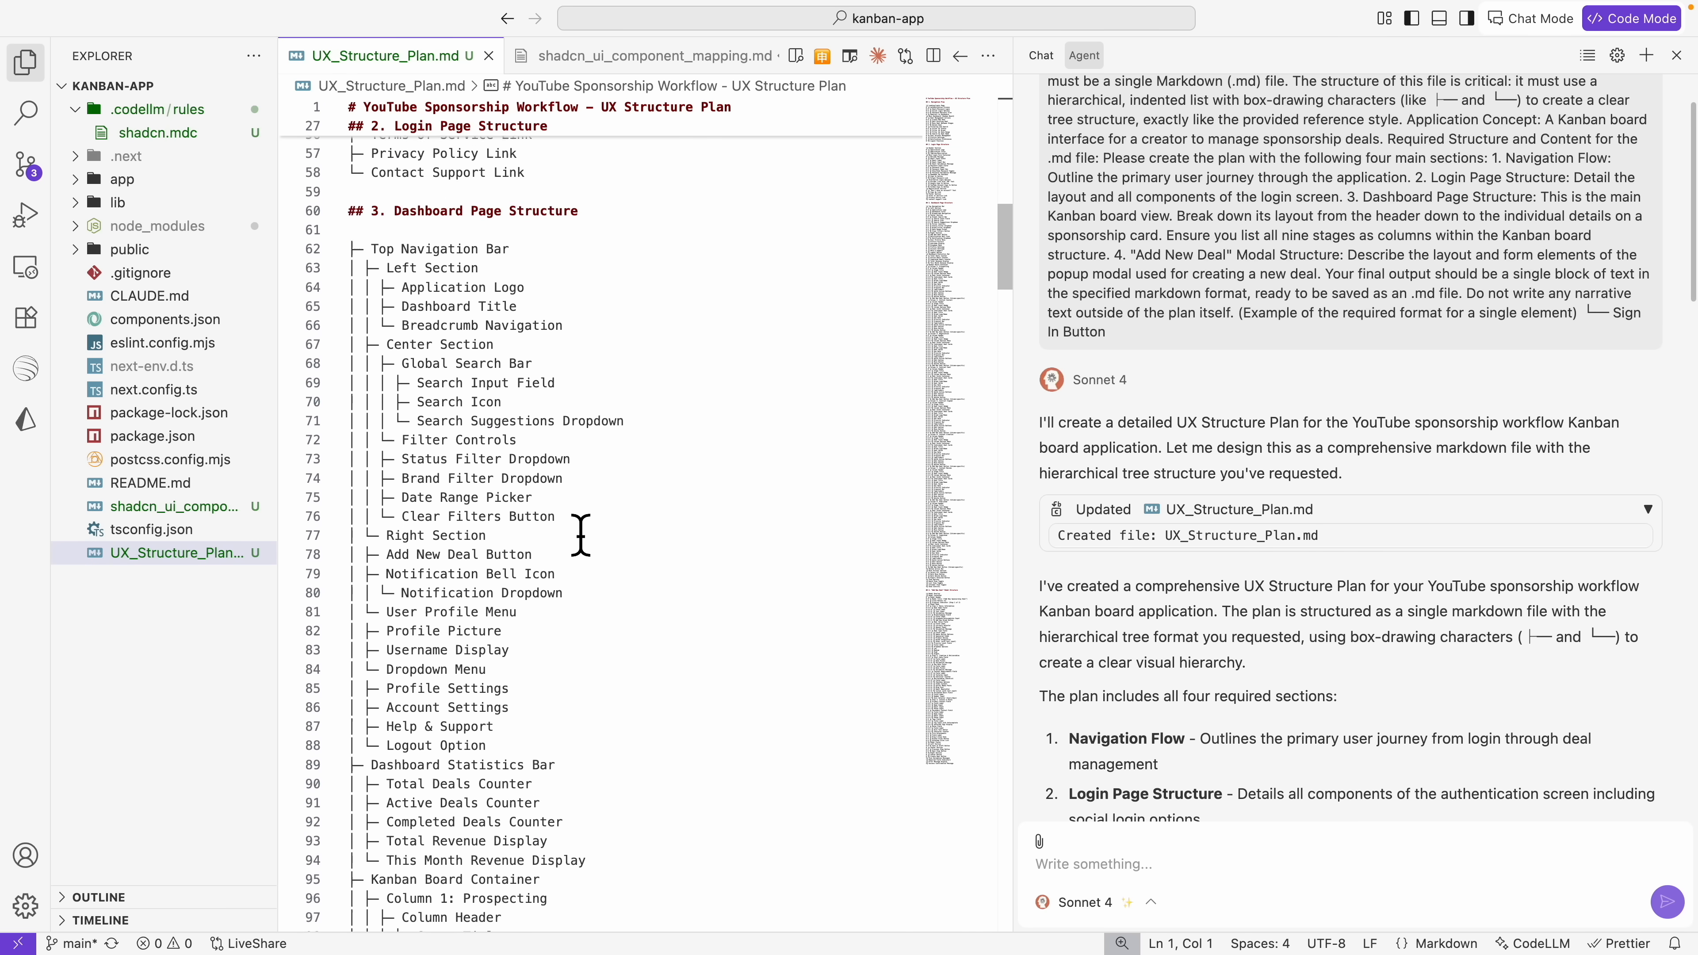
pyautogui.scroll(-3)
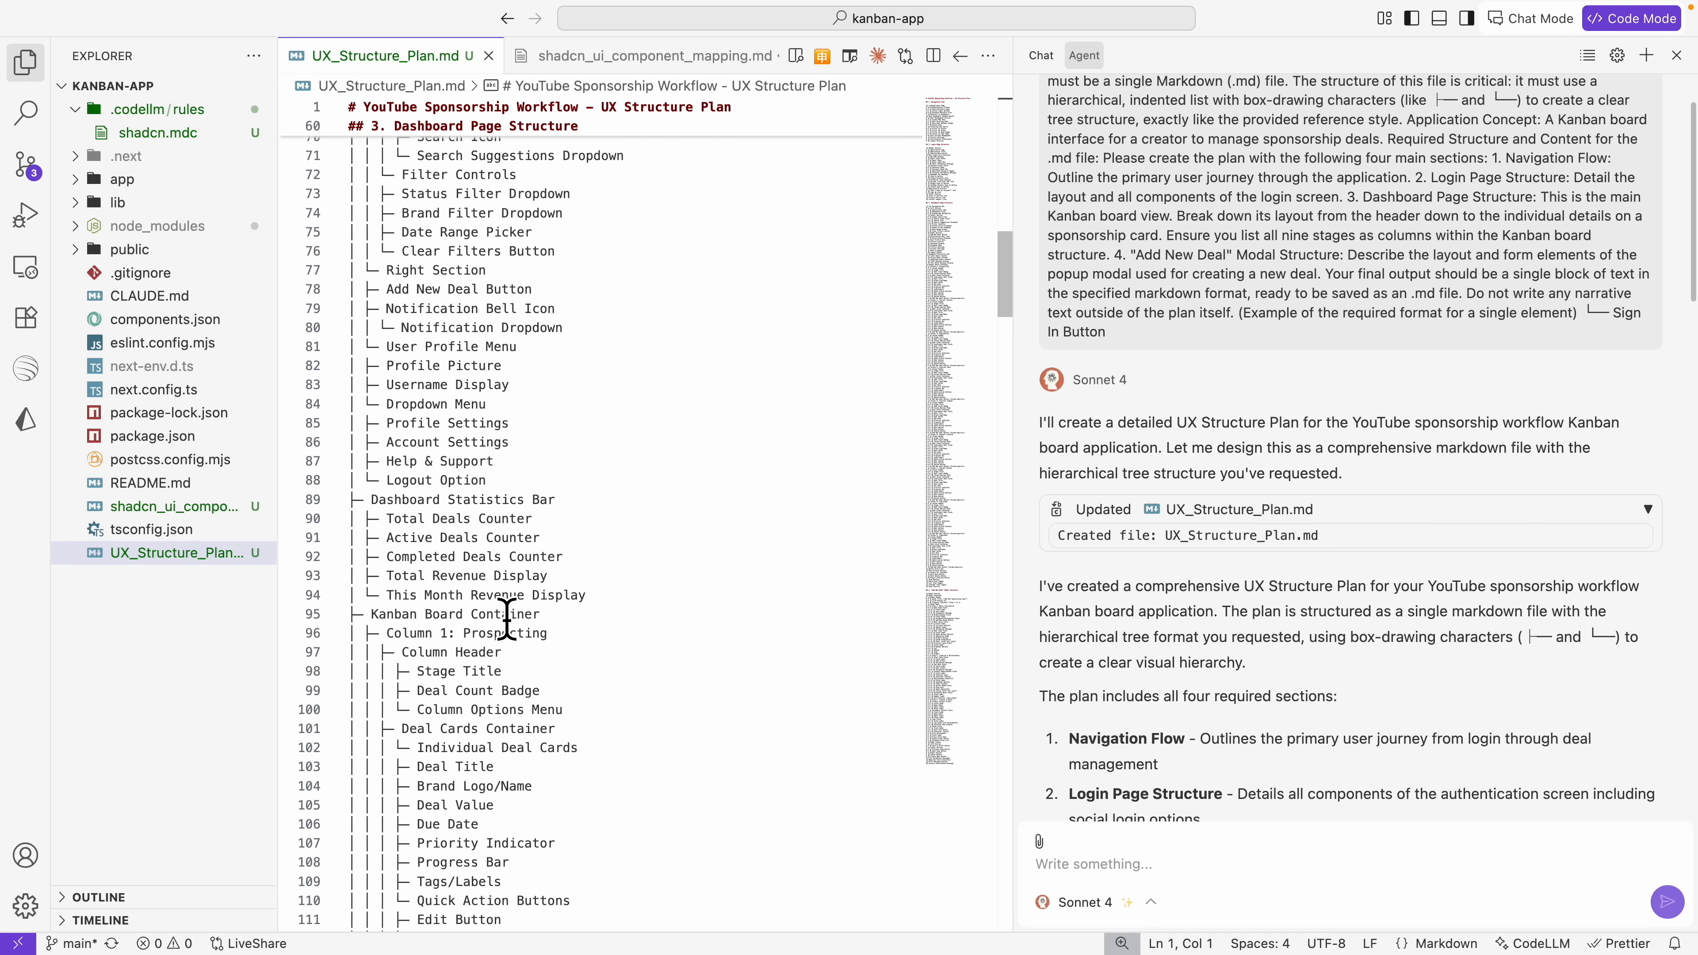
pyautogui.scroll(-3)
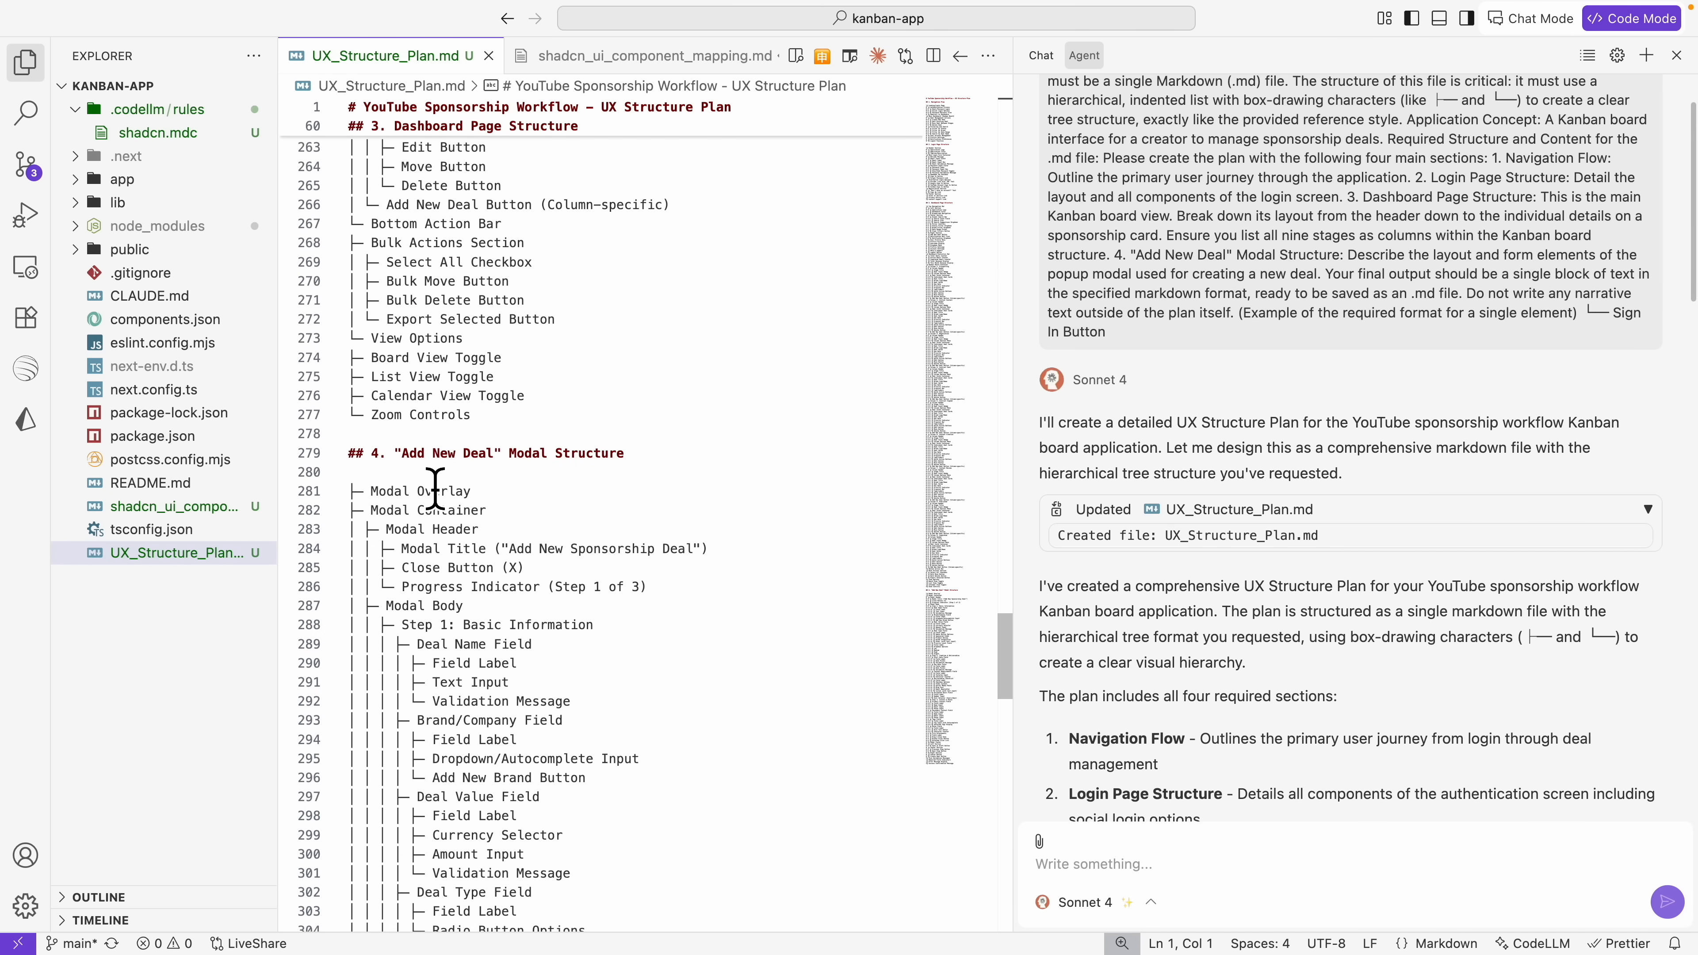
pyautogui.moveTo(662, 506)
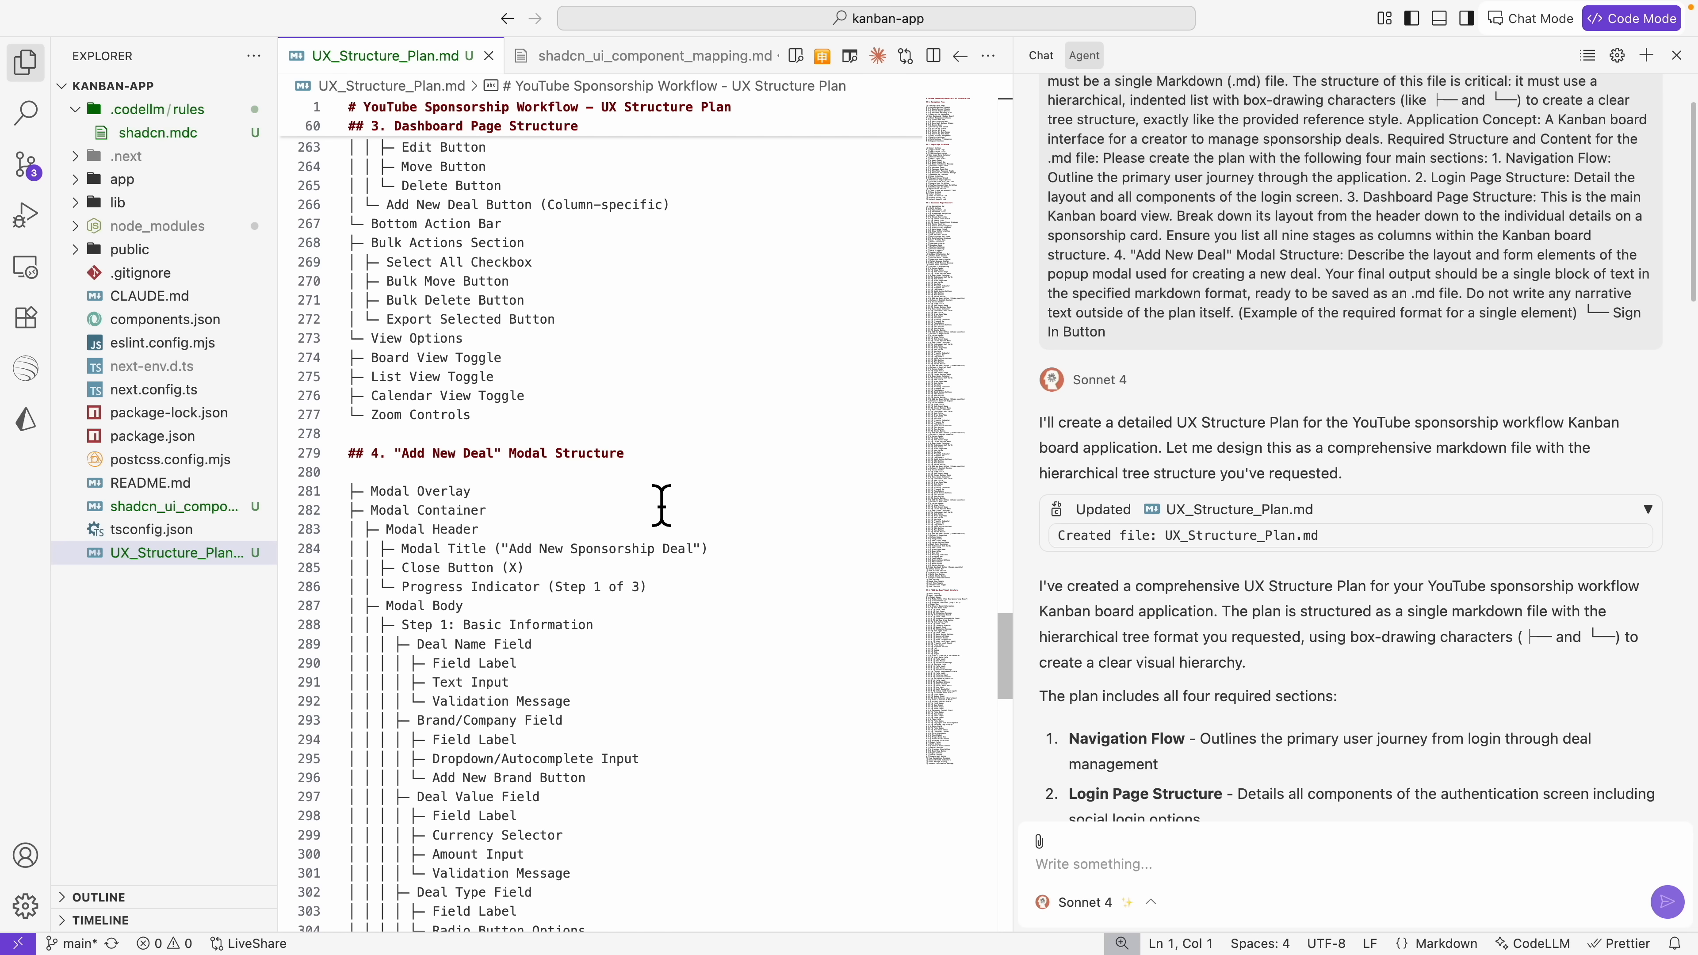
pyautogui.scroll(-3)
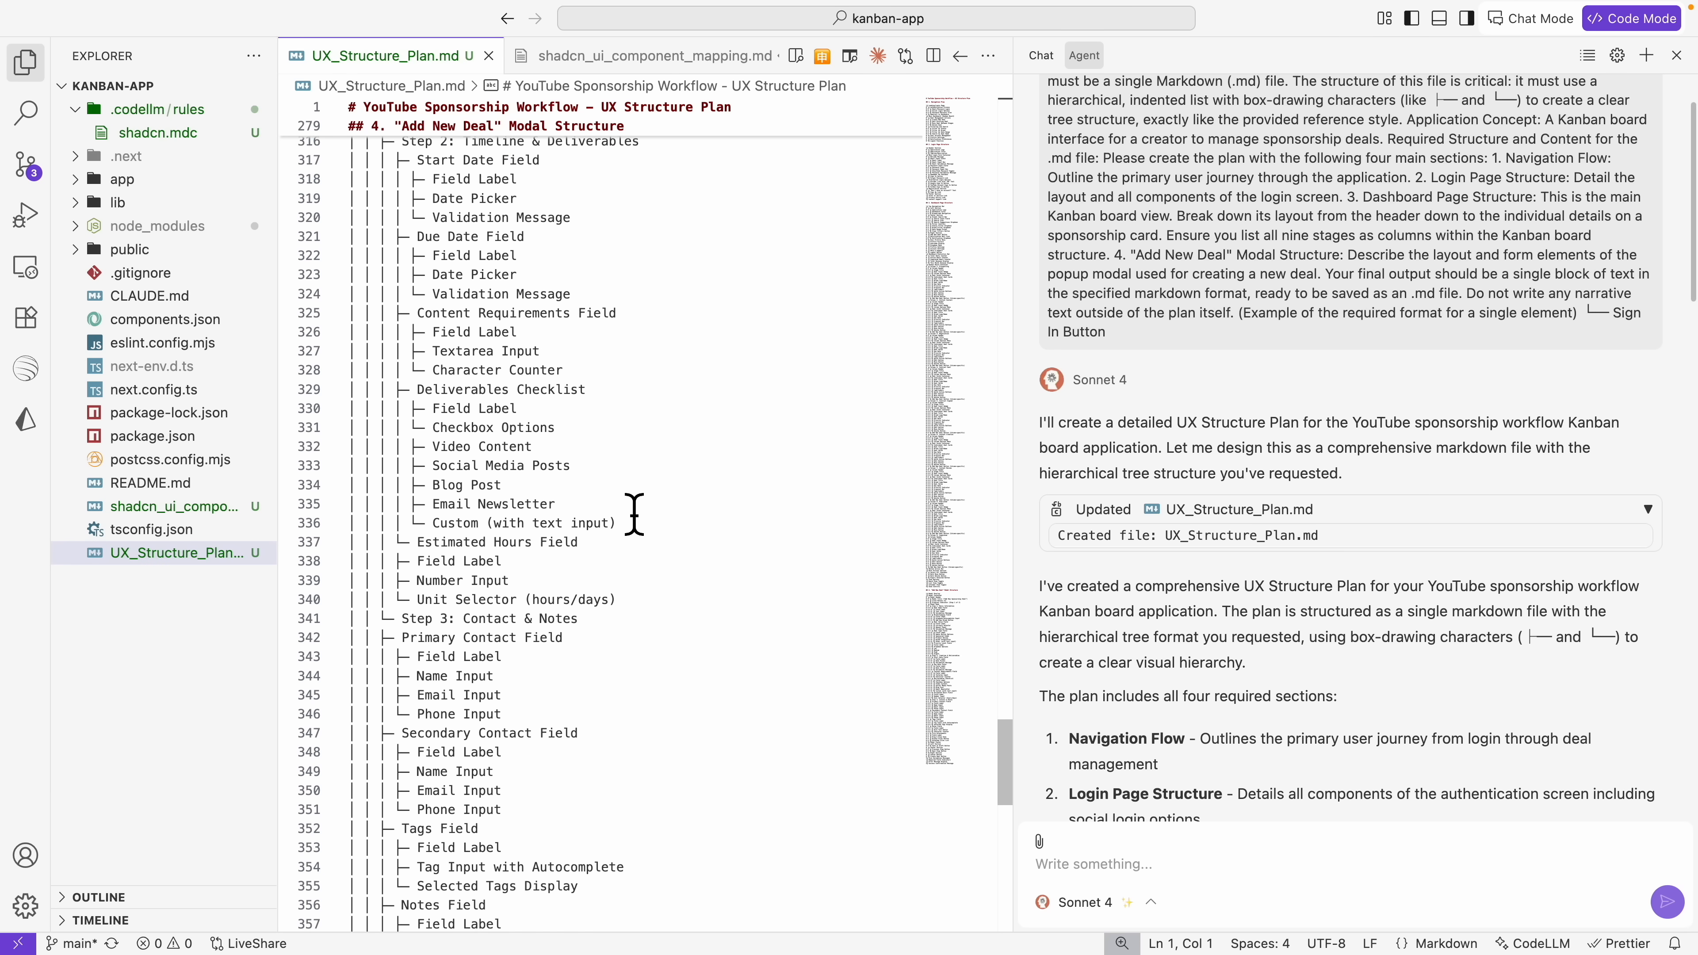
pyautogui.scroll(-3)
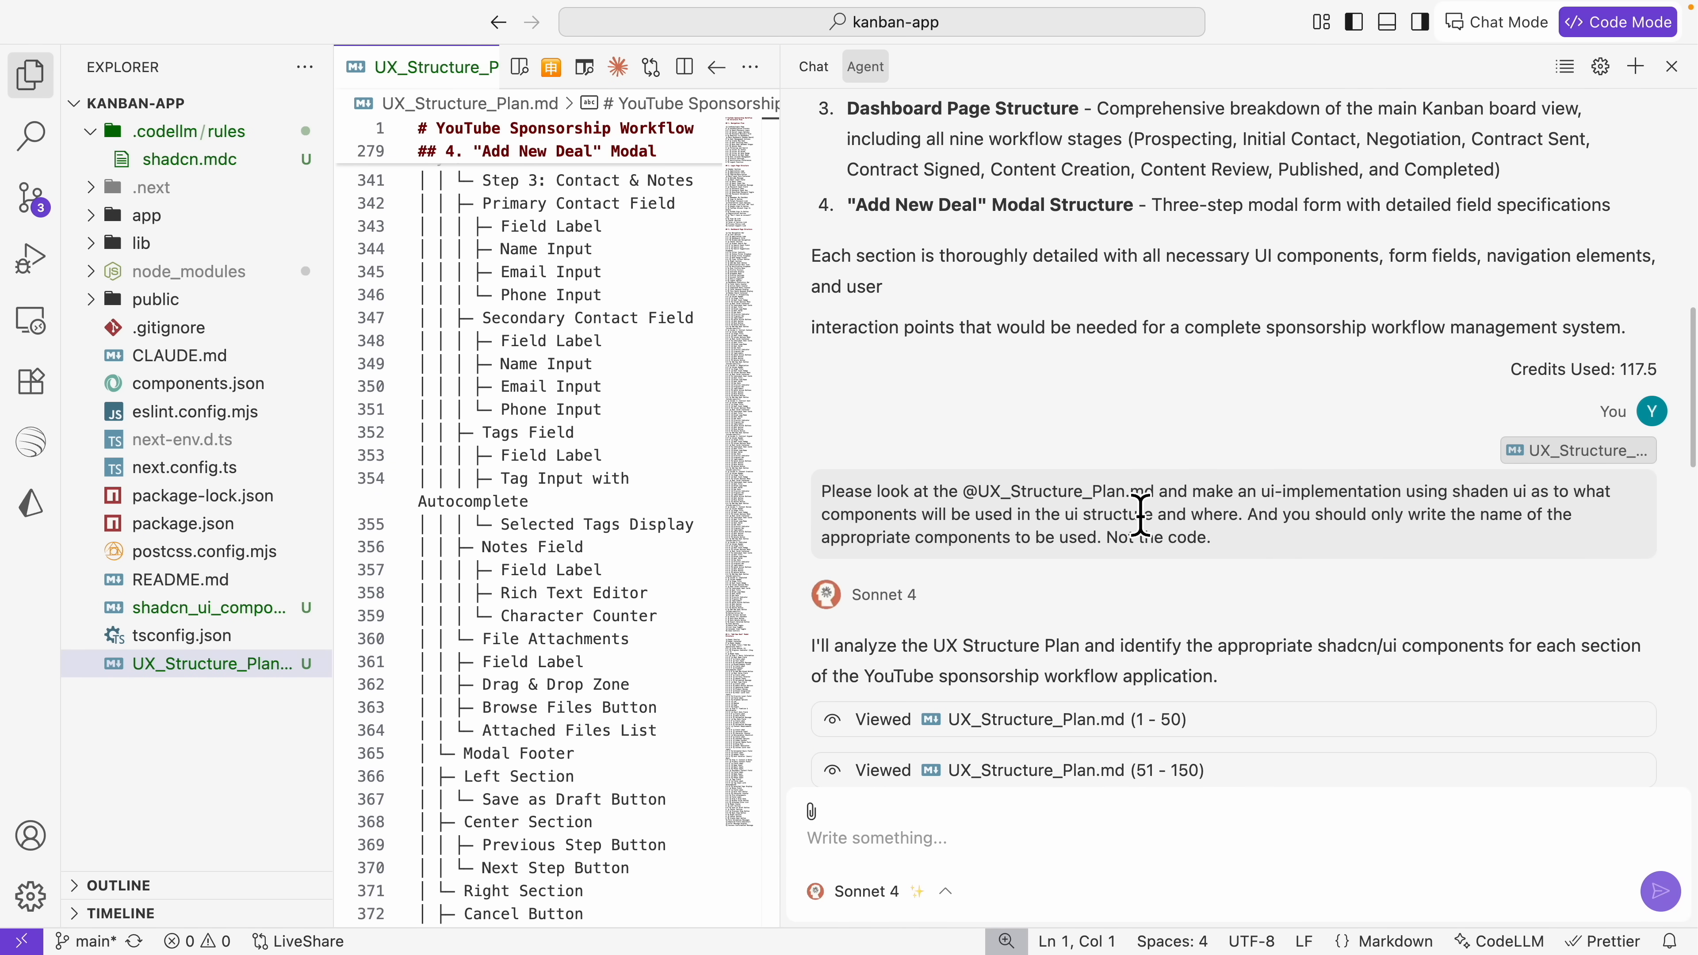
pyautogui.moveTo(967, 514)
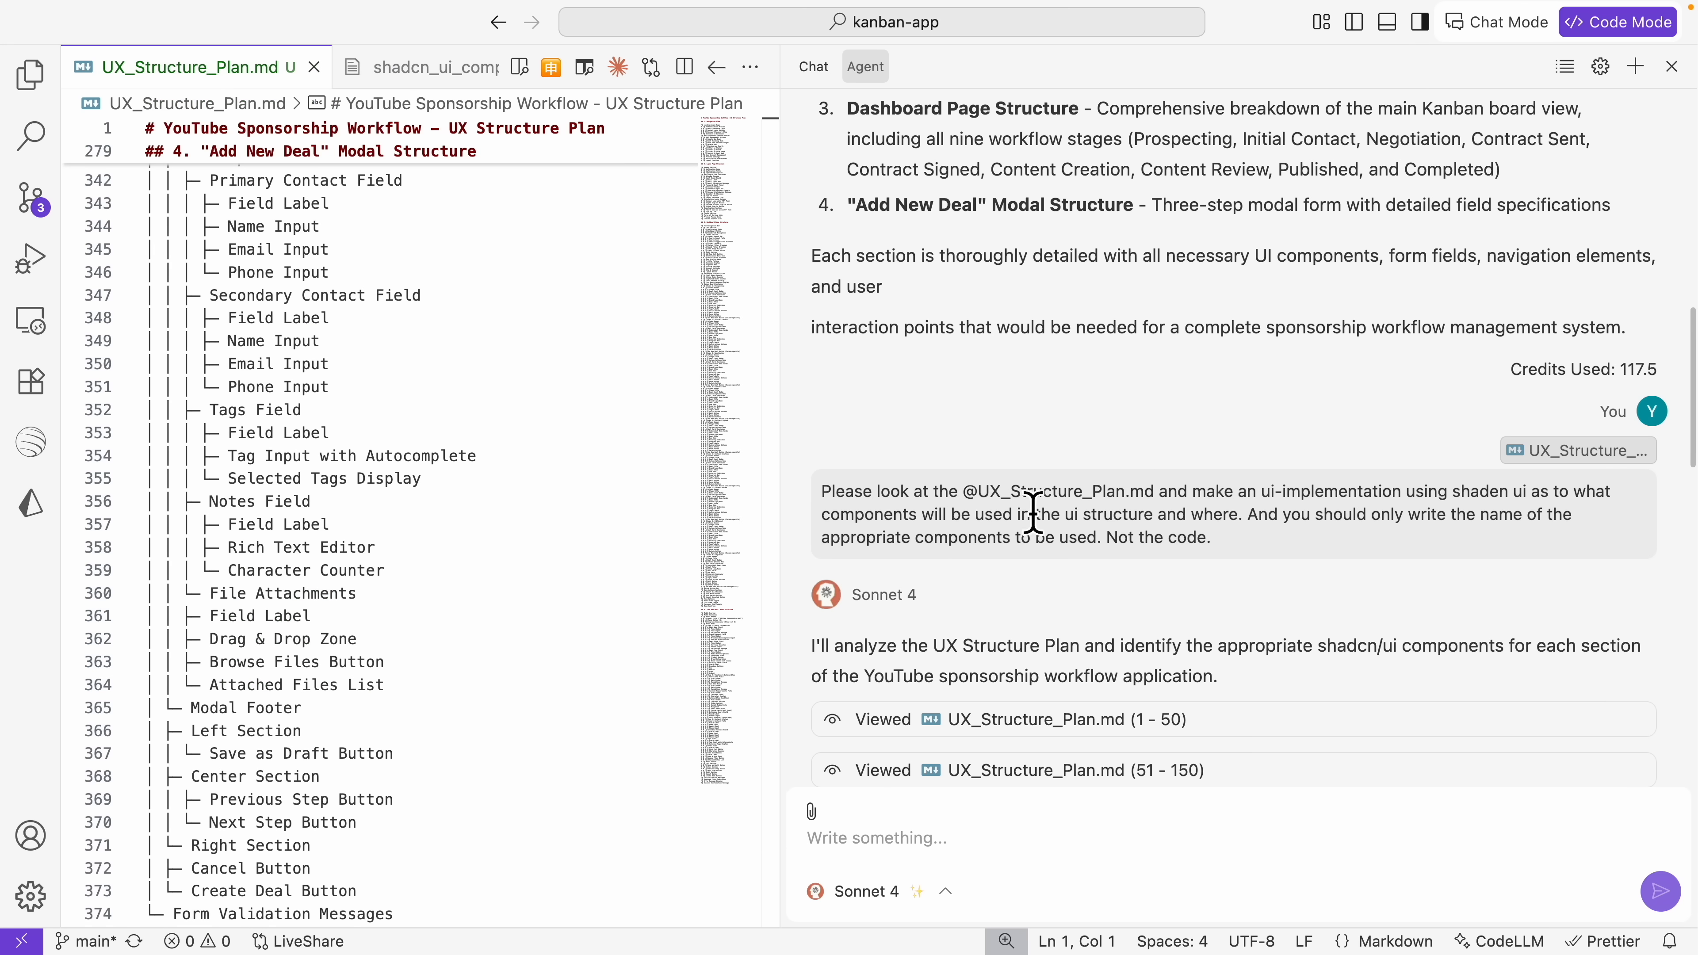
pyautogui.moveTo(1276, 508)
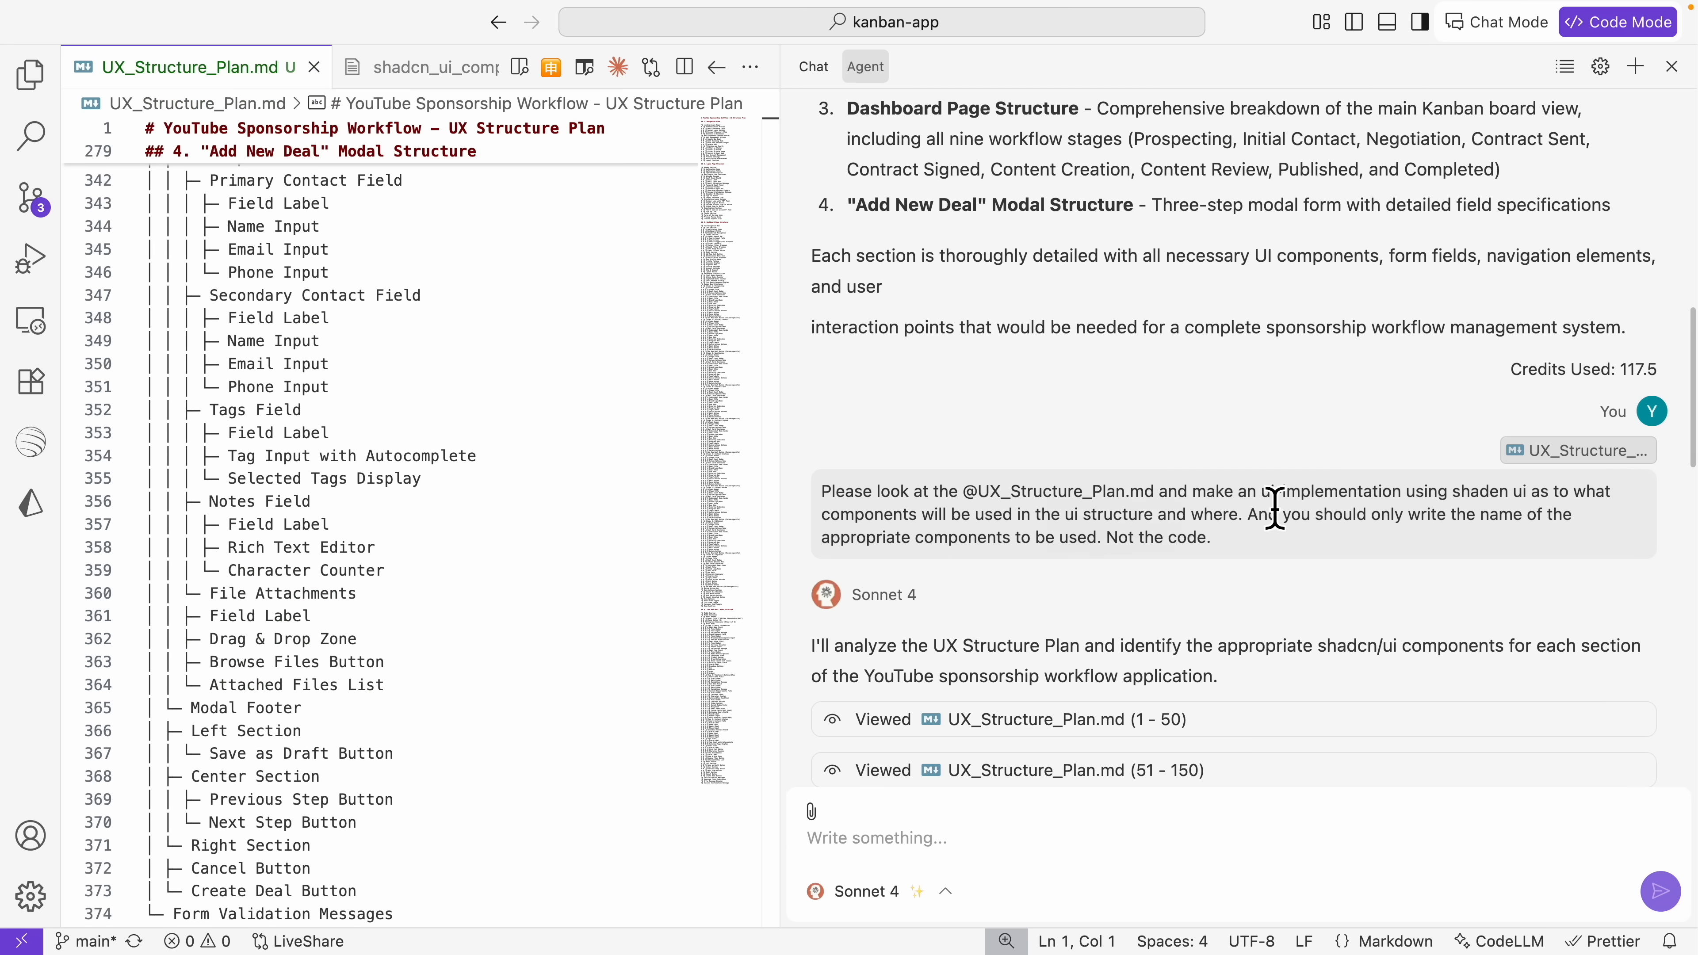
pyautogui.doubleClick(1330, 492)
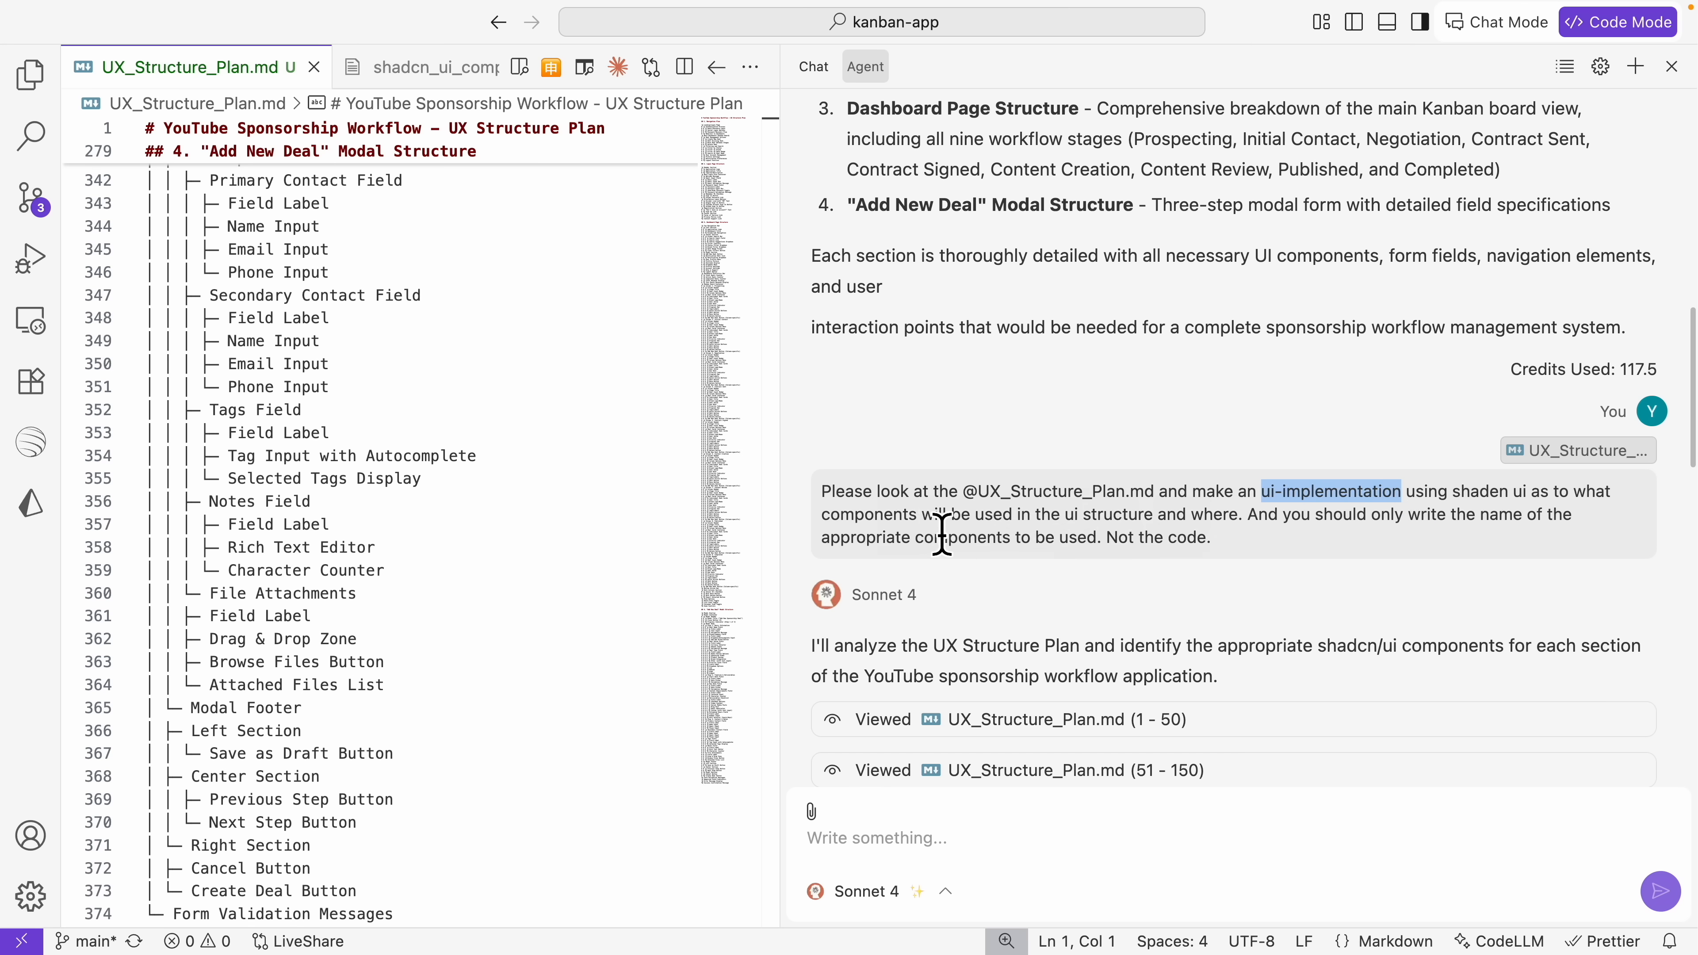
pyautogui.moveTo(946, 556)
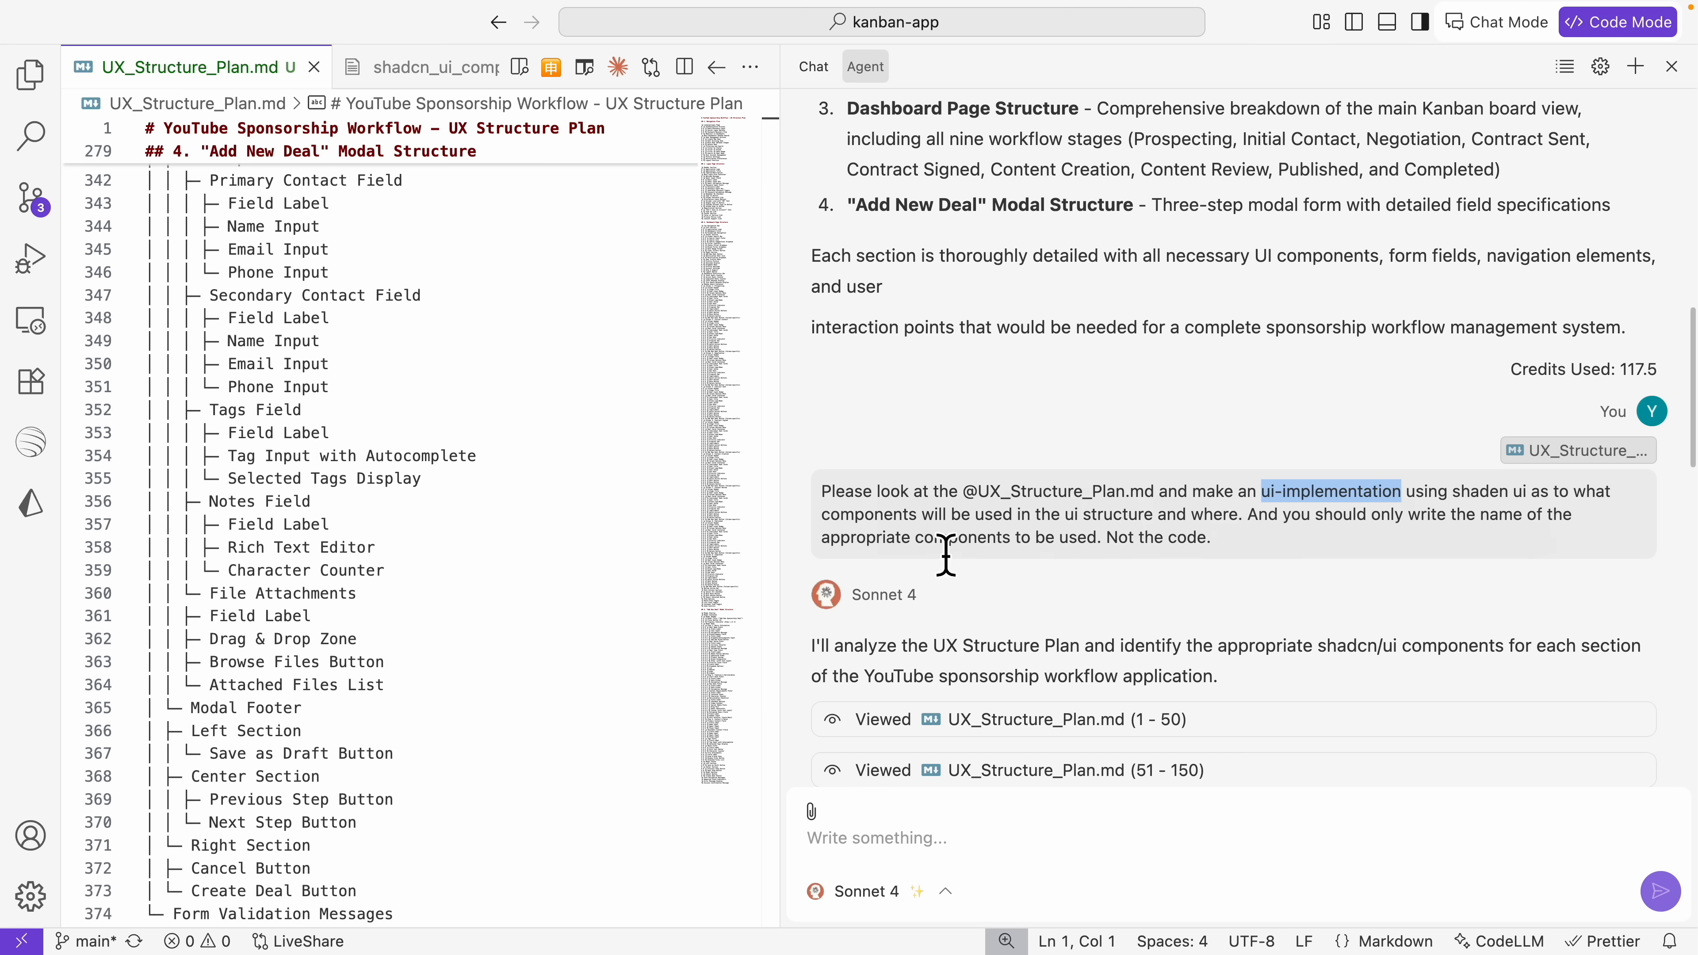
pyautogui.moveTo(984, 565)
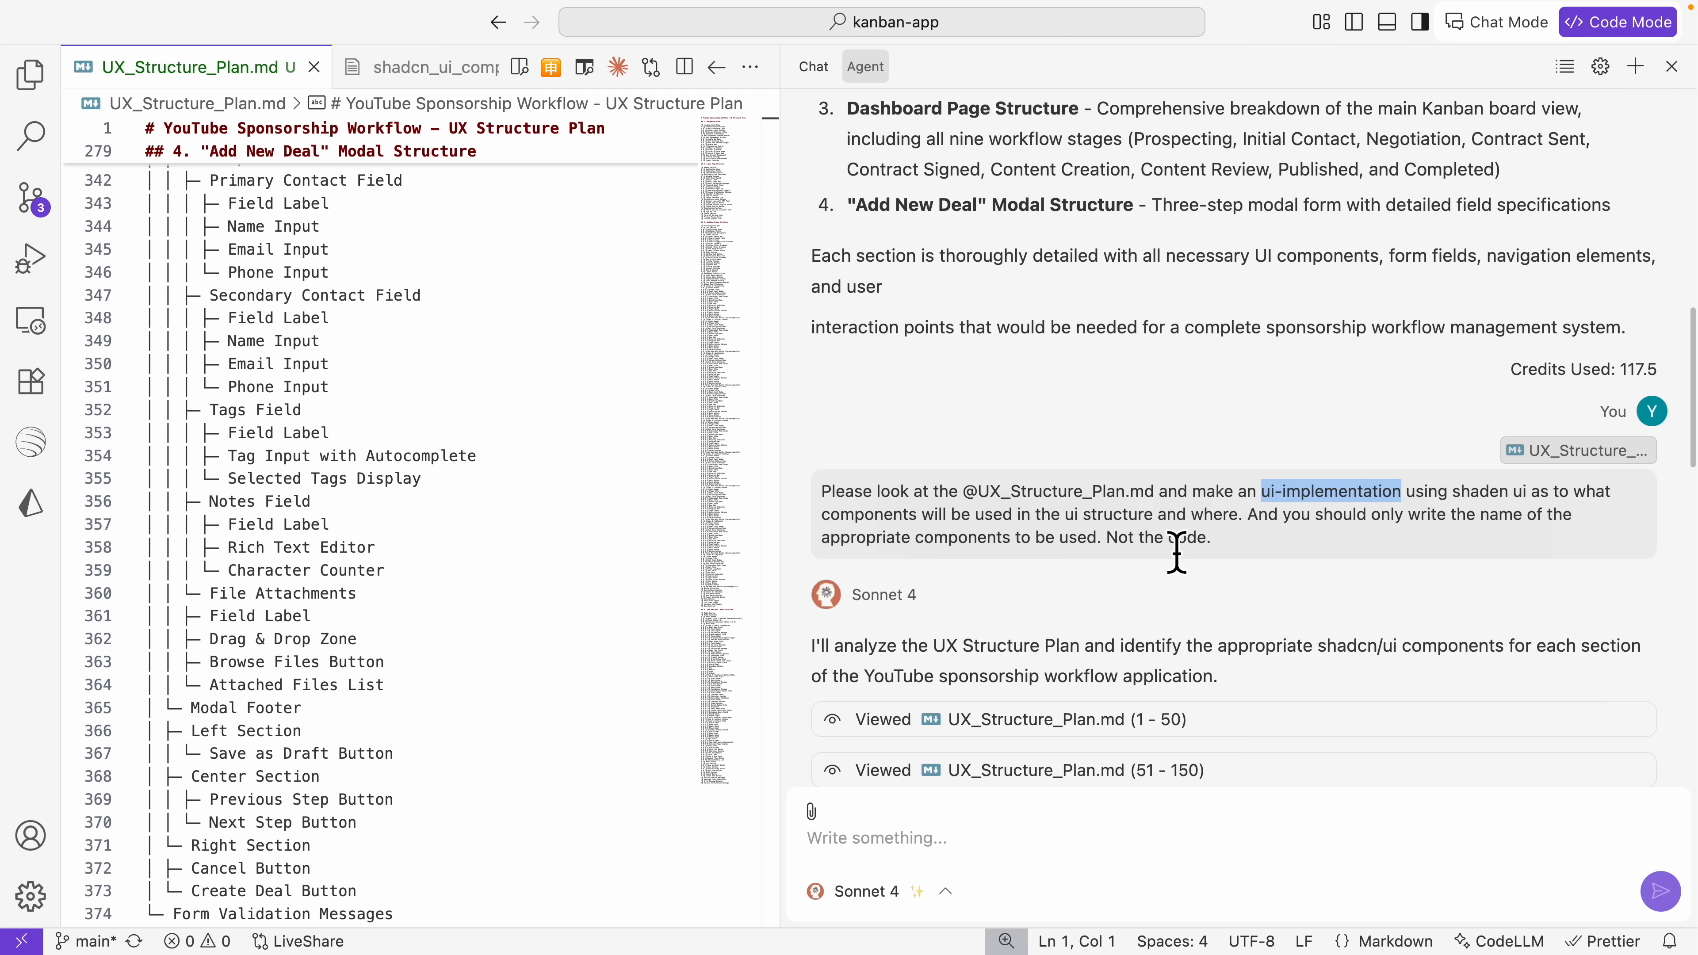
pyautogui.scroll(-3)
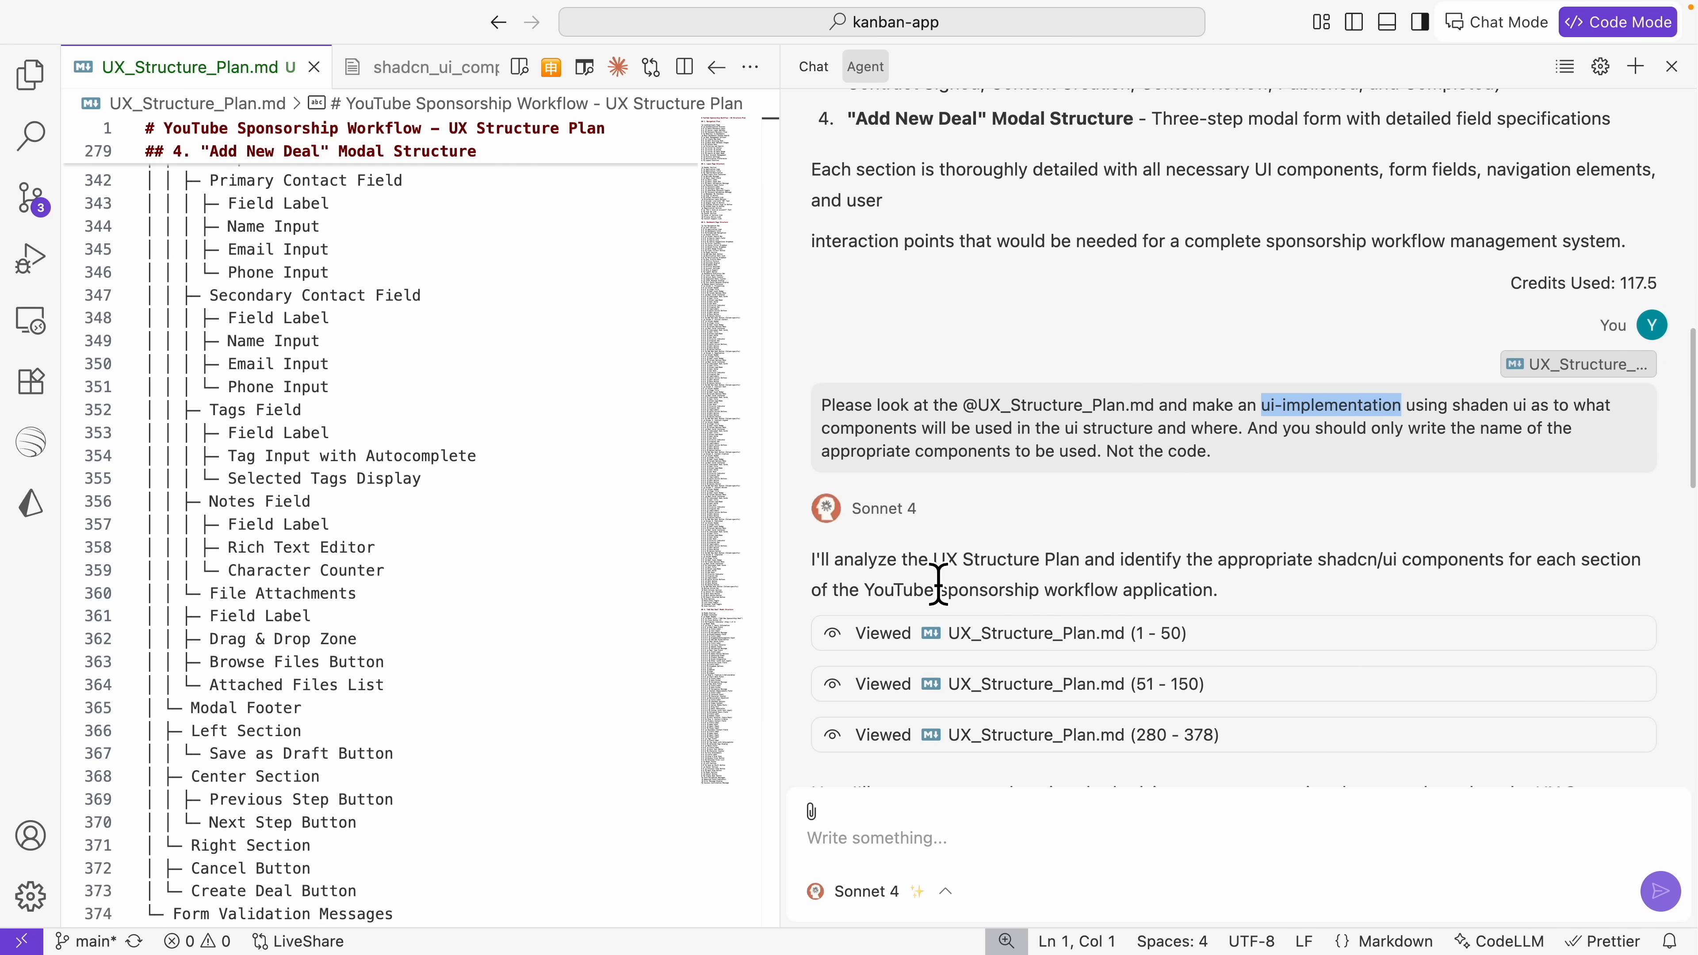
pyautogui.moveTo(1350, 589)
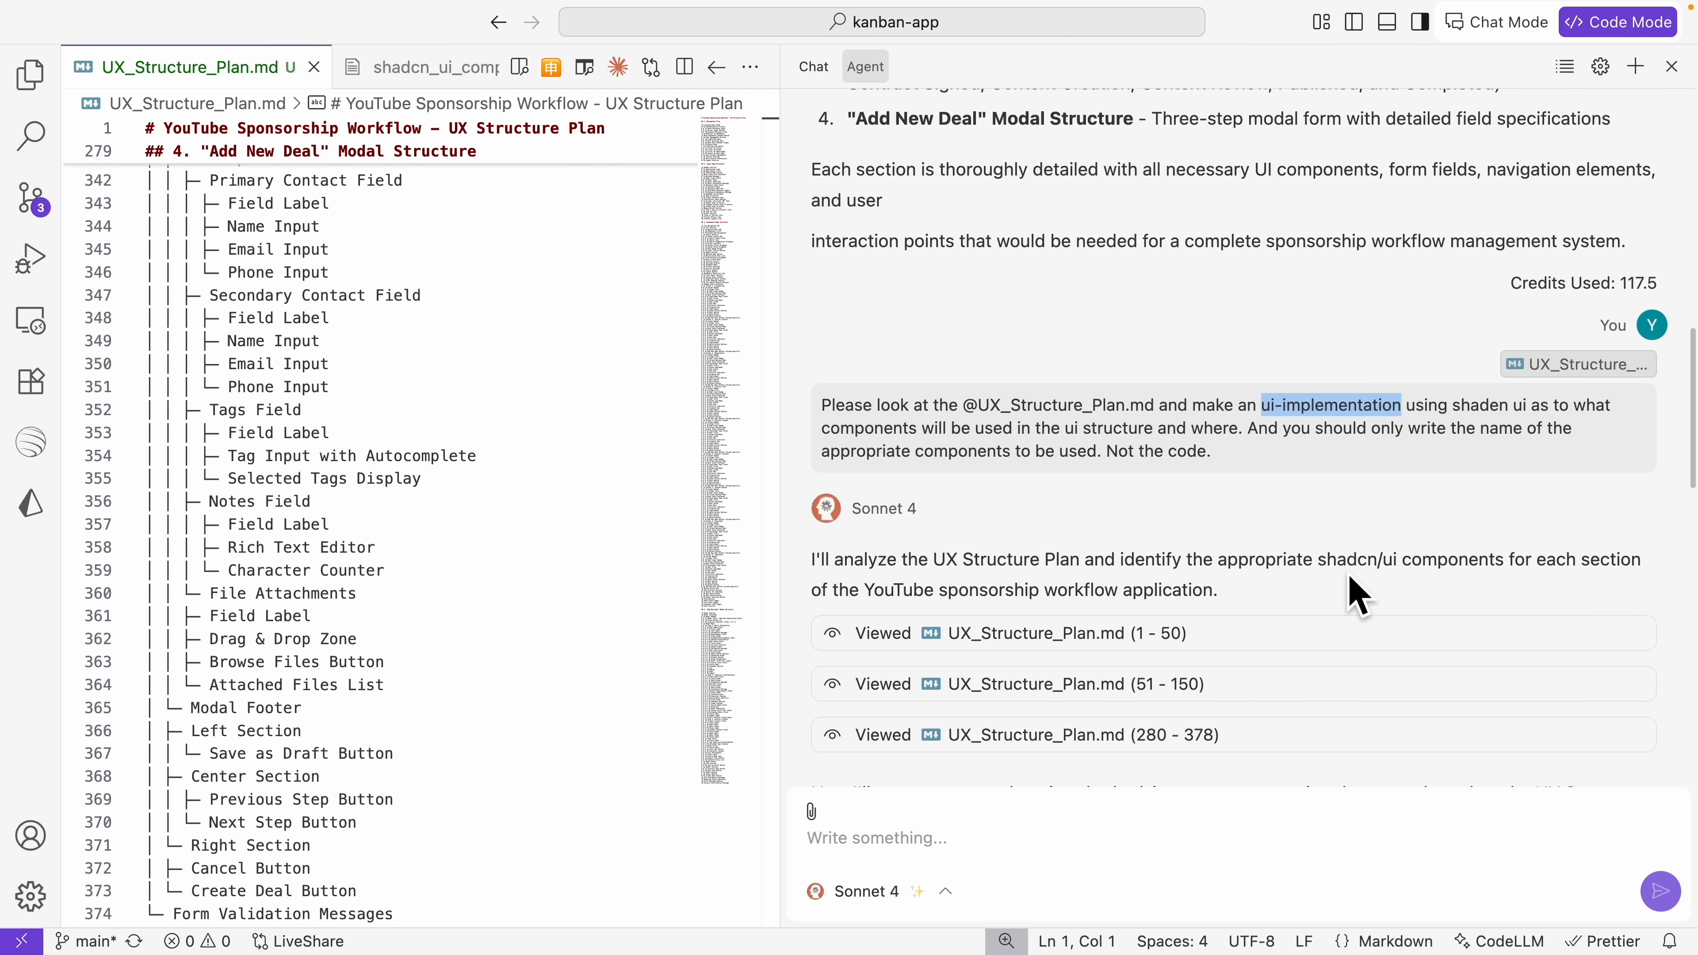
pyautogui.moveTo(1029, 588)
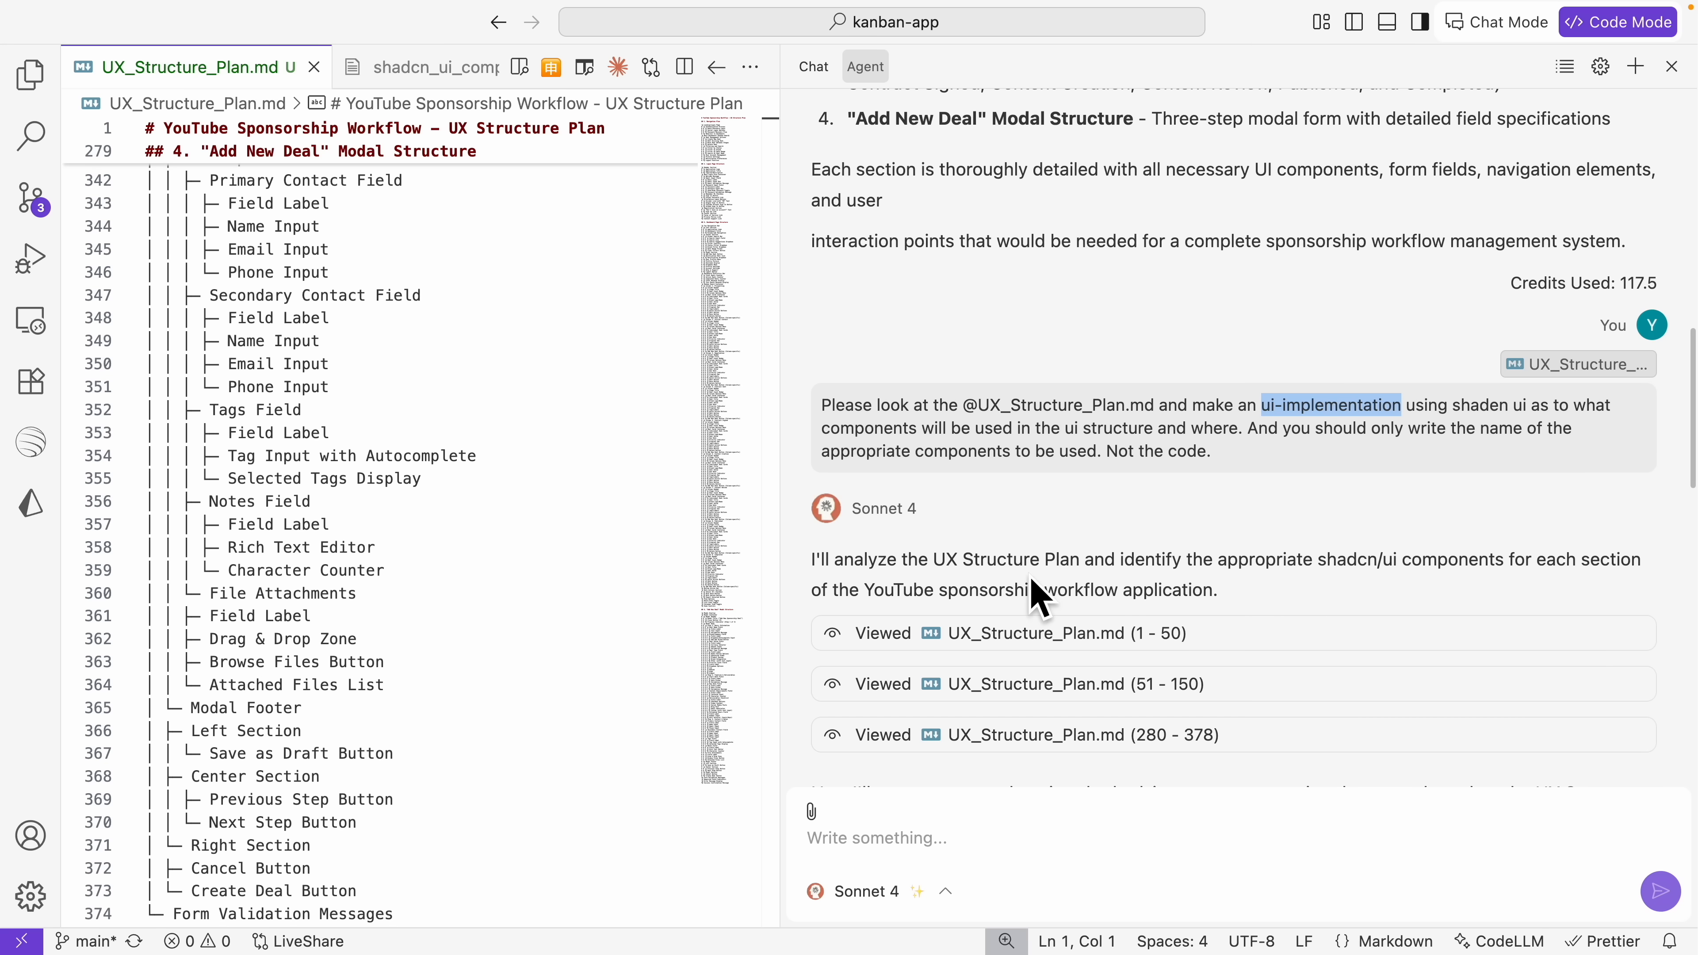
# - Open the created shadcn_ui_component_mapping.md diff from the chat and read to the end of the response
pyautogui.scroll(-3)
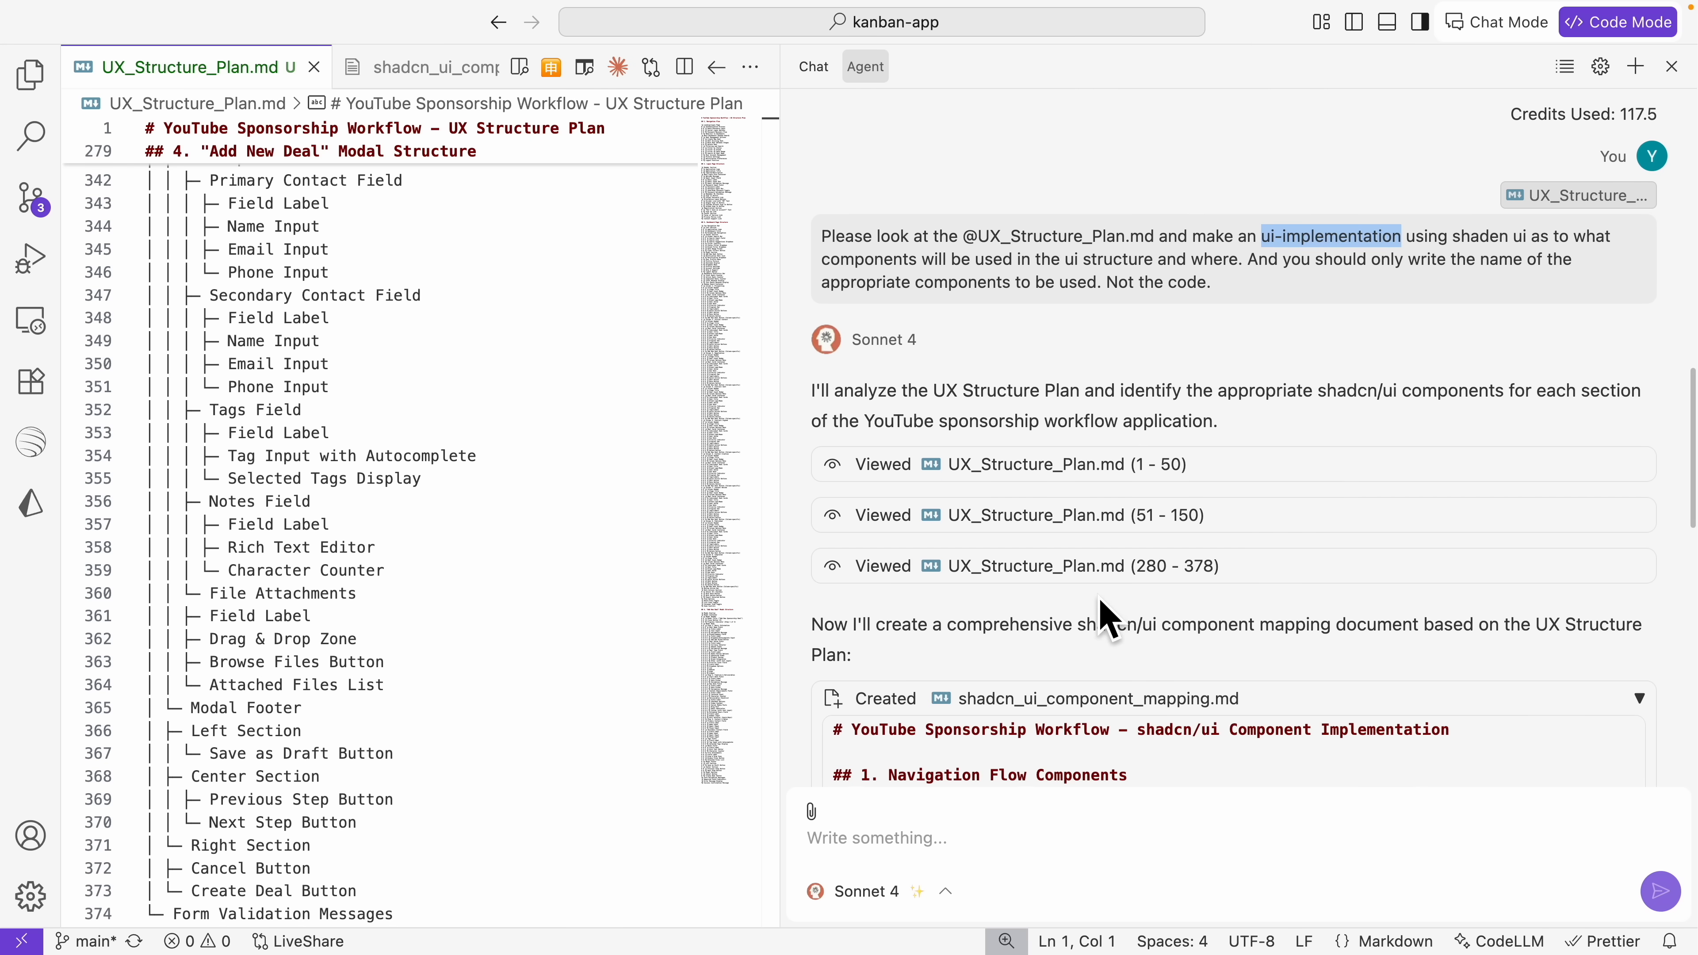
pyautogui.scroll(-3)
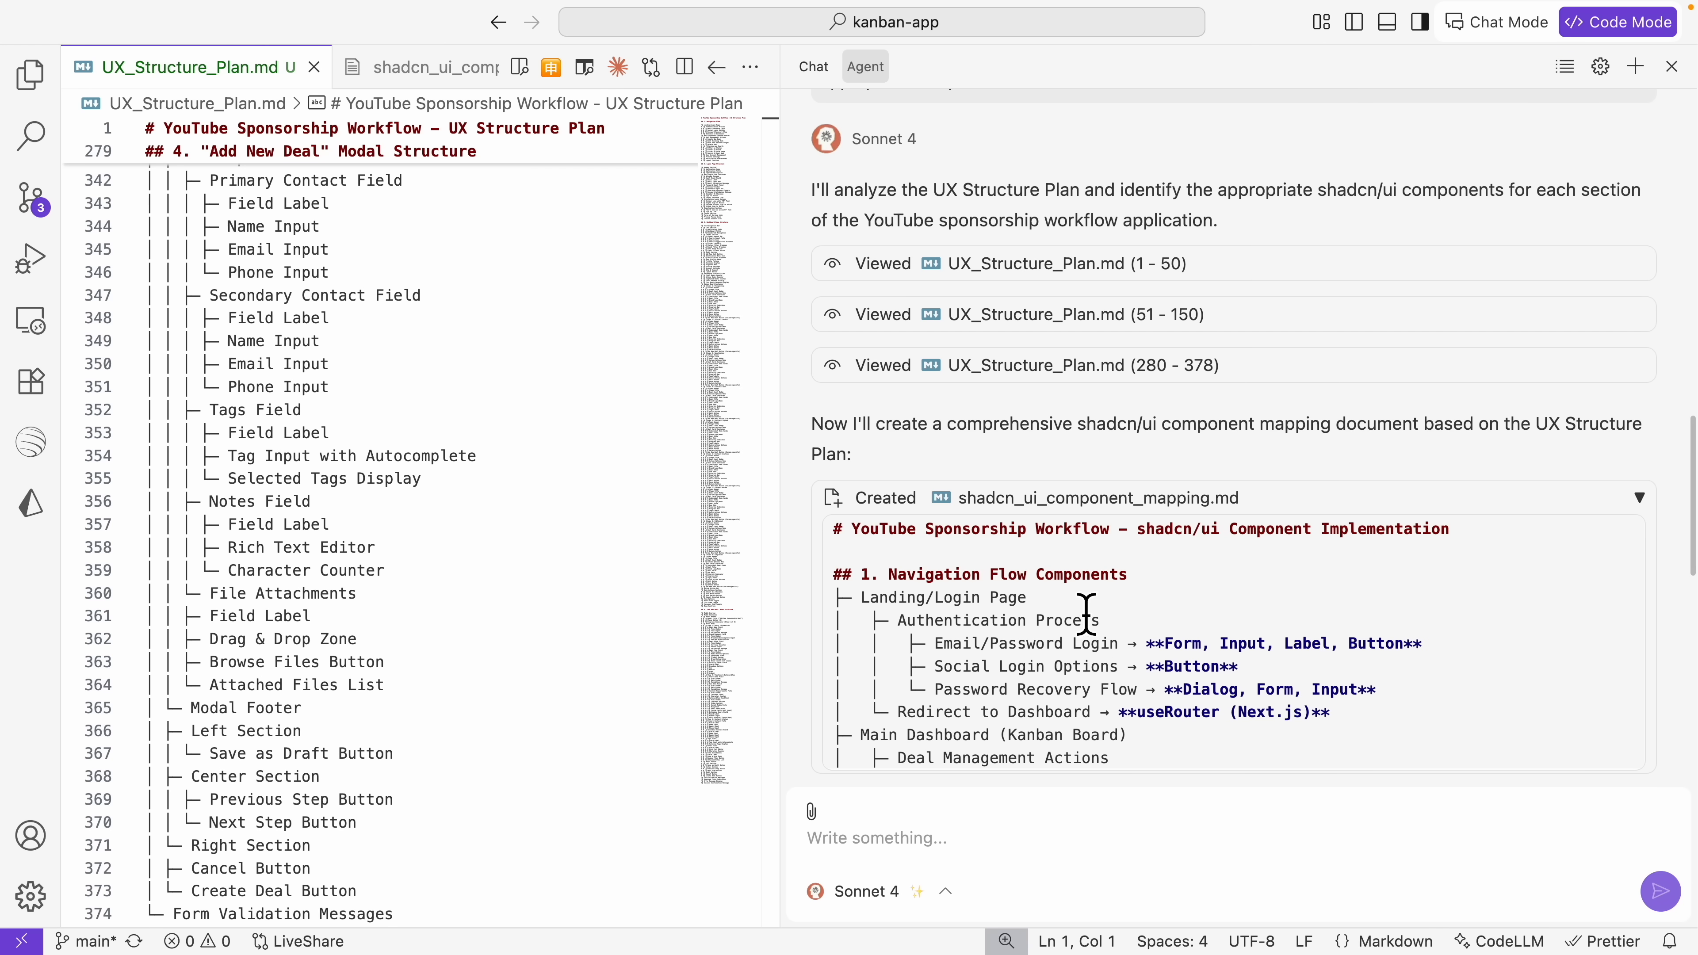
pyautogui.moveTo(1285, 547)
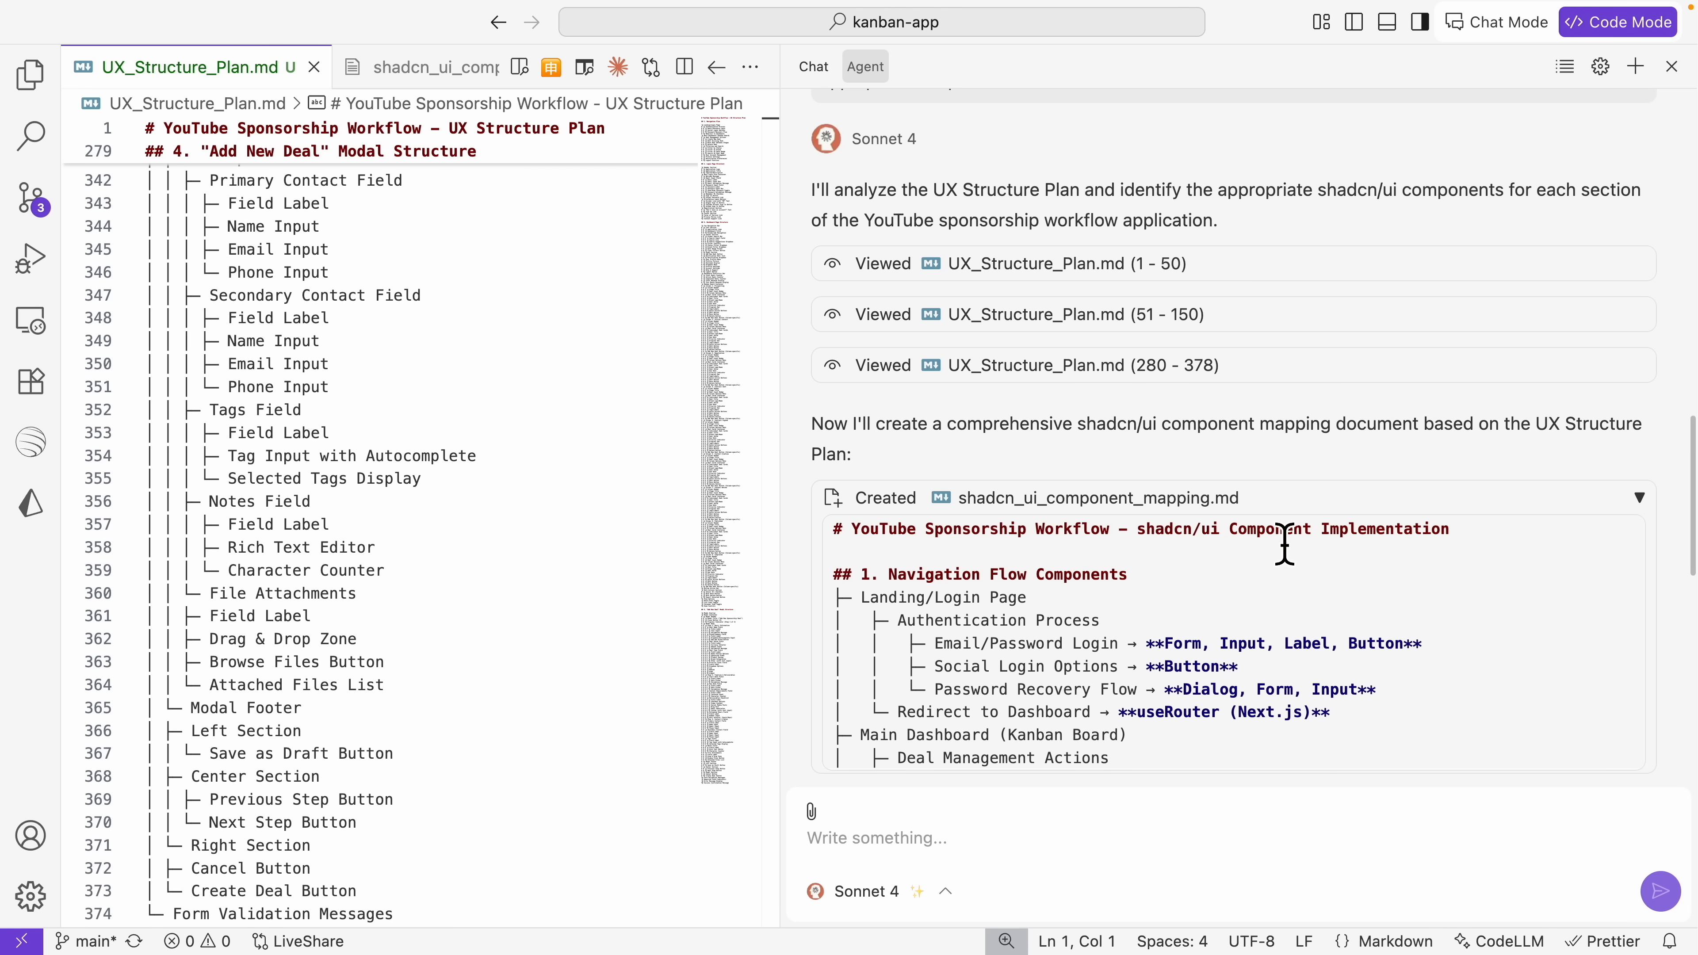
pyautogui.click(1099, 498)
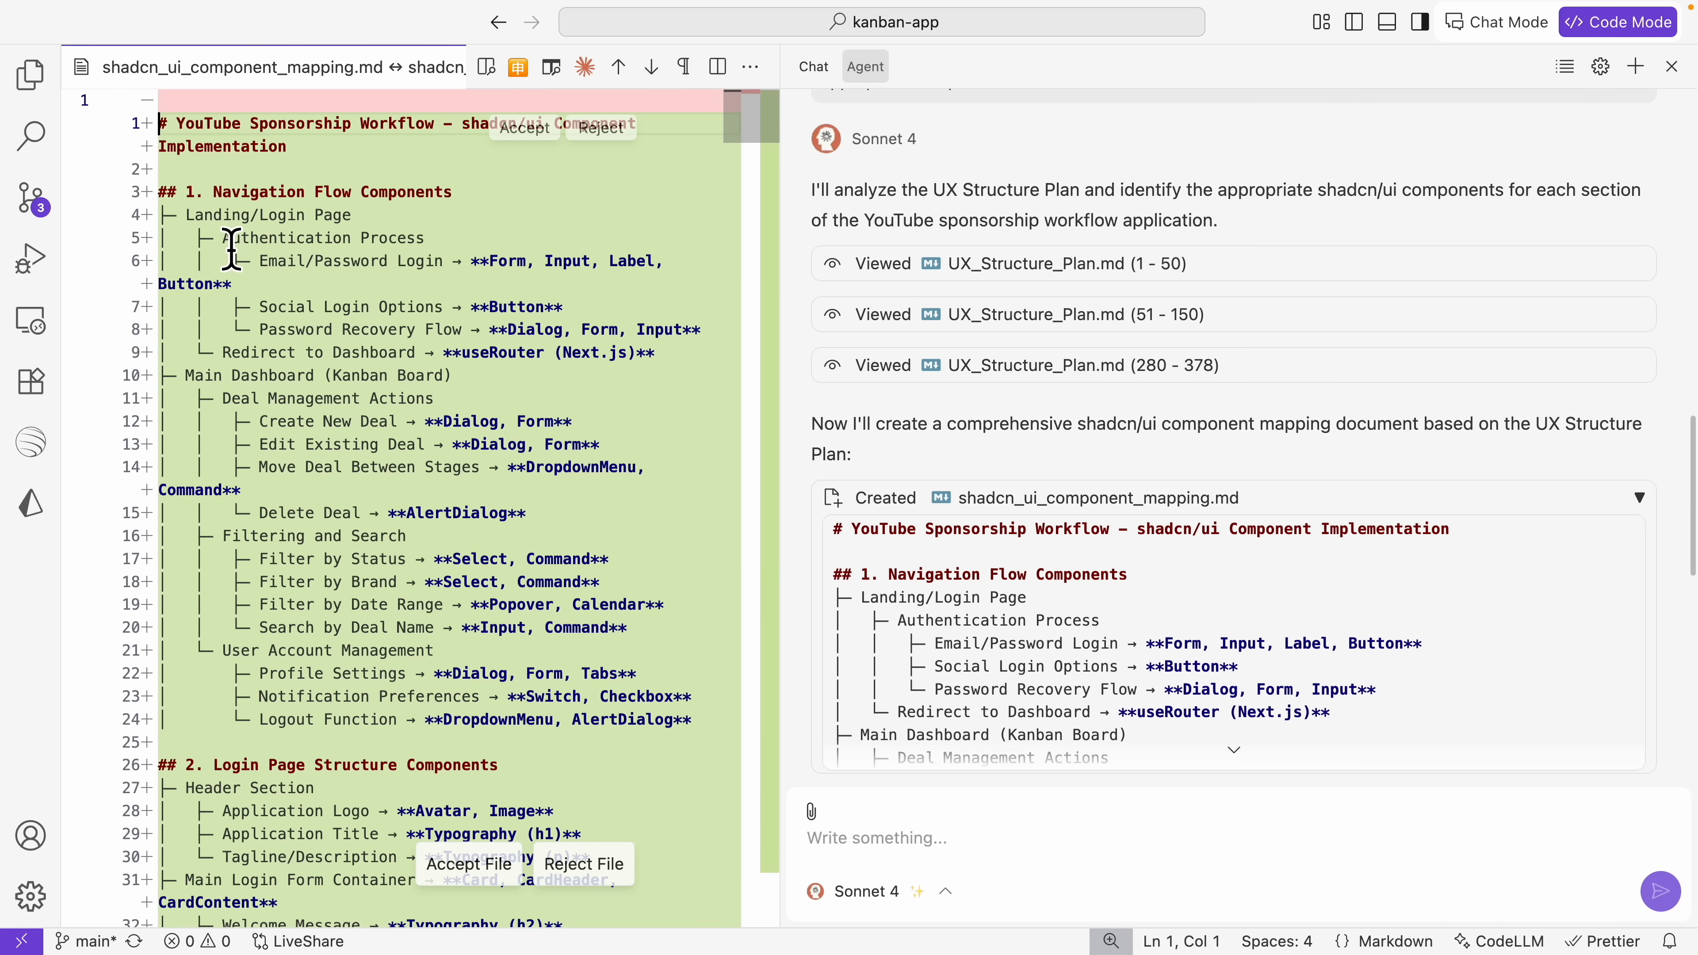
pyautogui.moveTo(470, 286)
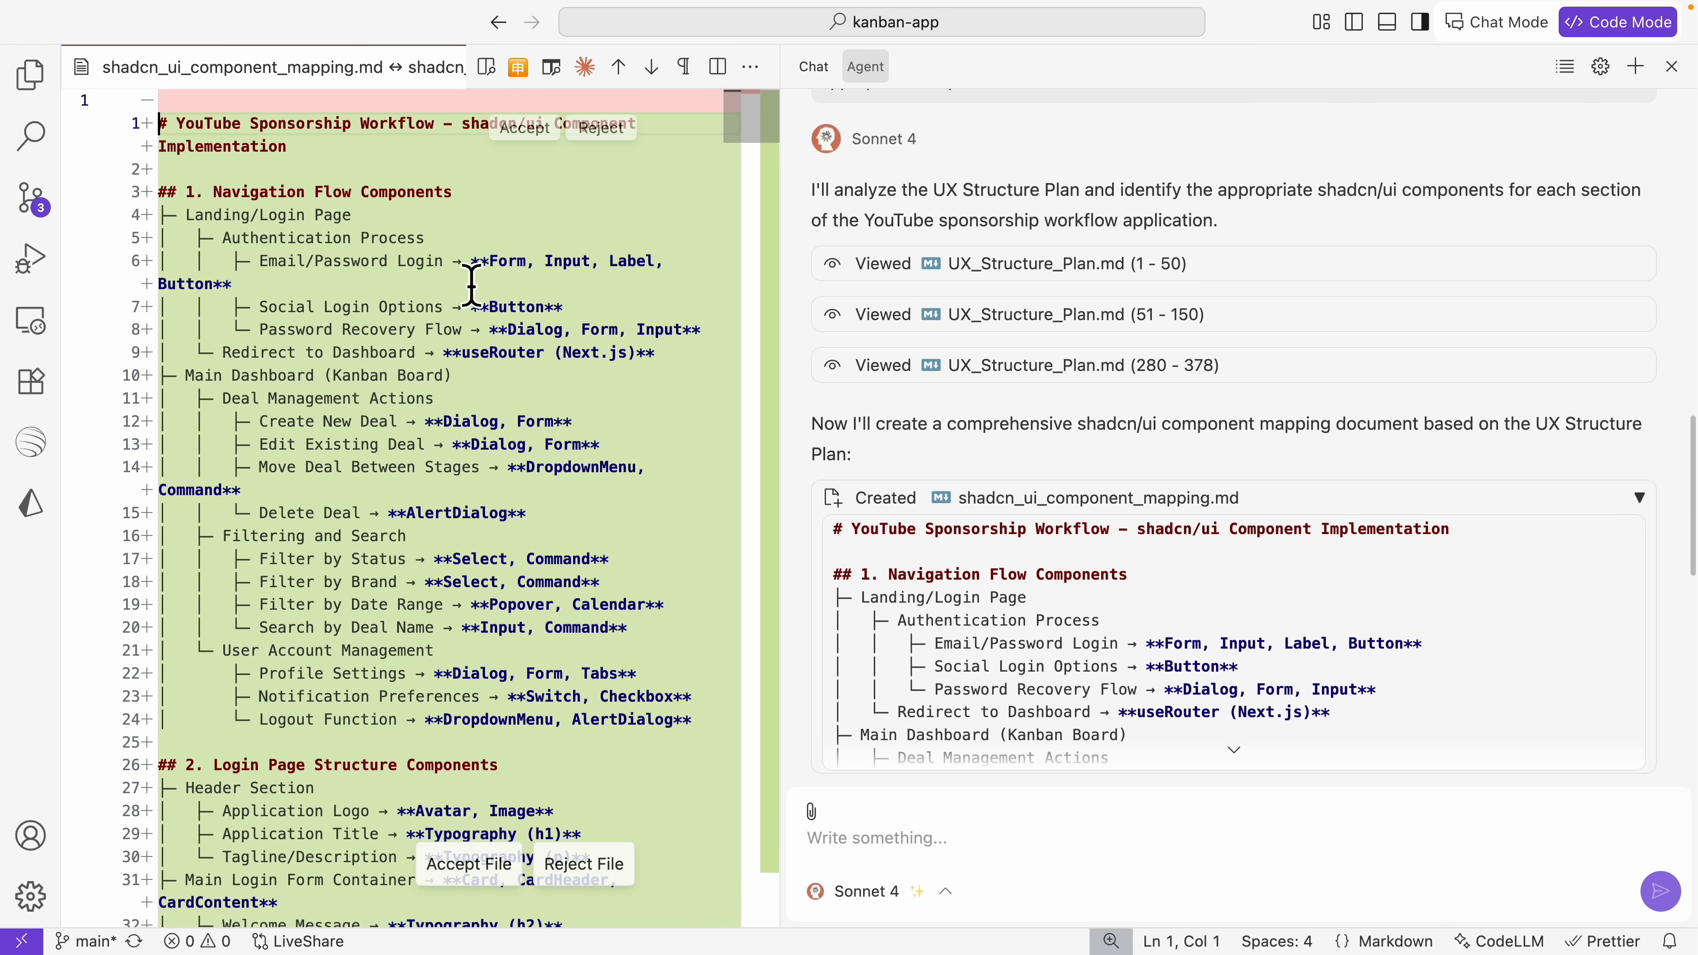
pyautogui.moveTo(647, 276)
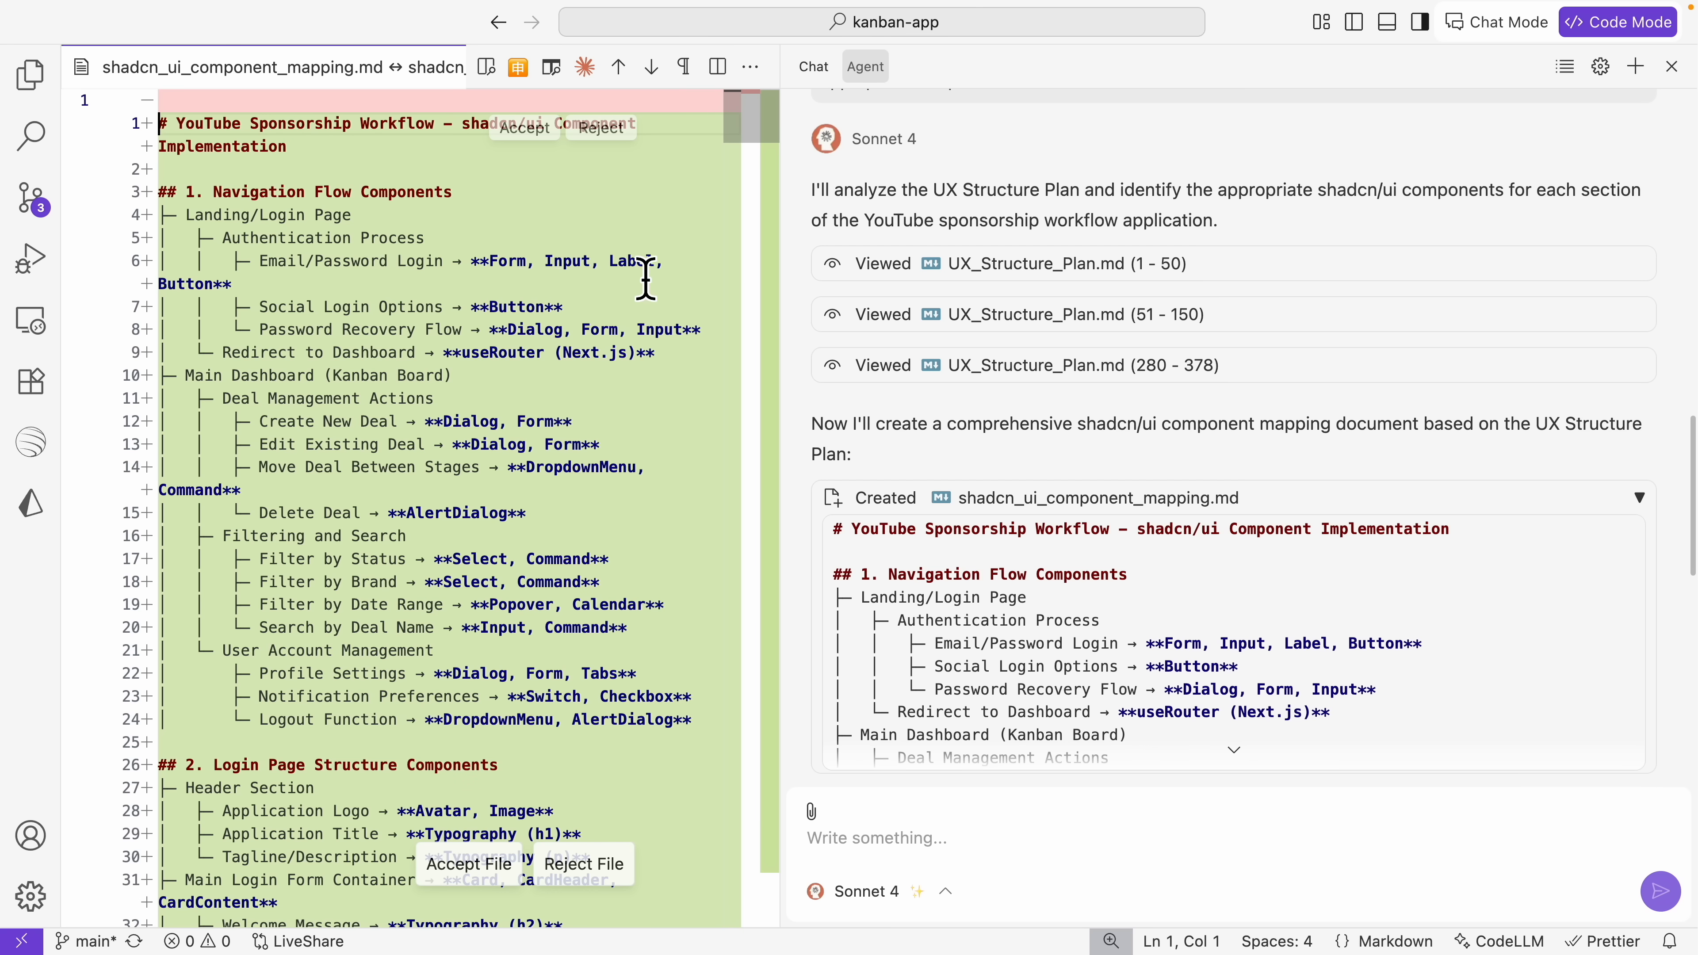
pyautogui.moveTo(394, 308)
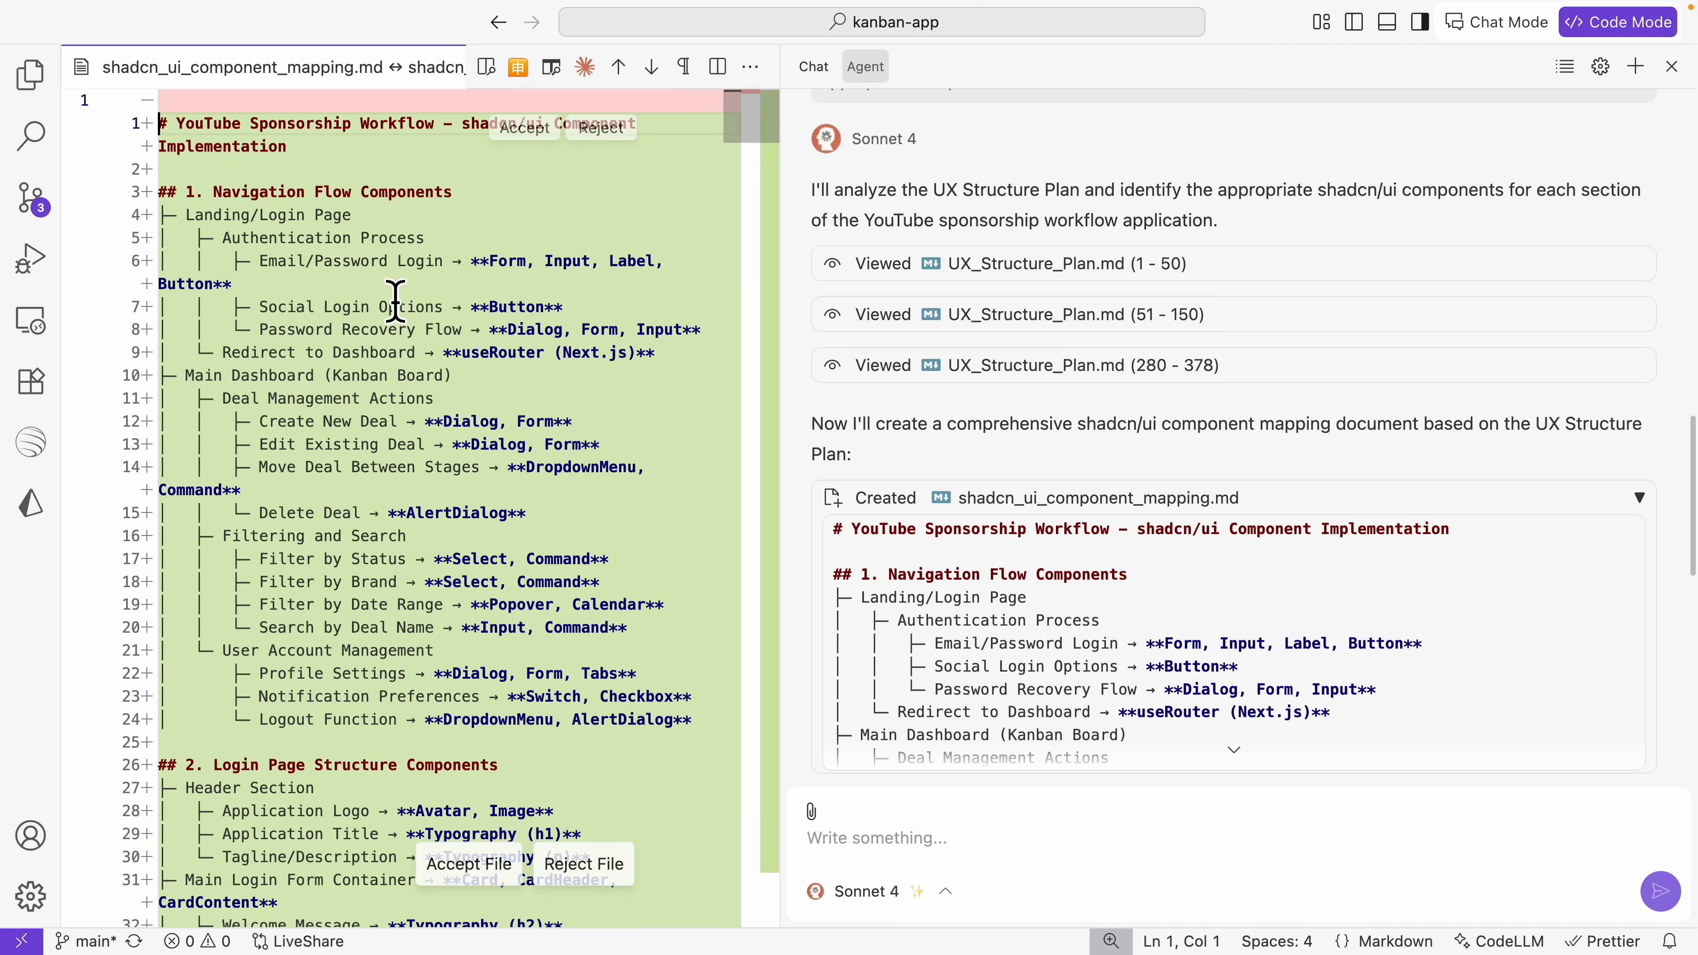
pyautogui.scroll(-3)
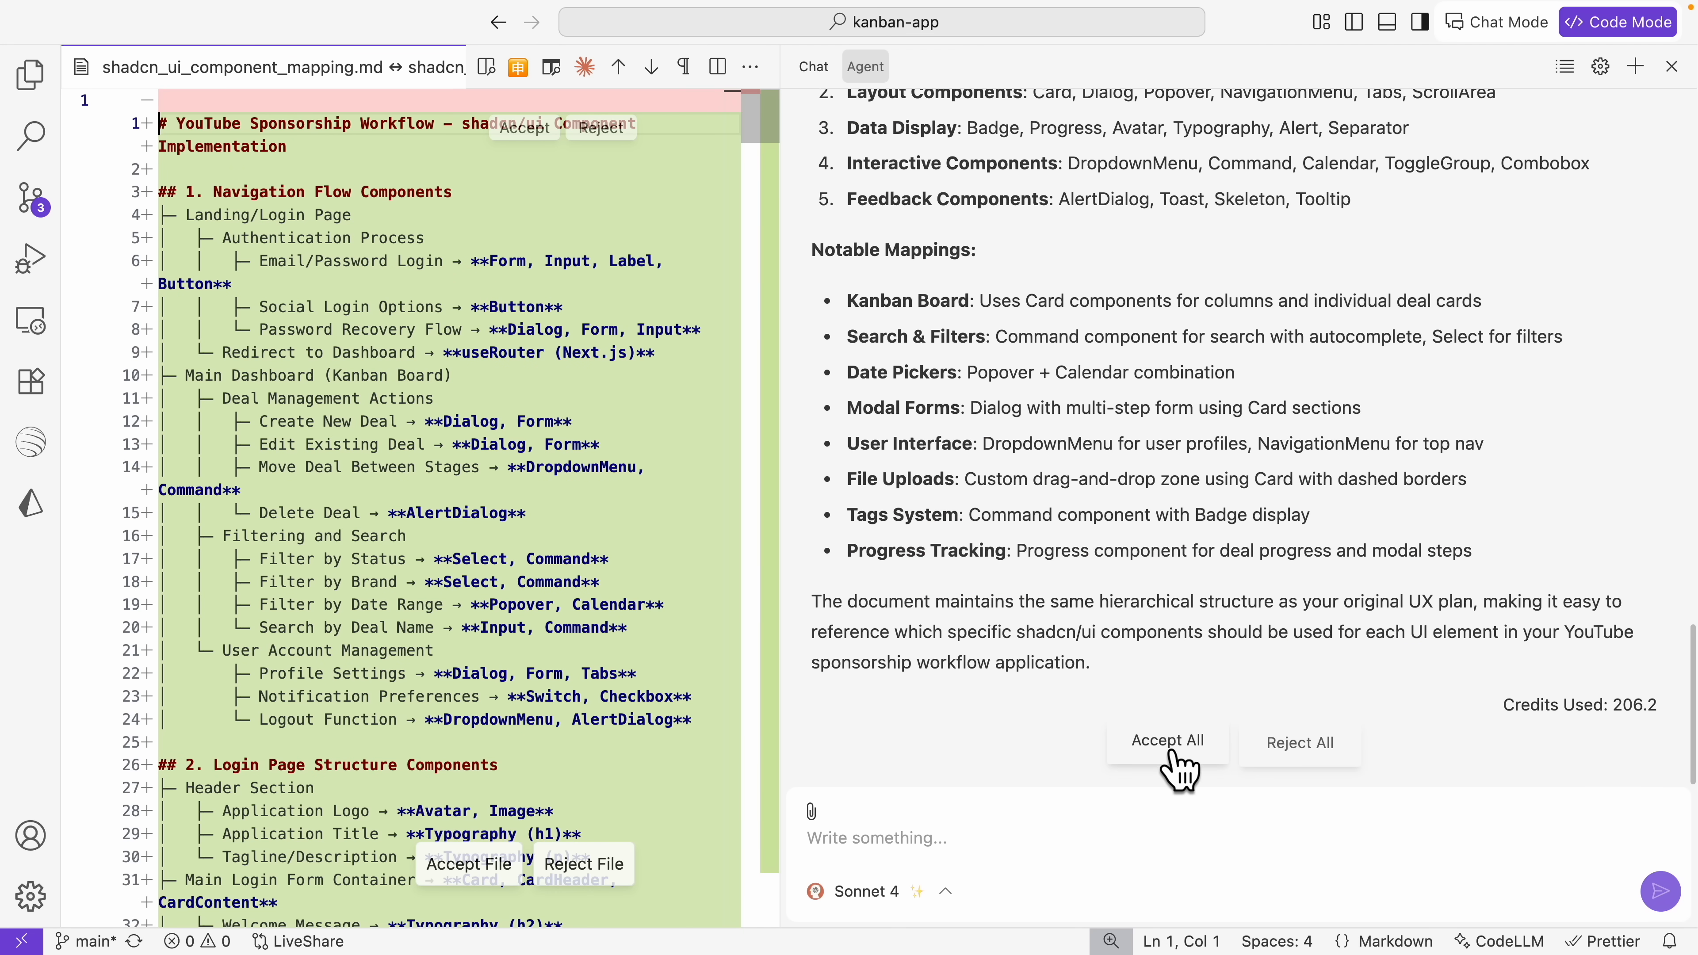
# - Accept all changes to shadcn_ui_component_mapping.md and view its Additional shadcn/ui Components section
pyautogui.click(1168, 740)
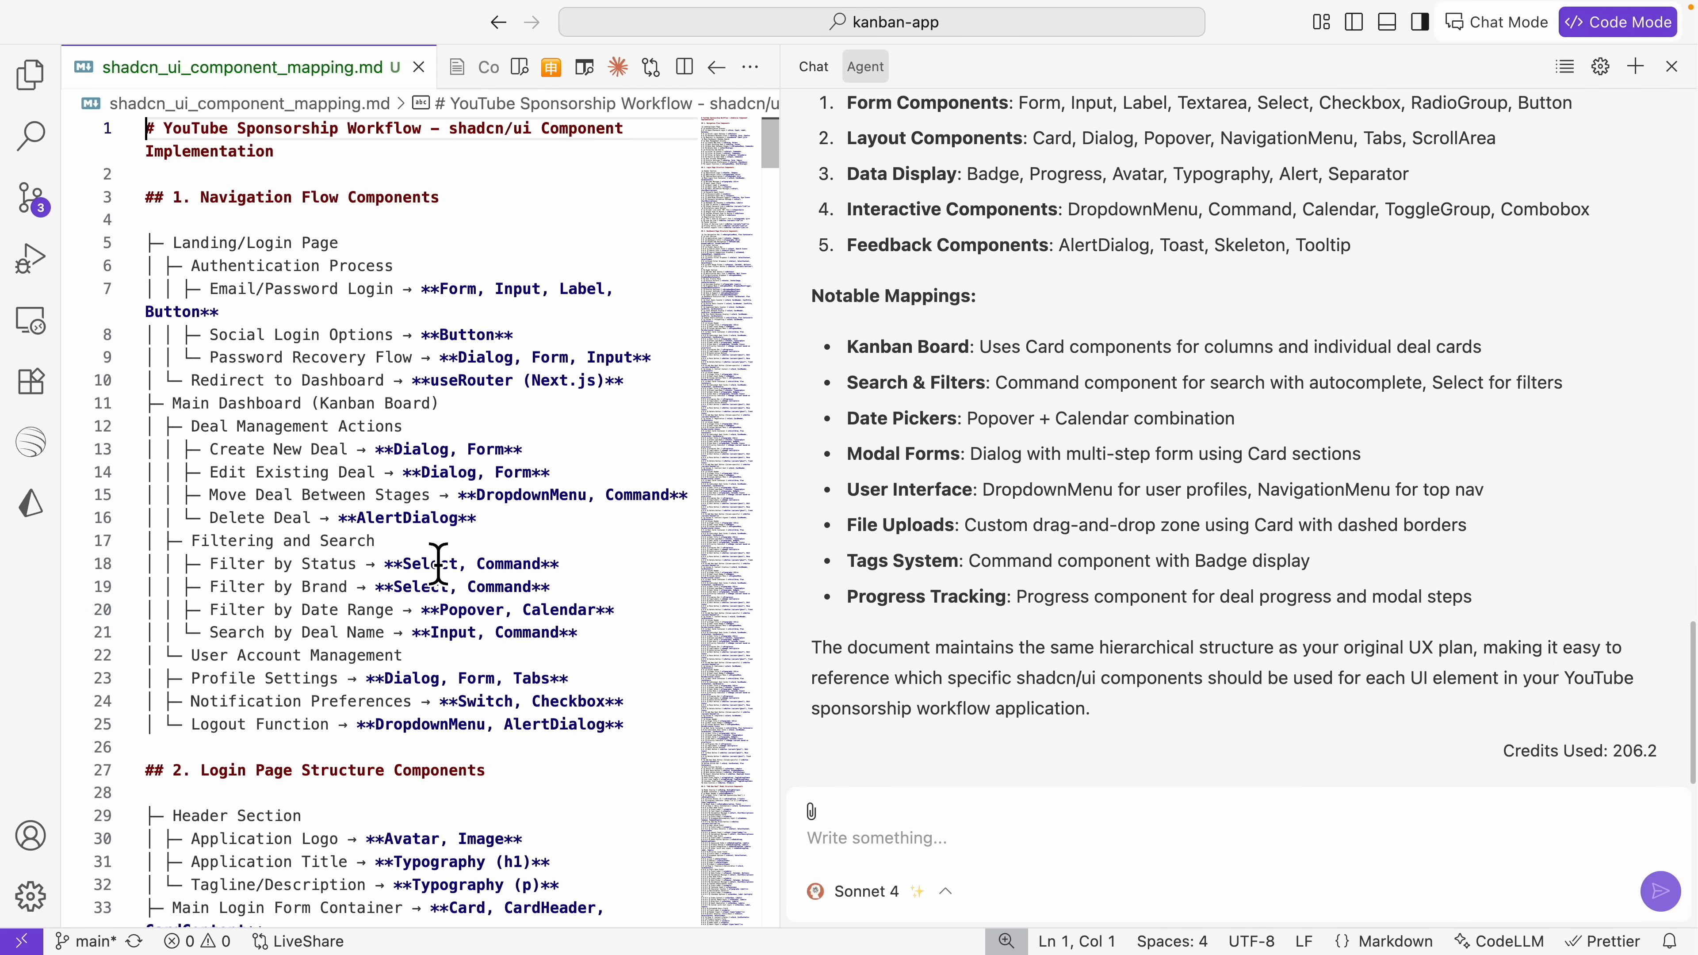
pyautogui.scroll(-3)
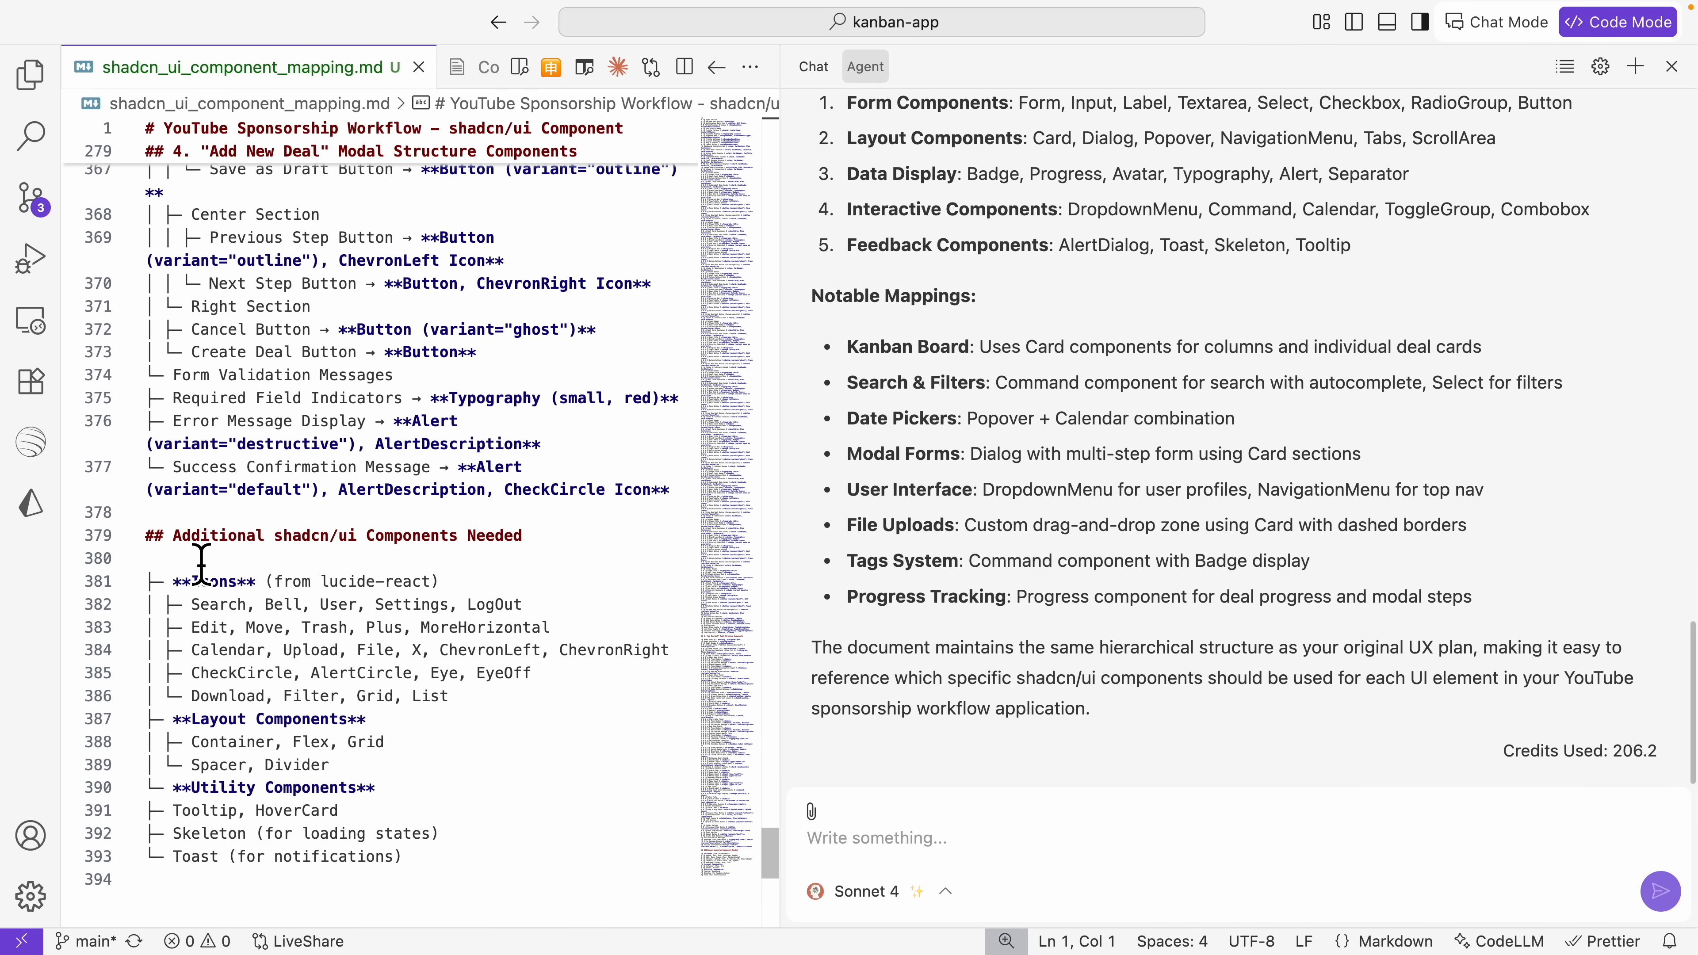
pyautogui.moveTo(490, 557)
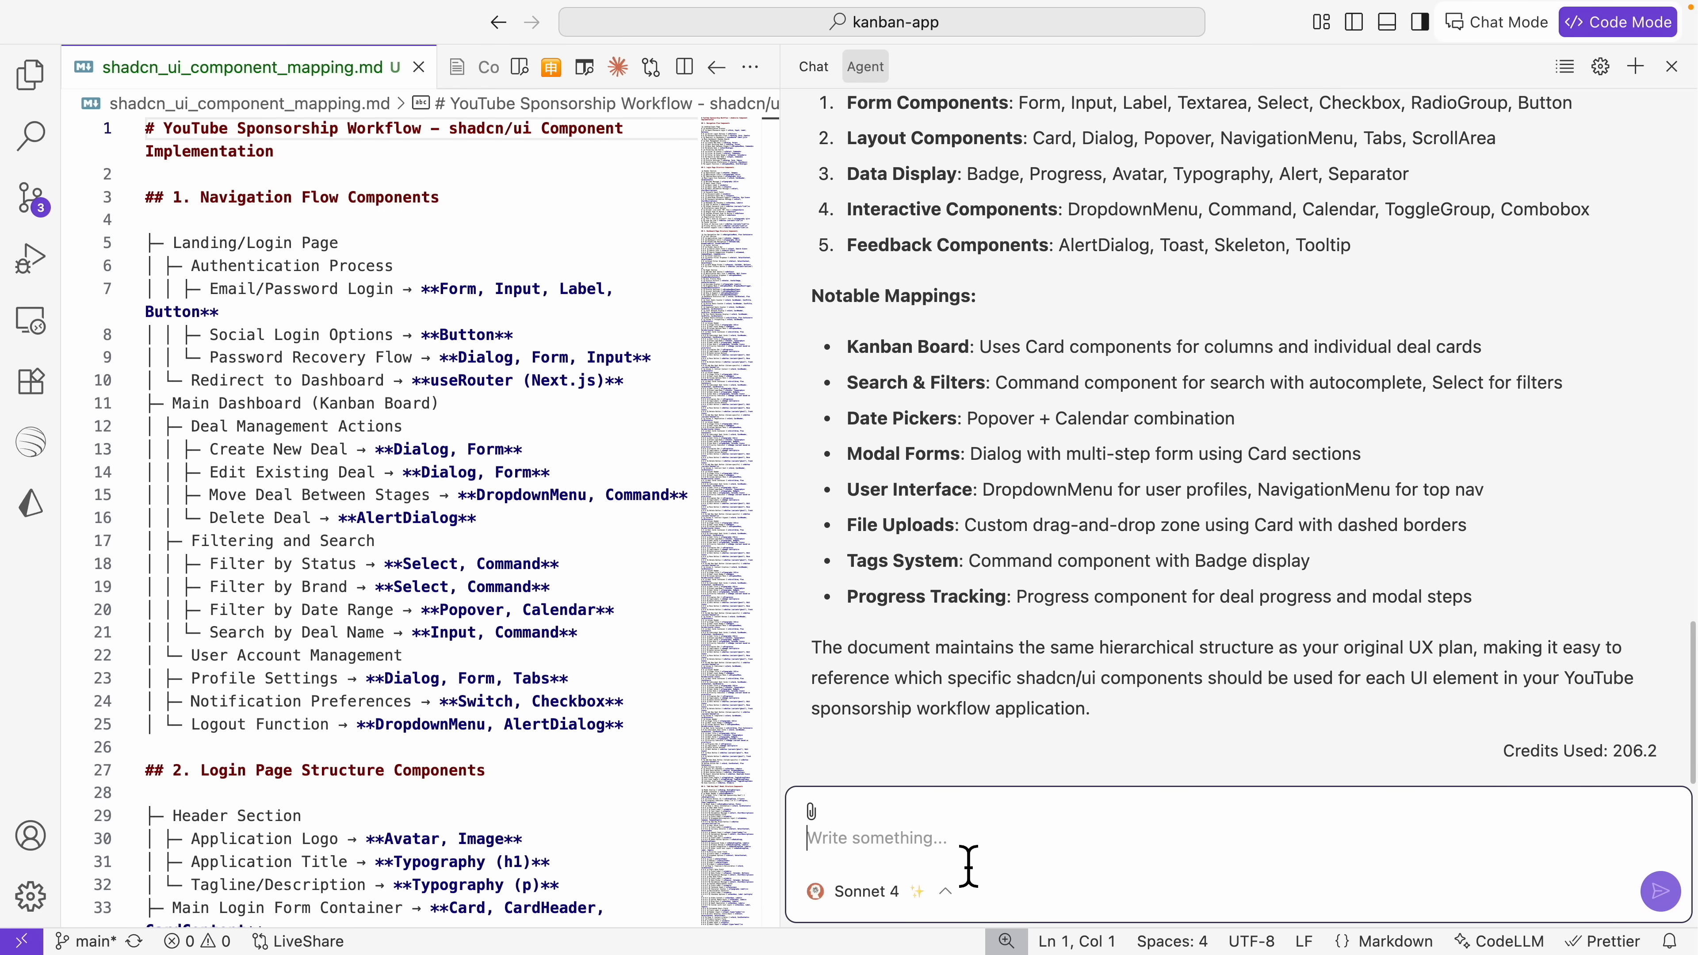
pyautogui.moveTo(794, 502)
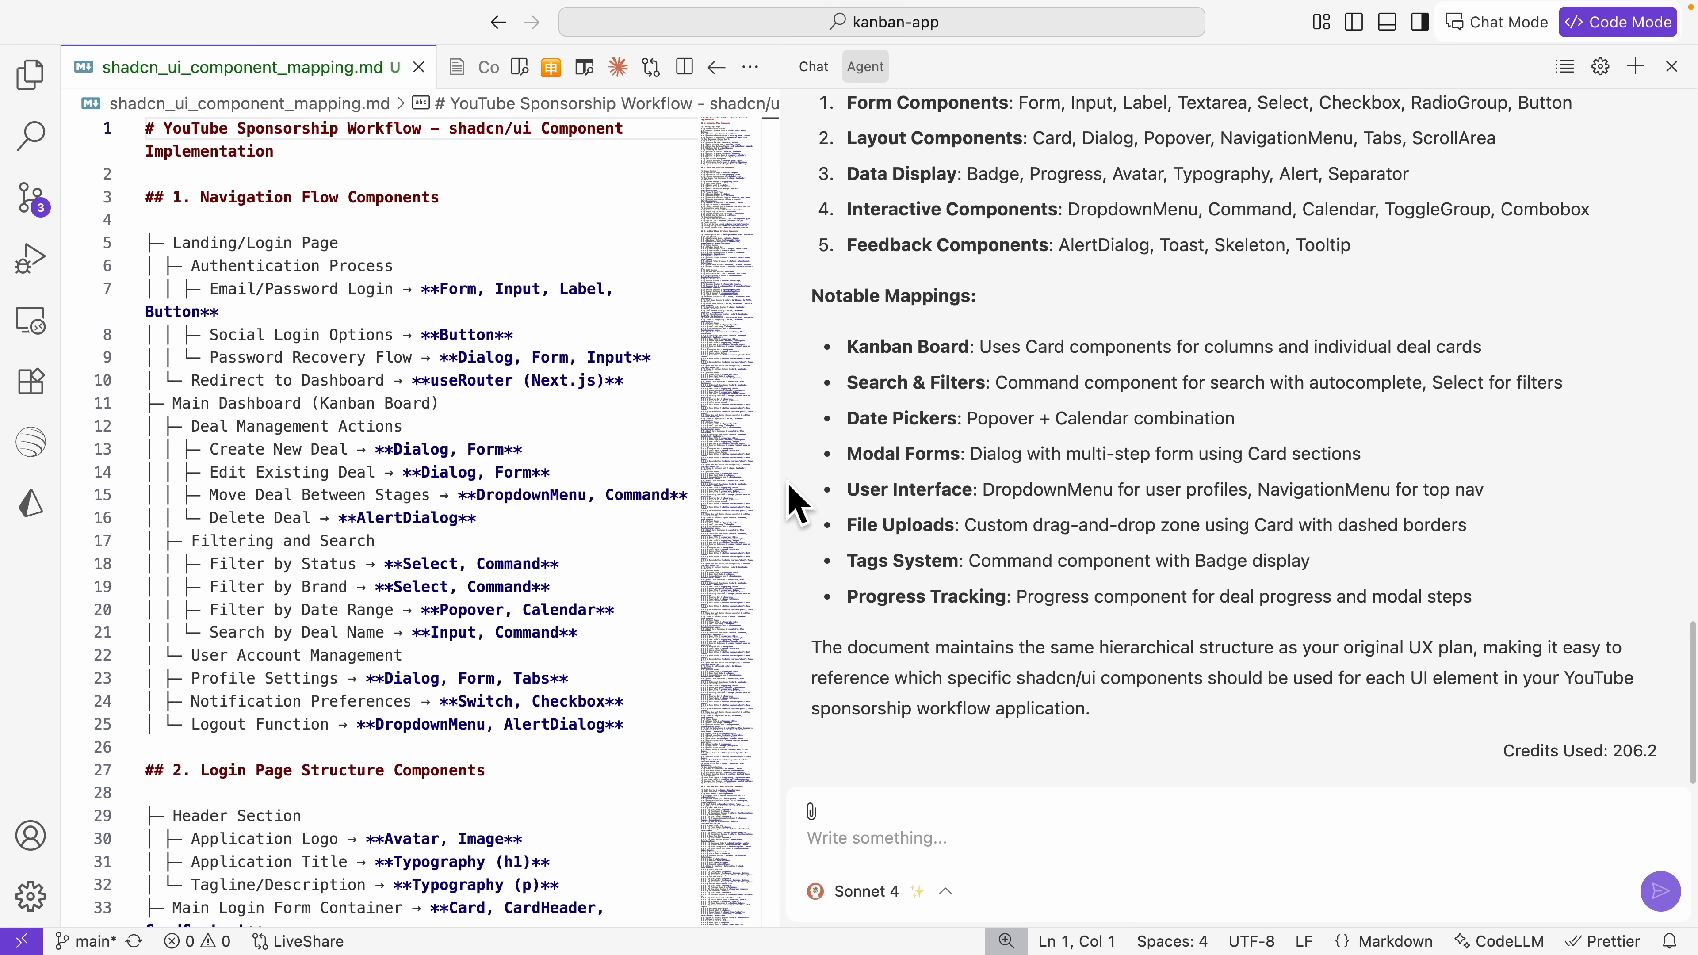
# - Rename shadcn_ui_component_mapping.md to Implementation_Plan.md from the Explorer
pyautogui.click(31, 75)
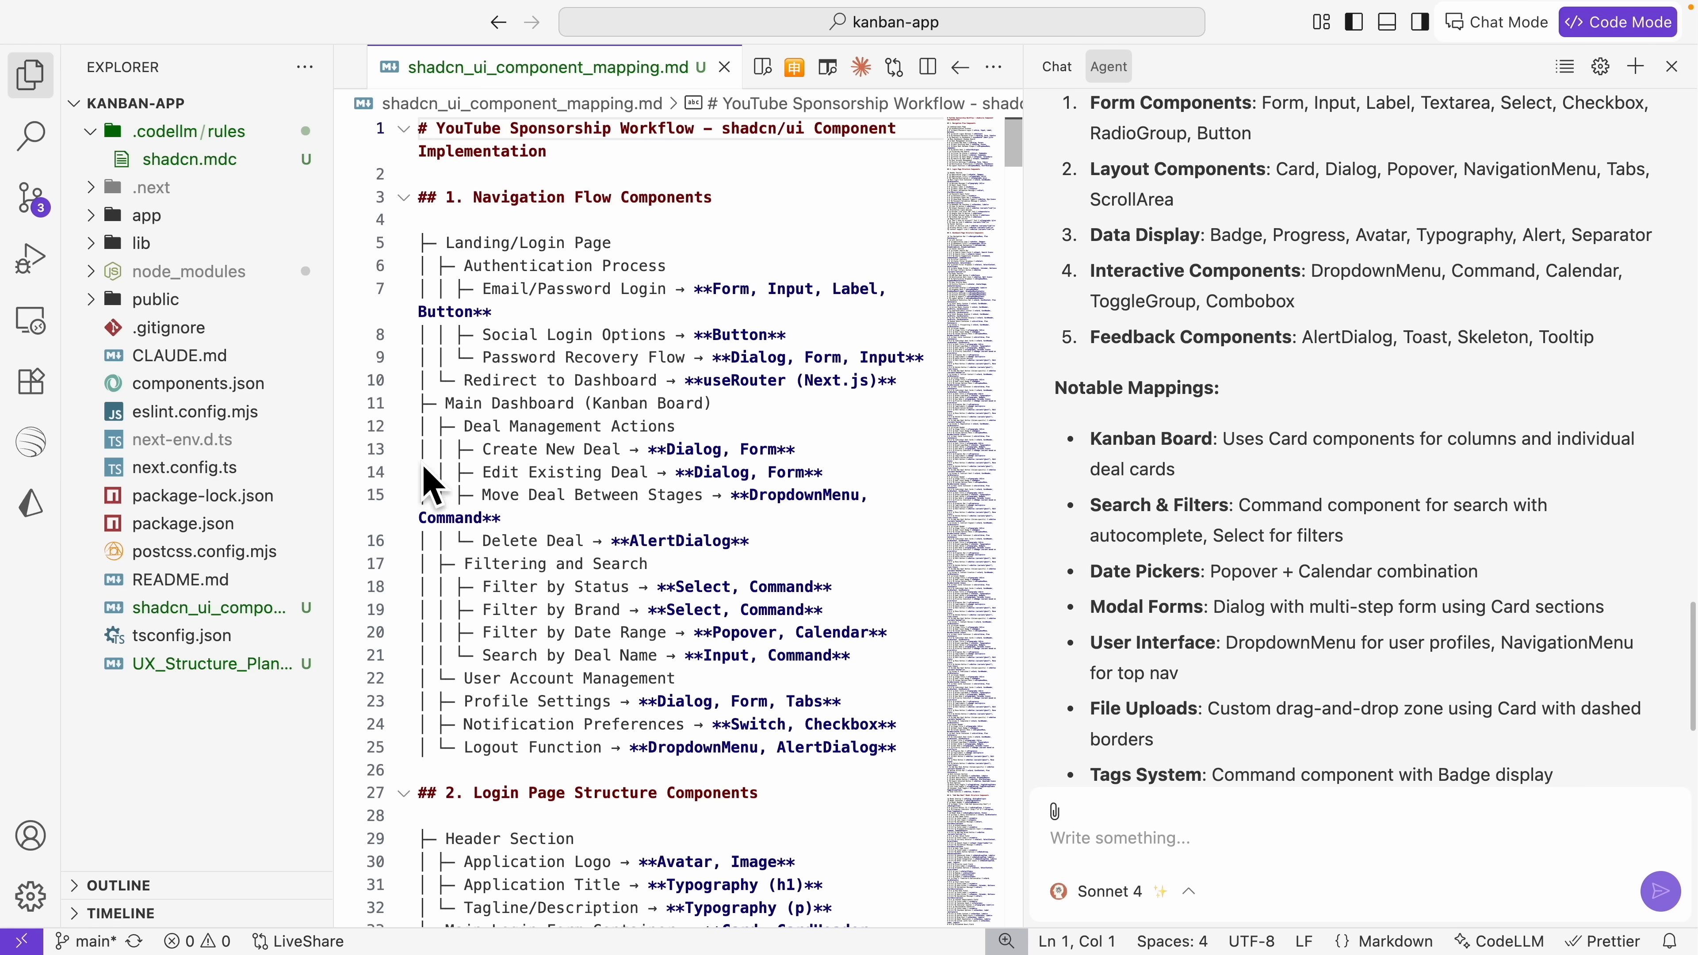
pyautogui.rightClick(197, 608)
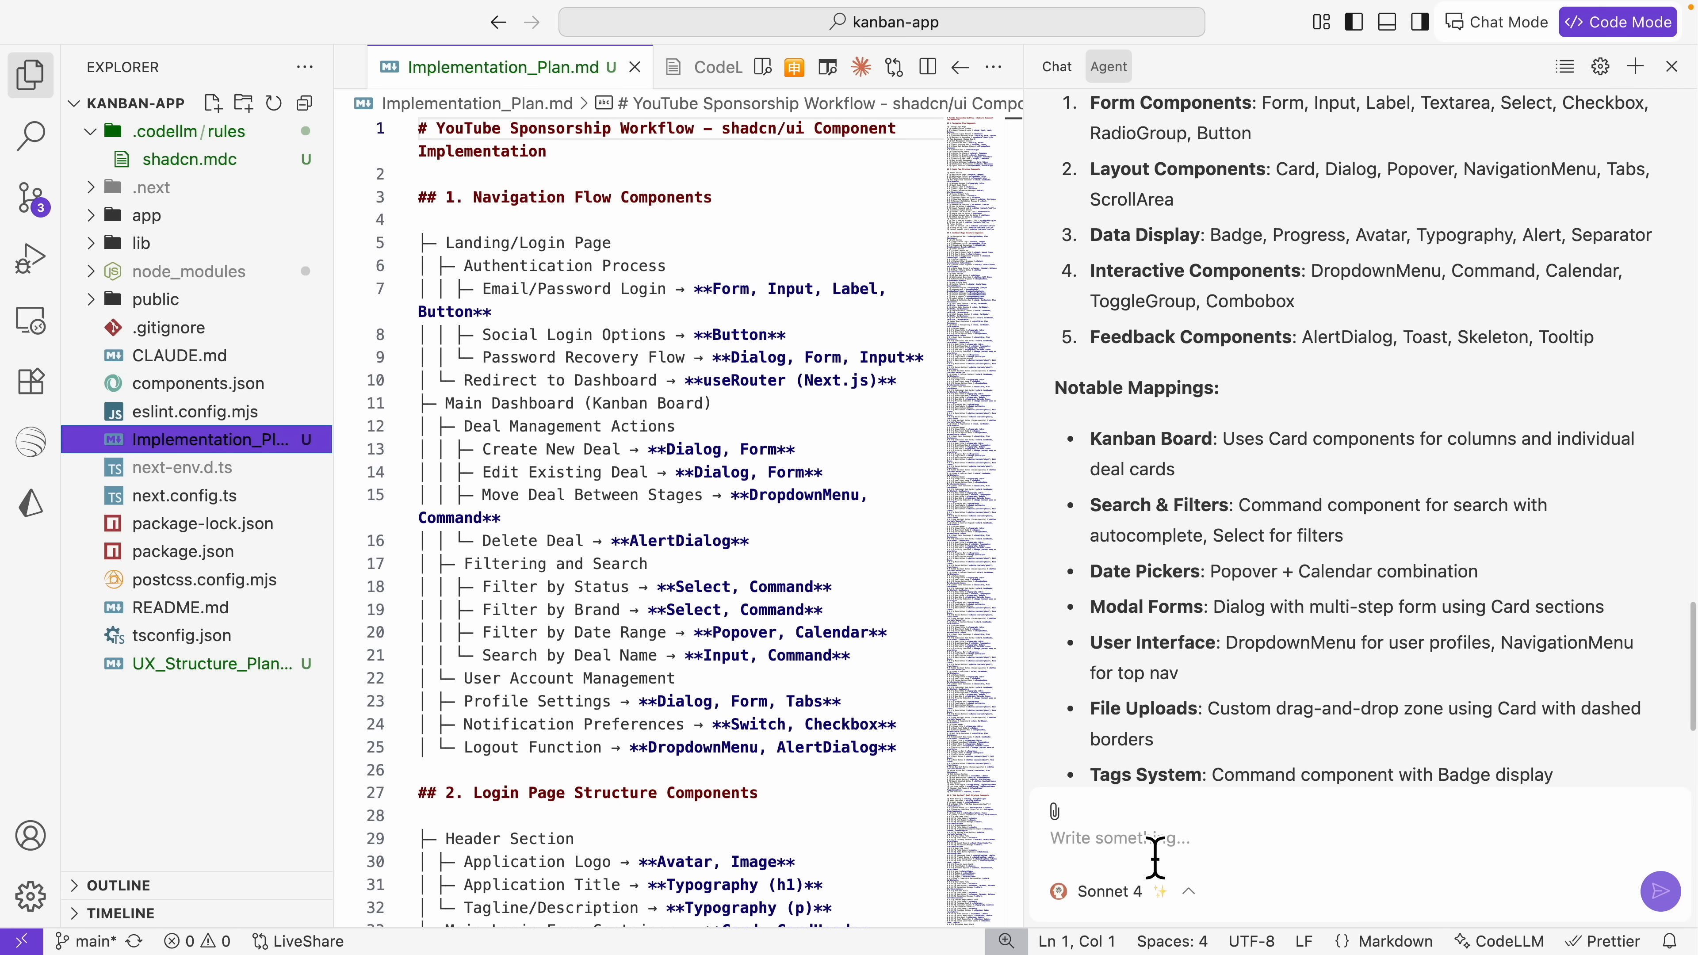
pyautogui.write('Imple@Implementation_Plan.md')
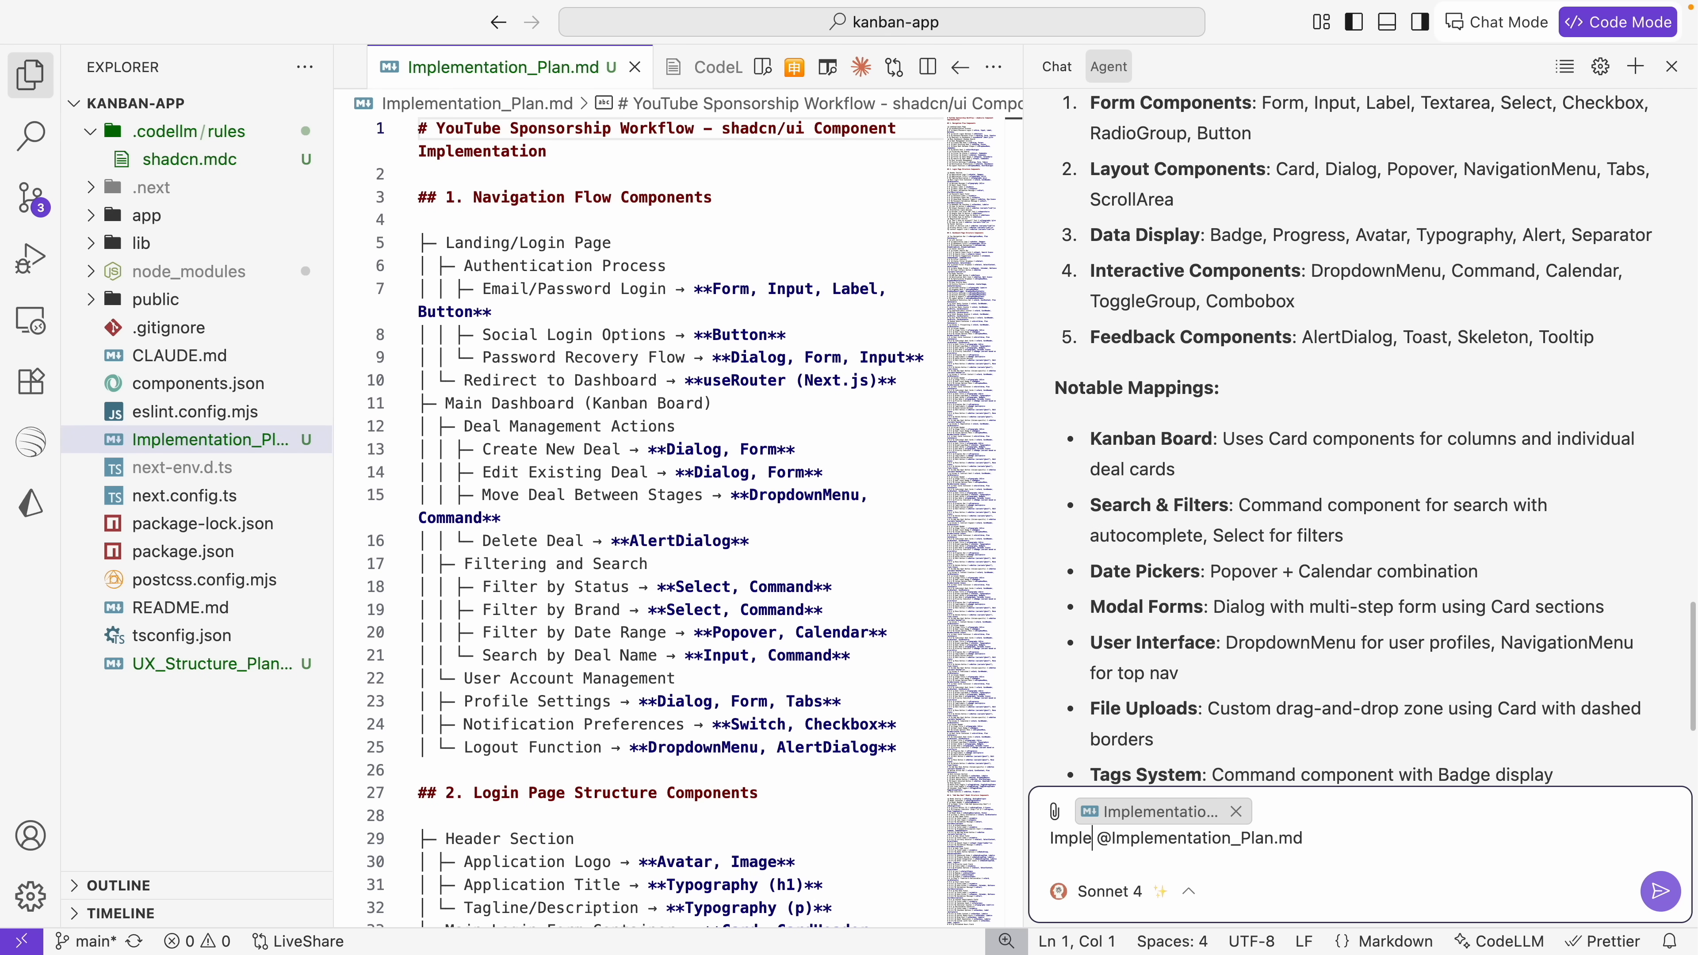
pyautogui.write('ment')
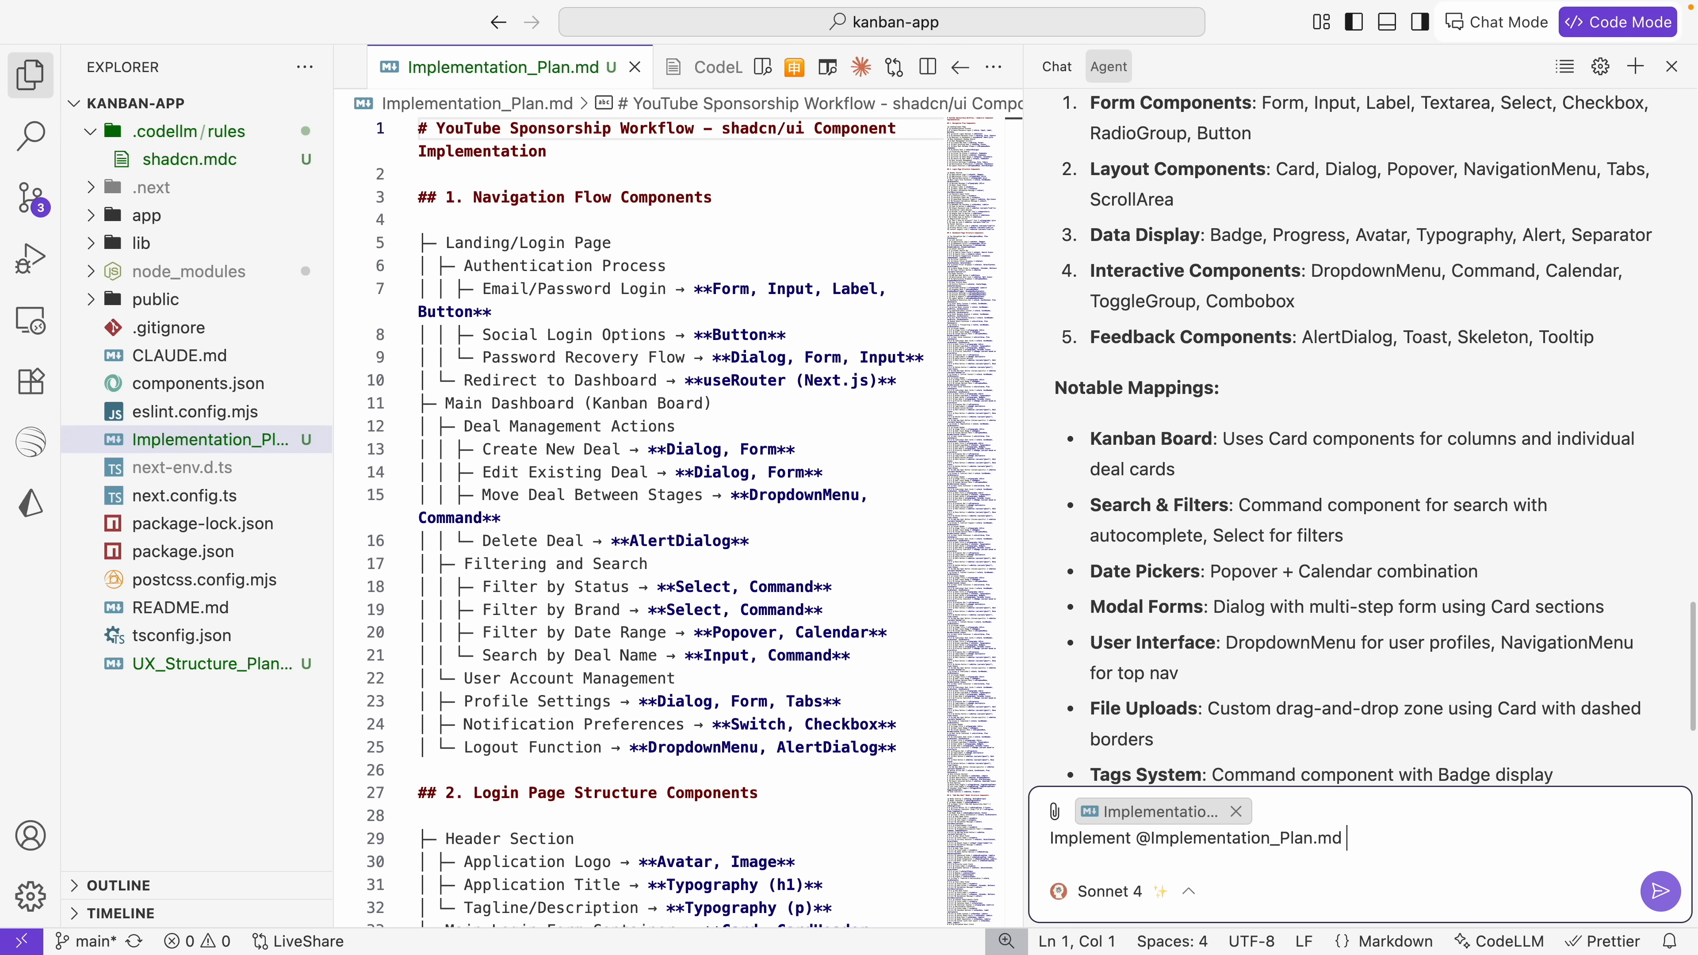
pyautogui.write('inside of')
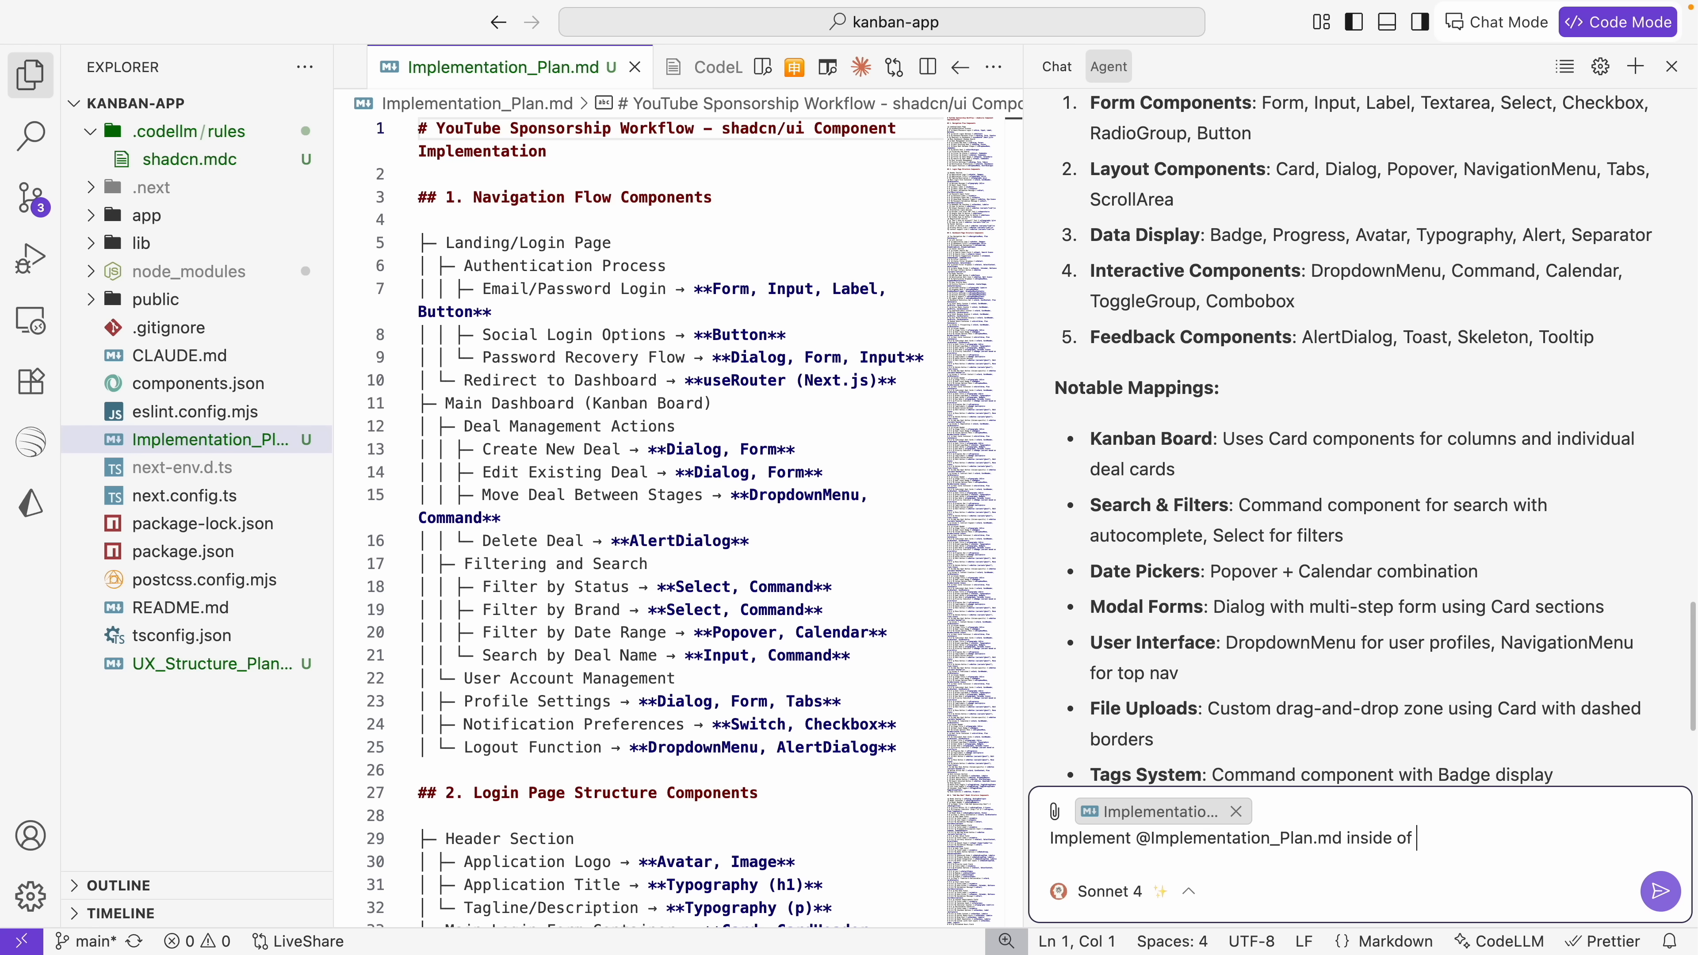
pyautogui.write('@kanban-app/')
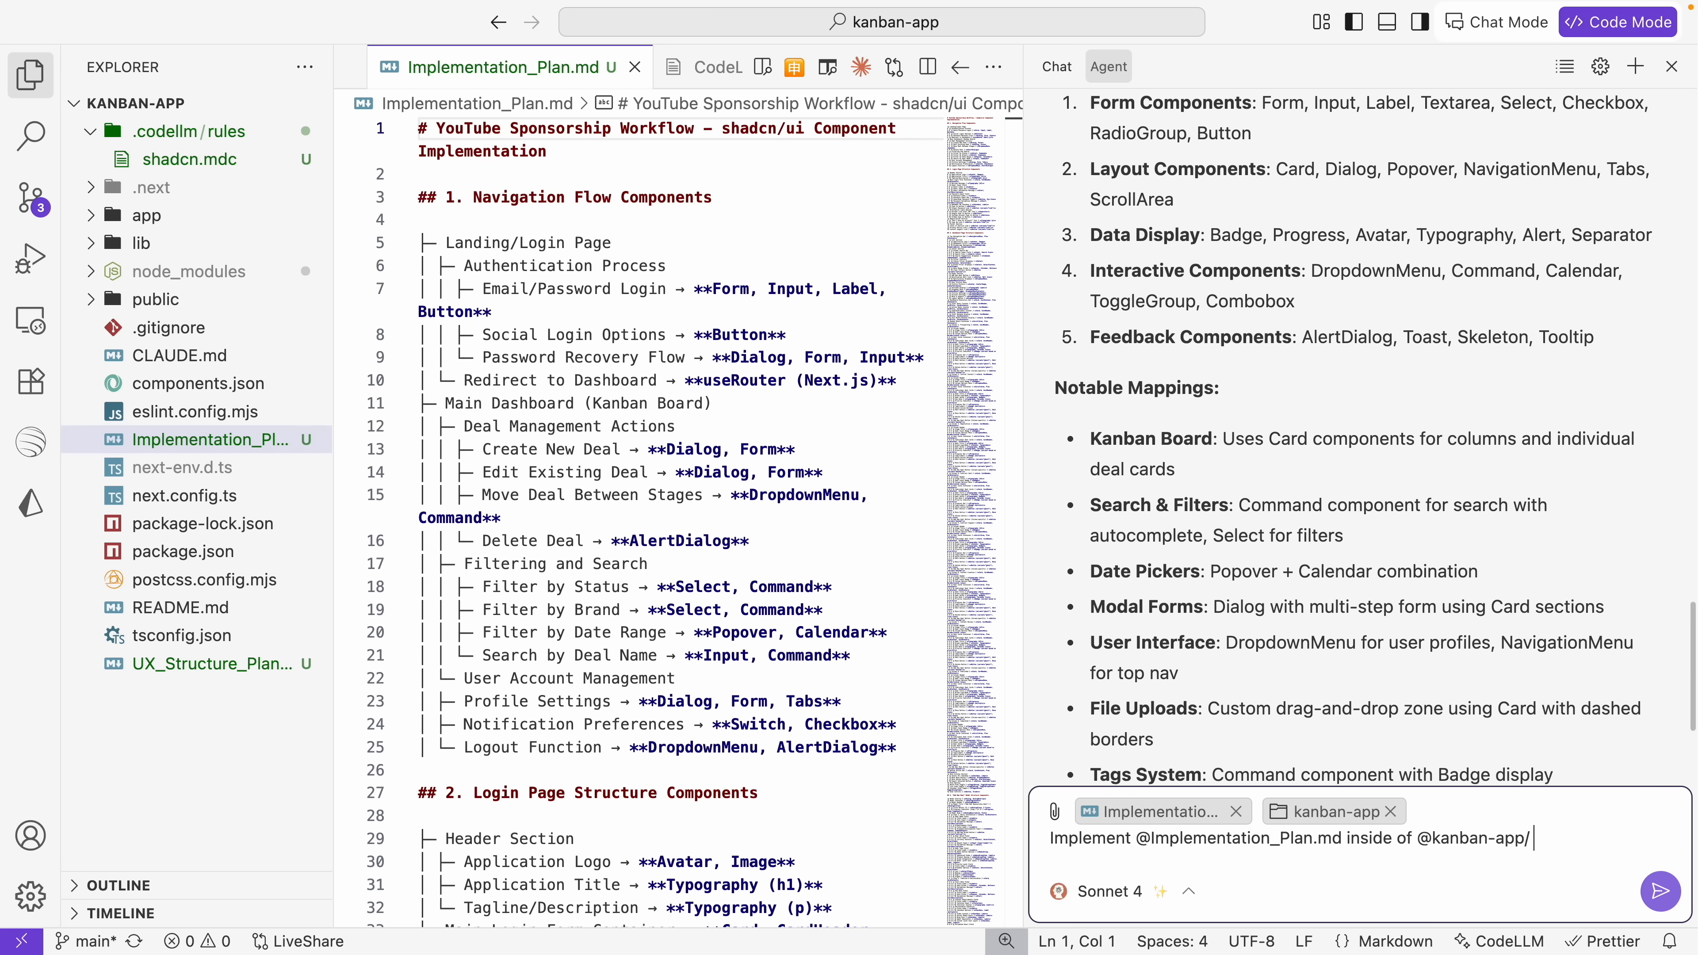
pyautogui.click(1663, 892)
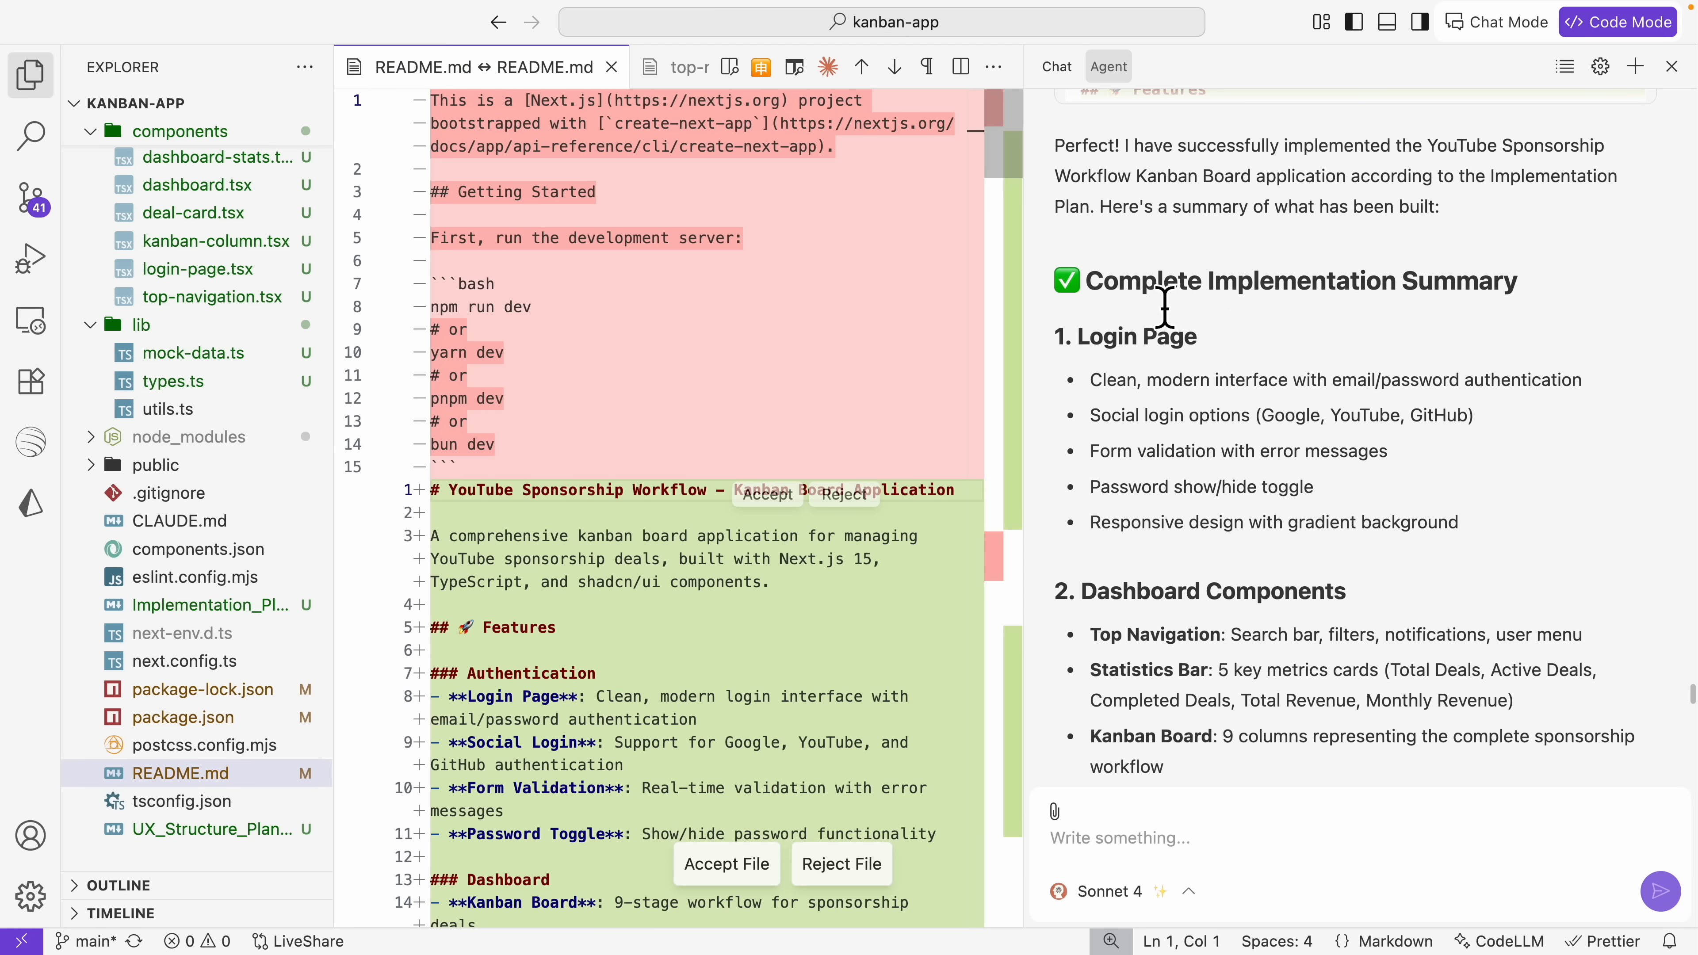
pyautogui.moveTo(1259, 365)
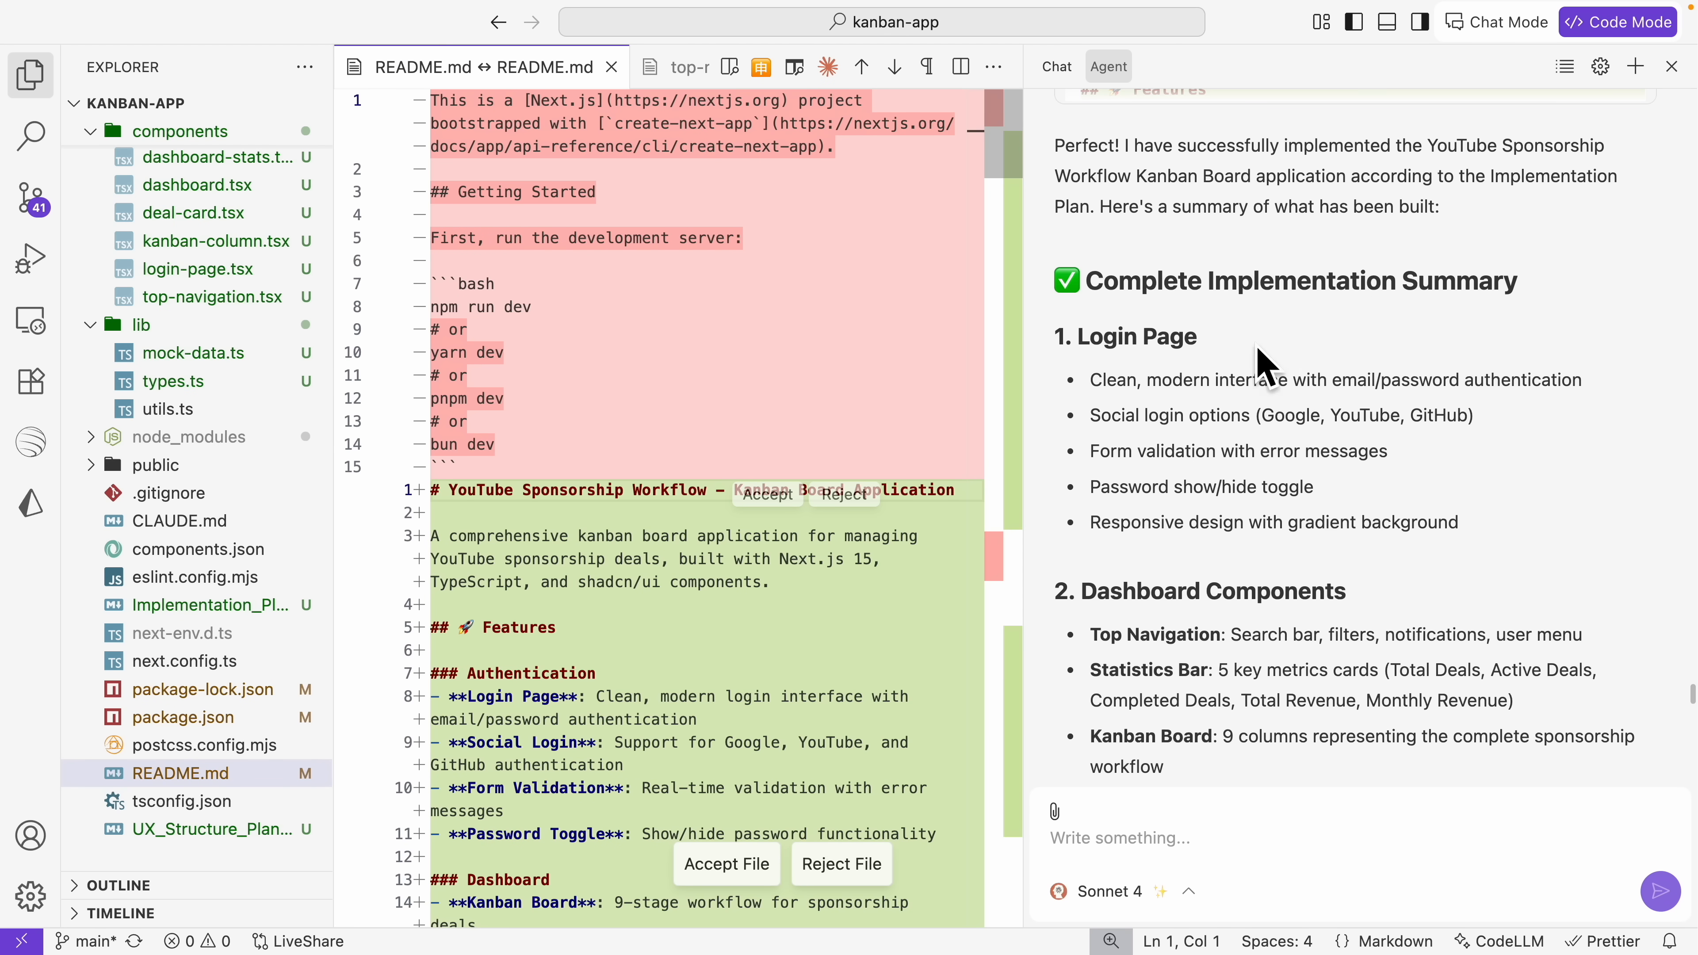
pyautogui.scroll(-3)
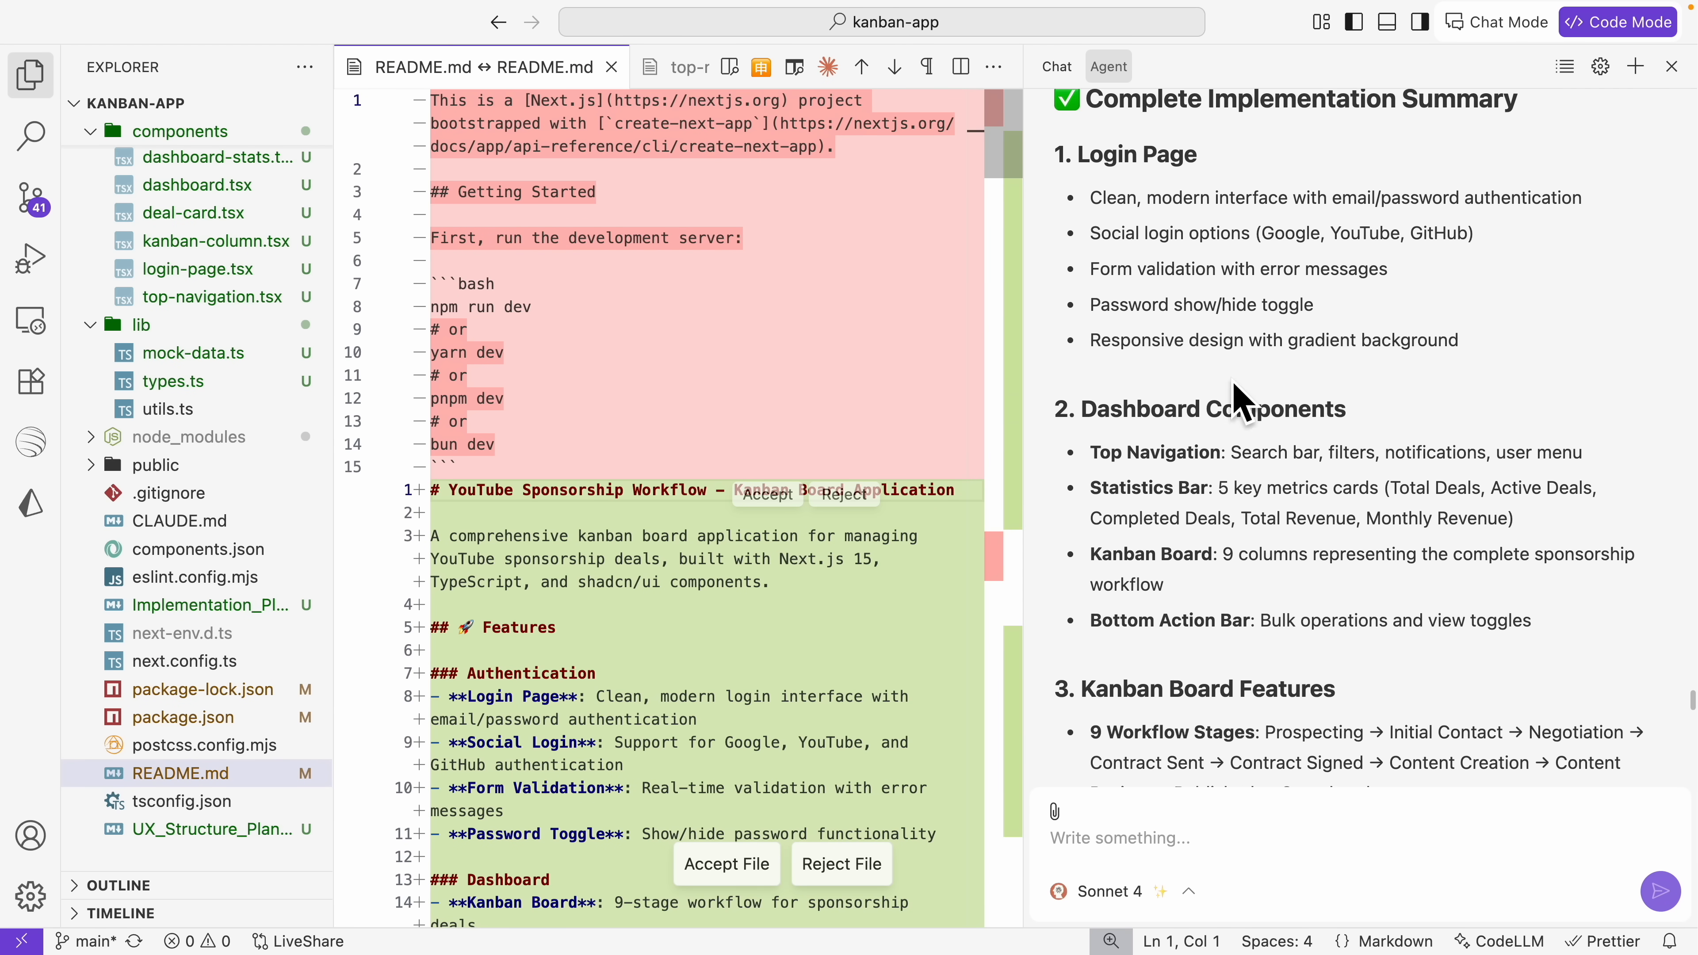
pyautogui.scroll(-3)
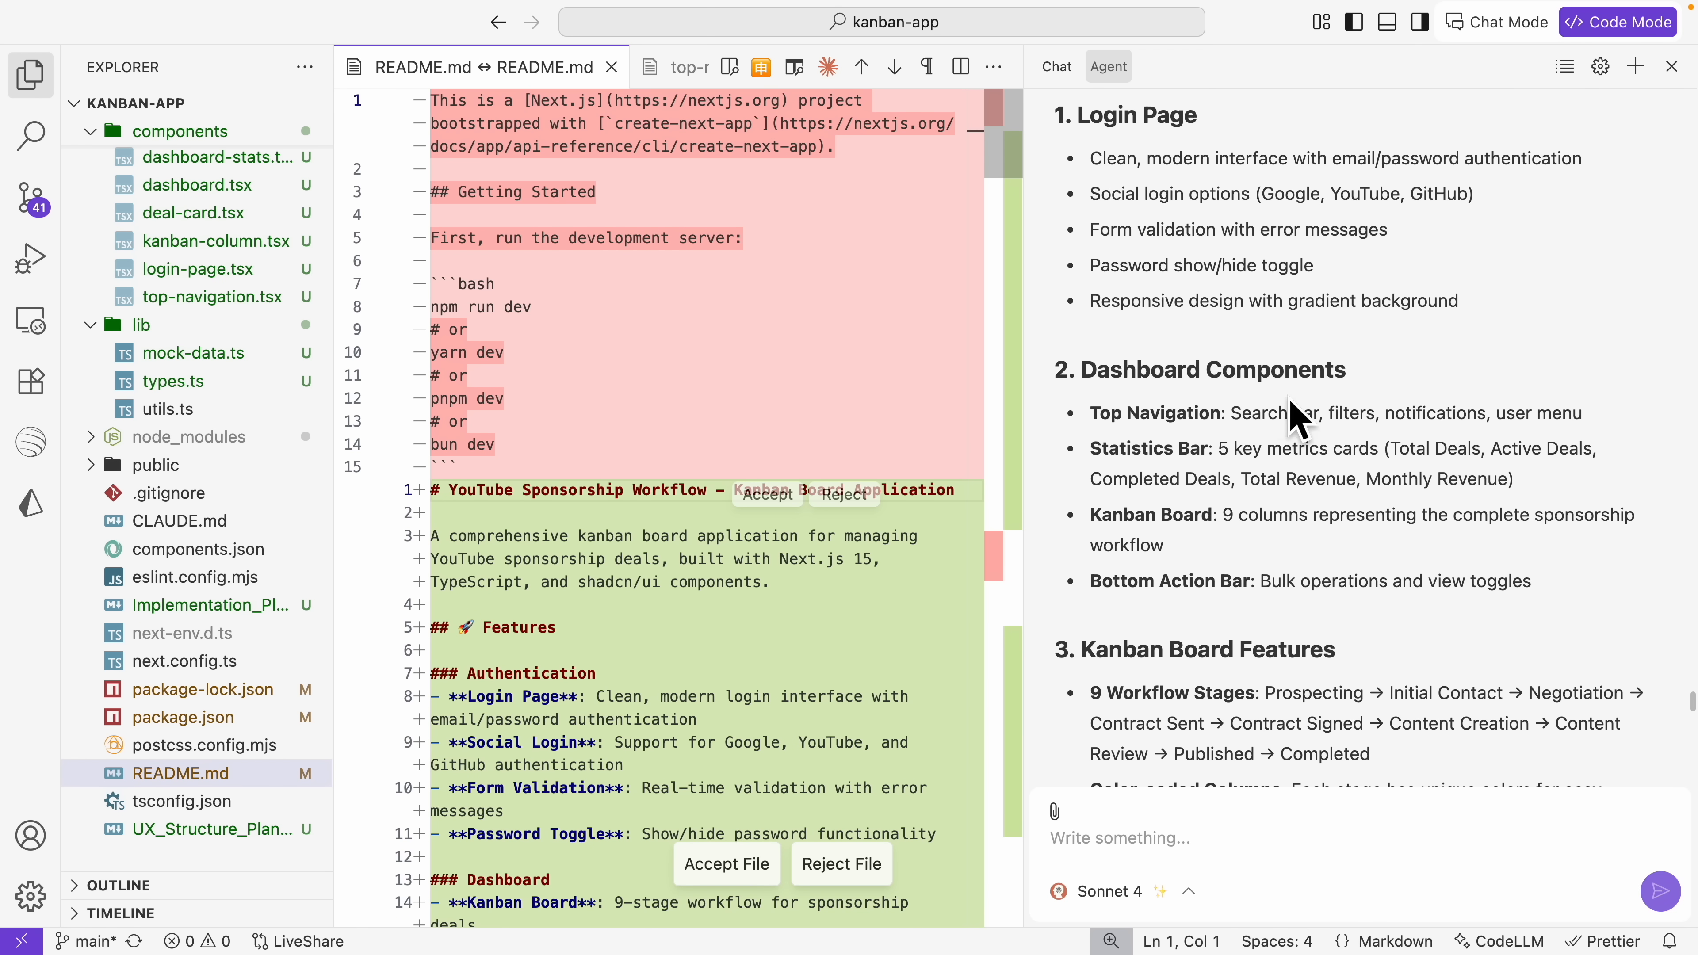
pyautogui.scroll(-3)
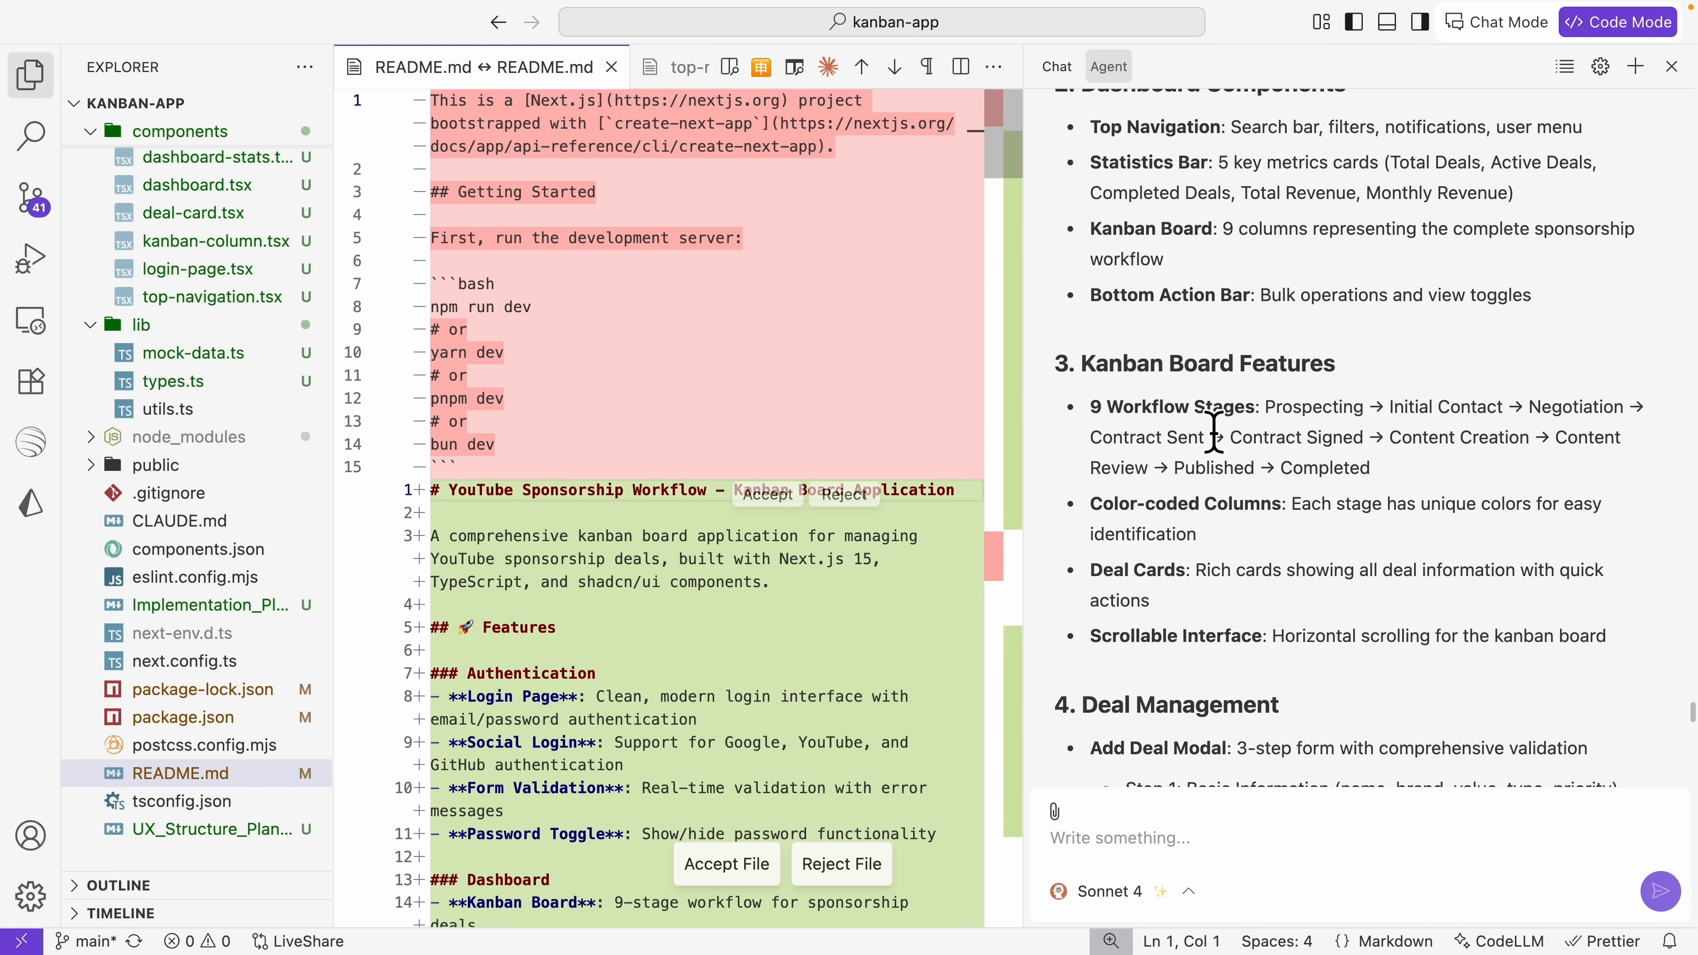
pyautogui.moveTo(1107, 433)
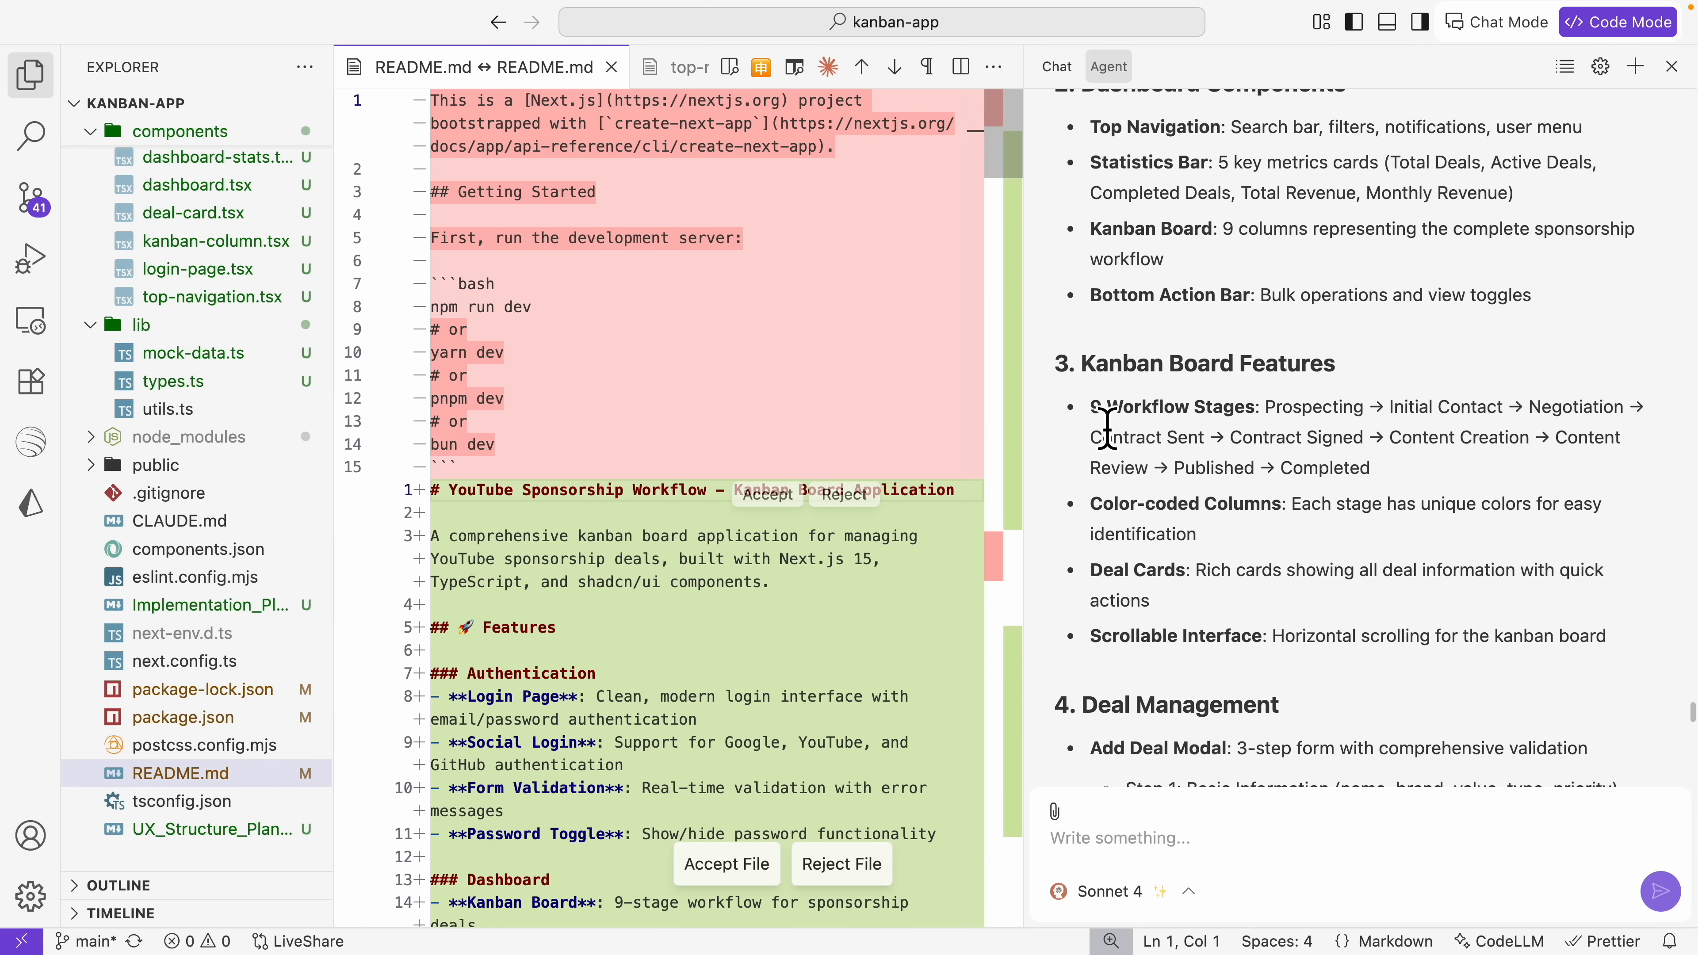
pyautogui.scroll(-3)
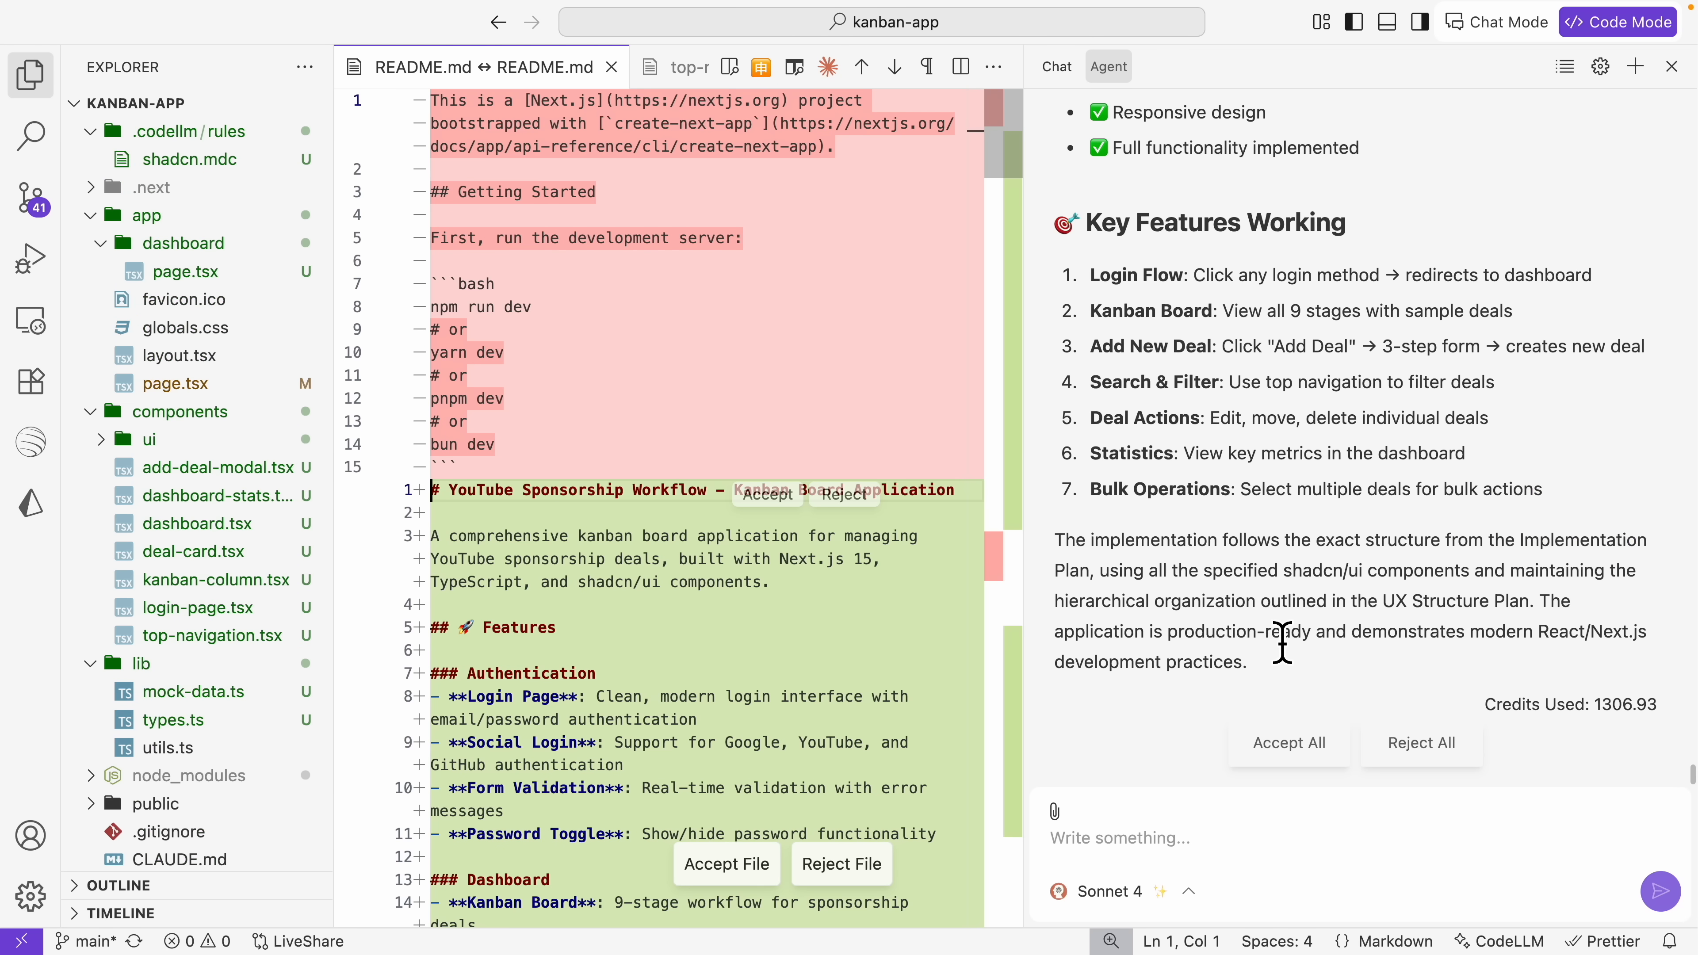
pyautogui.click(1290, 743)
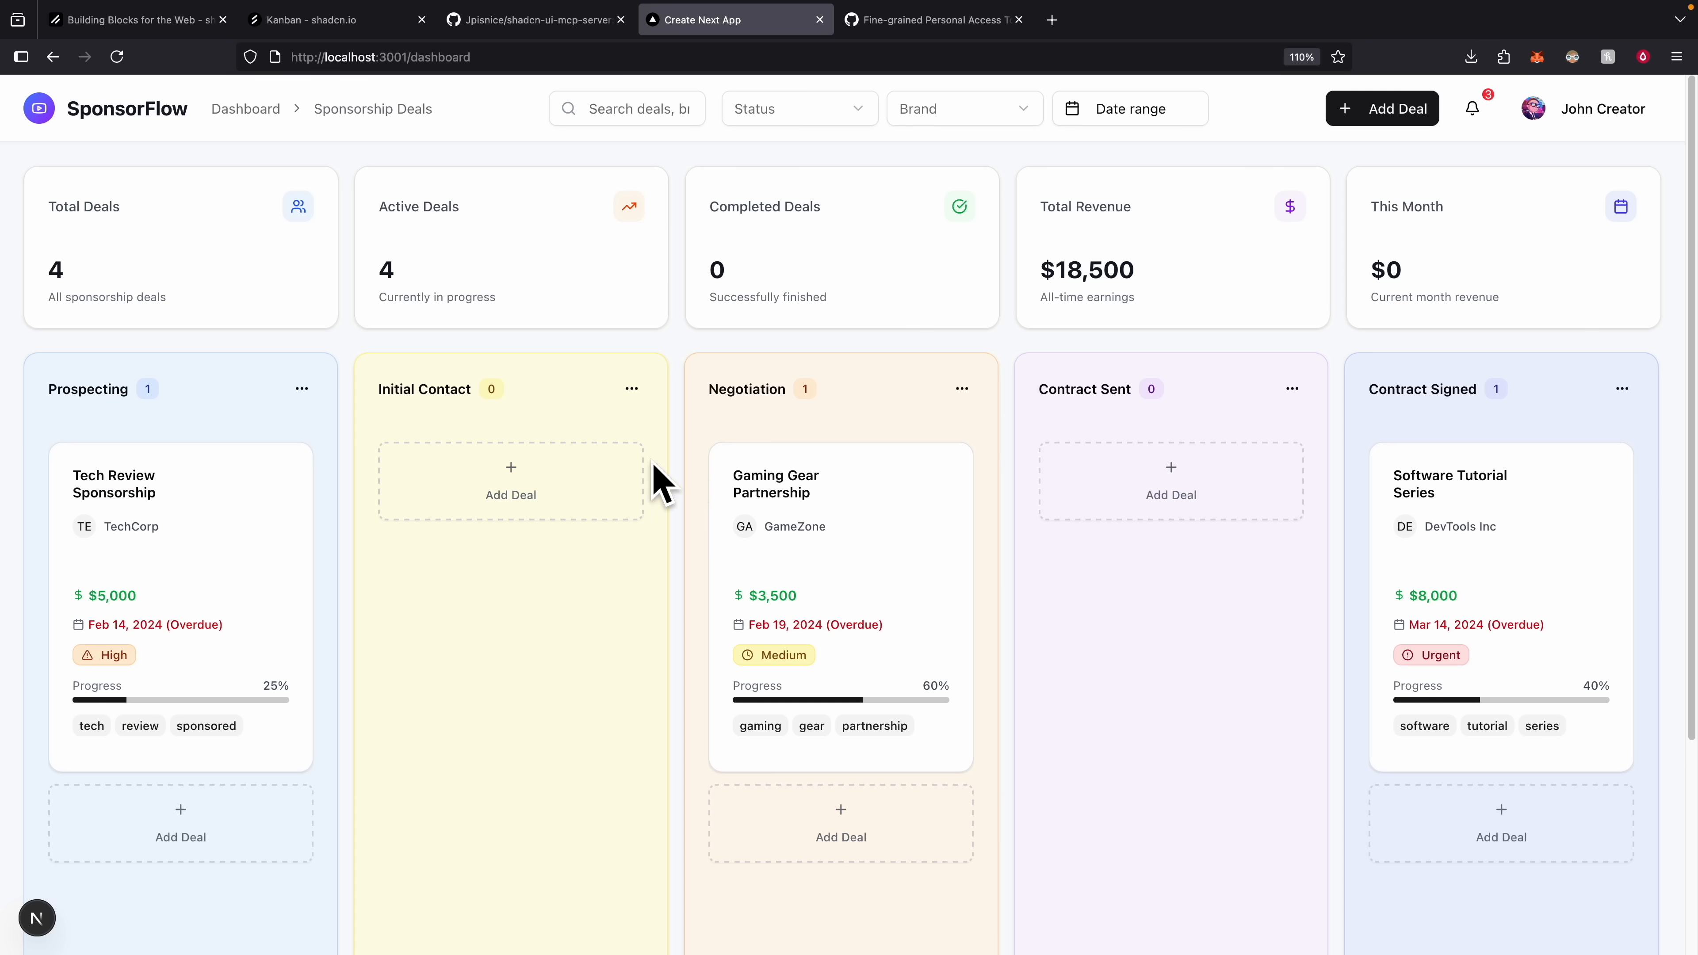
pyautogui.moveTo(446, 239)
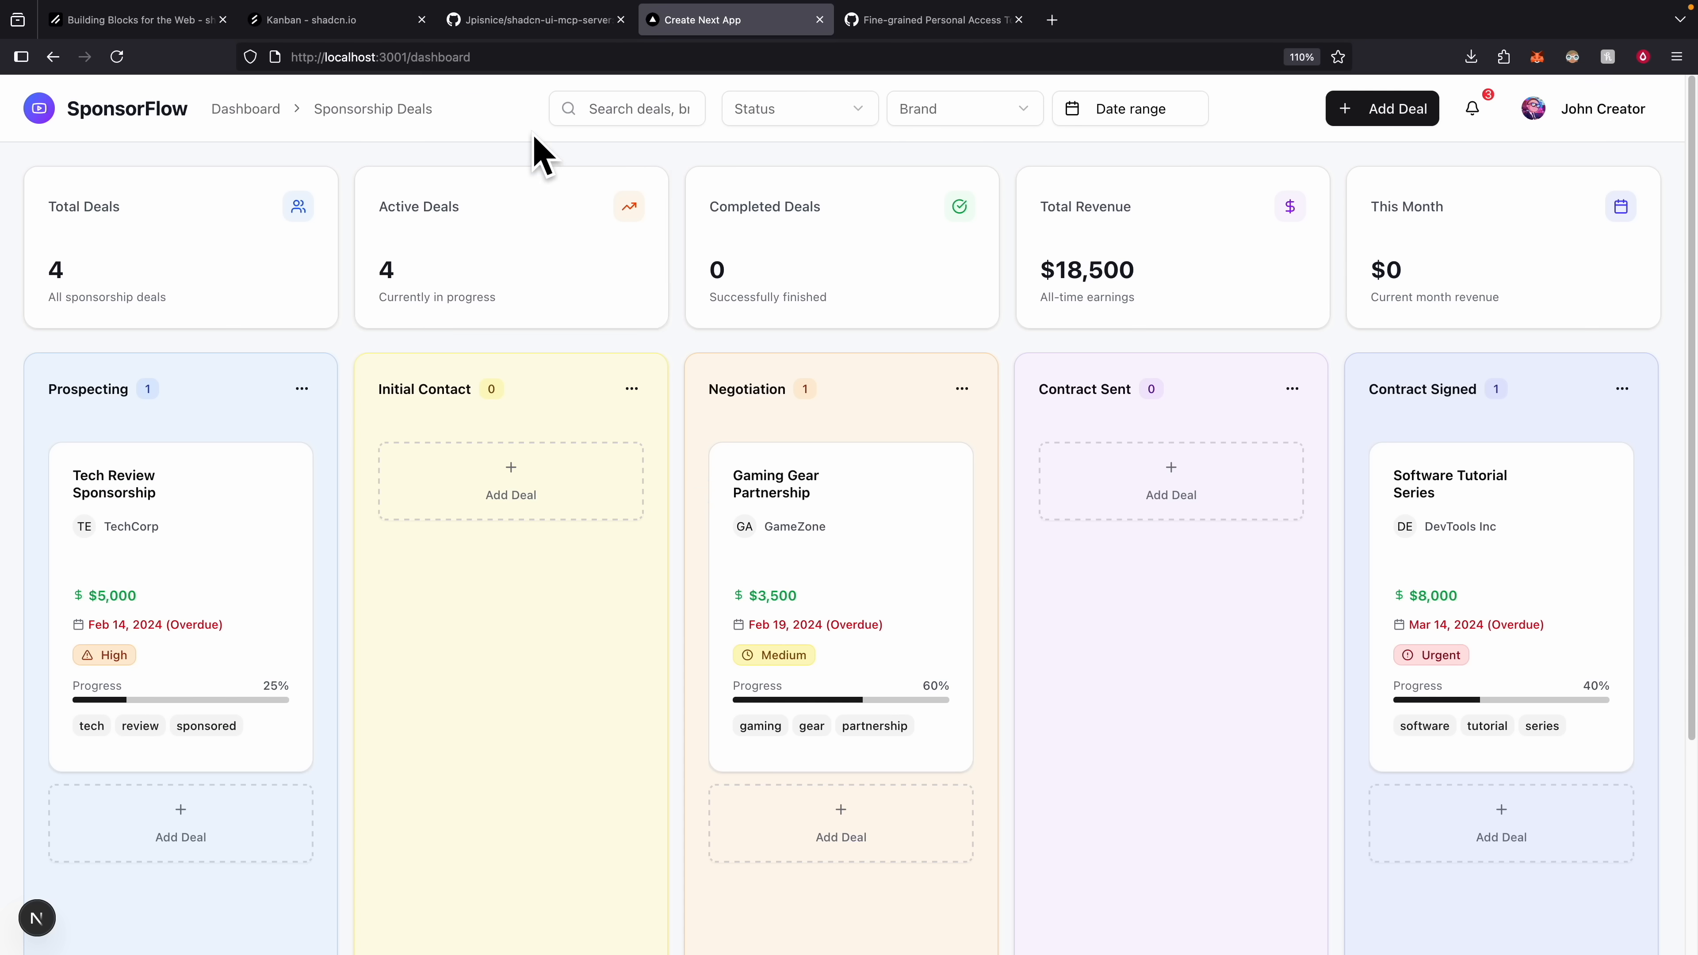
pyautogui.moveTo(90, 160)
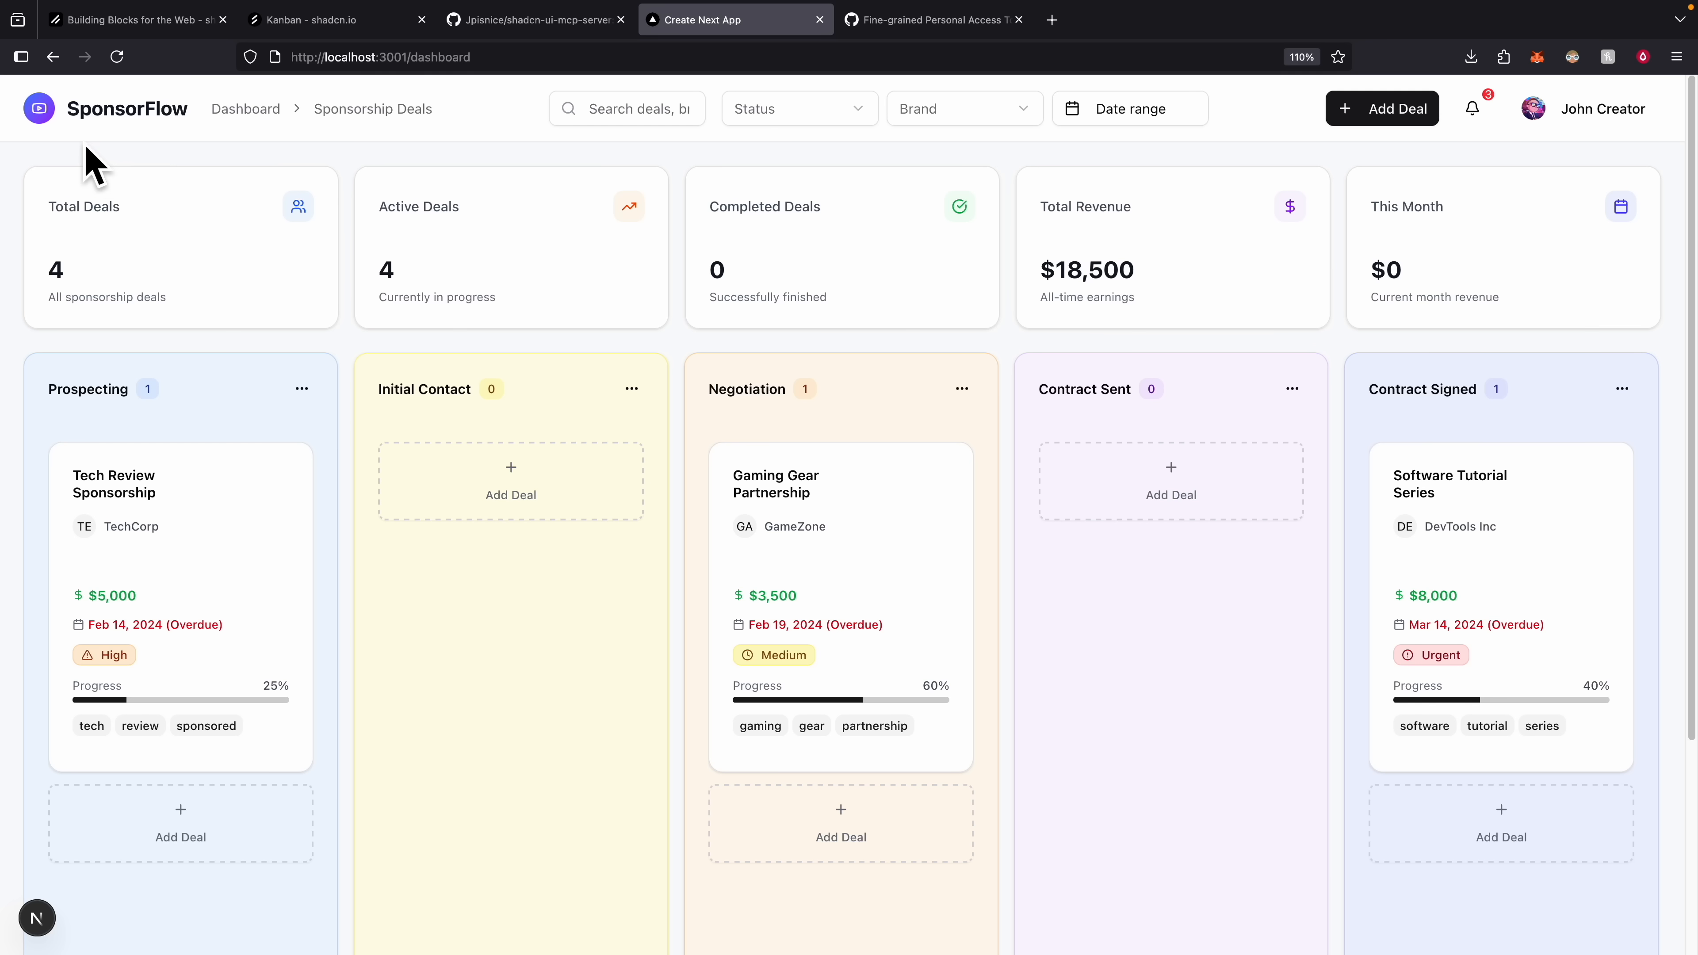
pyautogui.moveTo(100, 157)
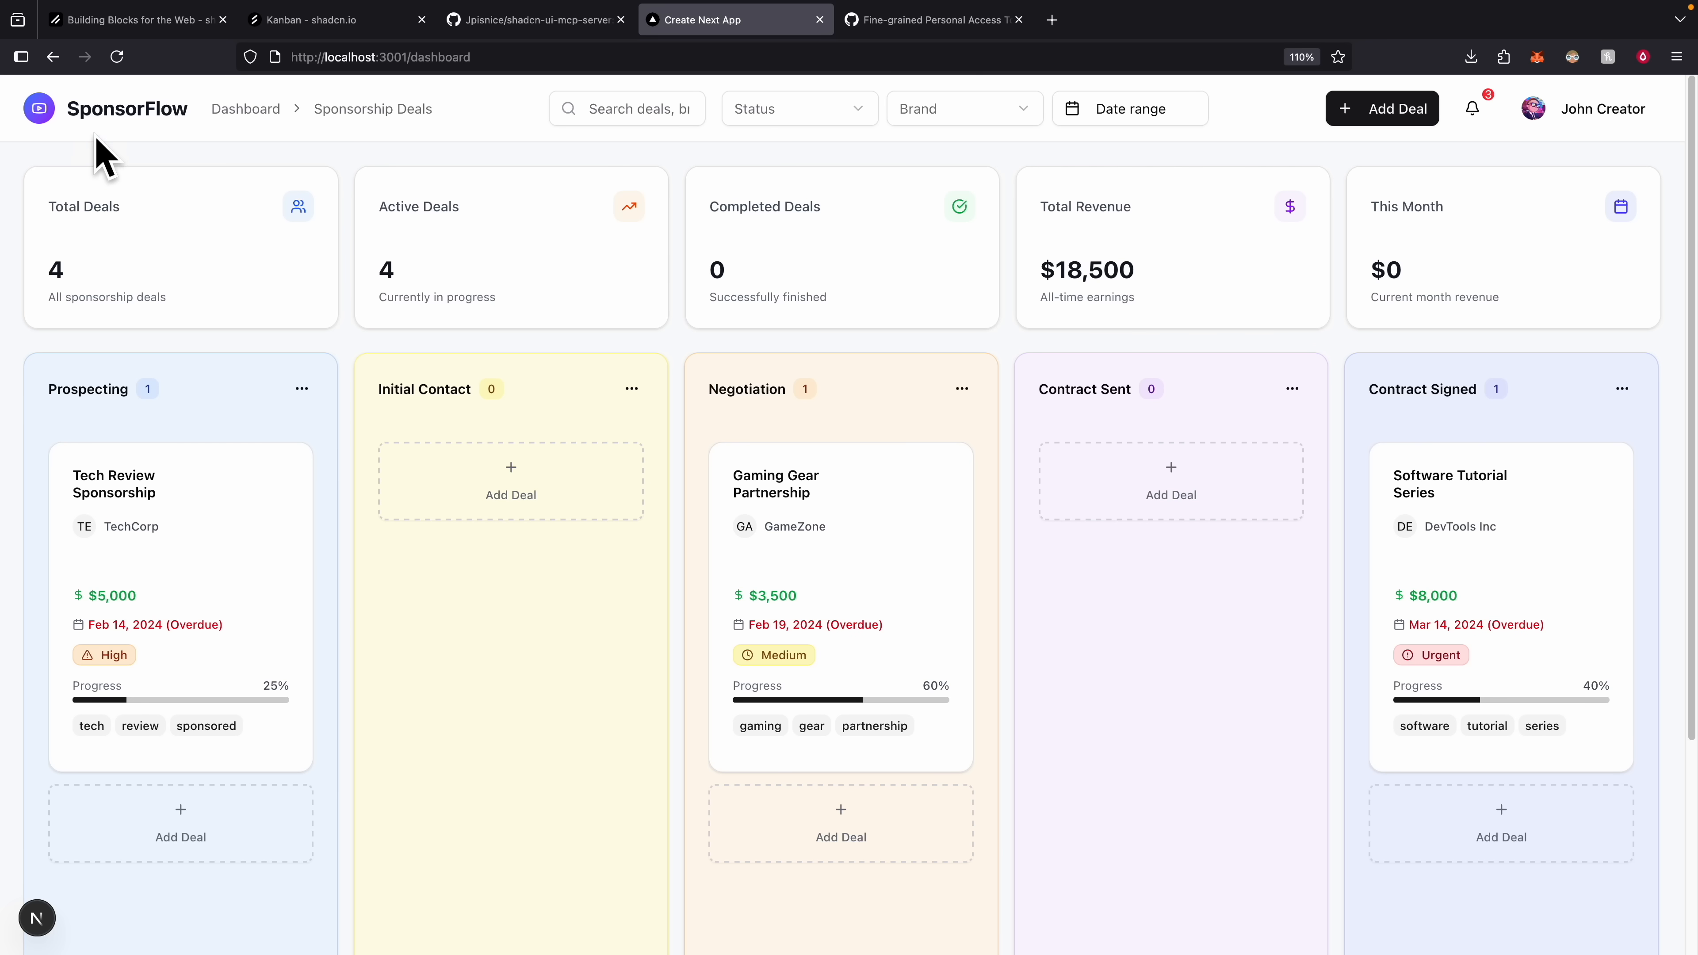
pyautogui.moveTo(218, 434)
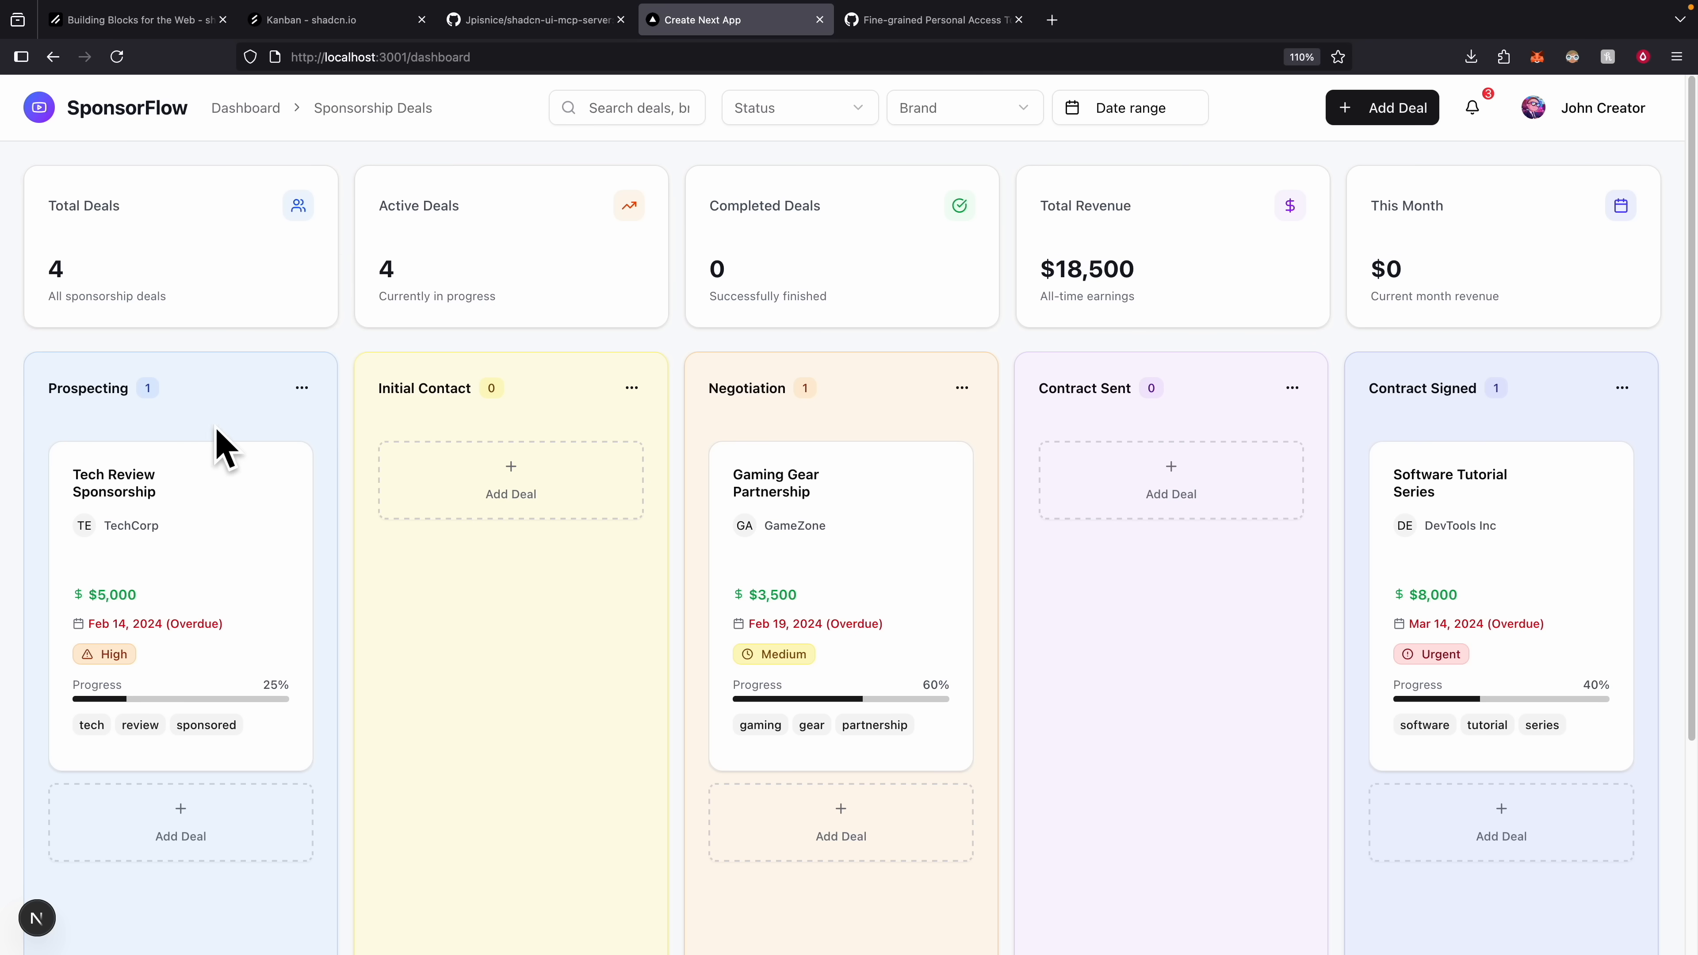
pyautogui.scroll(-3)
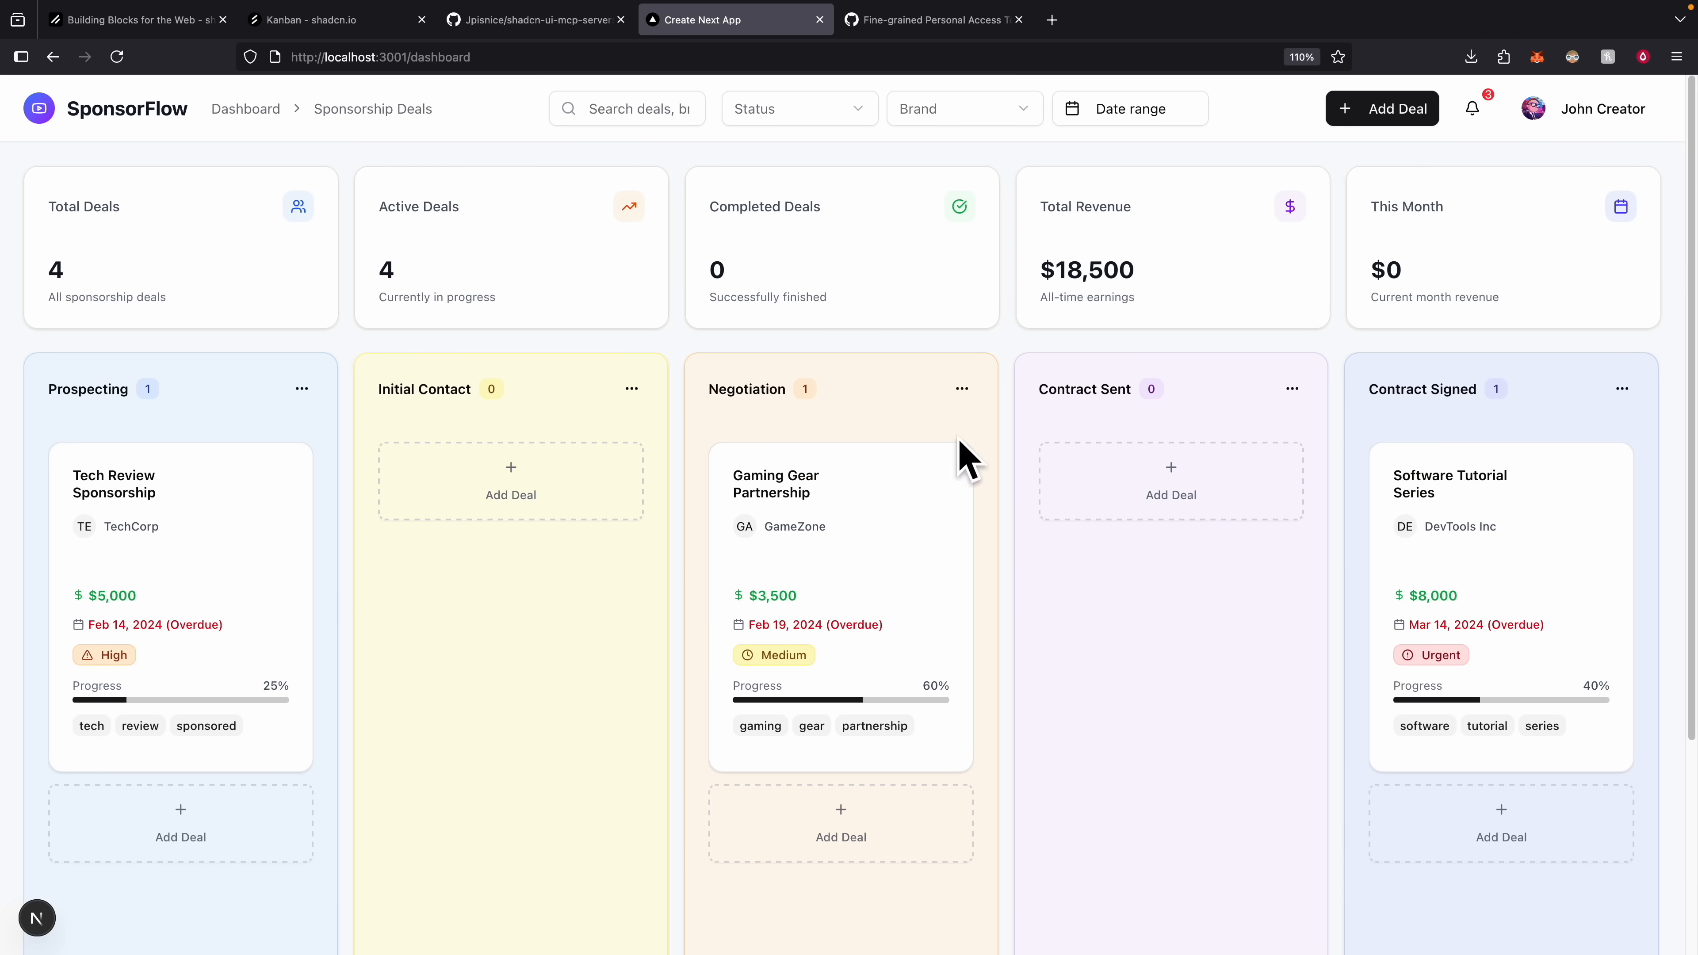
pyautogui.moveTo(104, 495)
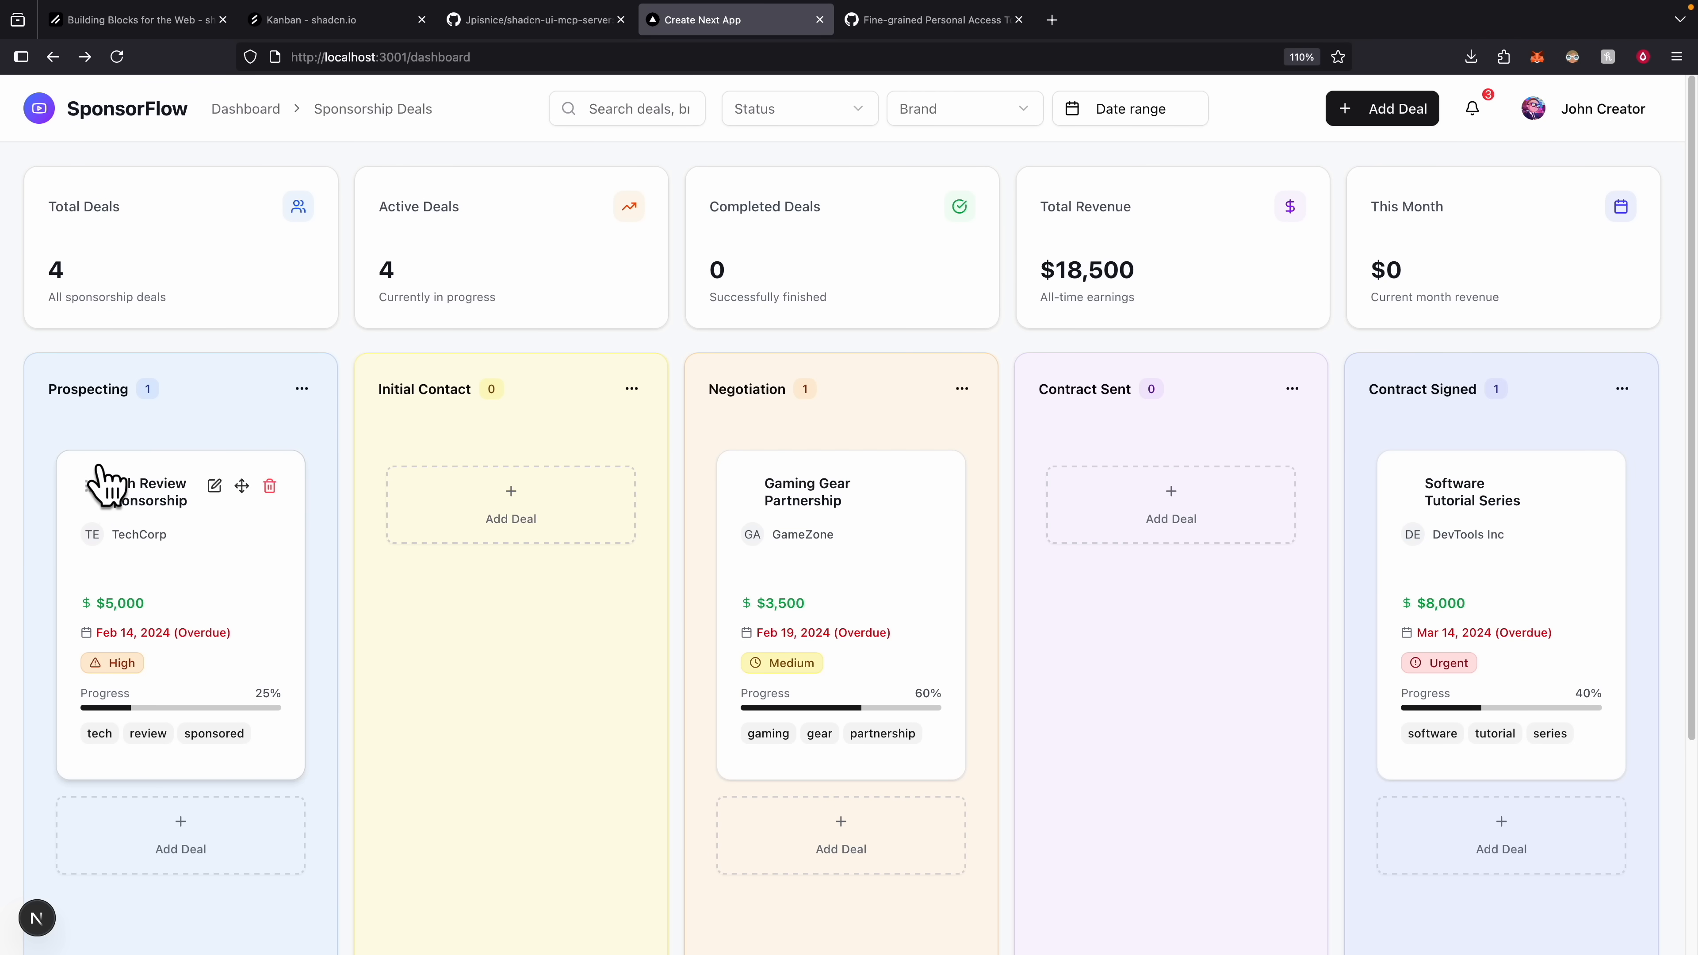
# - Drag Tech Review Sponsorship into Contract Sent, then delete it and confirm so three deals remain
pyautogui.moveTo(141, 487); pyautogui.dragTo(217, 541)
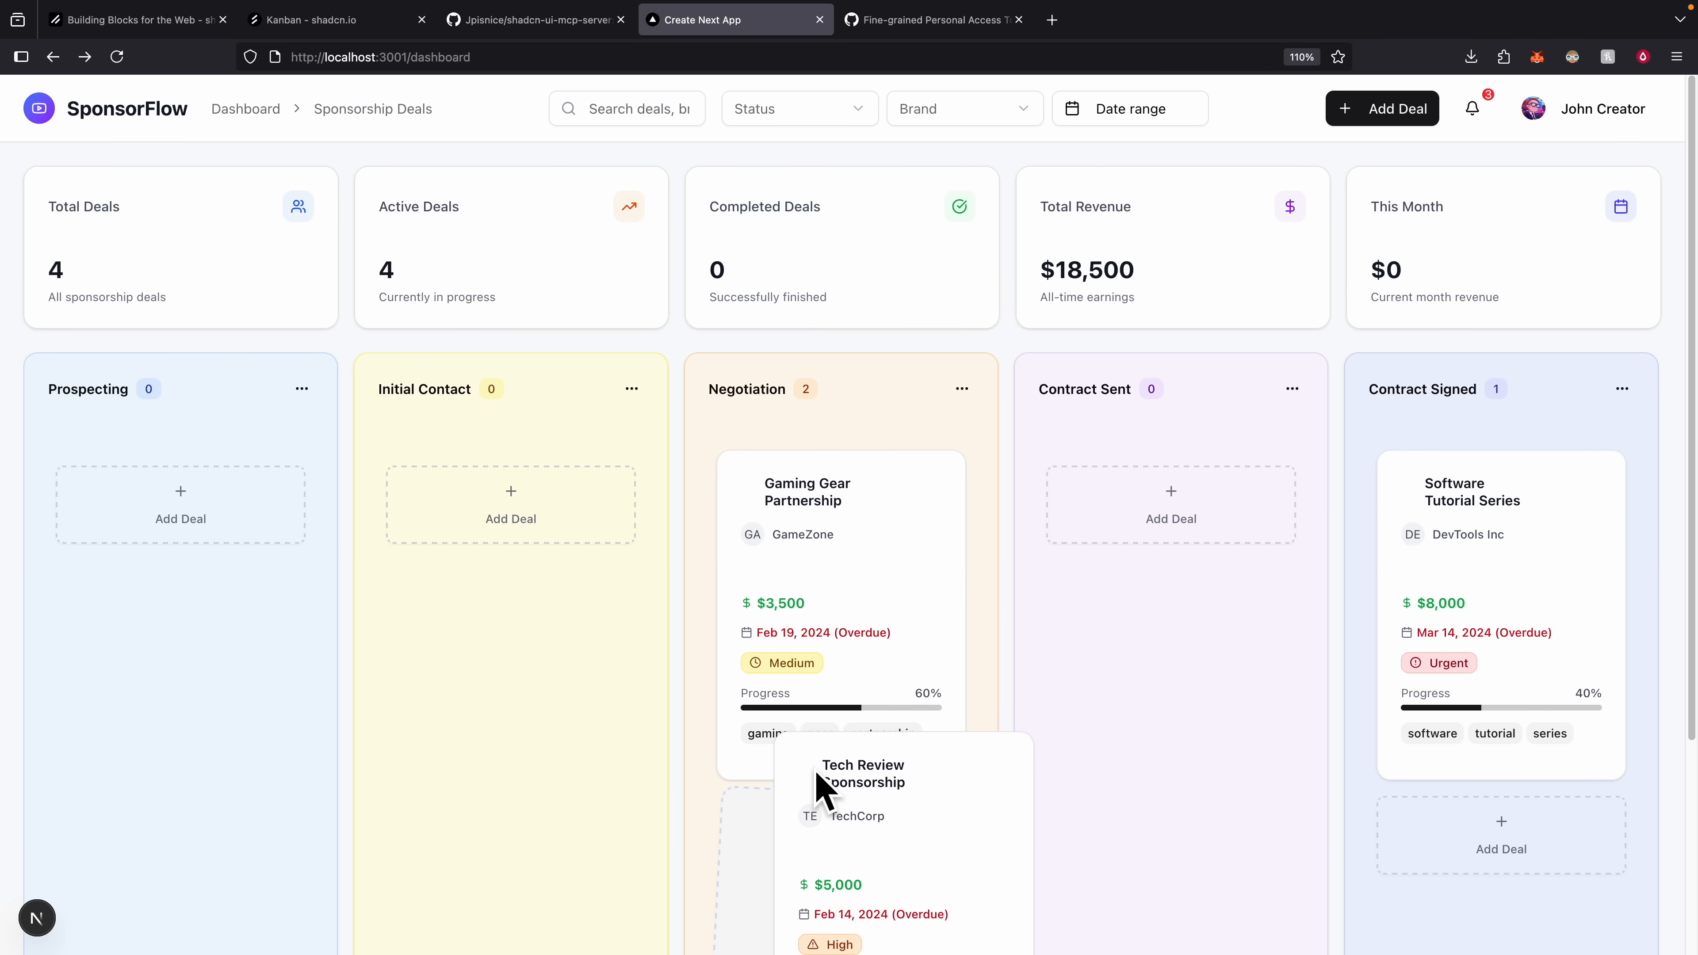
pyautogui.scroll(-3)
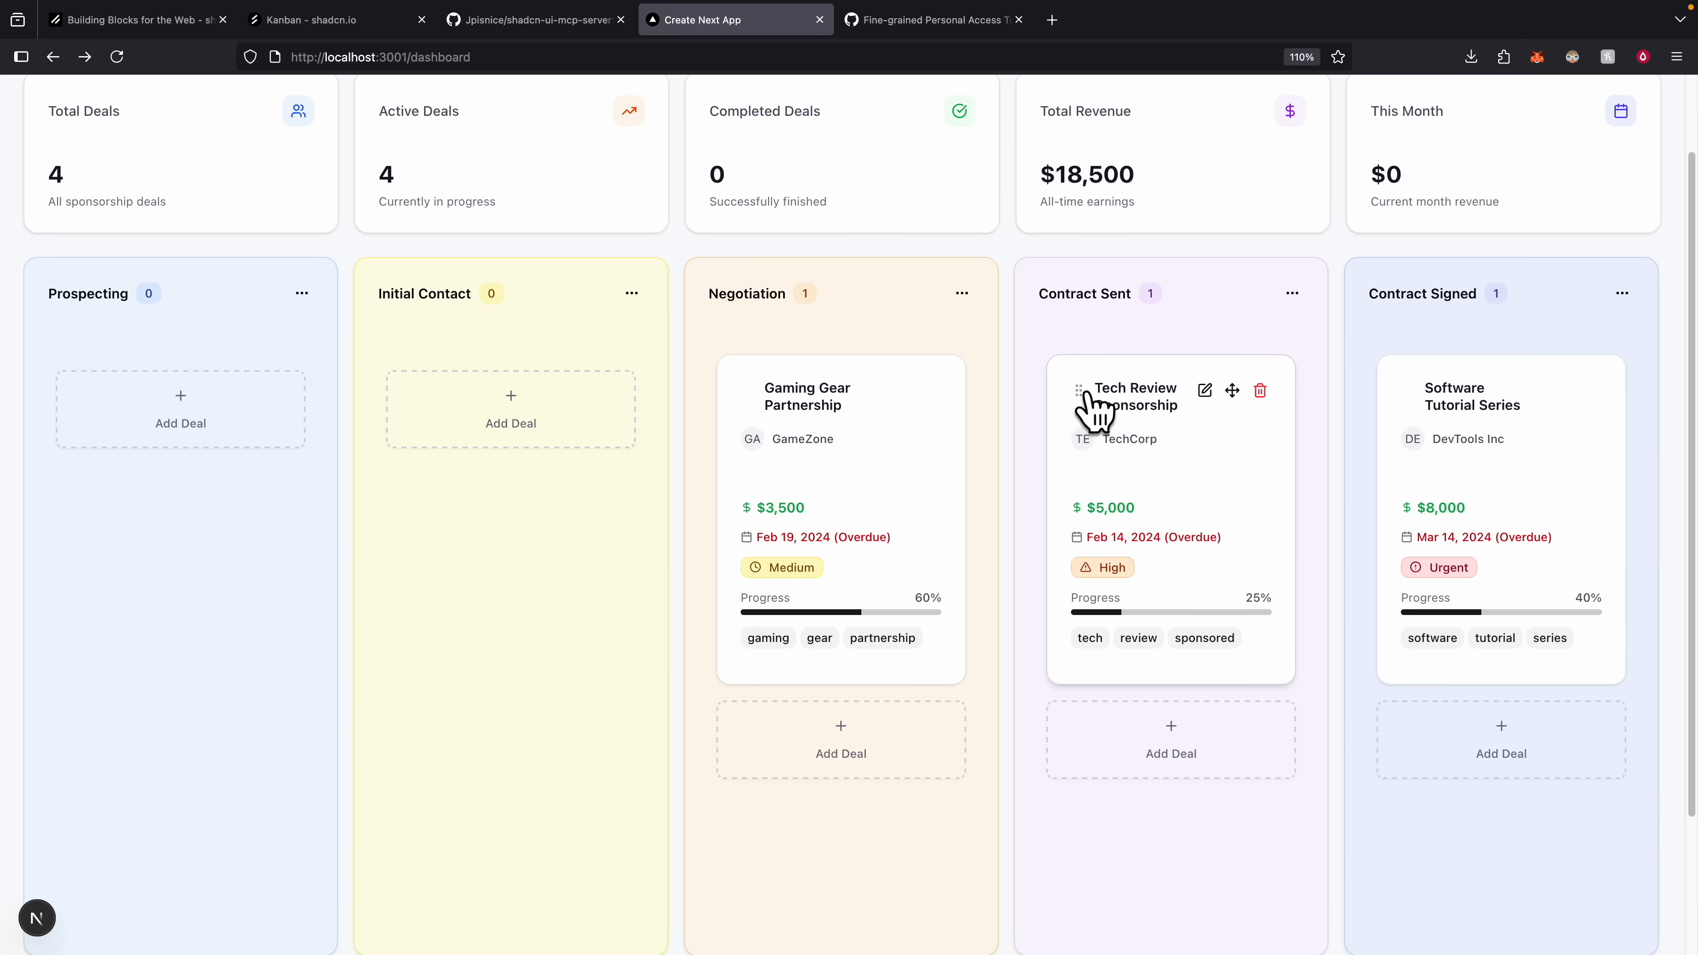
pyautogui.click(1260, 391)
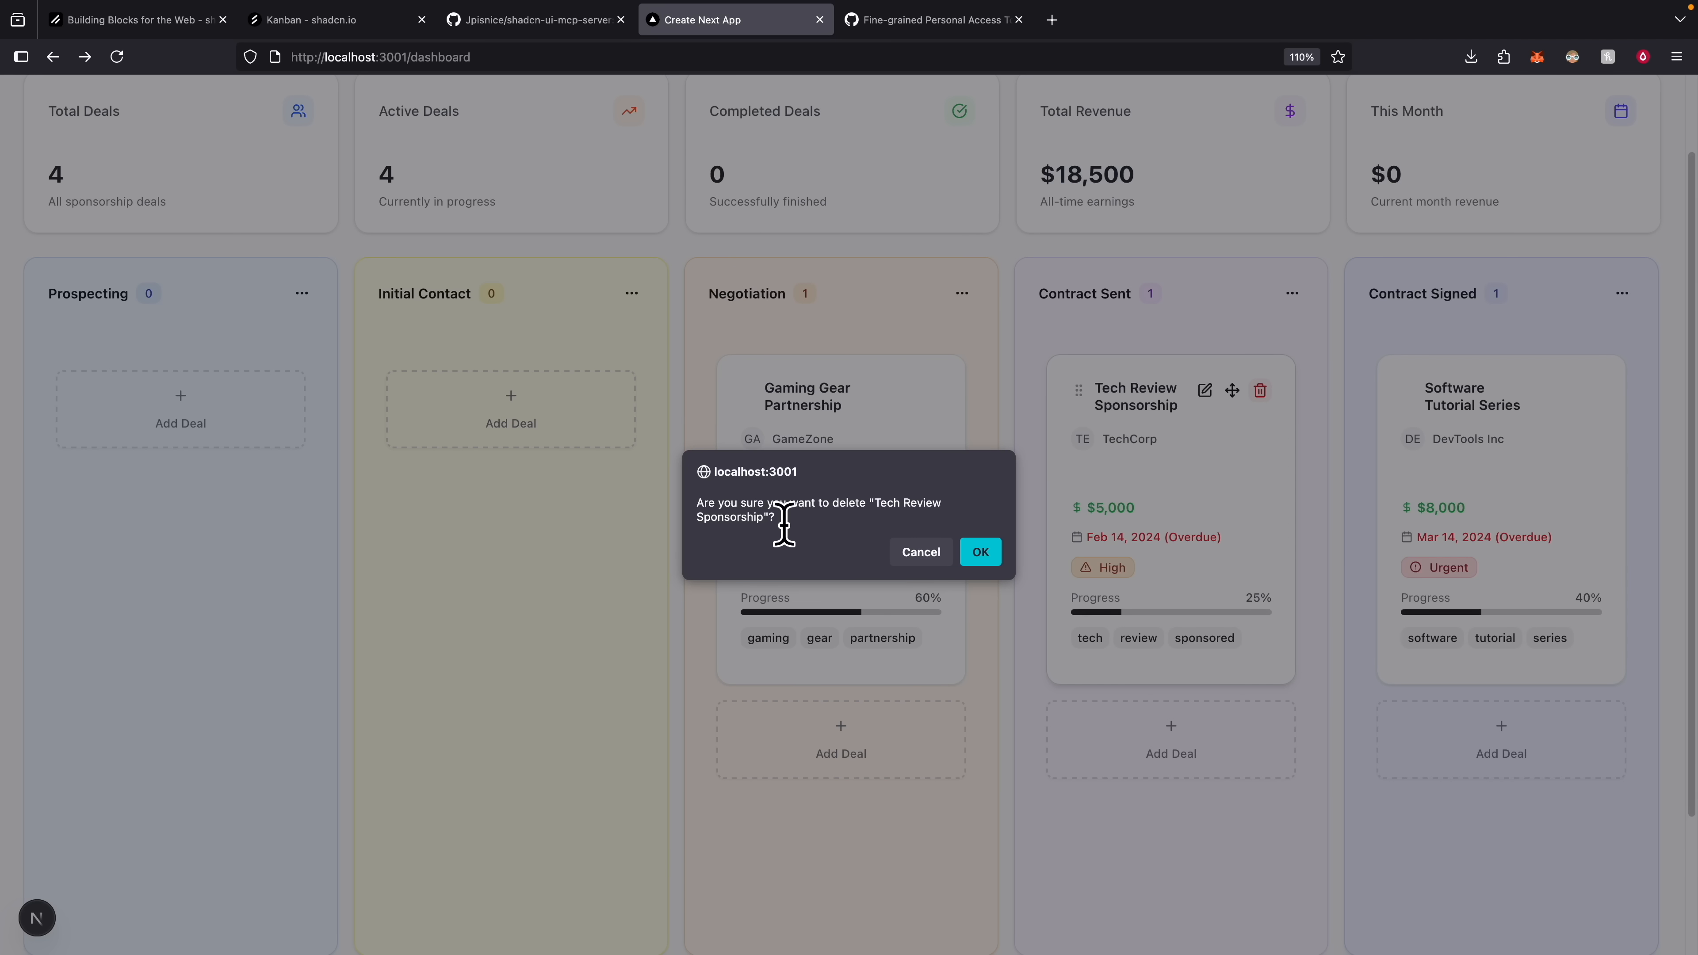
pyautogui.click(981, 552)
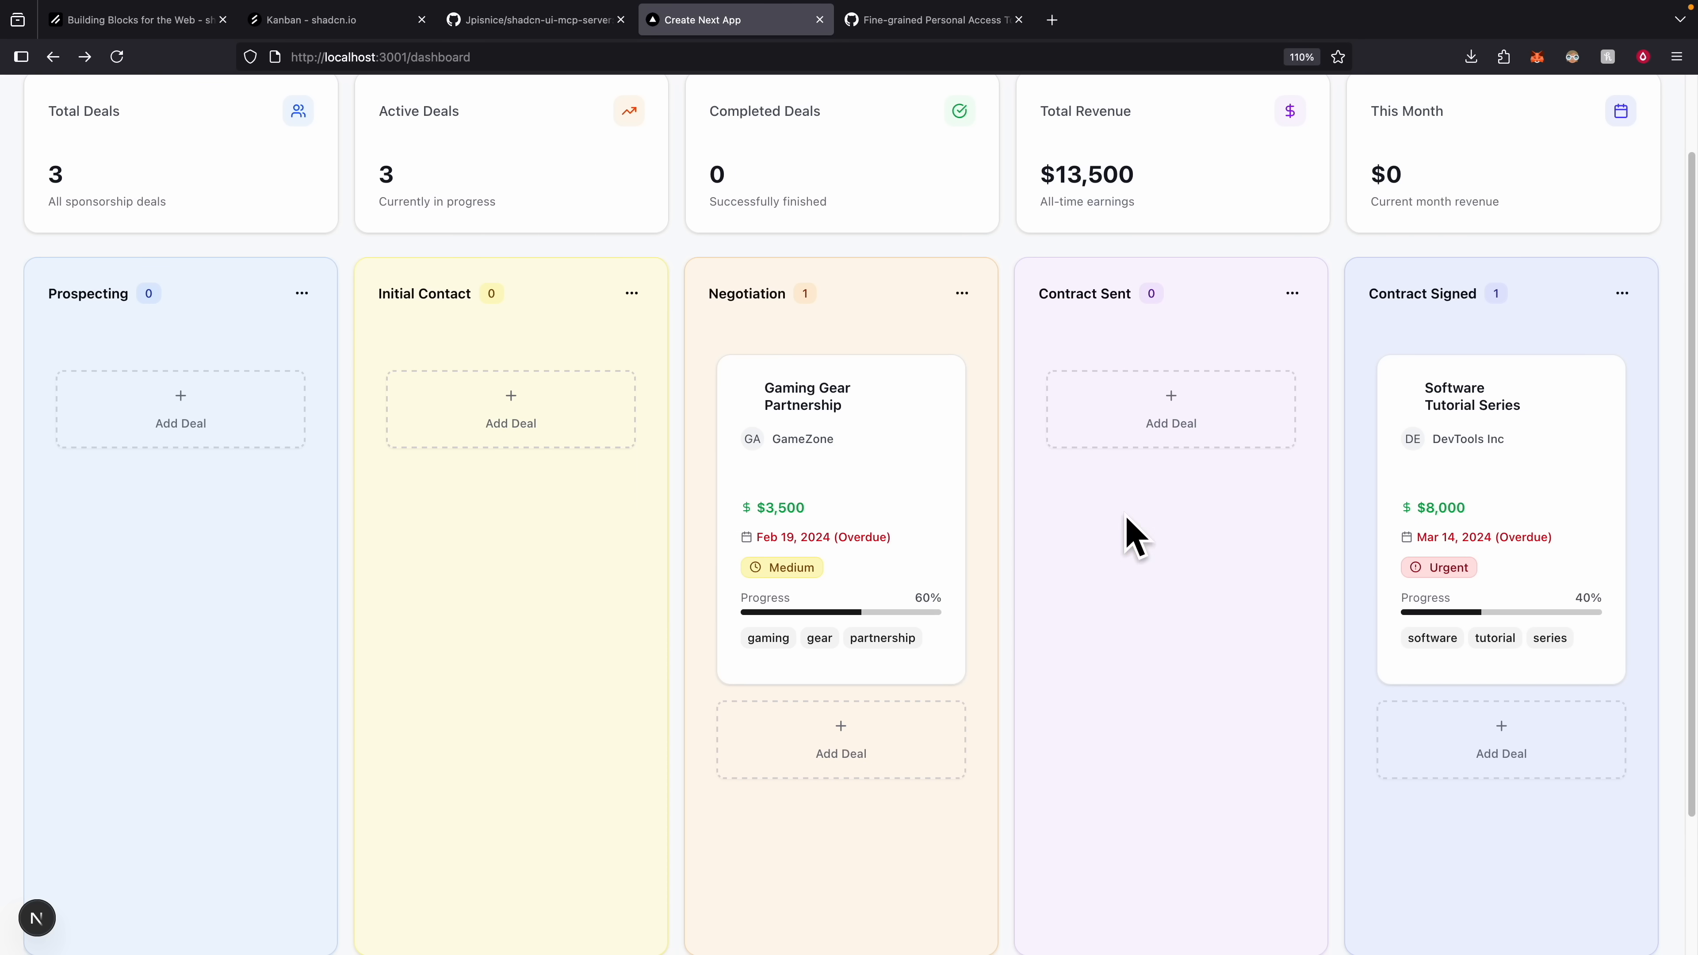
pyautogui.scroll(-3)
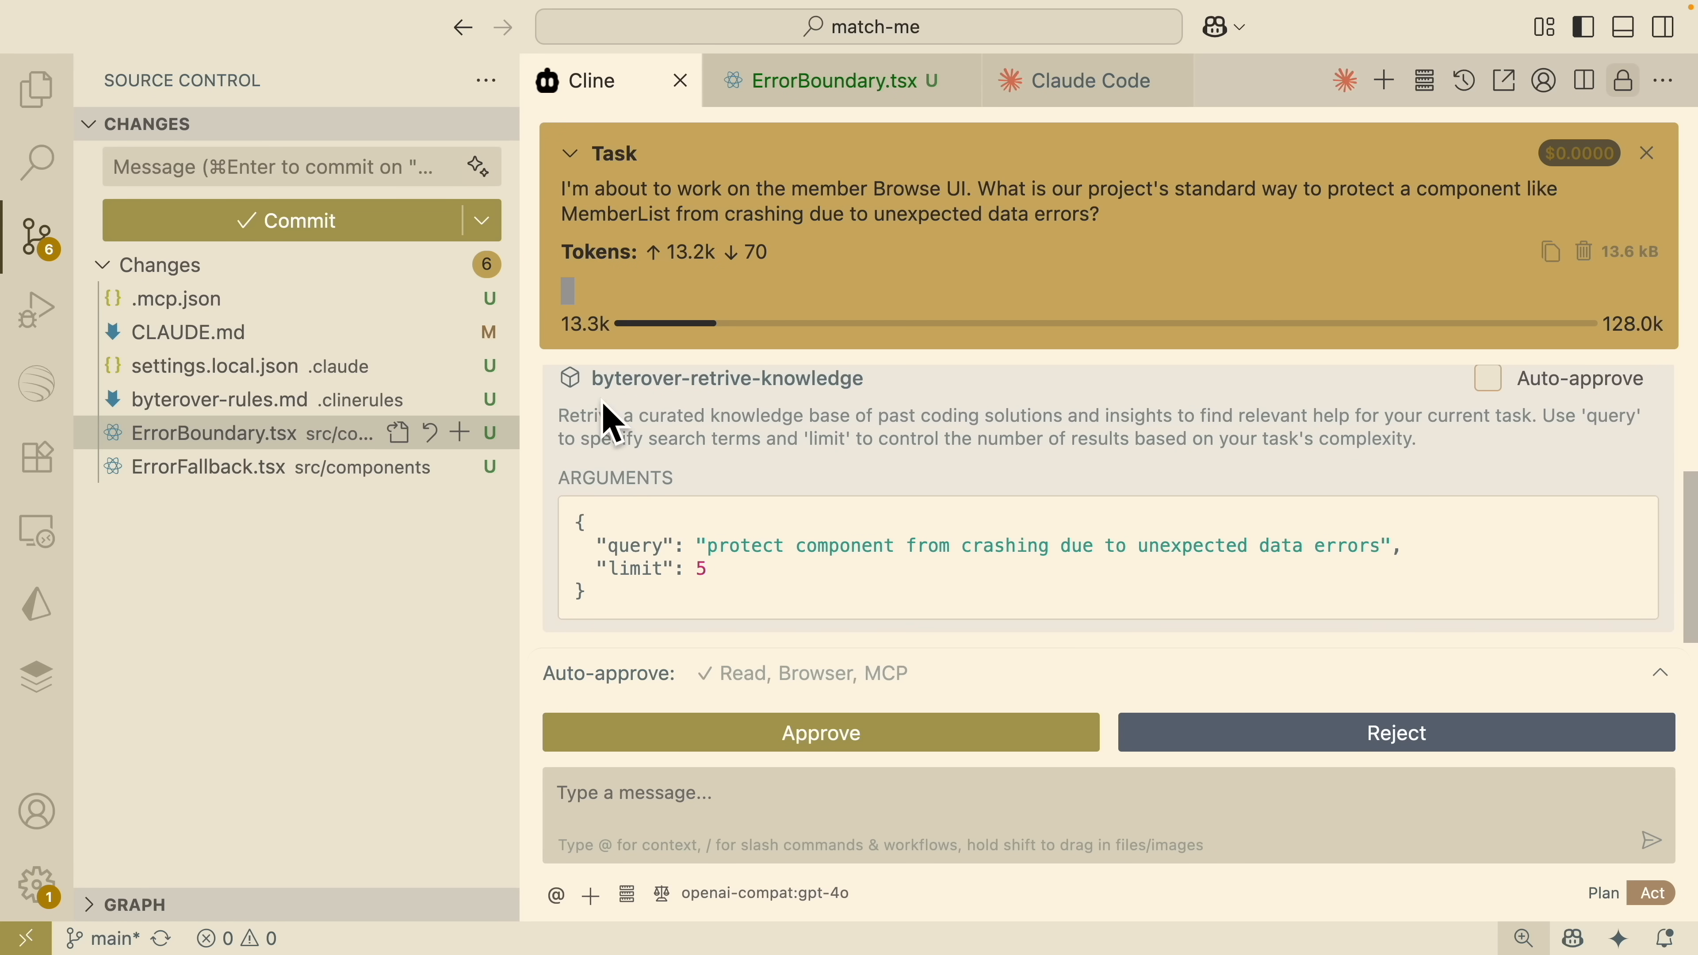
# - Open ByteRover's Memories list and select the React error boundaries memory entry
pyautogui.click(821, 733)
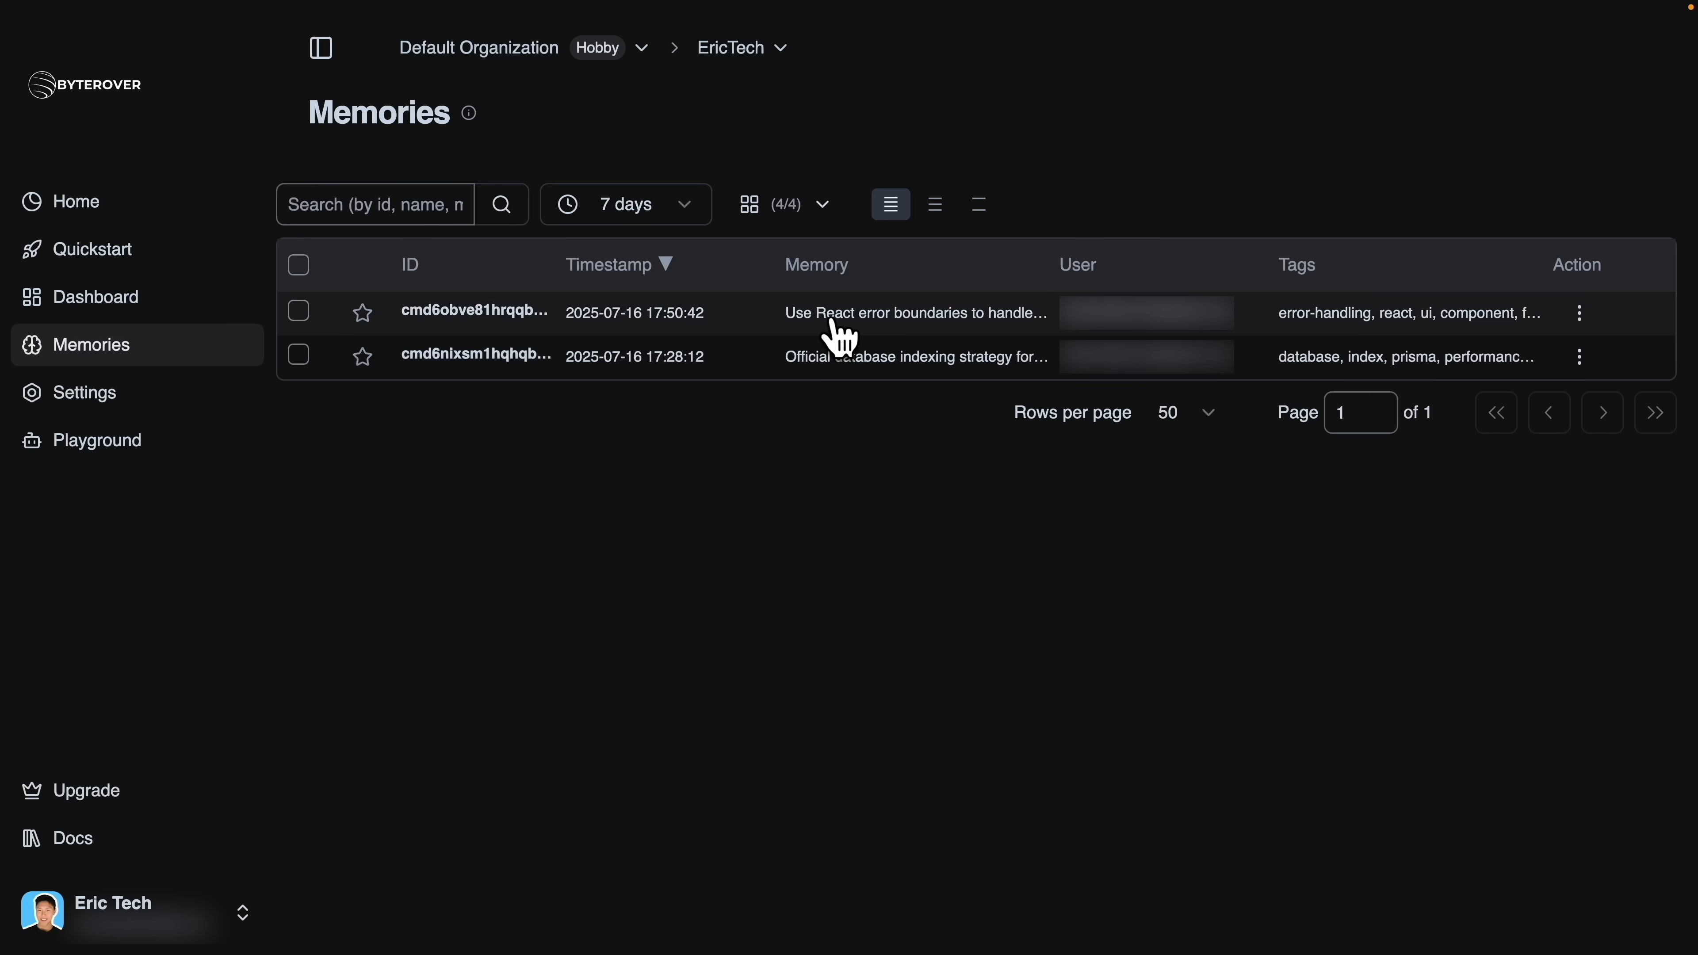
pyautogui.click(888, 314)
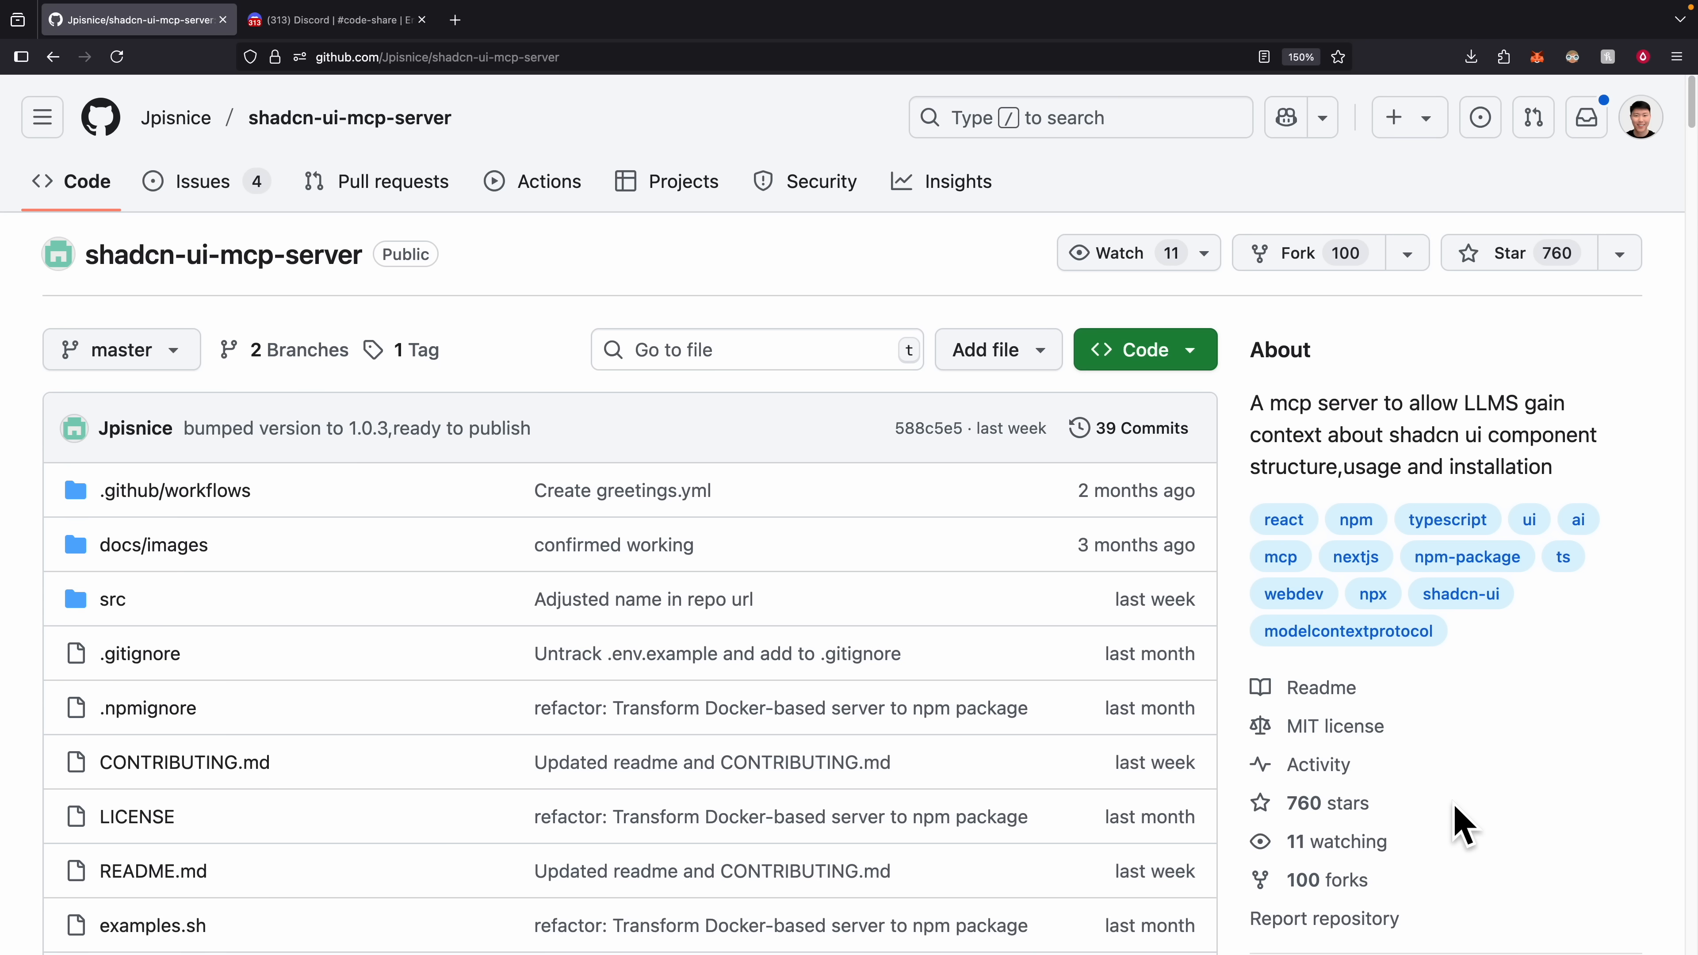
pyautogui.click(324, 21)
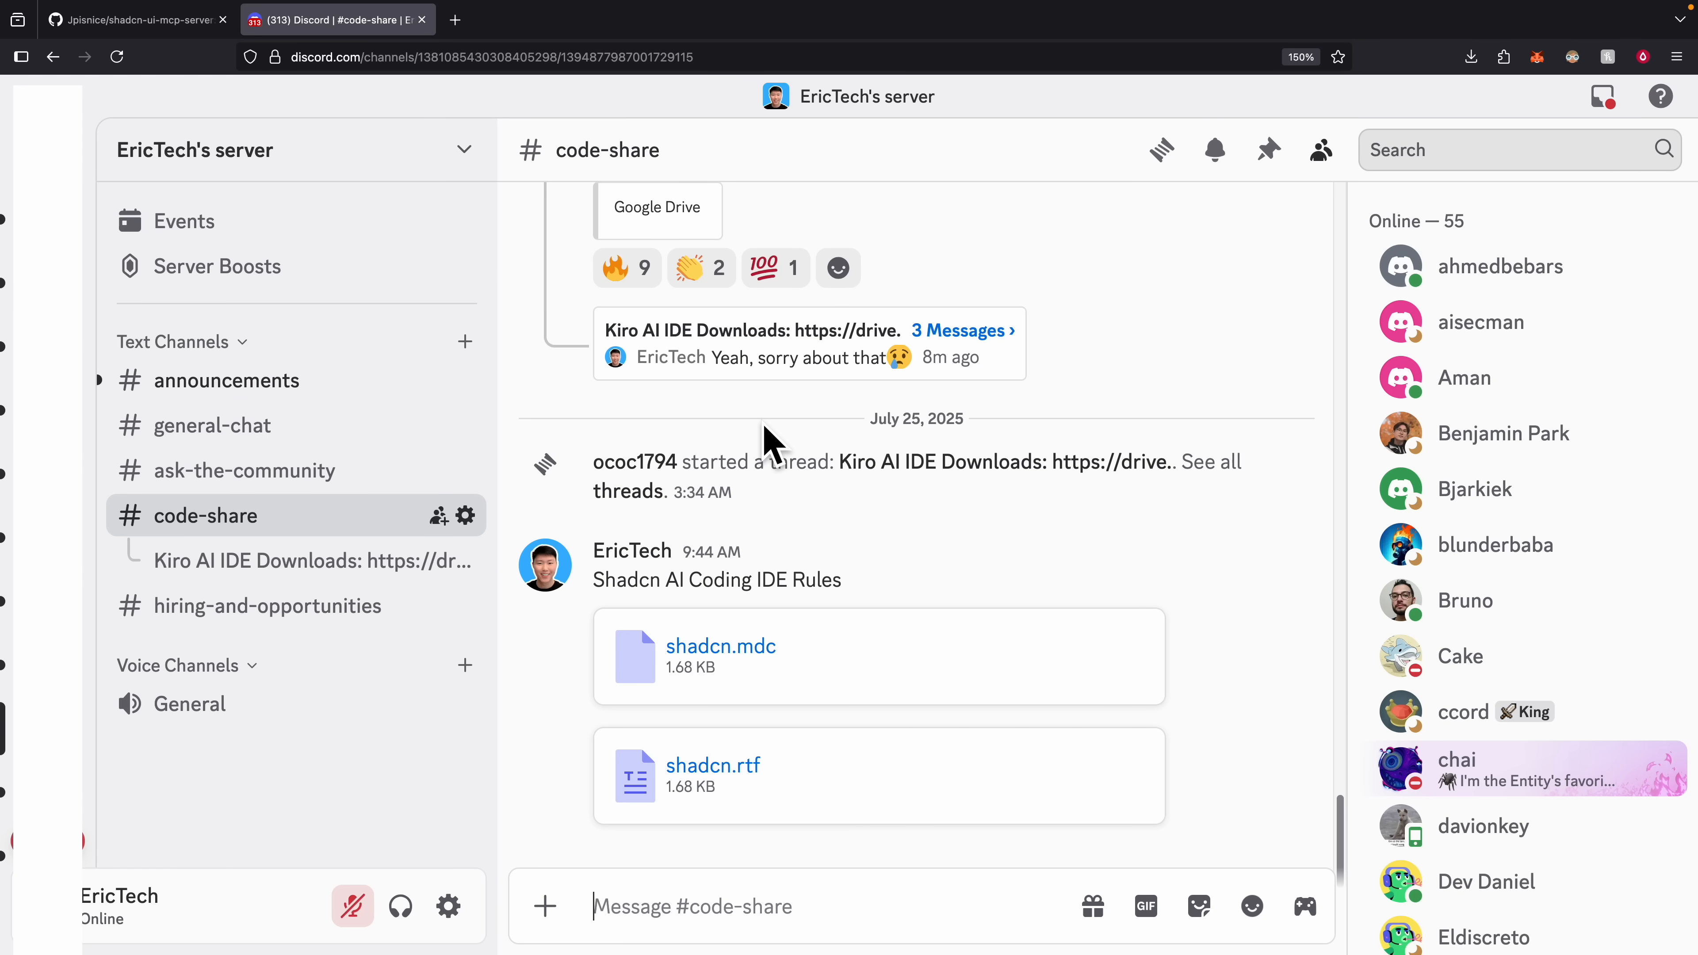
pyautogui.moveTo(794, 665)
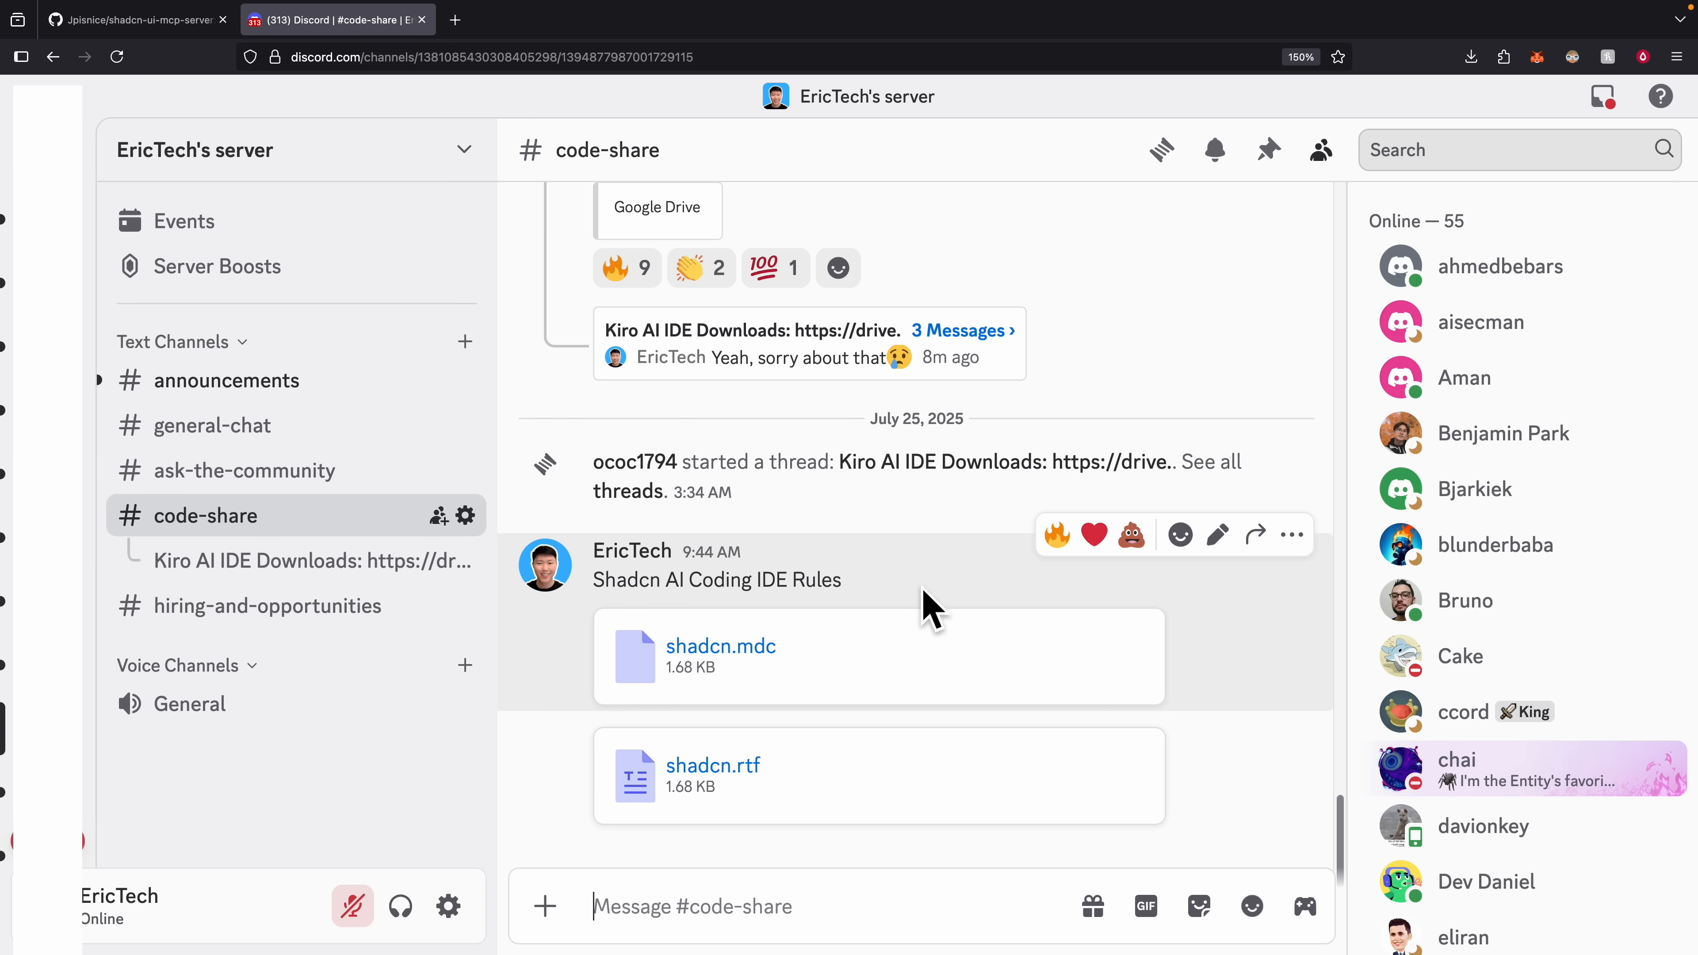
pyautogui.click(133, 19)
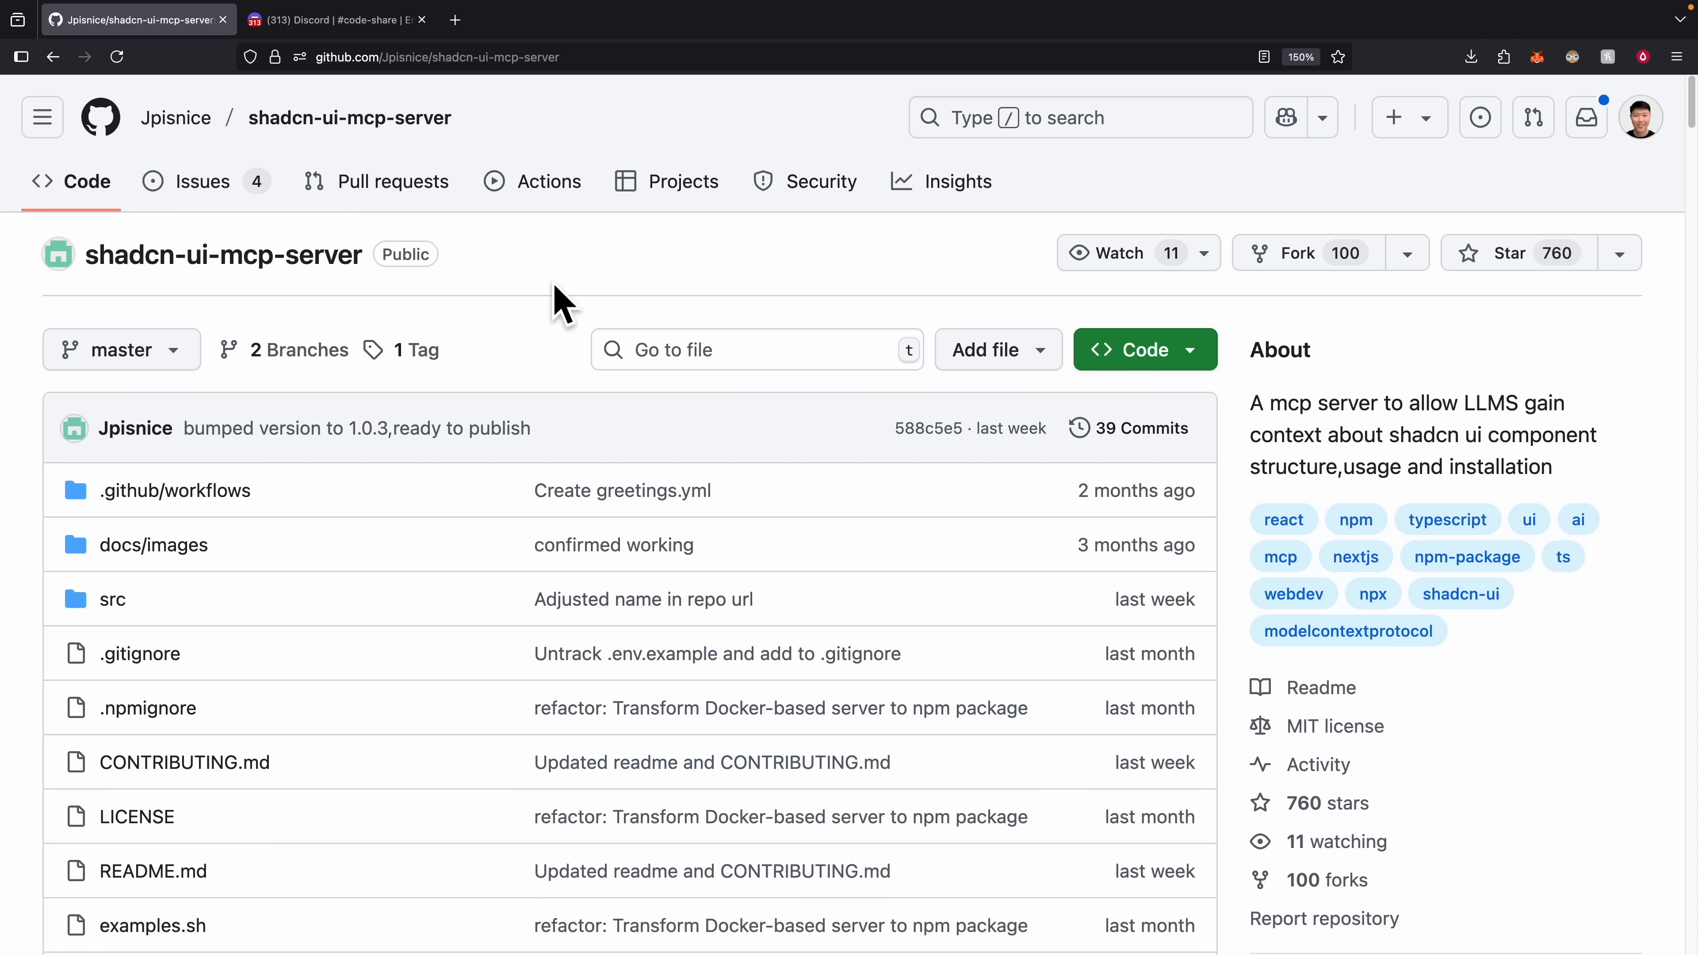